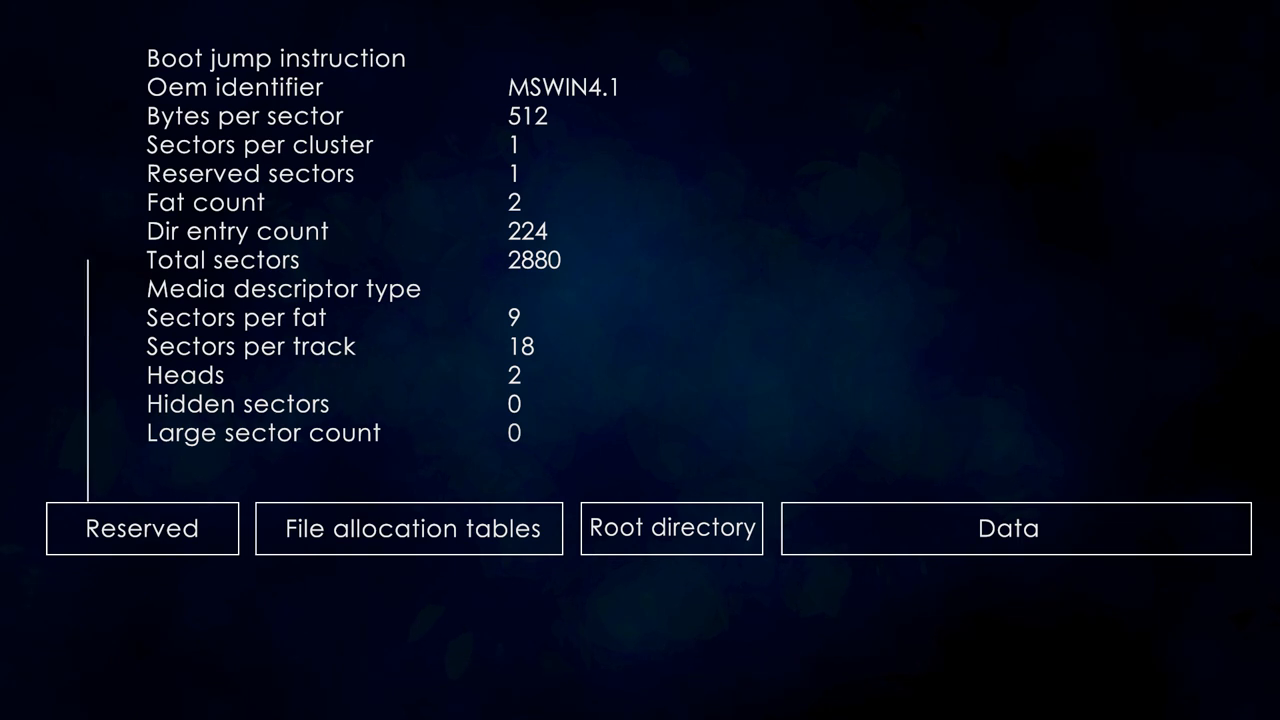
Advance the slide animation so the Reserved region shows a size of 1 sector
left_click(250, 172)
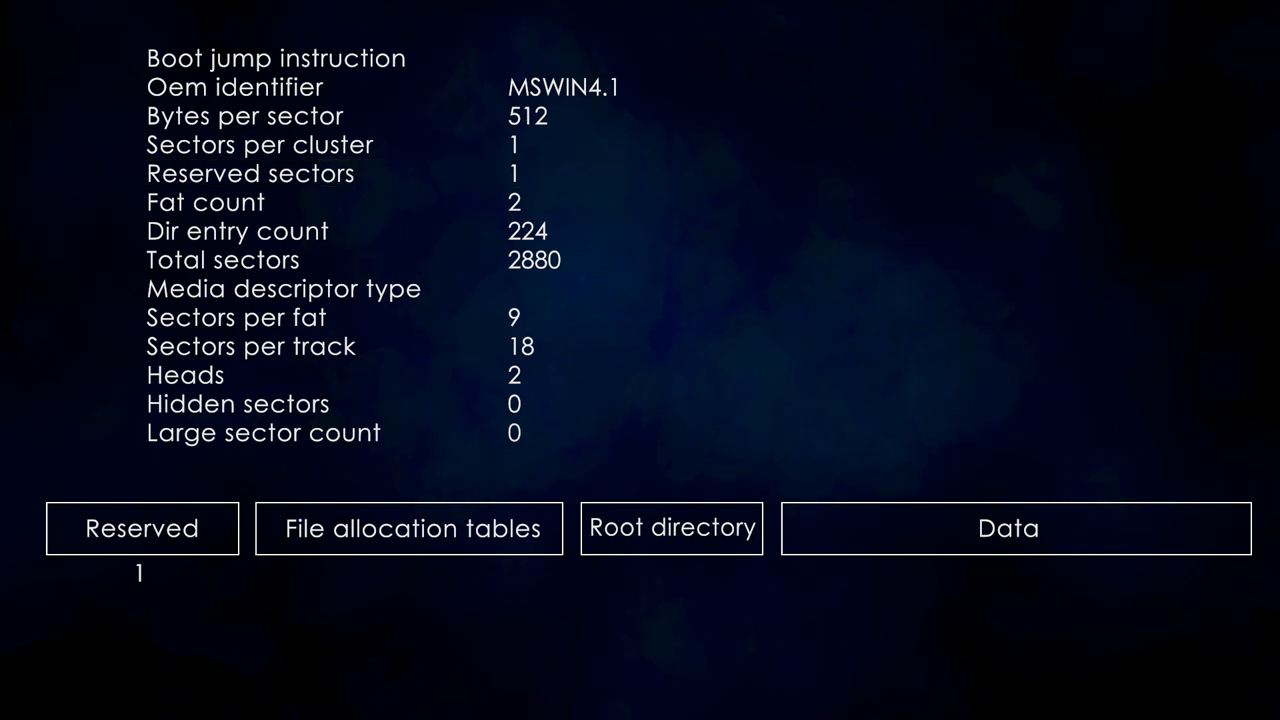
left_click(408, 528)
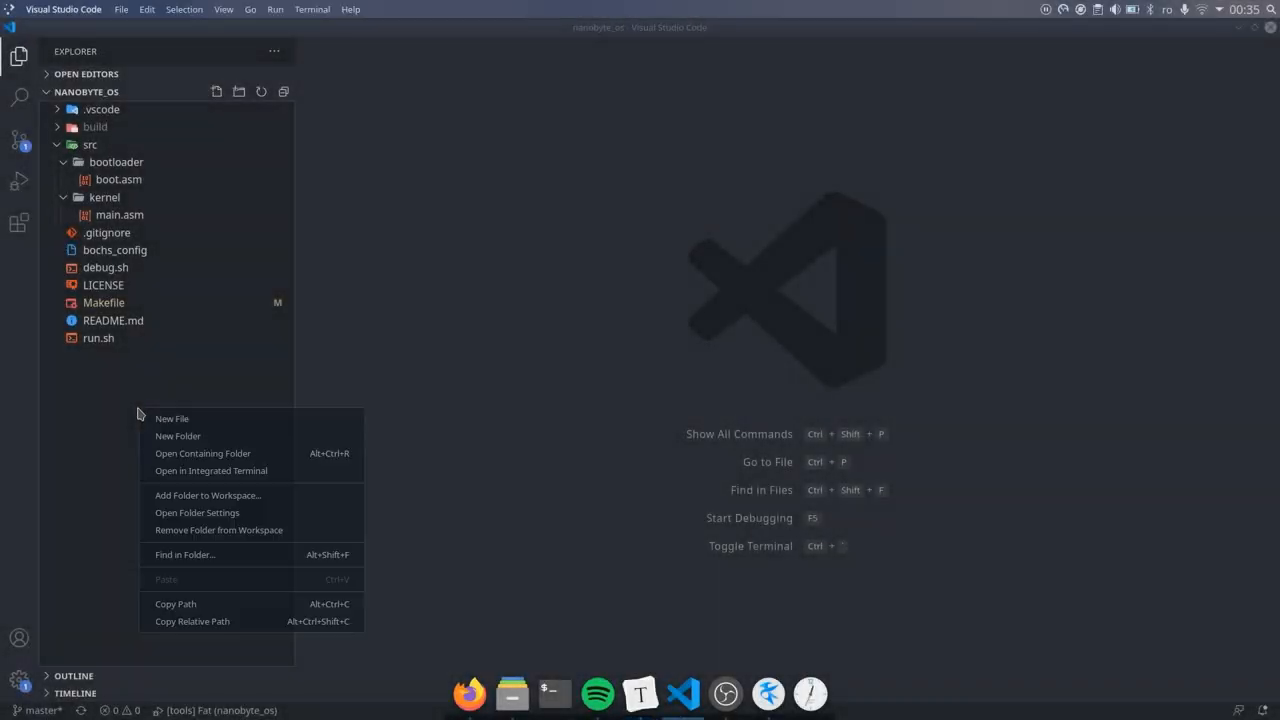
Create a fat folder under tools and a new fat.c file inside it
left_click(178, 436)
type("tools")
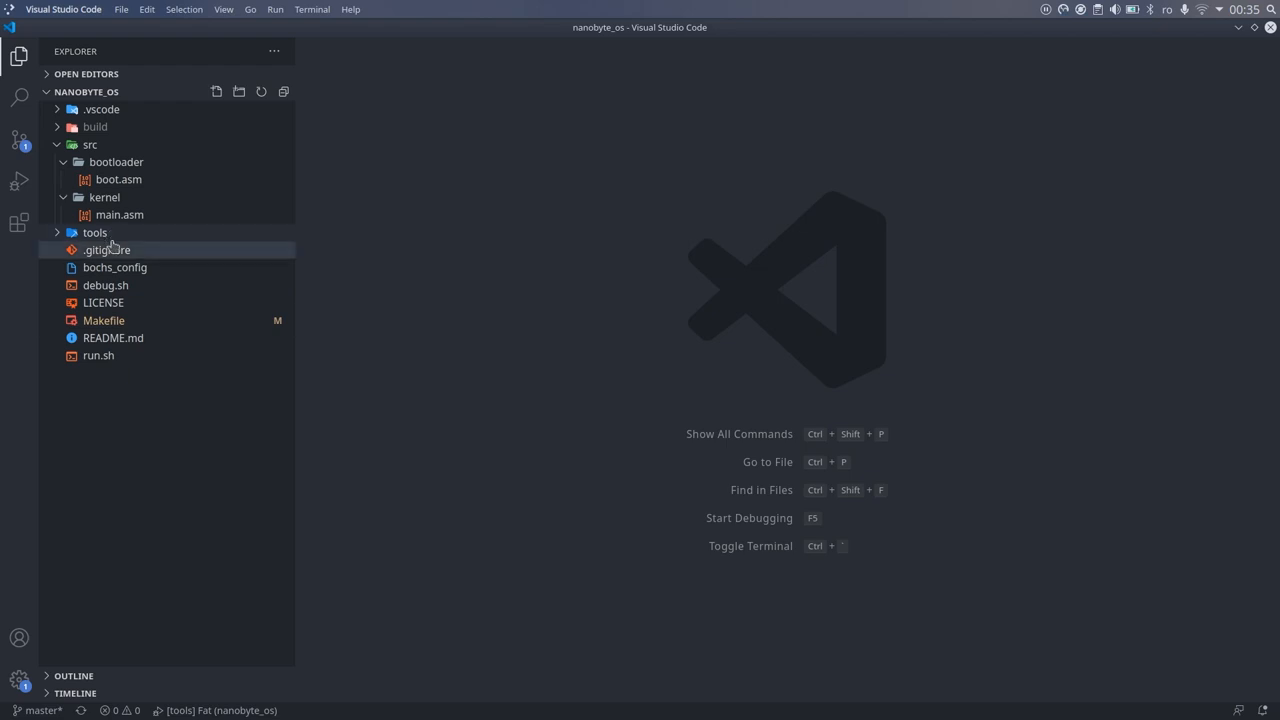
right_click(96, 232)
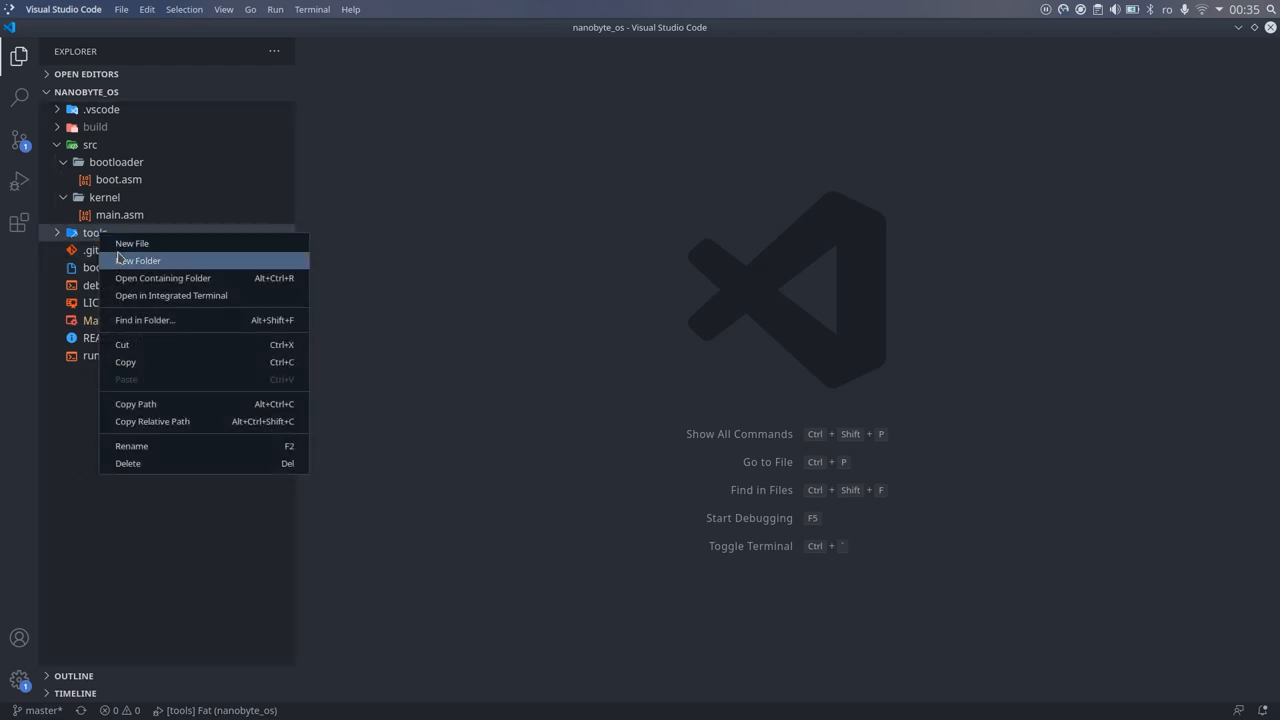
left_click(140, 260)
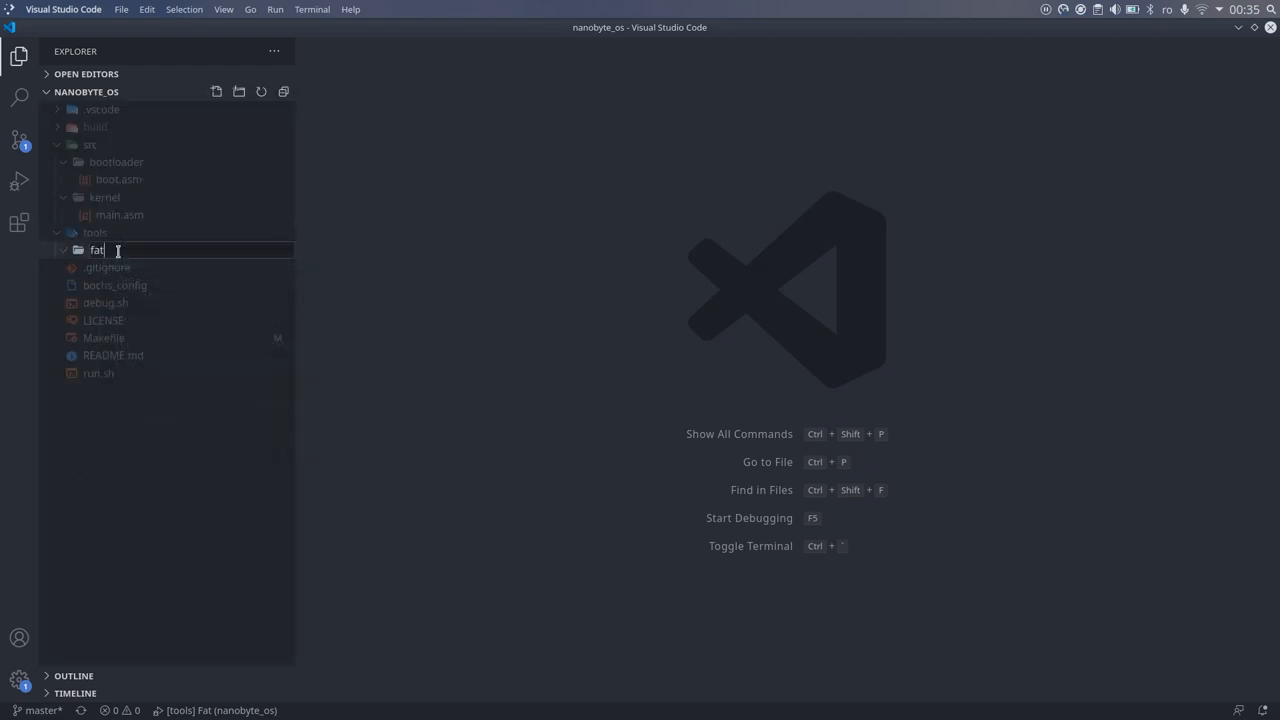
right_click(122, 232)
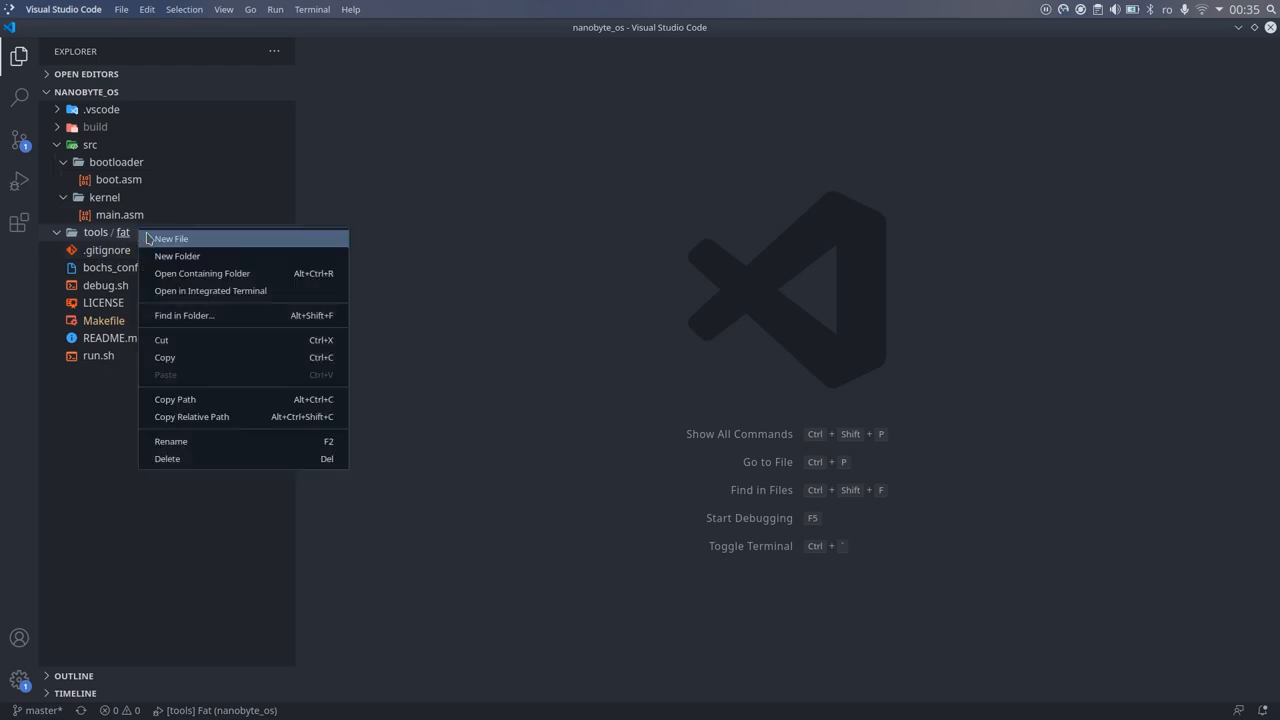
left_click(172, 238)
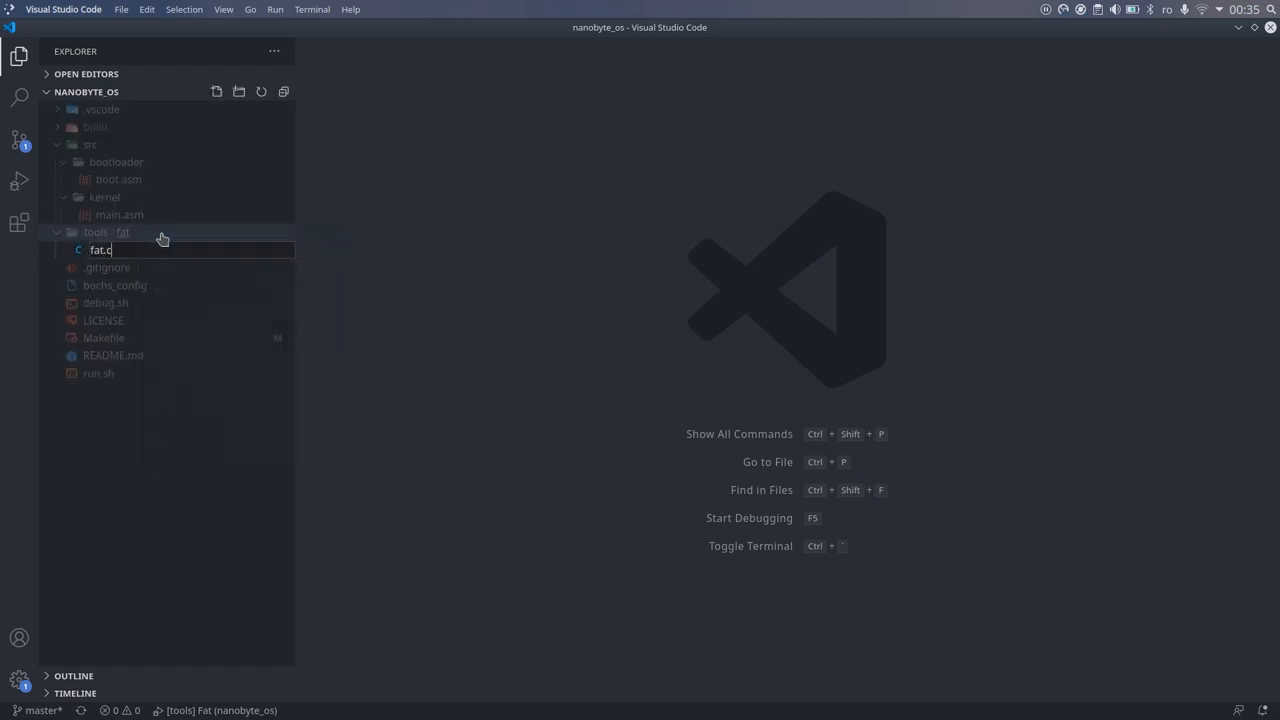
key("Return")
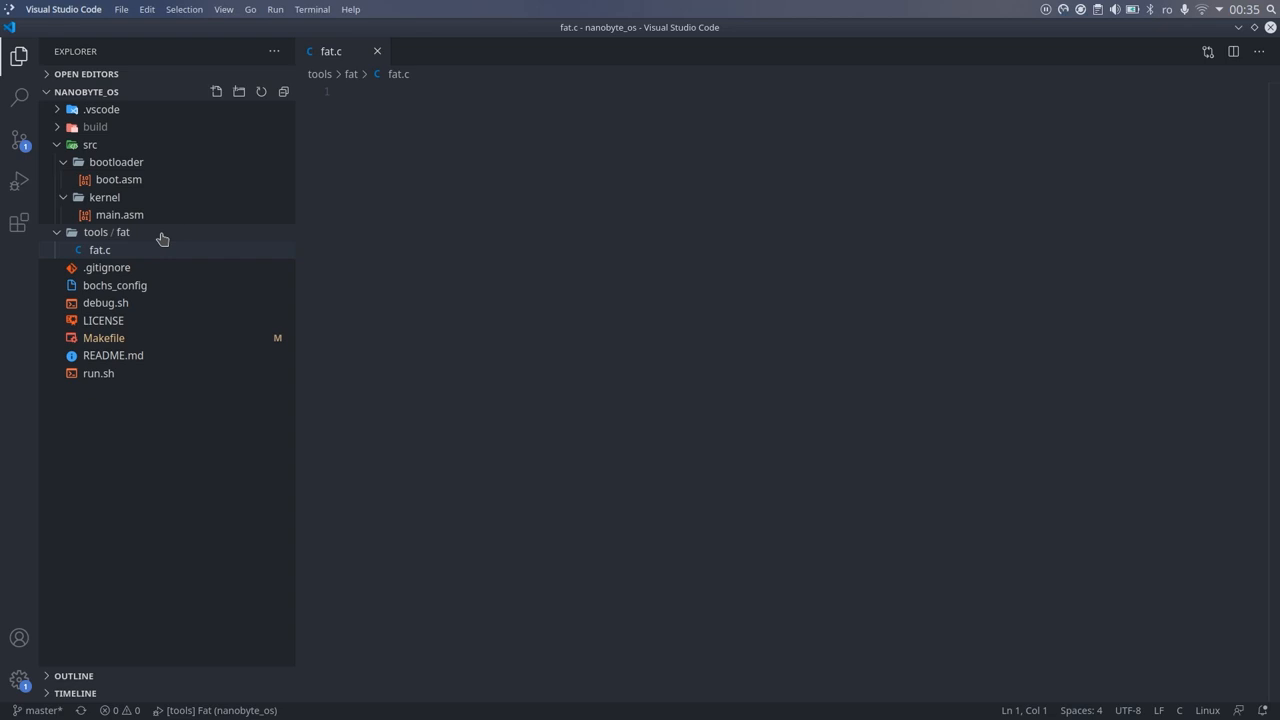
Write main with stdio.h that prints 'Syntax: %s <disk image> <file name>' when arguments are missing
type("in")
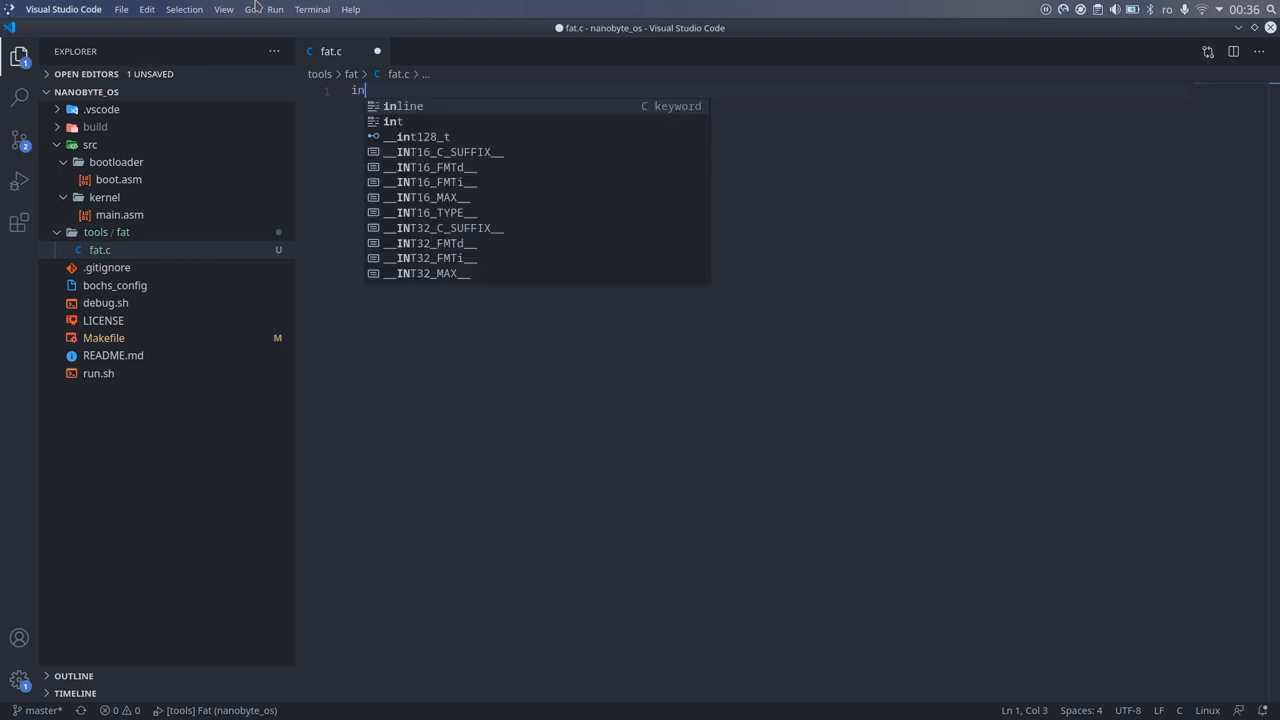
type("main(int")
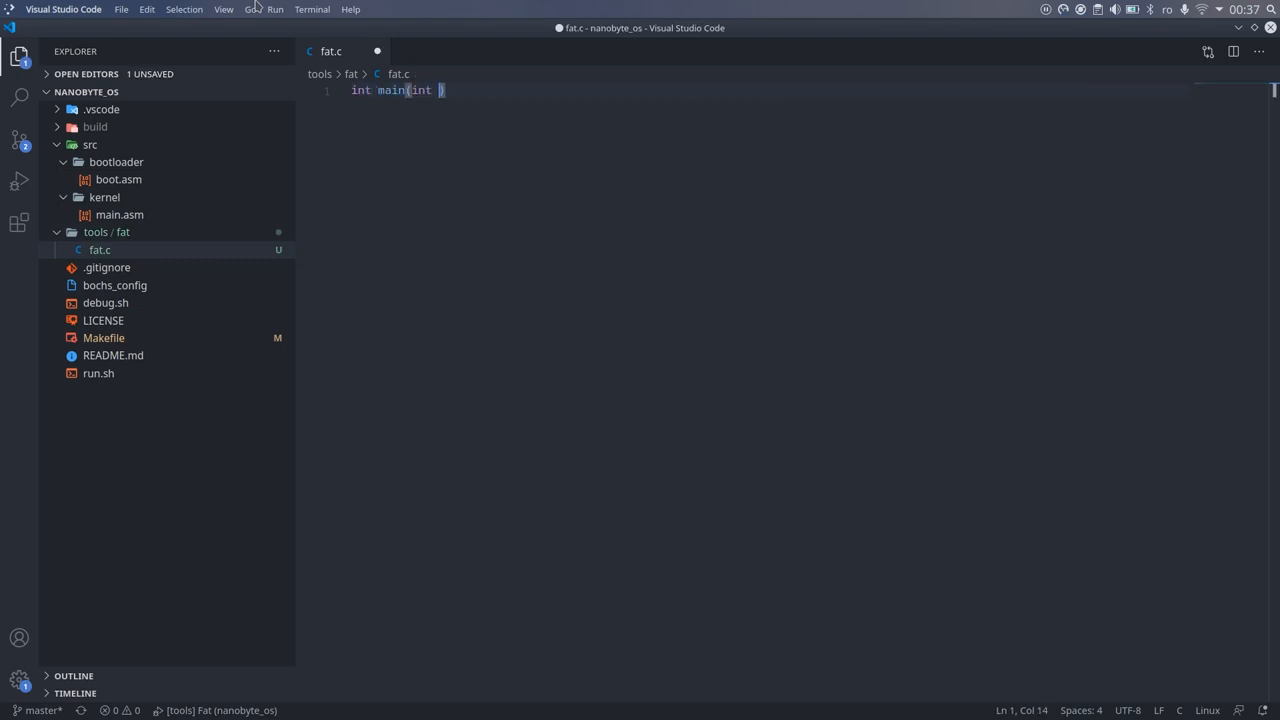
type("argc, char** argv")
type("if (")
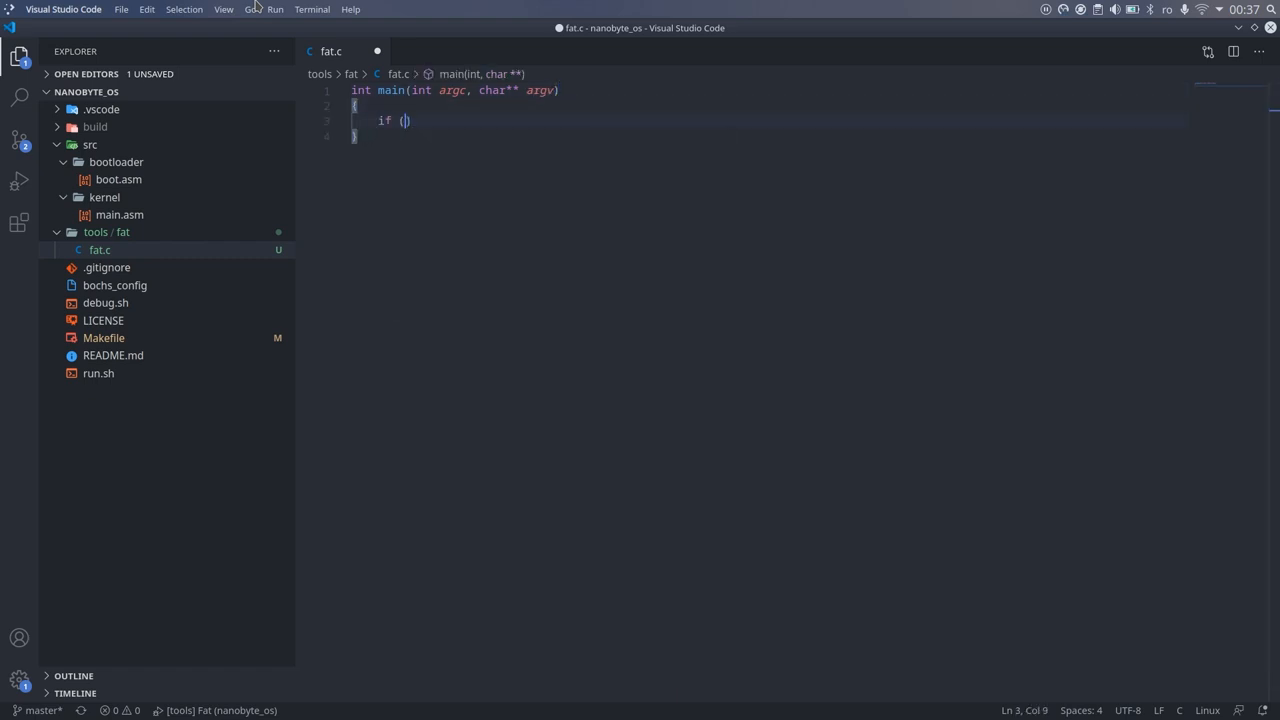
type("argc < 4) {")
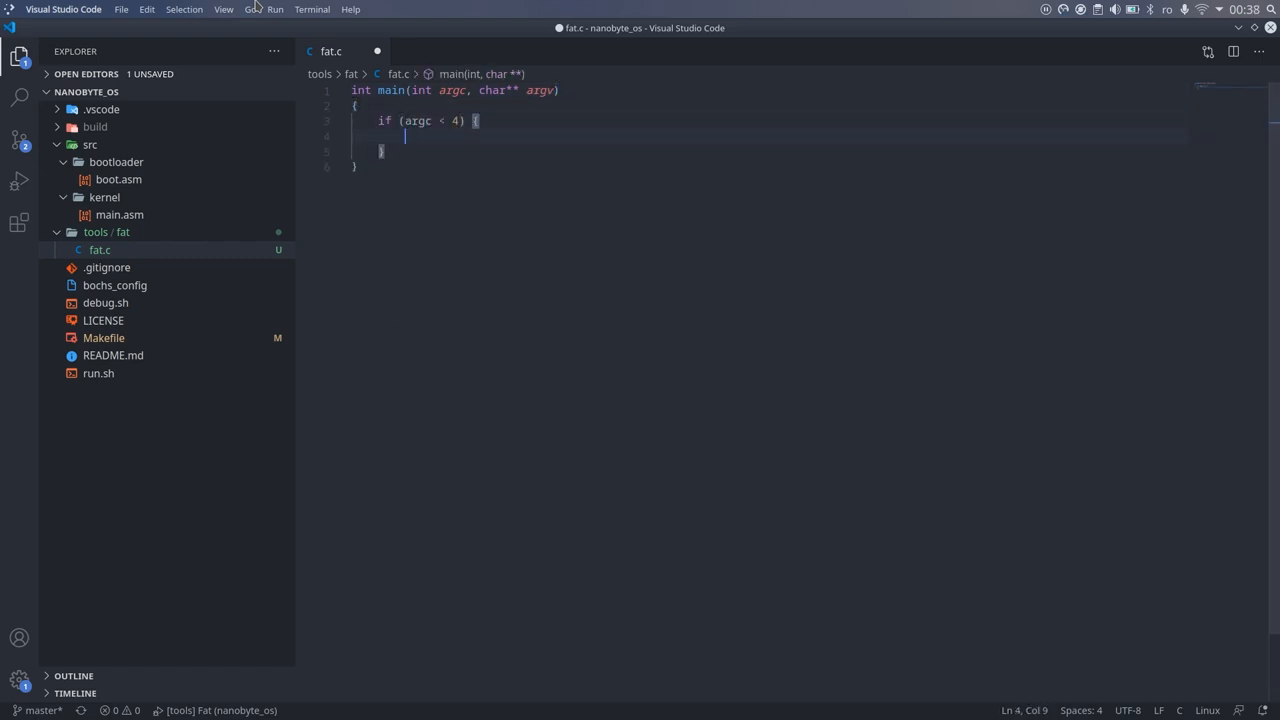
type("printf(\"s\"")
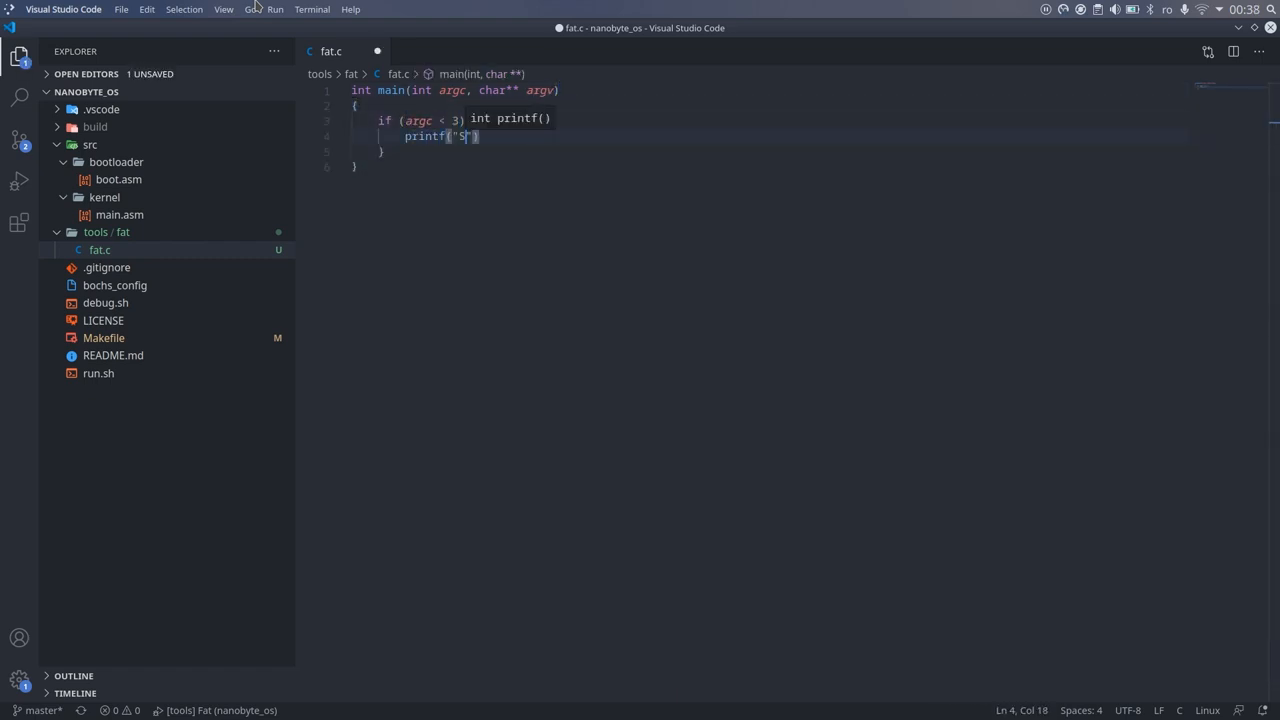
type("Syntax: %s <disk image> <file name>\\n")
type("return -1;")
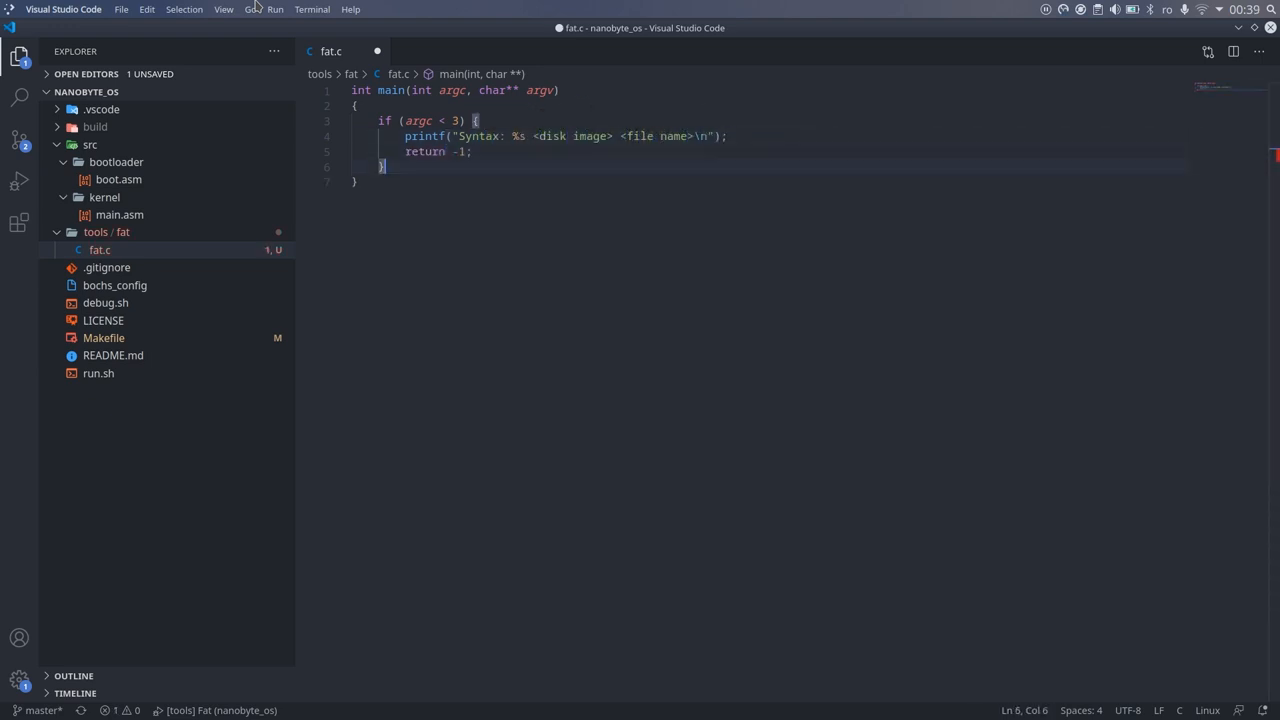
type(",")
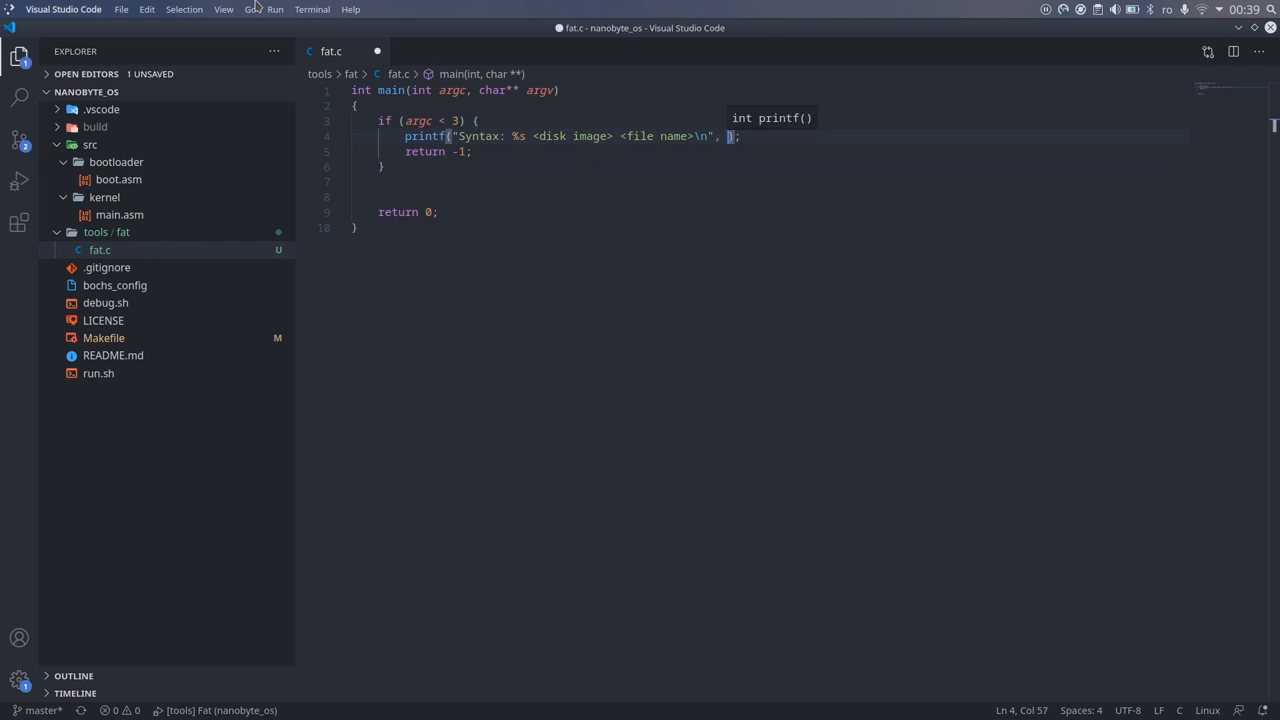
type("argv[0]")
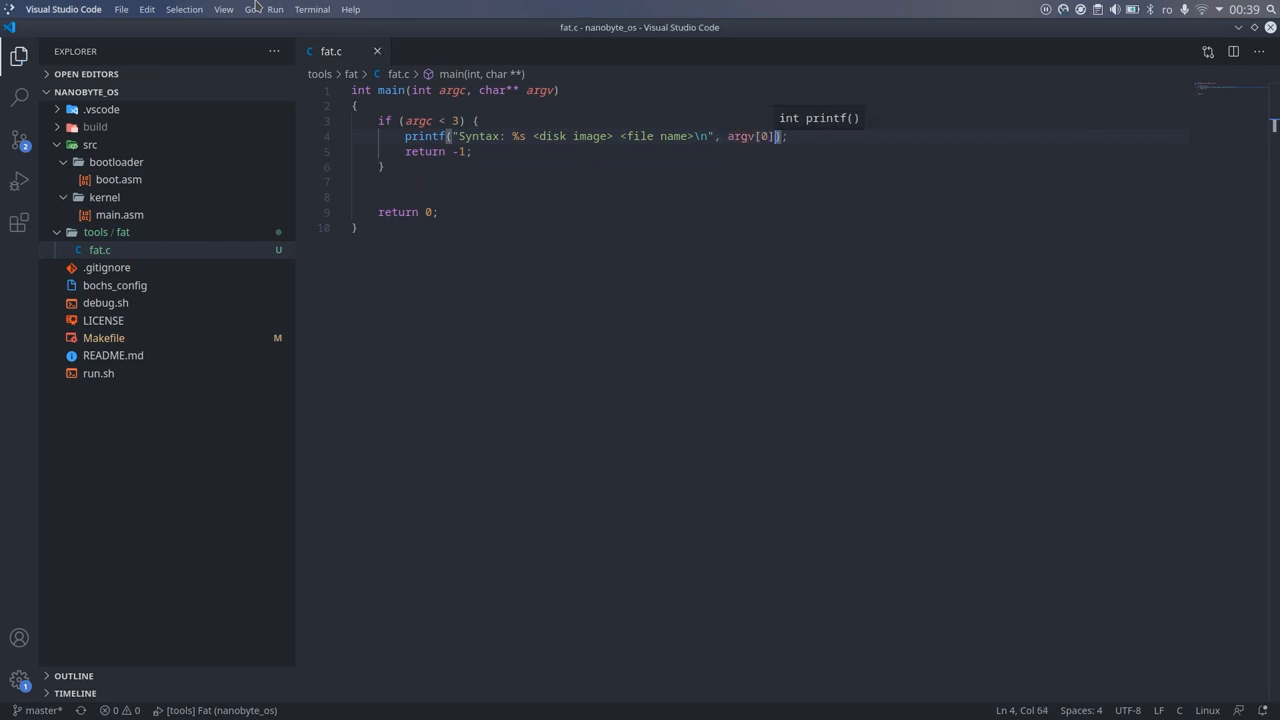
type("#include <stdio.h>")
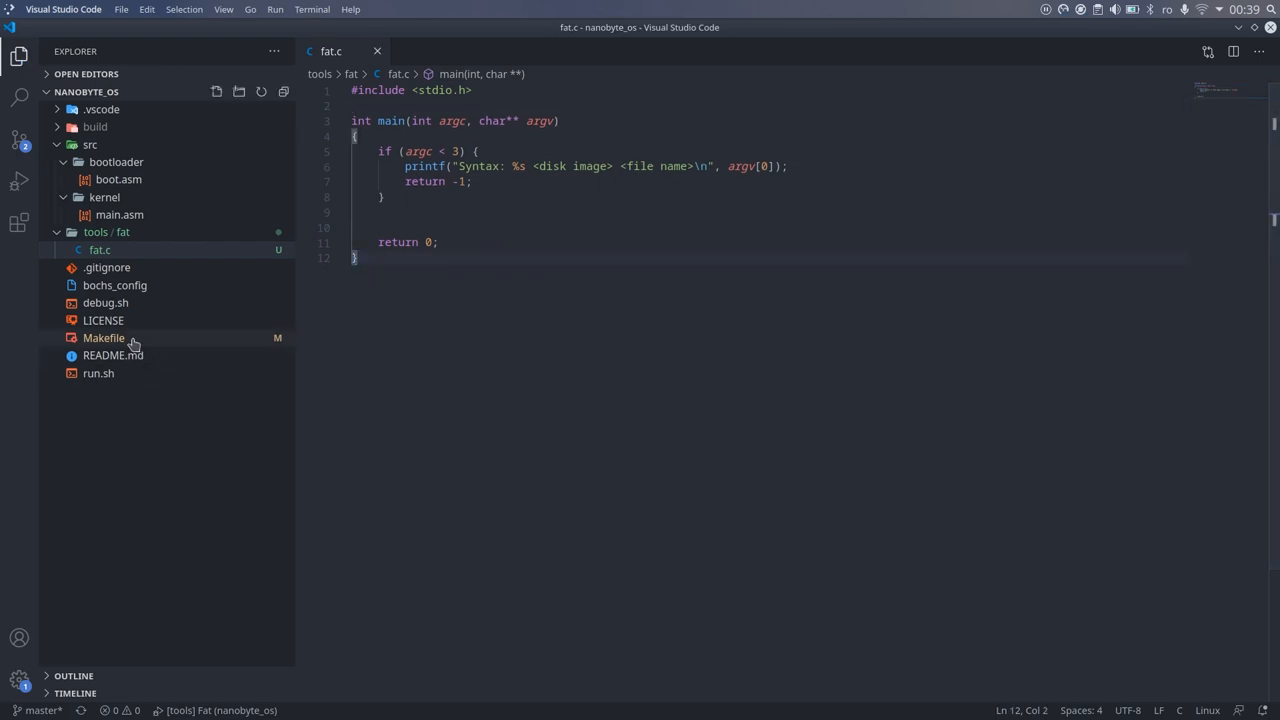
Add a tools_fat Makefile rule building $(BUILD_DIR)/tools/fat from tools/fat/fat.c with $(CC) -g
left_click(104, 336)
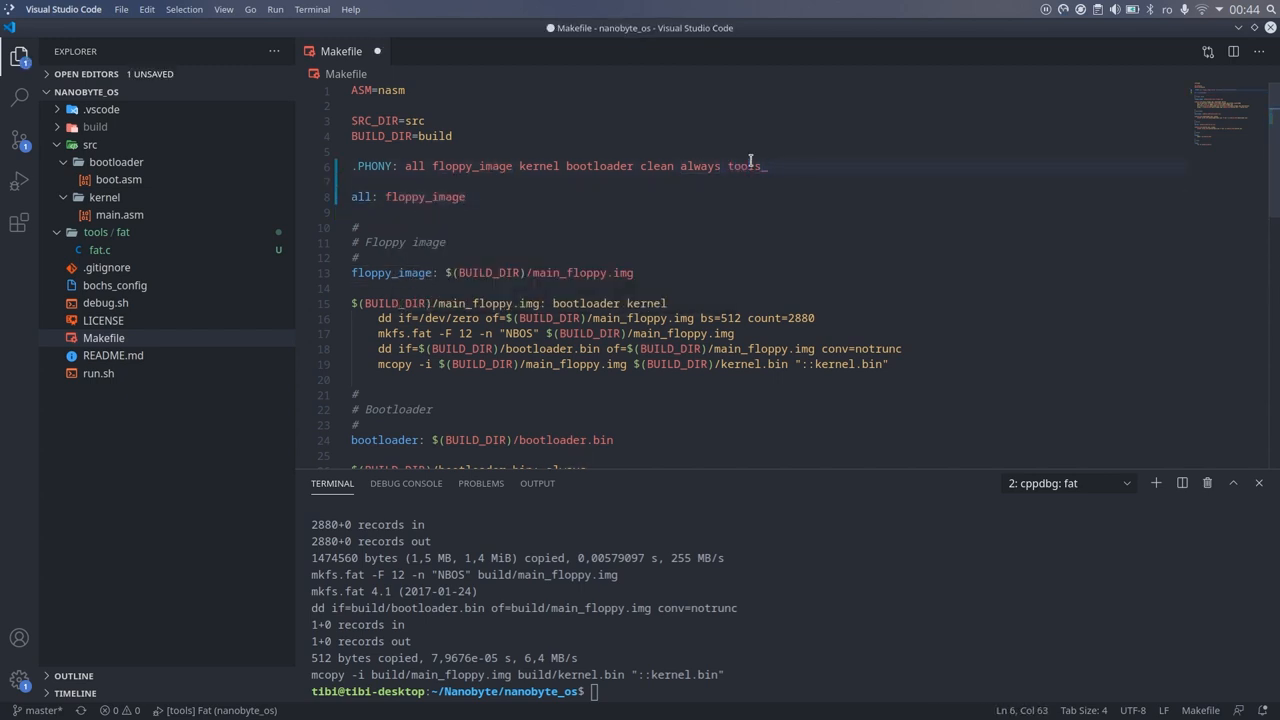
scroll("down", 3)
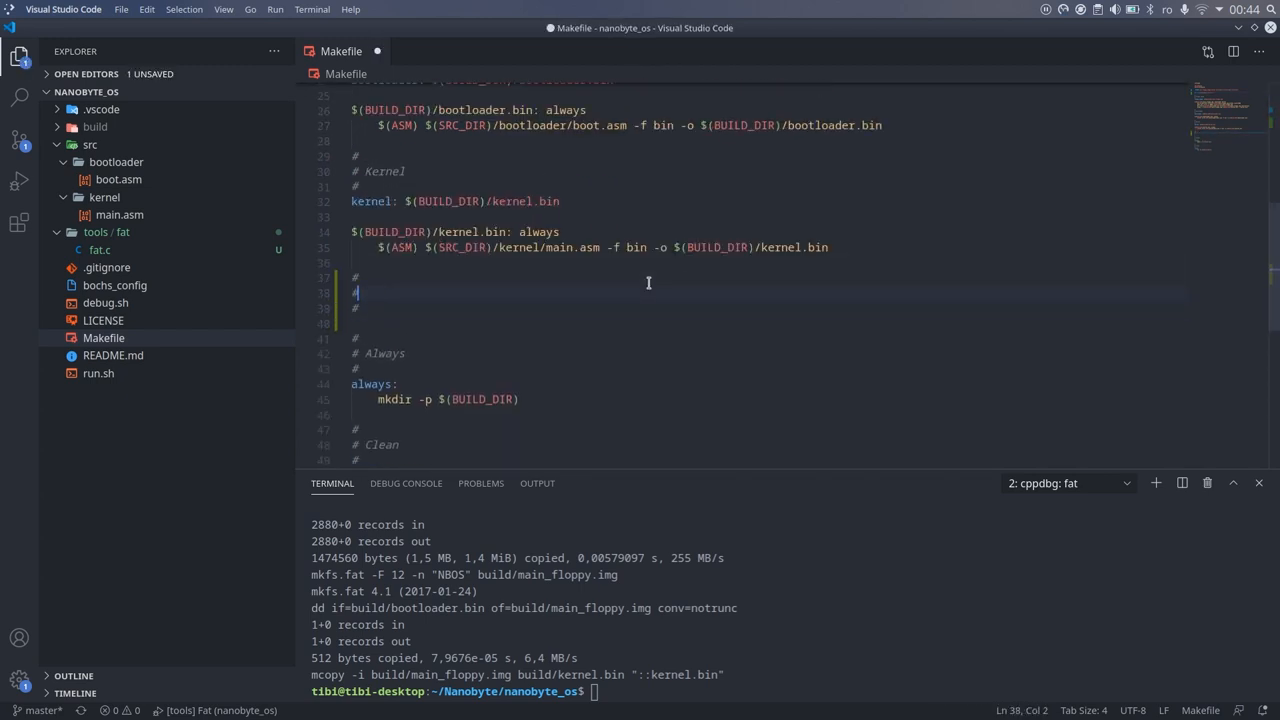
type("tools_fat: $(B")
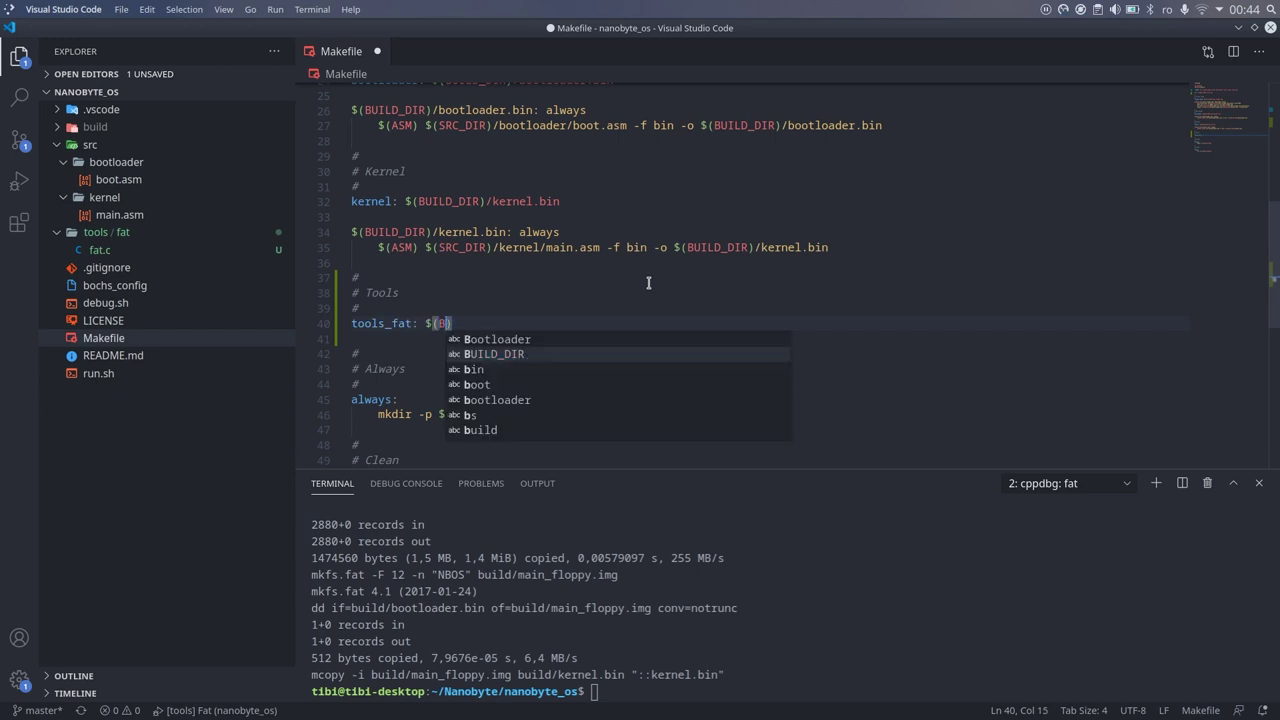
type("(BUILD_DIR)/tools/fat")
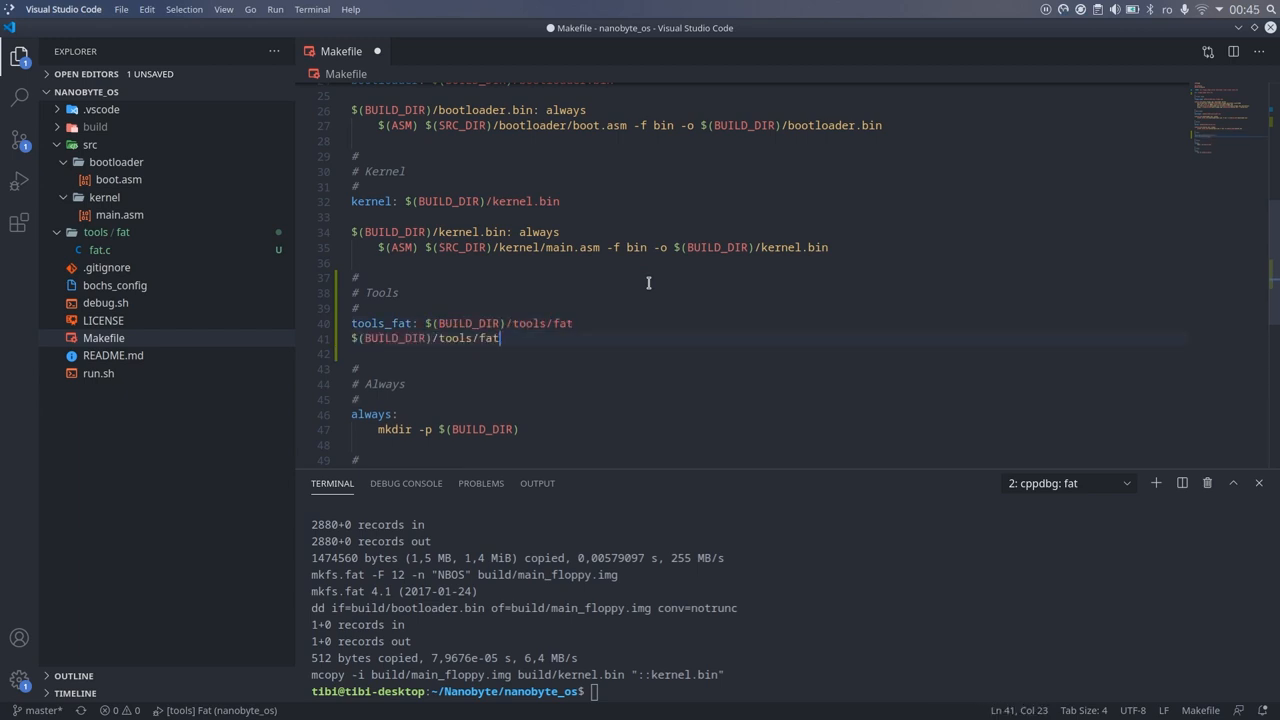
type(": always tools/fat/fat.c")
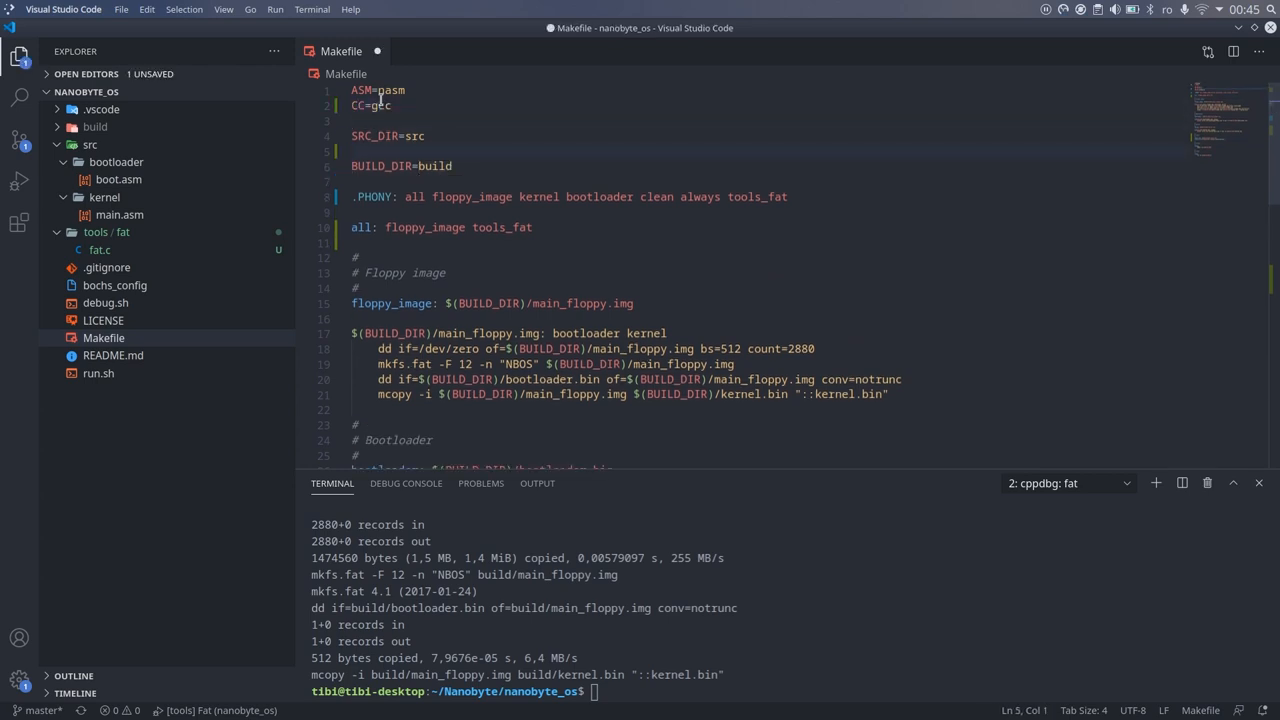
scroll("down", 3)
type("./build/tool")
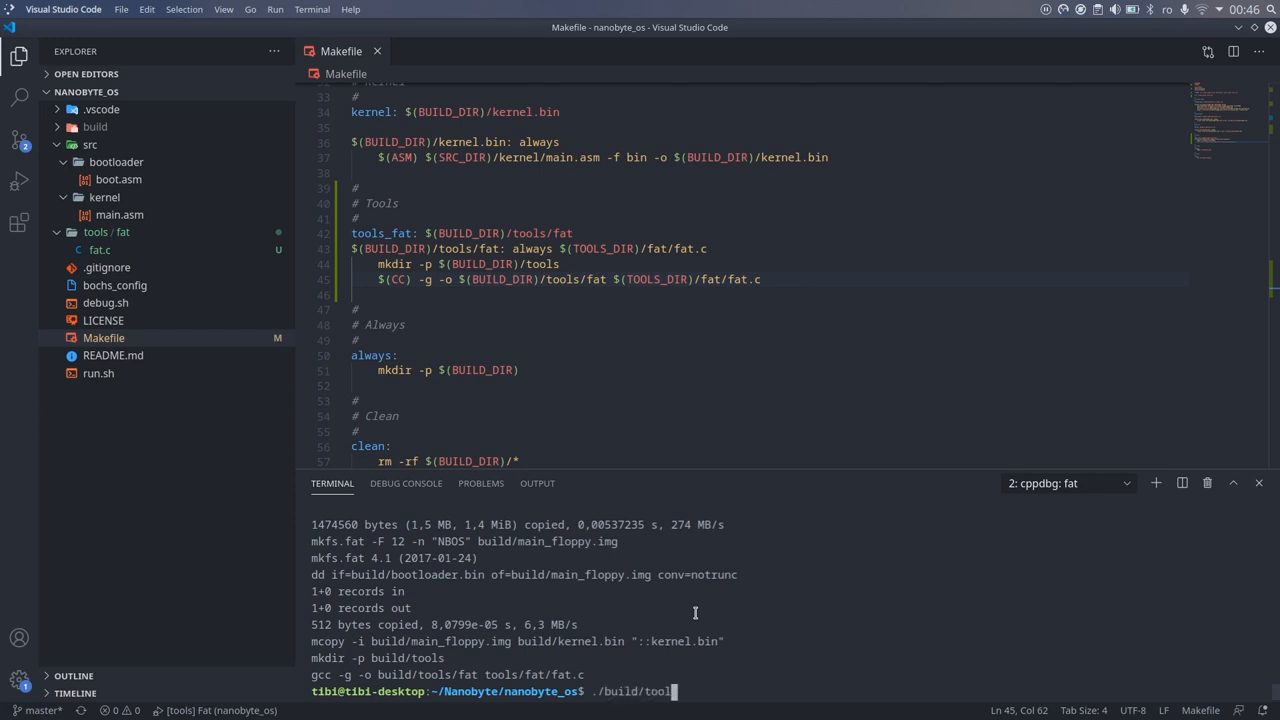
left_click(100, 248)
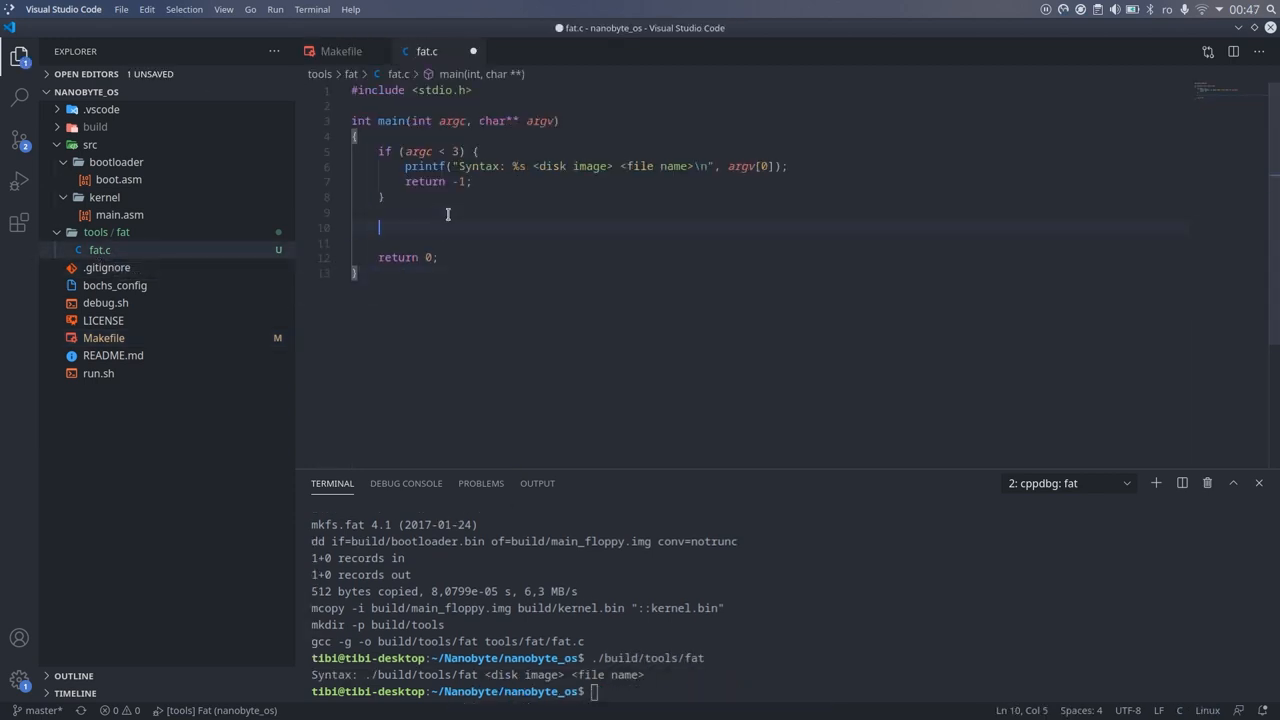
Open the disk image with FILE* disk = fopen(argv[1], "rb") and begin the BootSector struct and readBootSector
type("FILE* disk =")
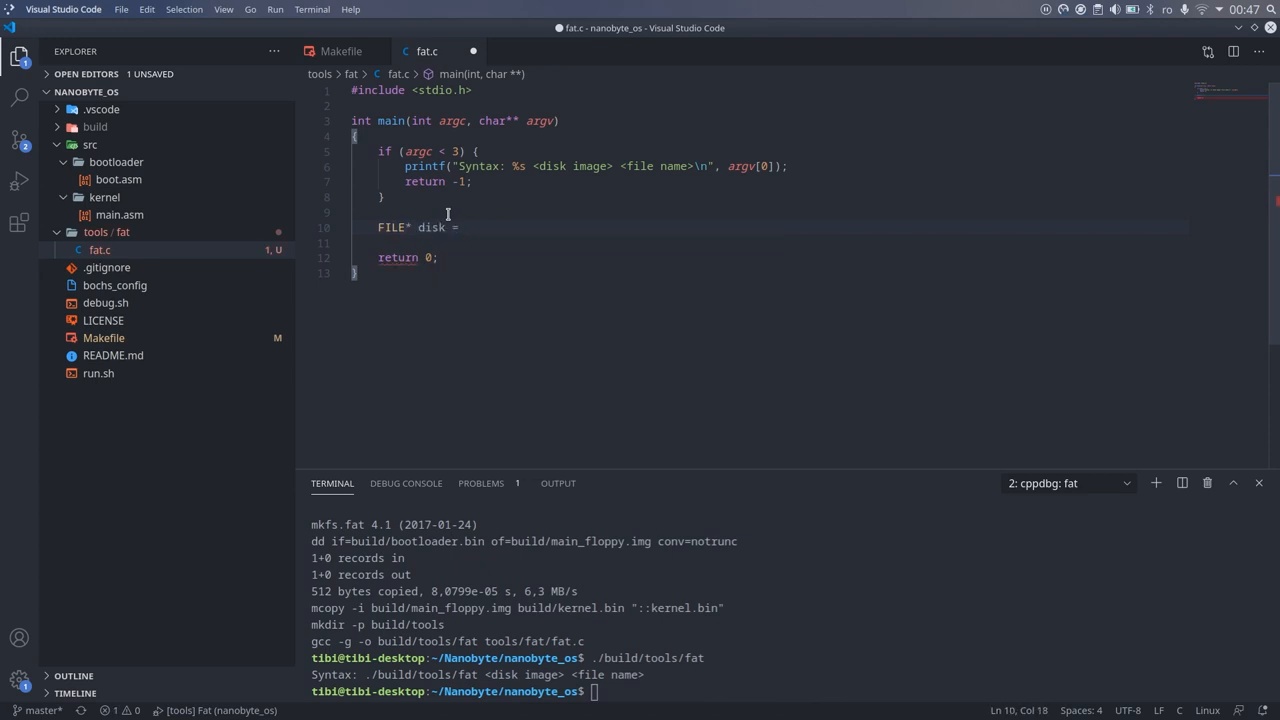
type("fopen(argv[1])")
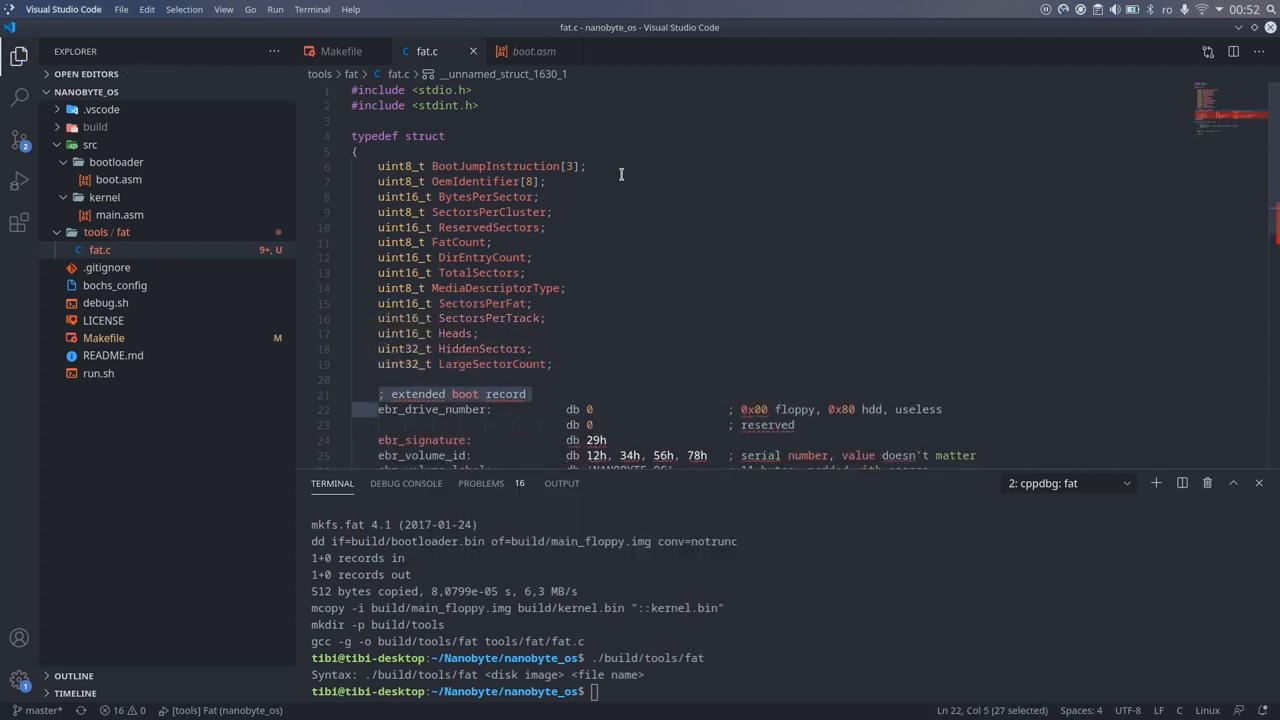
type("uint")
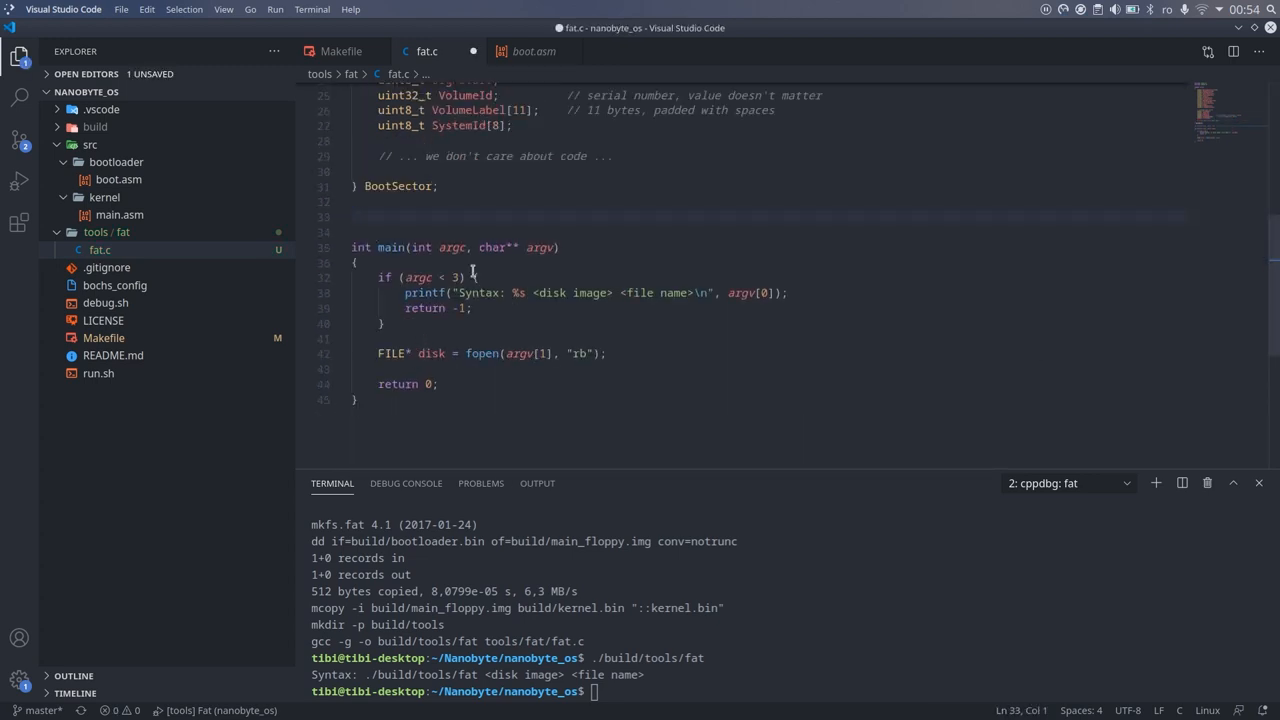
type("bool ReadBootSector(")
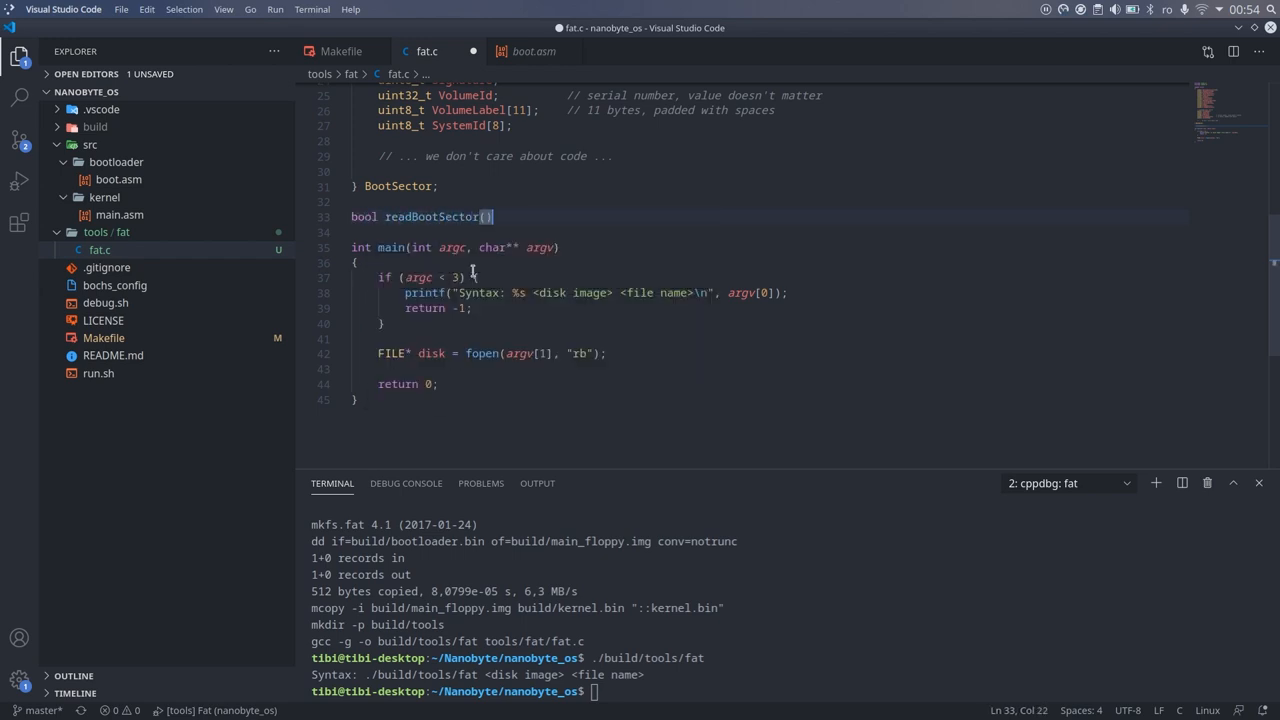
Typedef uint8_t as bool, declare g_BootSector, and have readBootSector fread into it
type("FILE* disk")
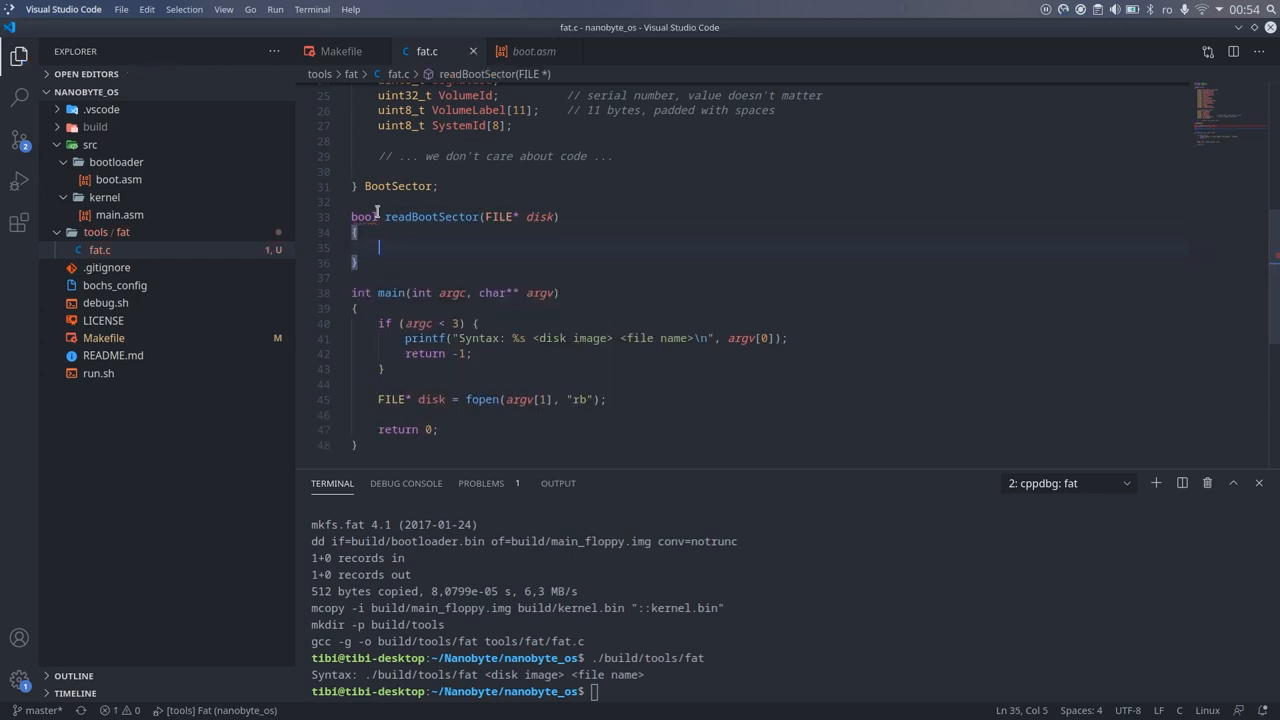
scroll("up", 3)
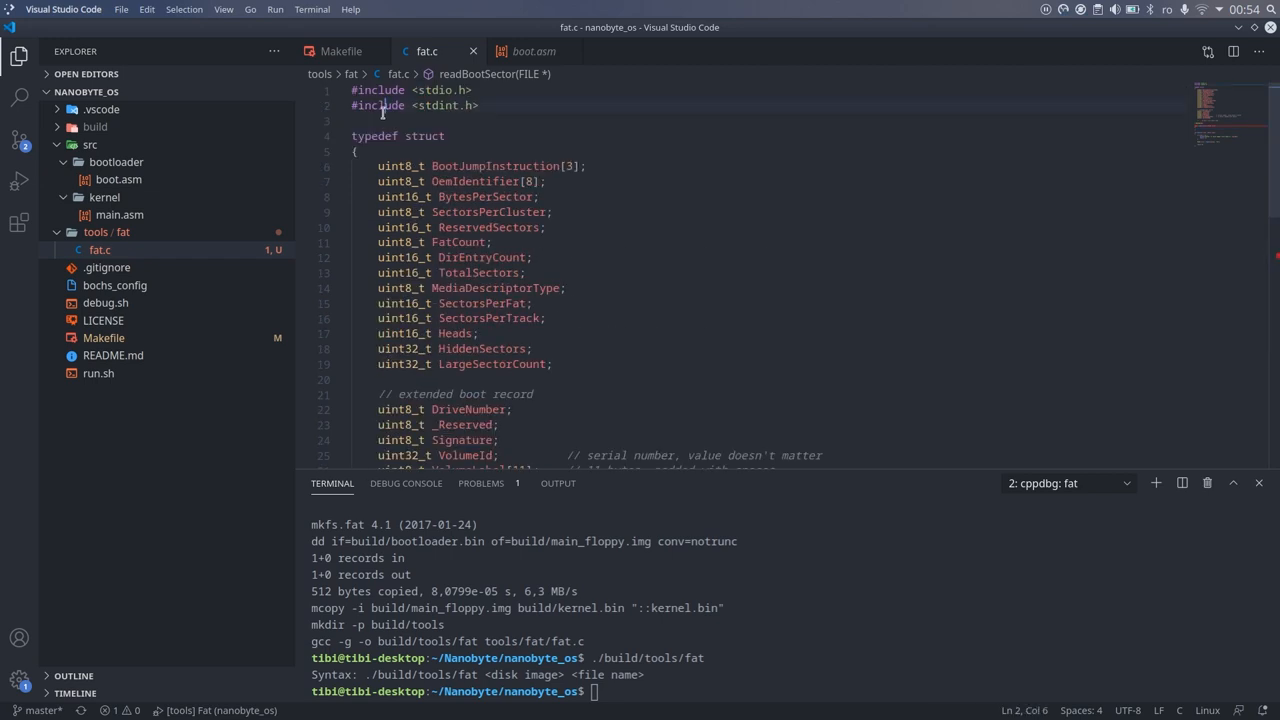
type("typedef")
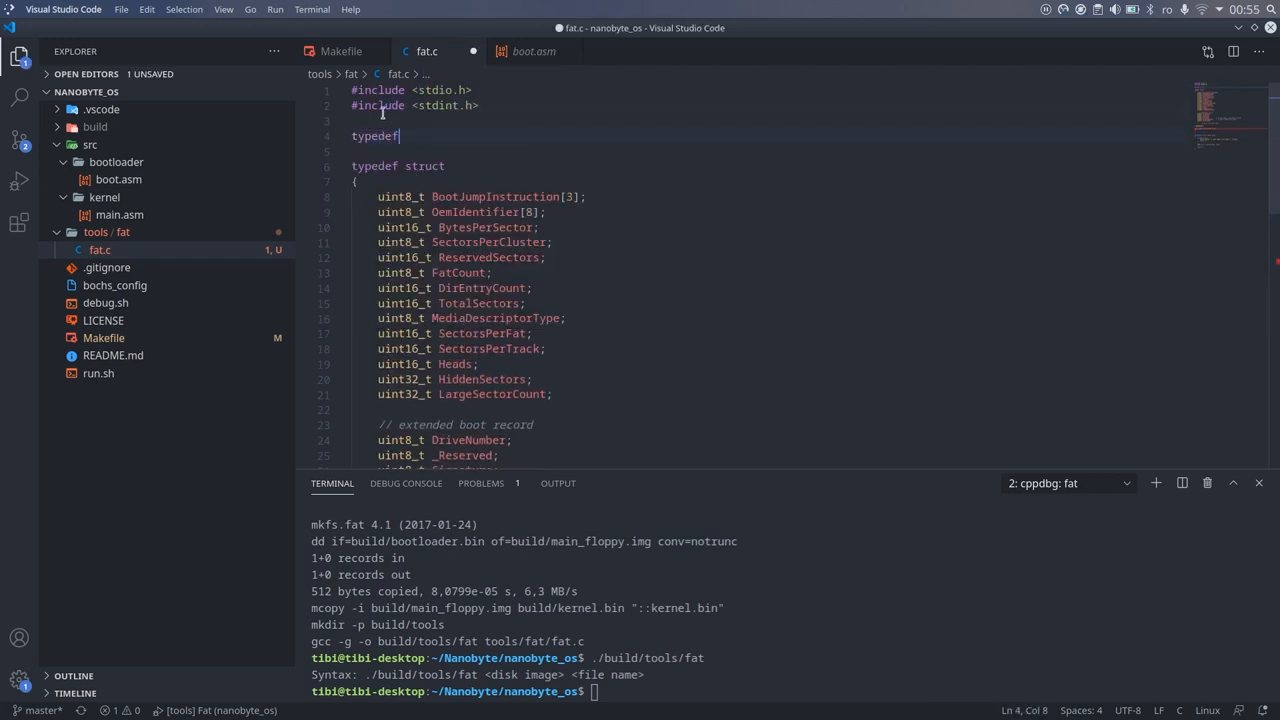
type("uint8_t bool;")
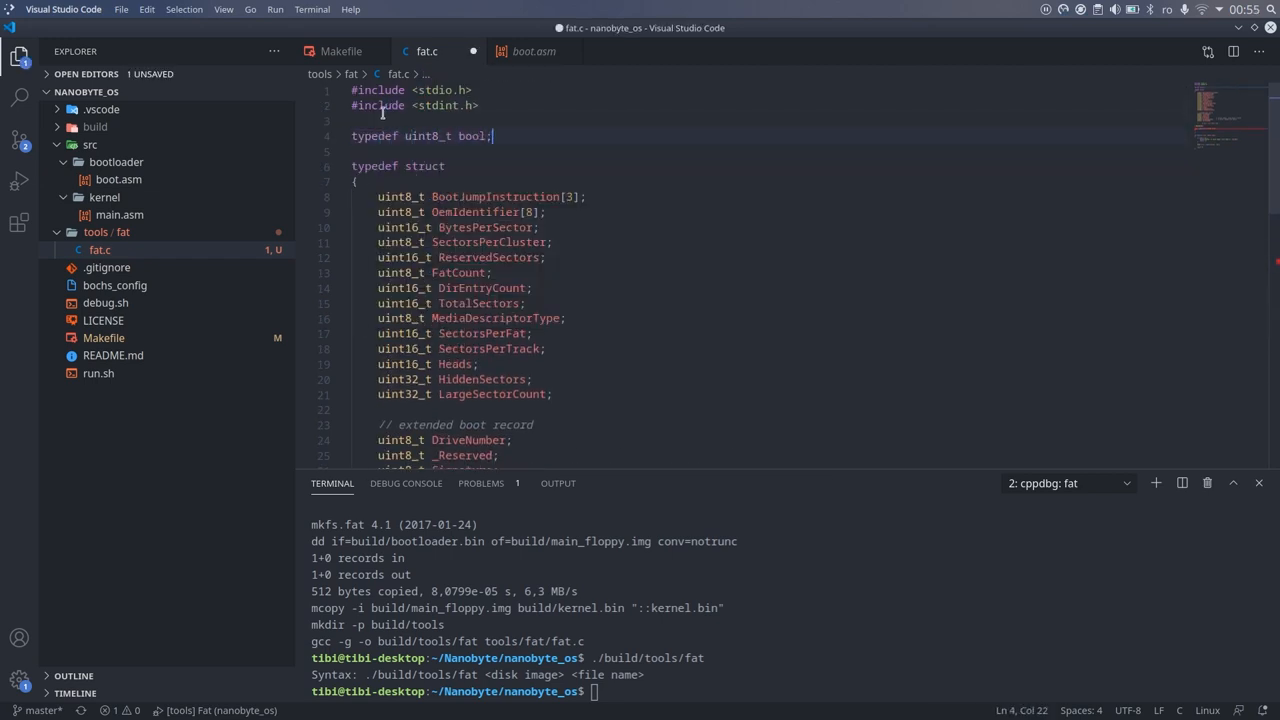
type("#define t")
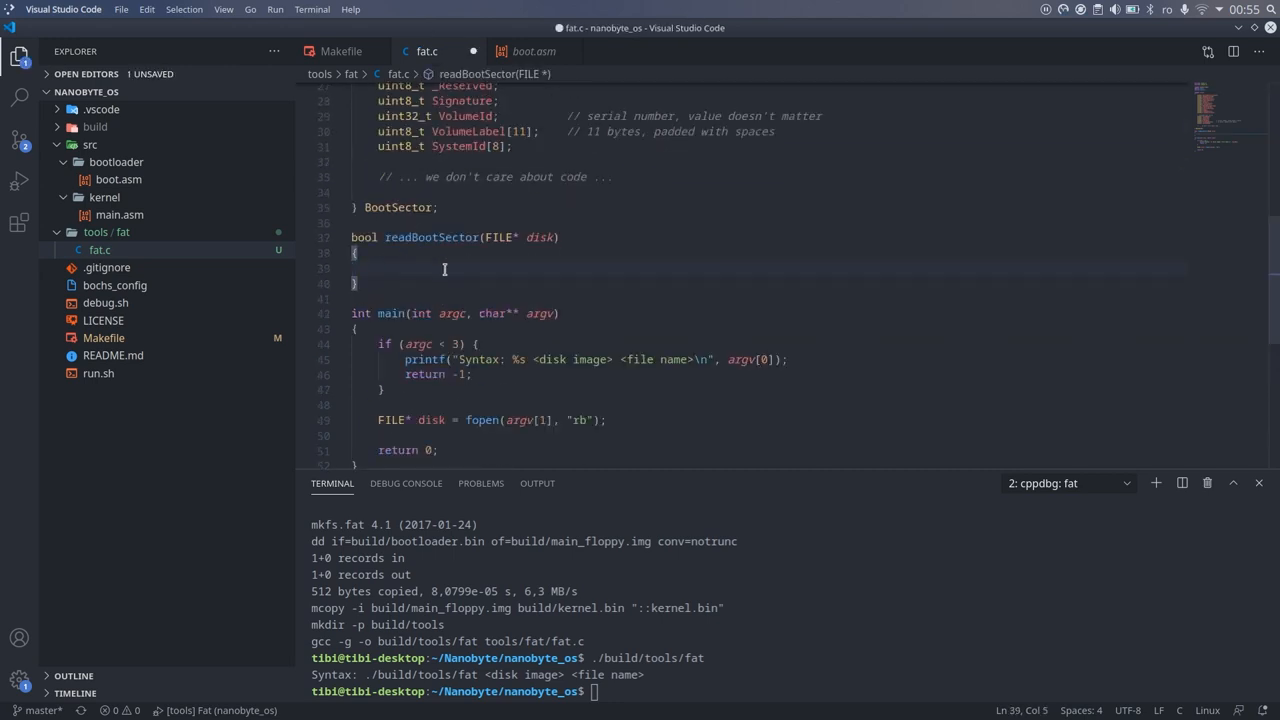
type("BootSector g_BootSector;")
type("f")
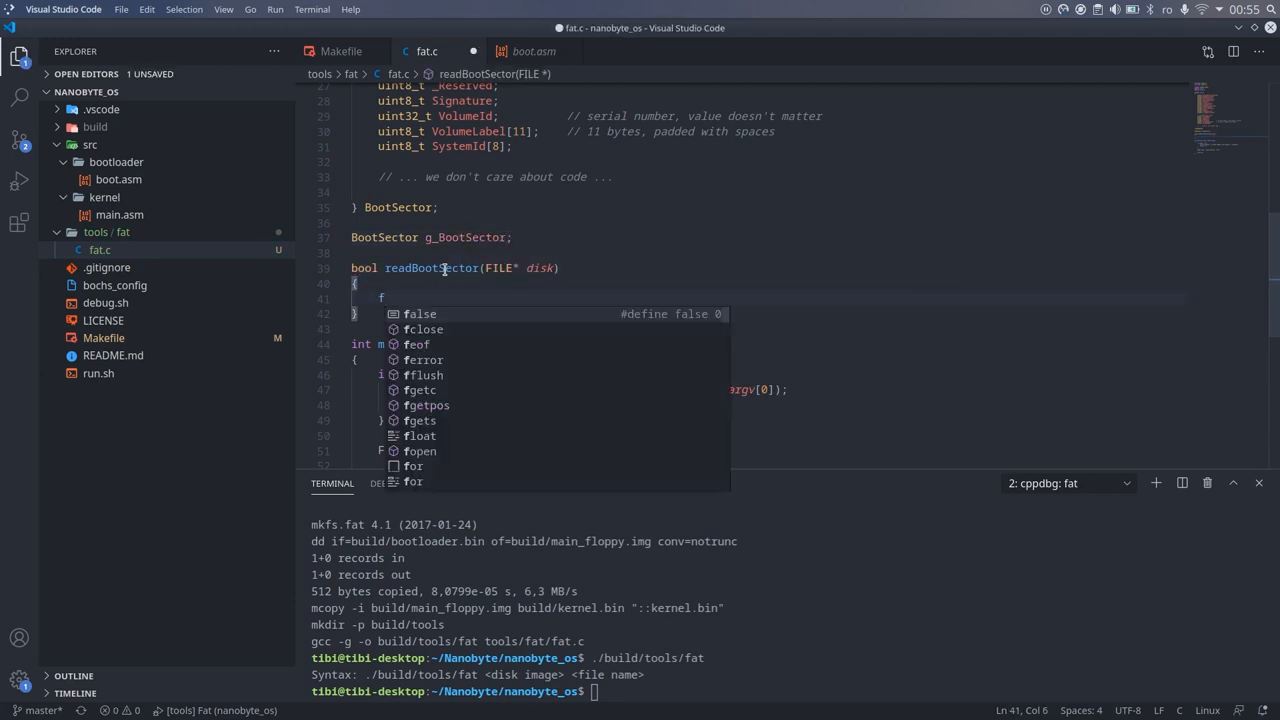
type("read(&g_BootSector, sizeof(g_BootSector), 1, disk);")
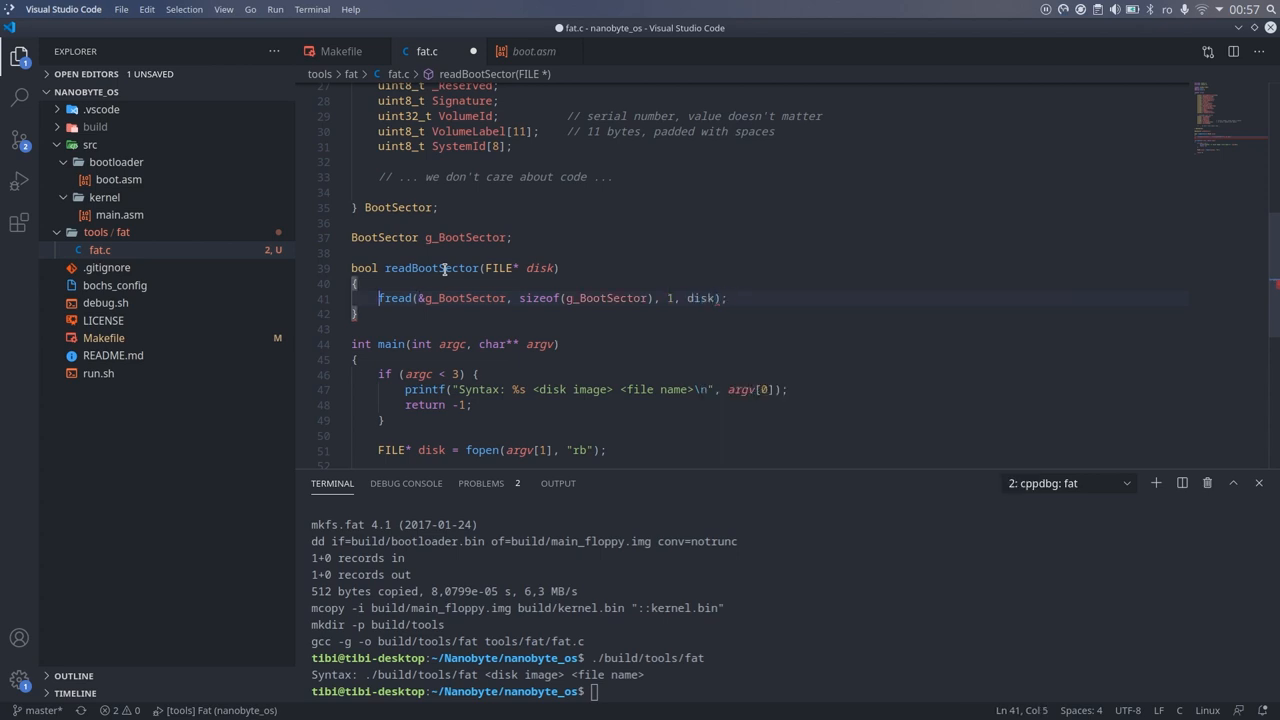
In main, fprintf 'Cannot open disk image' to stderr and return -1 when fopen fails
type("return")
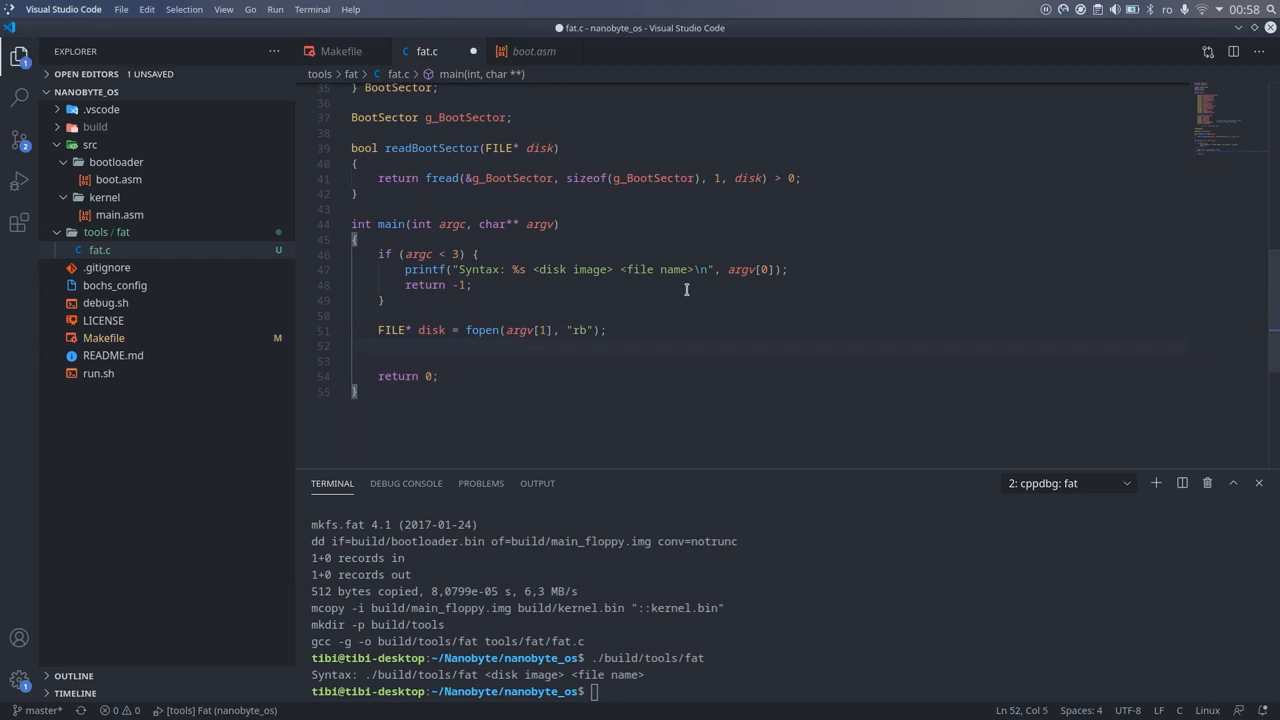
type("fprintf(")
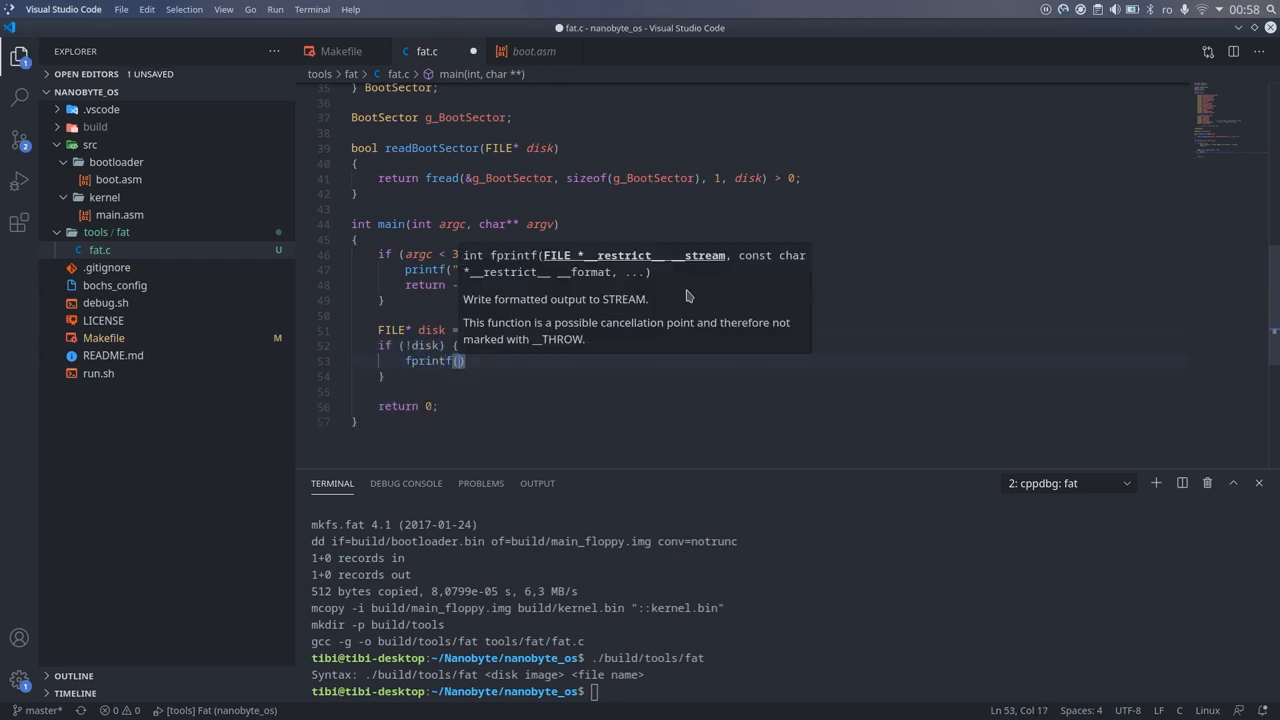
type("stderr, \"Cannot open disk image %s!\", argv[1")
type("return -1;")
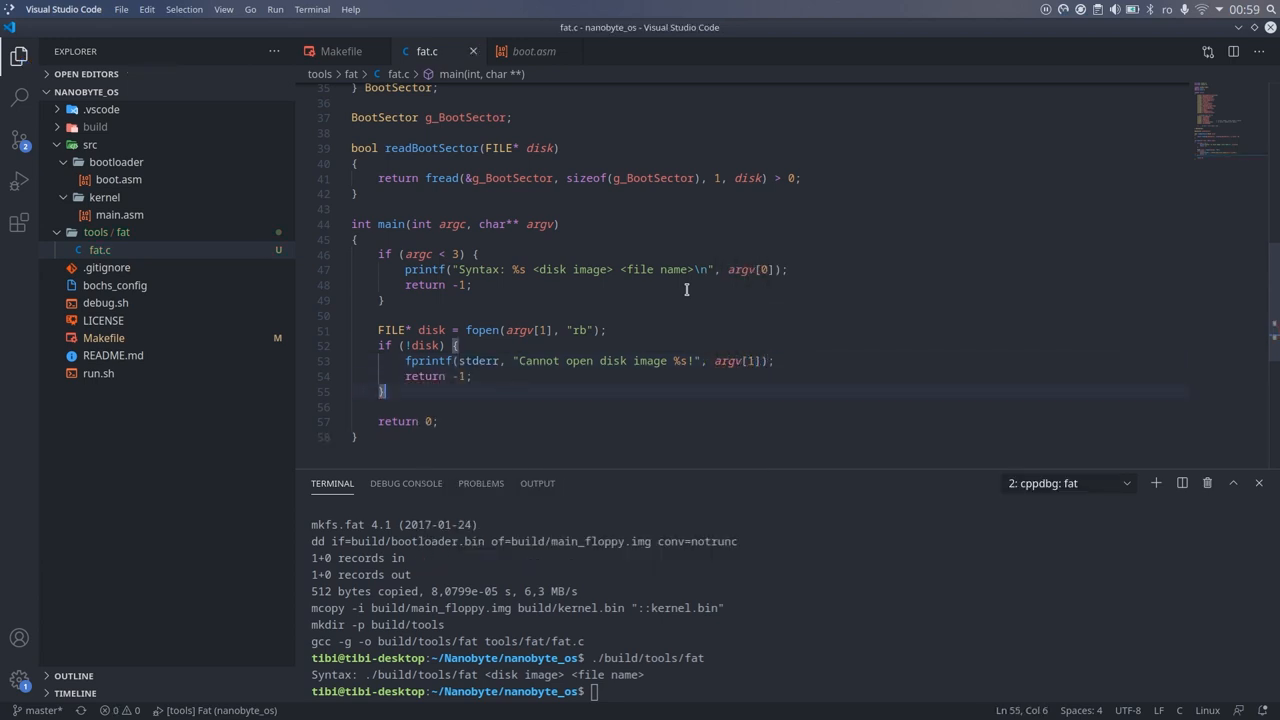
scroll("up", 3)
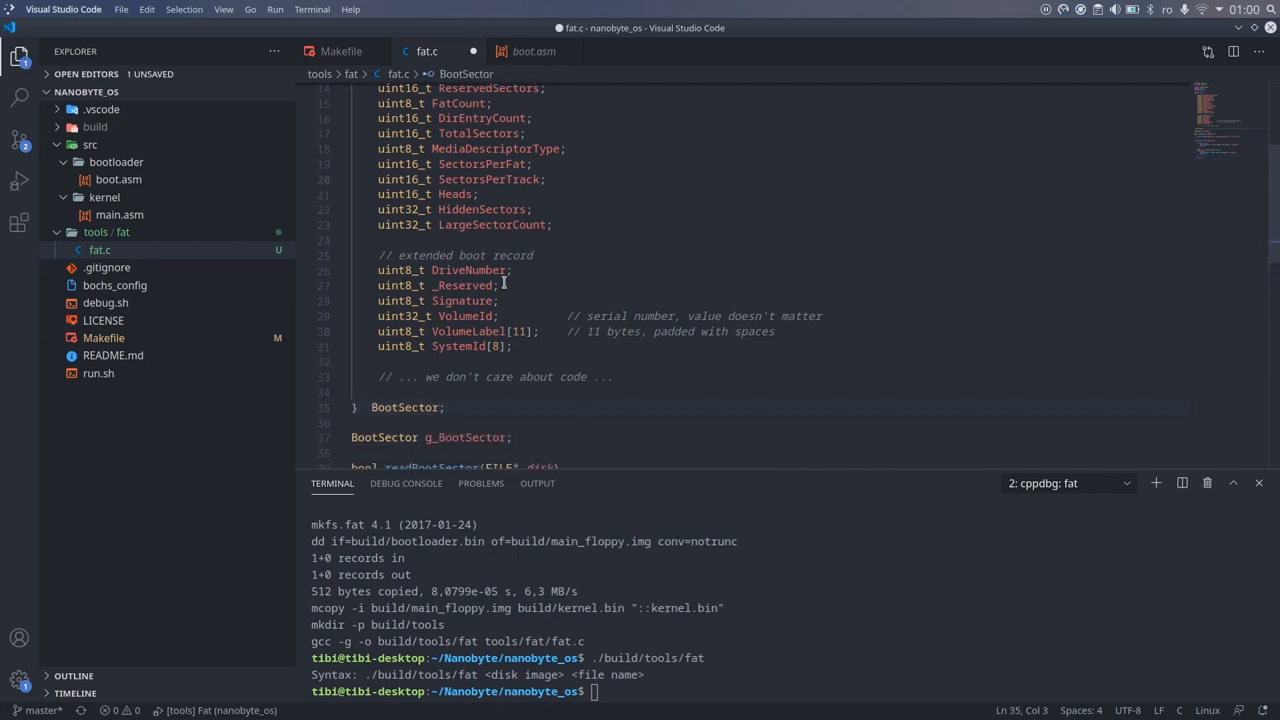
Mark the BootSector typedef struct with __attribute__((packed))
type("__")
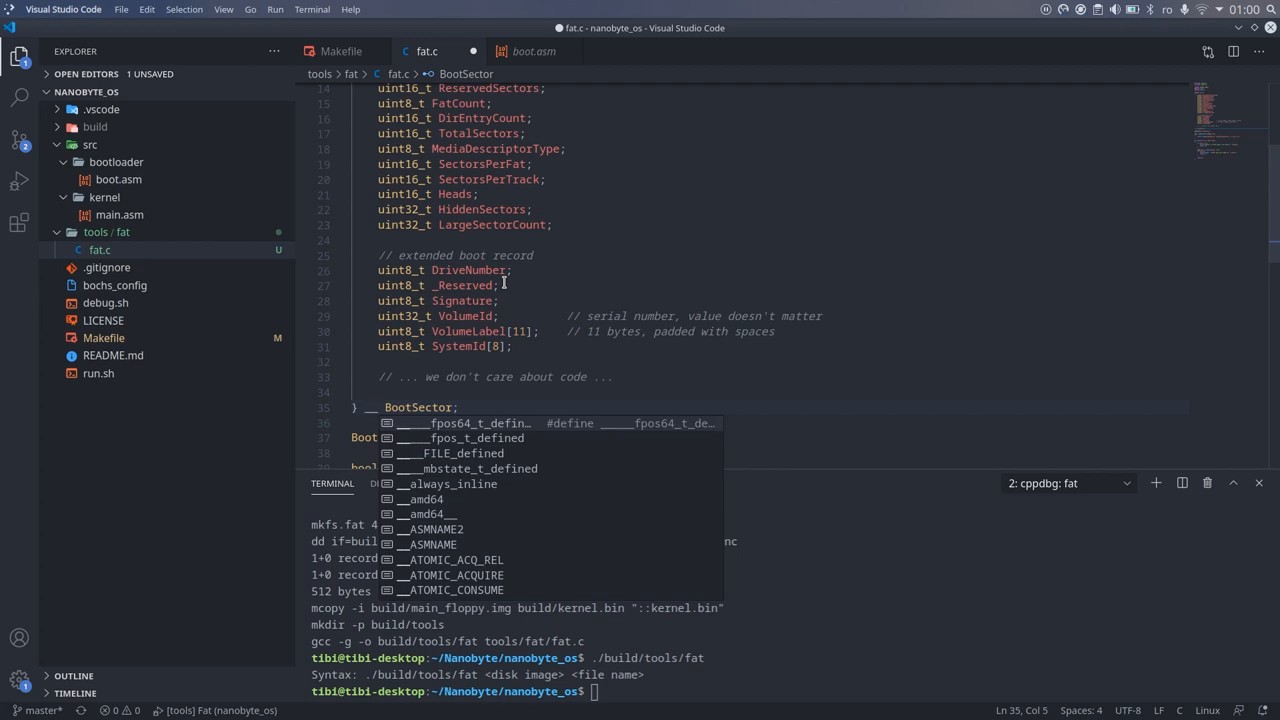
type("__attribute__((")
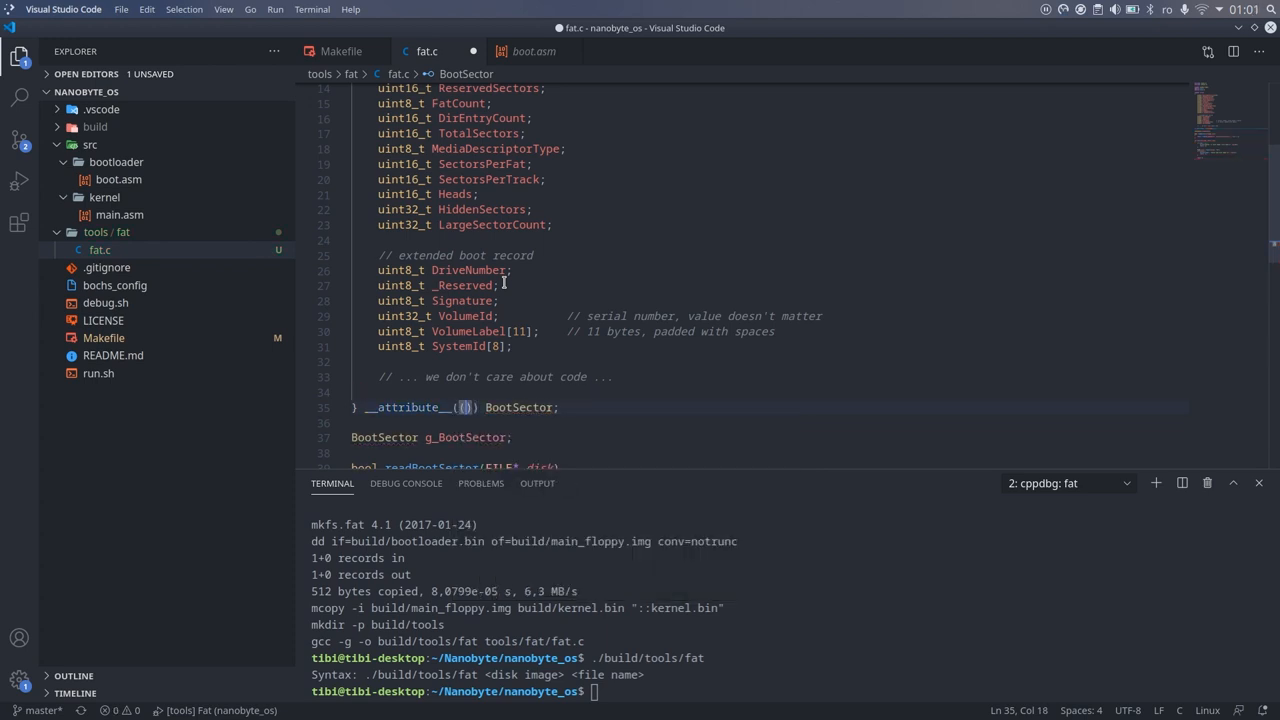
type("packed")
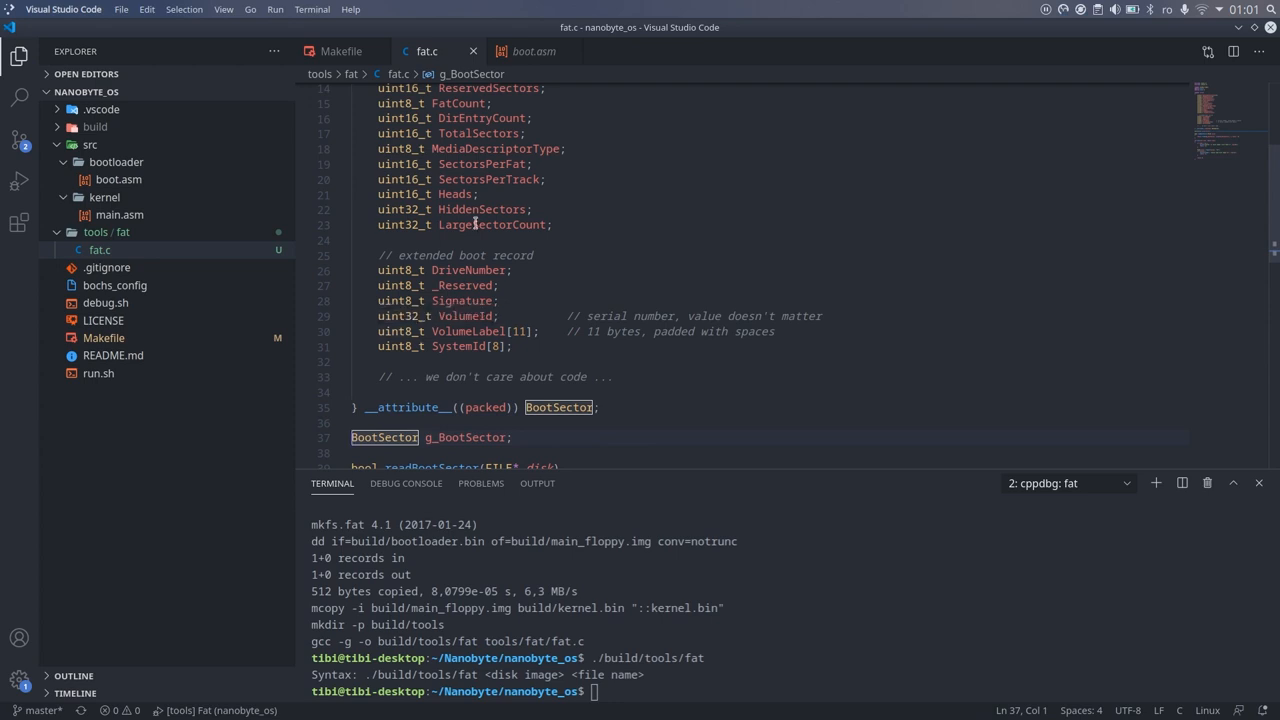
Call readBootSector(disk) in main, reporting 'Could not read boot sector!' and returning -2 on failure
scroll("down", 3)
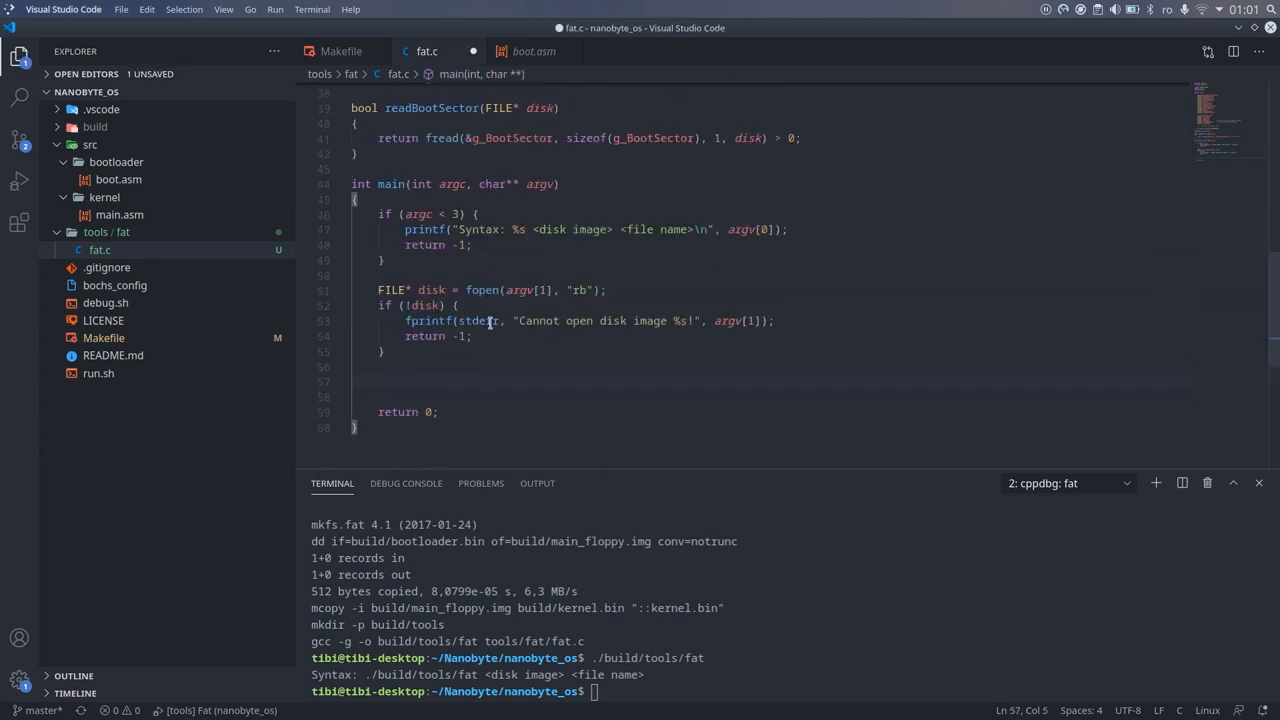
type("readBootSector(disk);")
type("fprintf(stderr, \"")
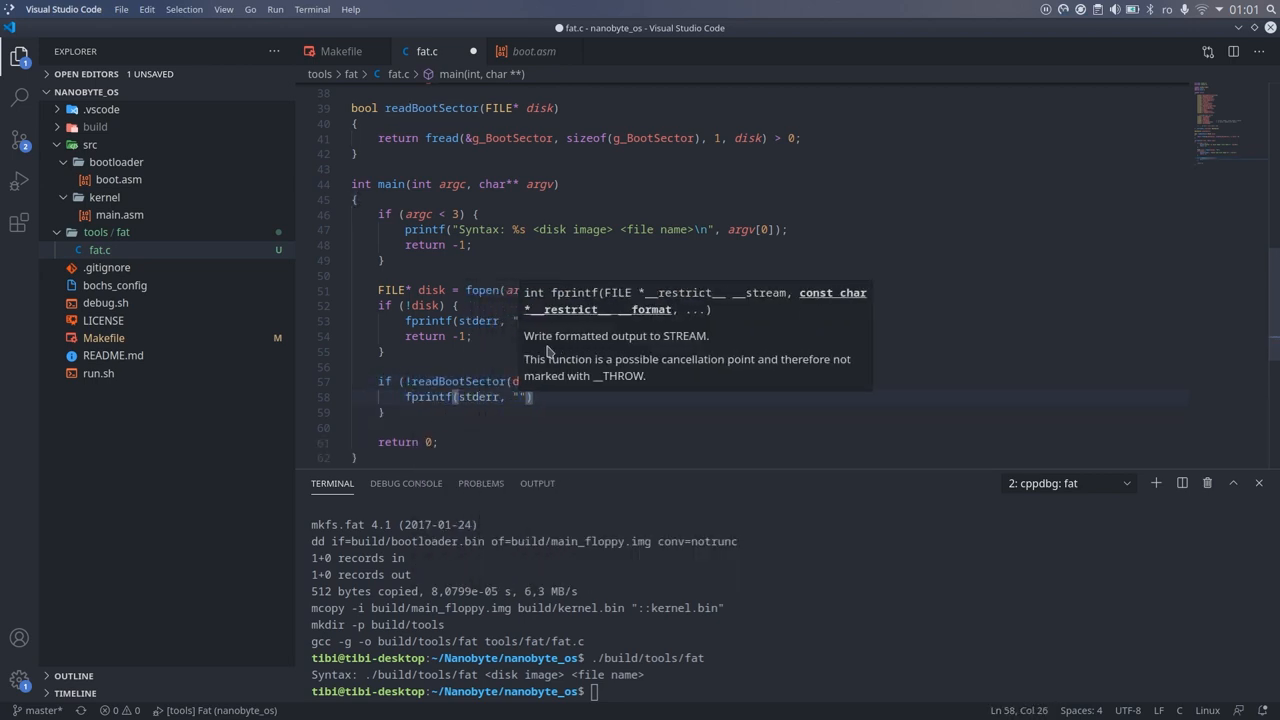
type("Could not read boot sector!\\n")
type("retur")
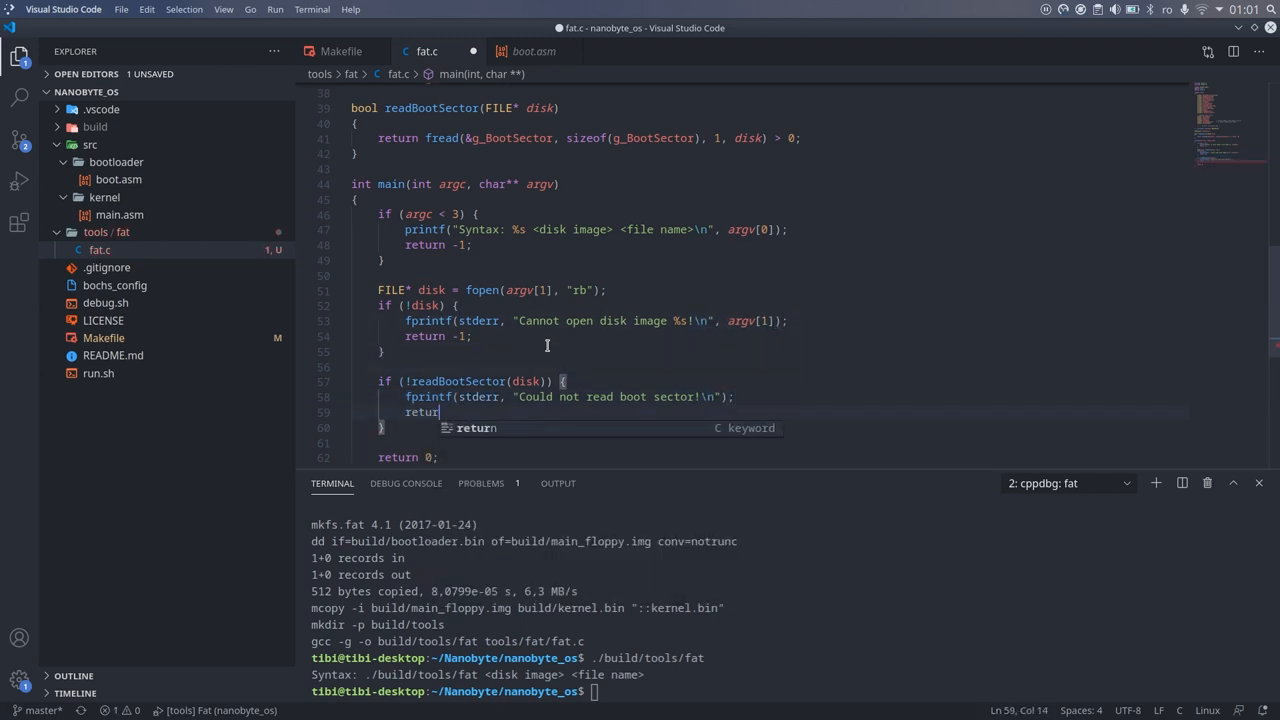
type("-2;")
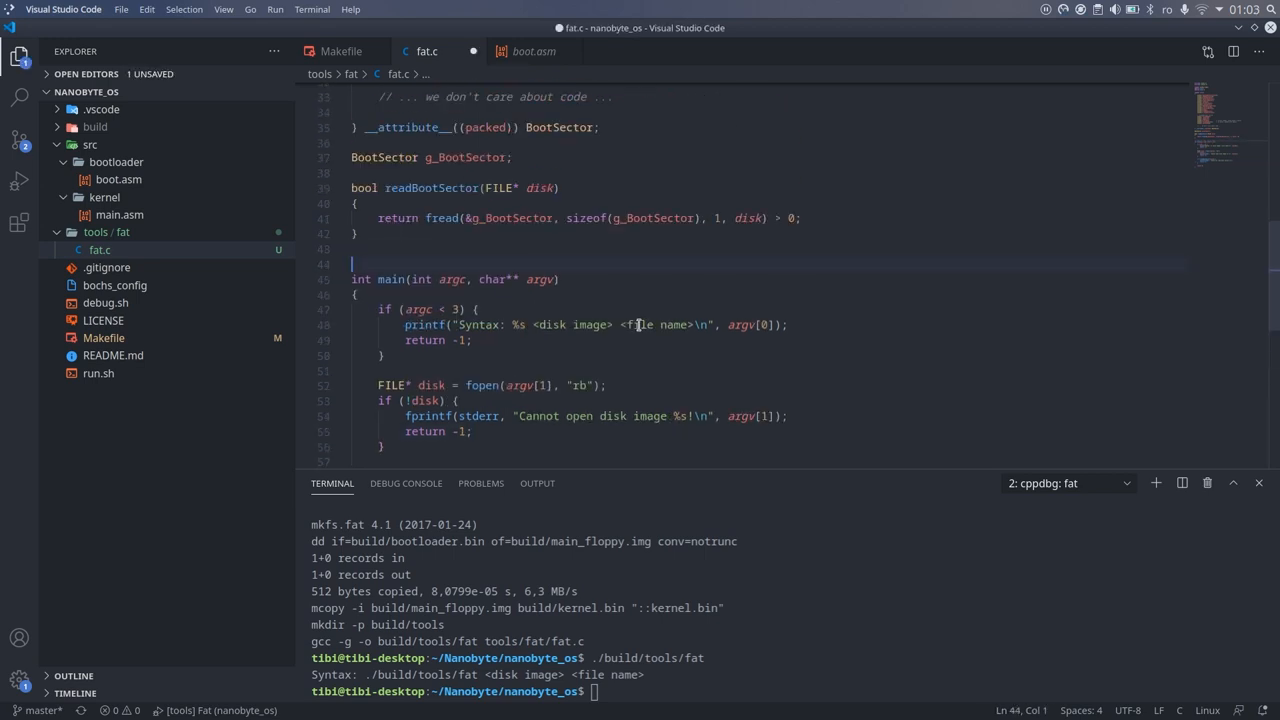
Declare bool readSectors(FILE* disk, uint32_t lba, uint32_t count, void* bufferOut)
type("bool readSec")
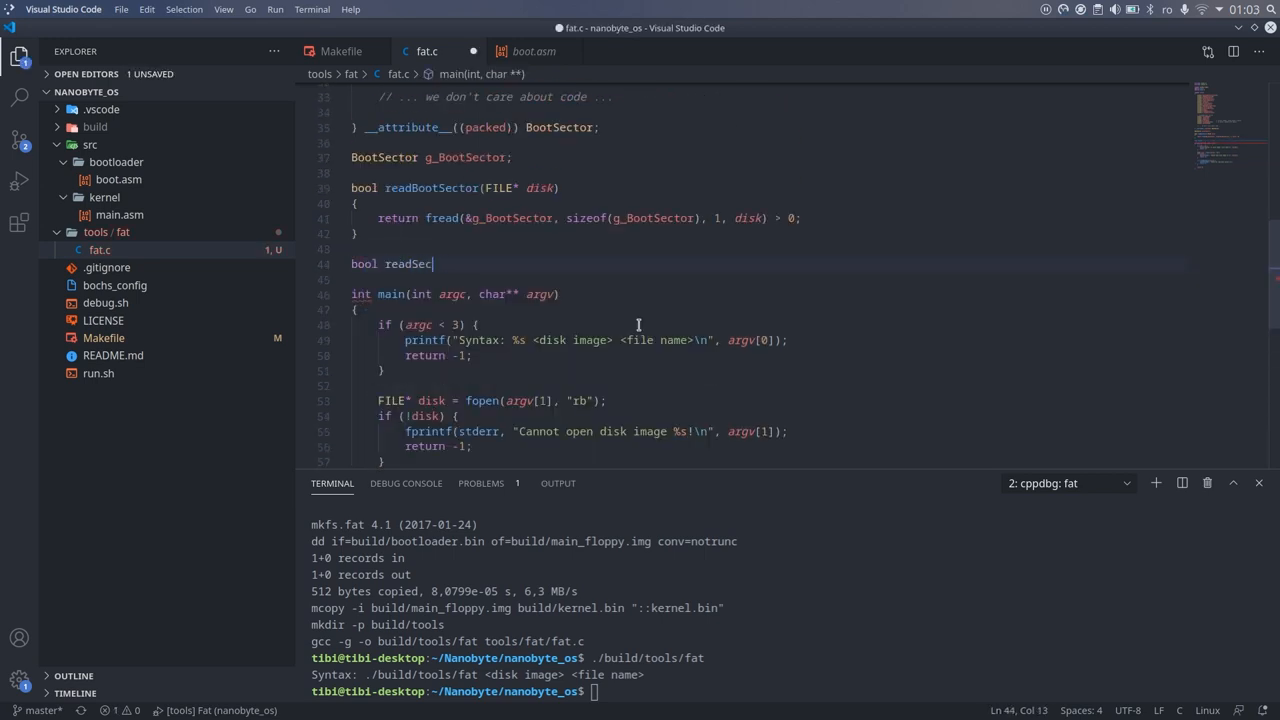
type("tors(FILE* disk)")
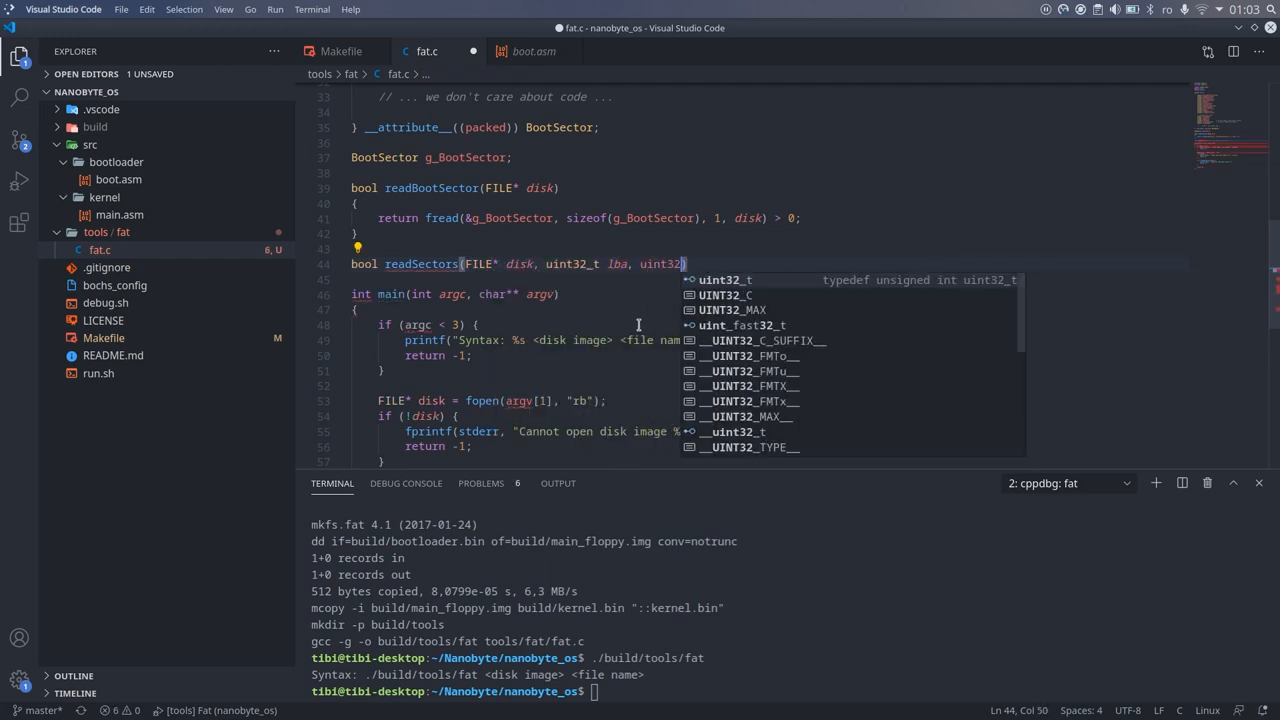
type("count,")
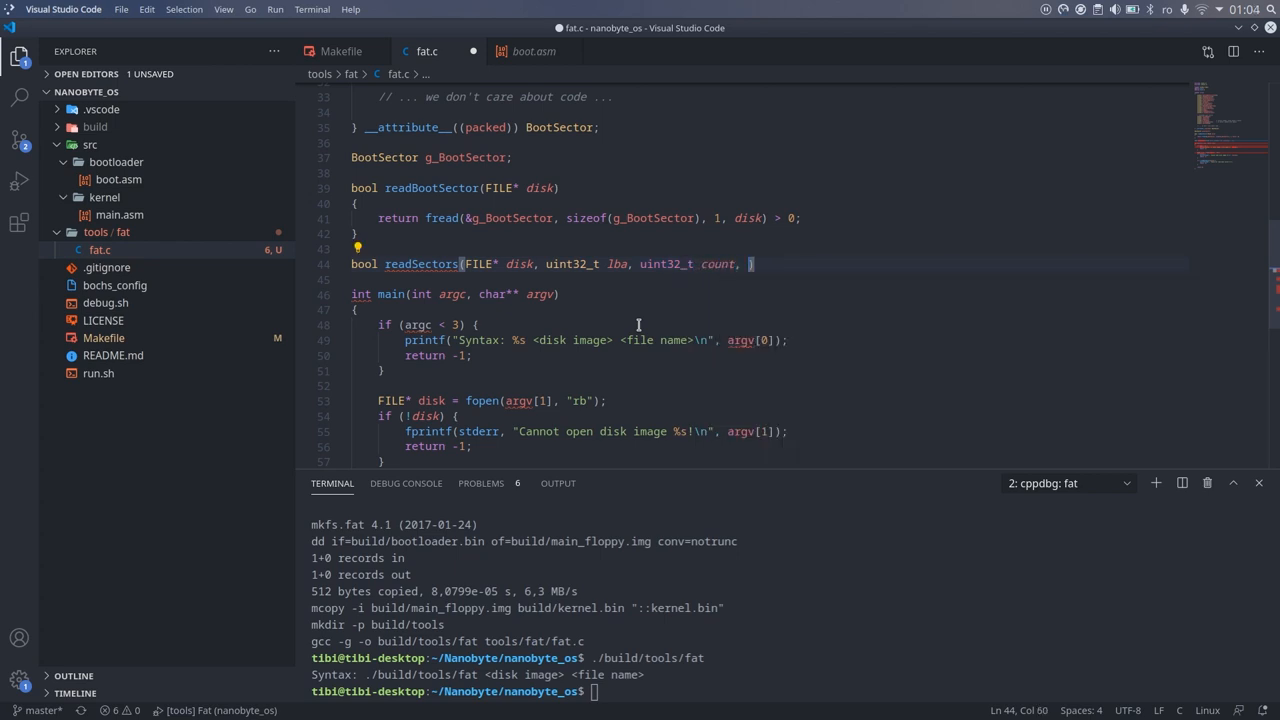
type("void*")
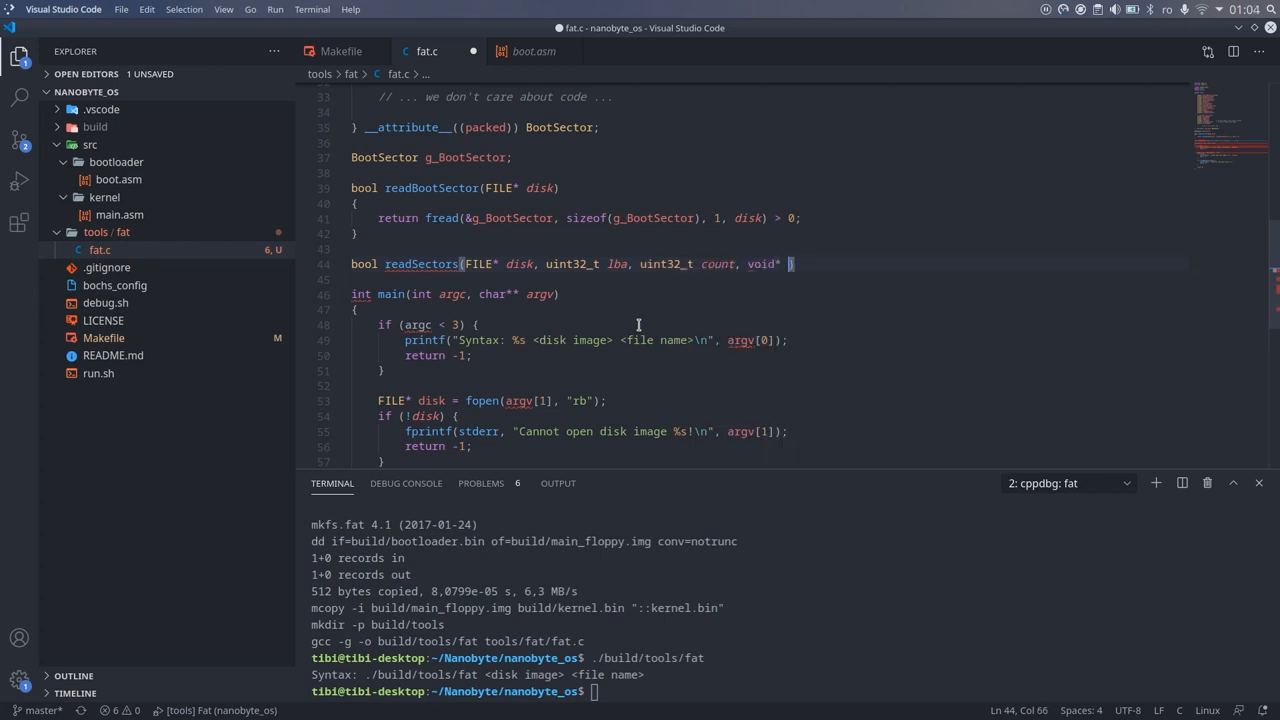
type("bufferOut)")
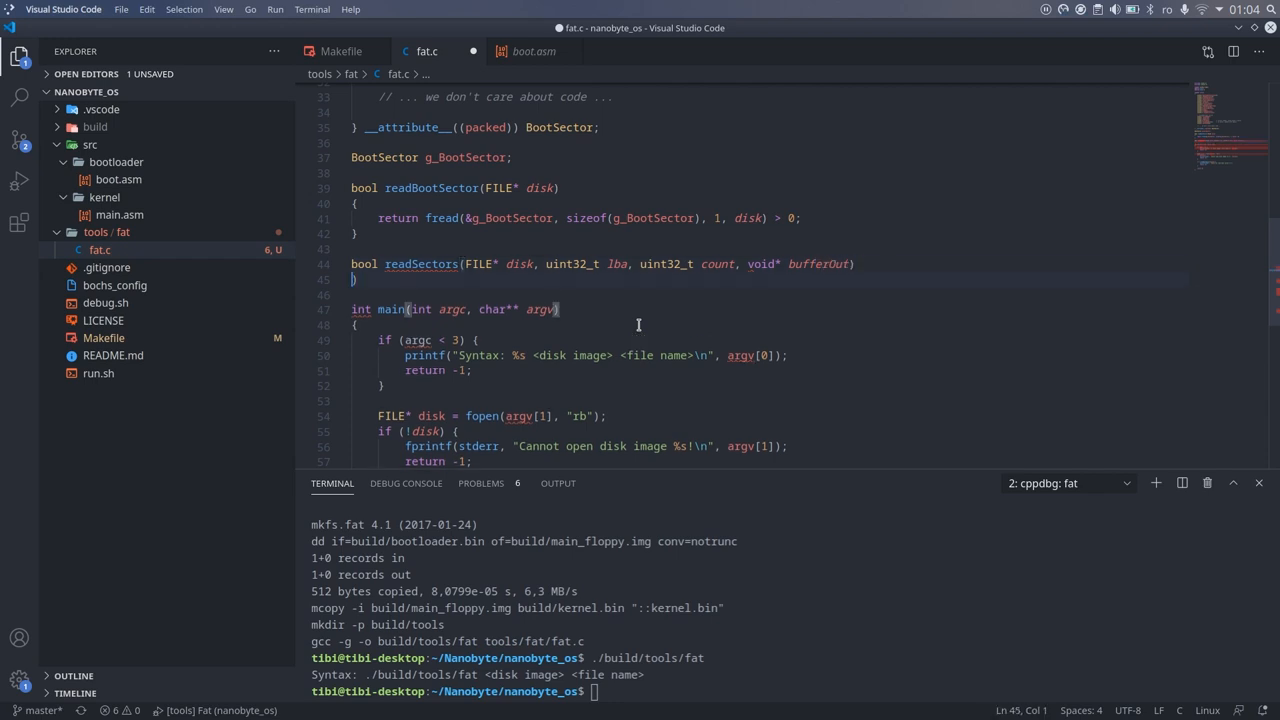
key("Return")
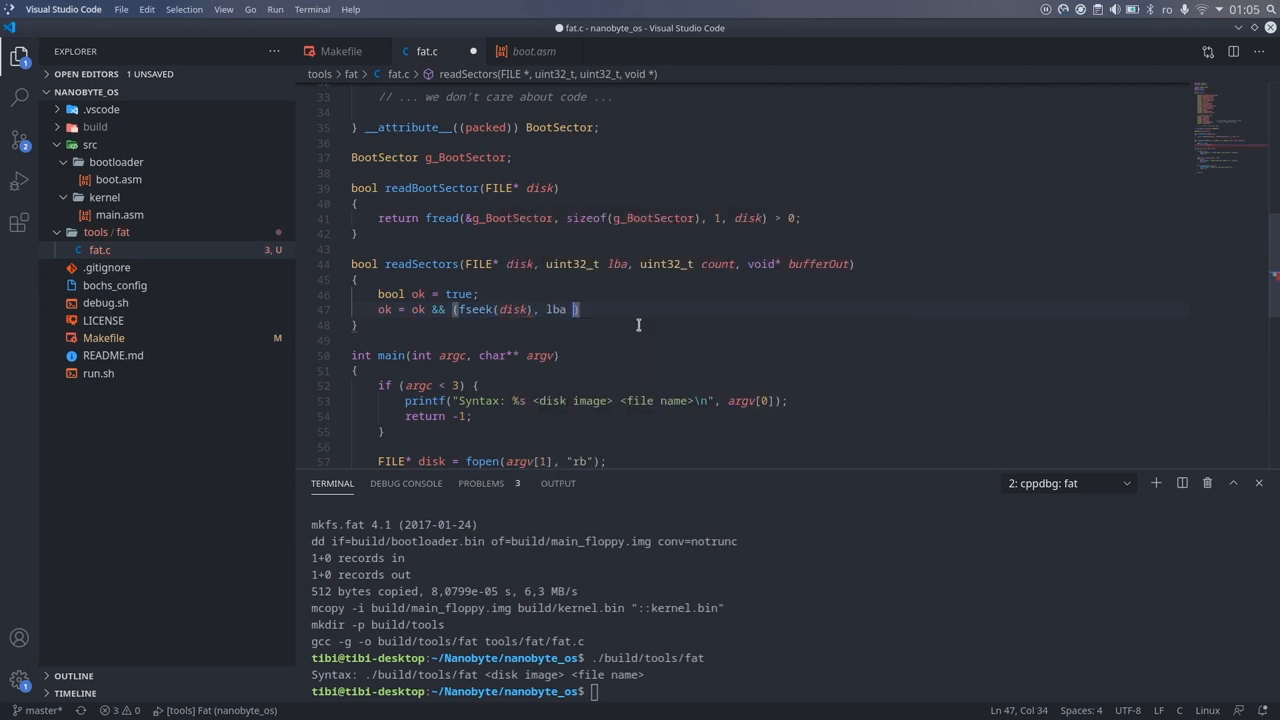
Implement readSectors with fseek to lba * BytesPerSector using SEEK_SET, fread count sectors into bufferOut, and return ok
type("* g_BootSector.BytesPerSector,")
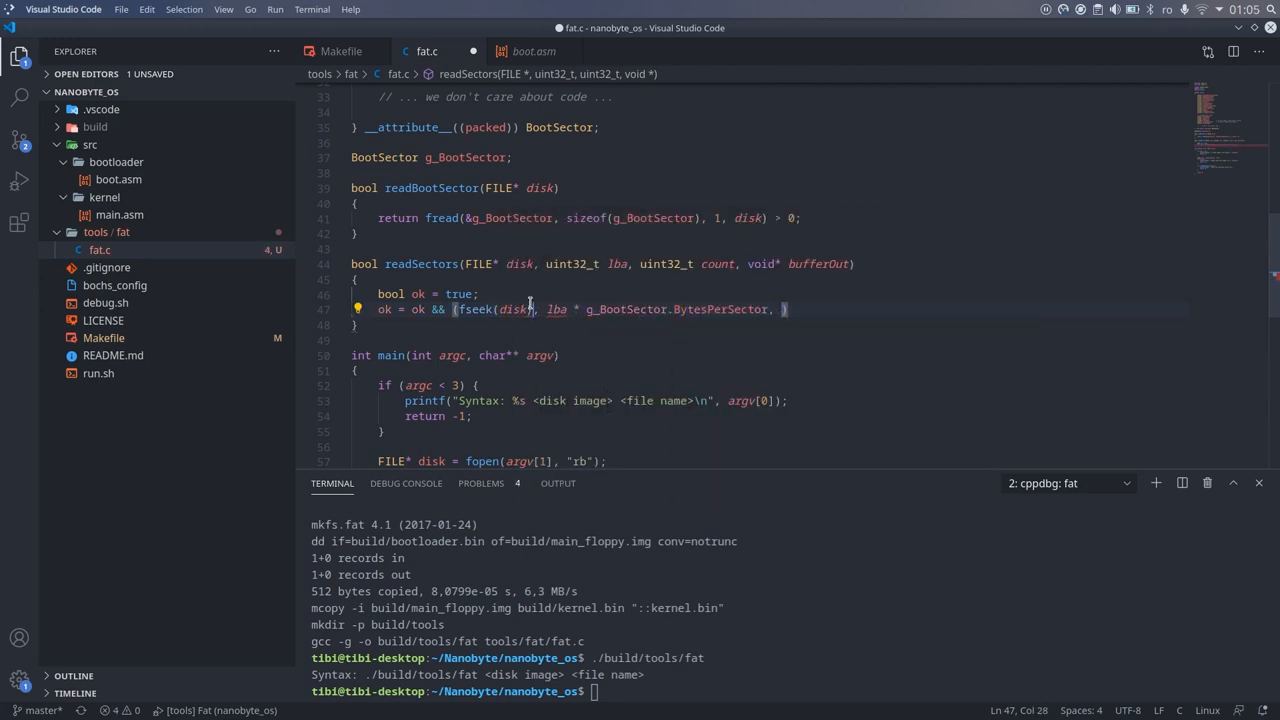
type("SEEK_SET")
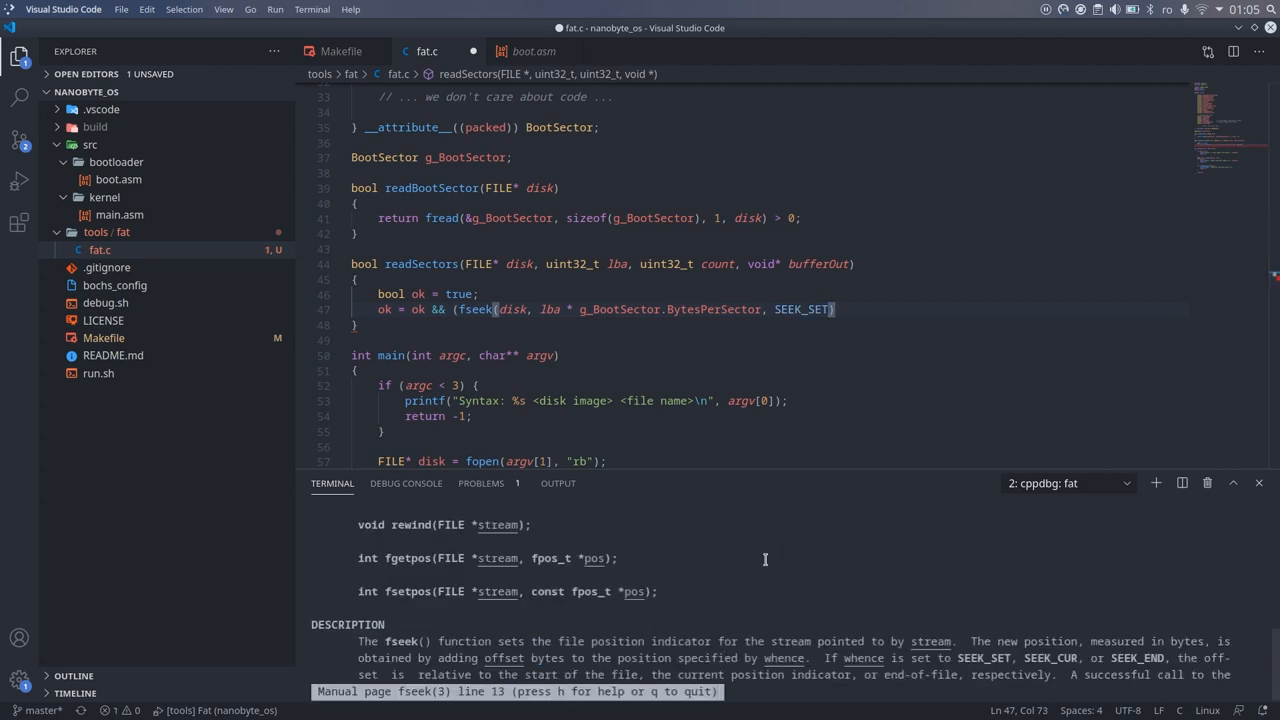
scroll("down", 3)
type("ok = o")
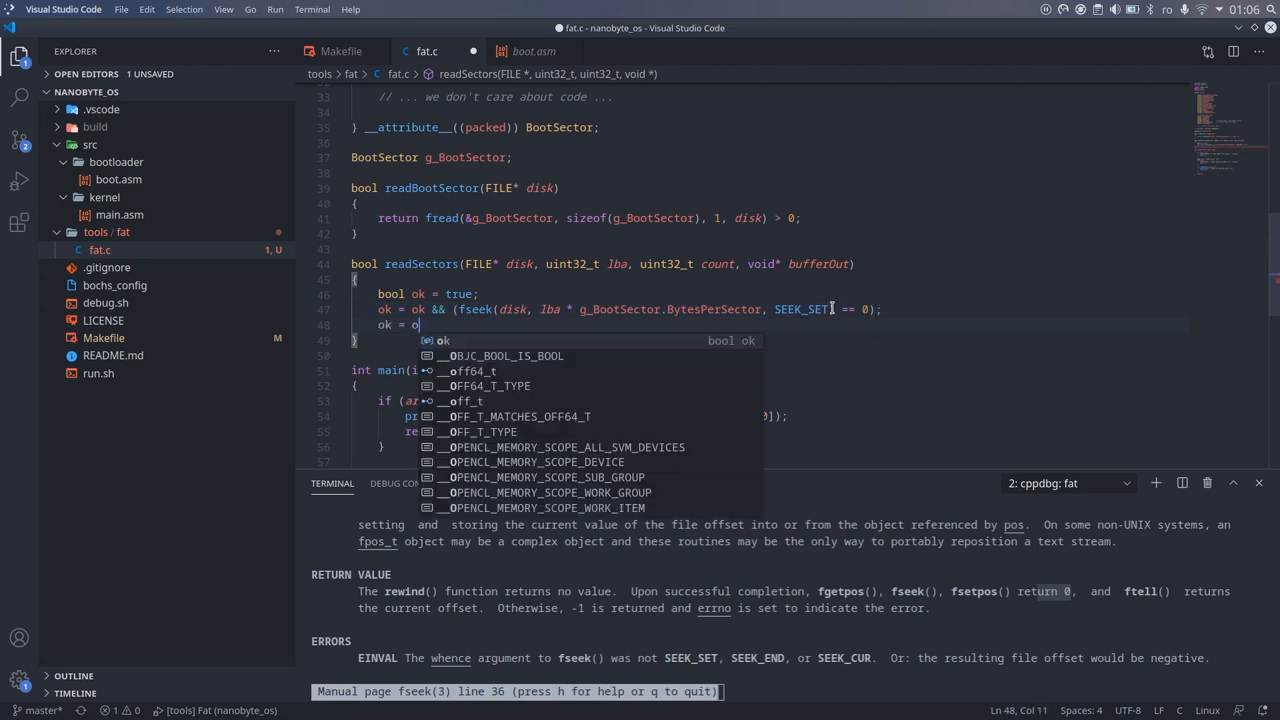
type("fread(bufferOut, ))")
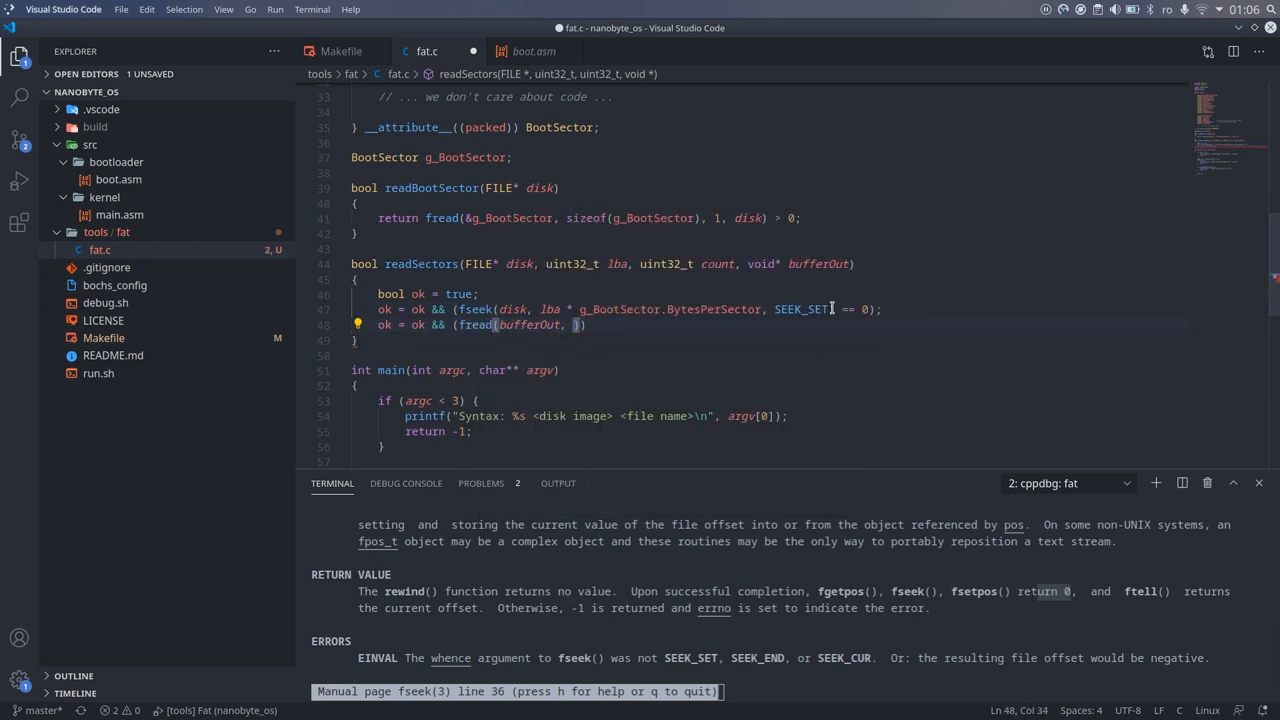
type("g_BootSector.BytesPerSector, count,")
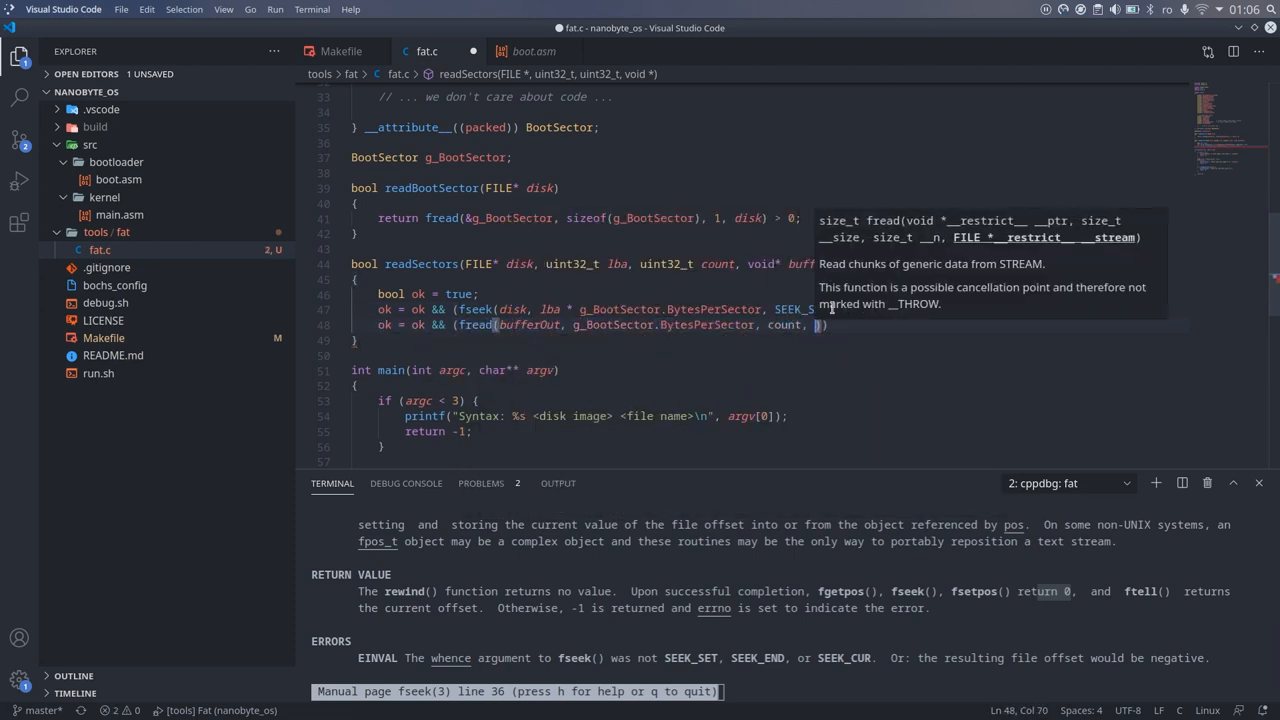
type("disk) == count")
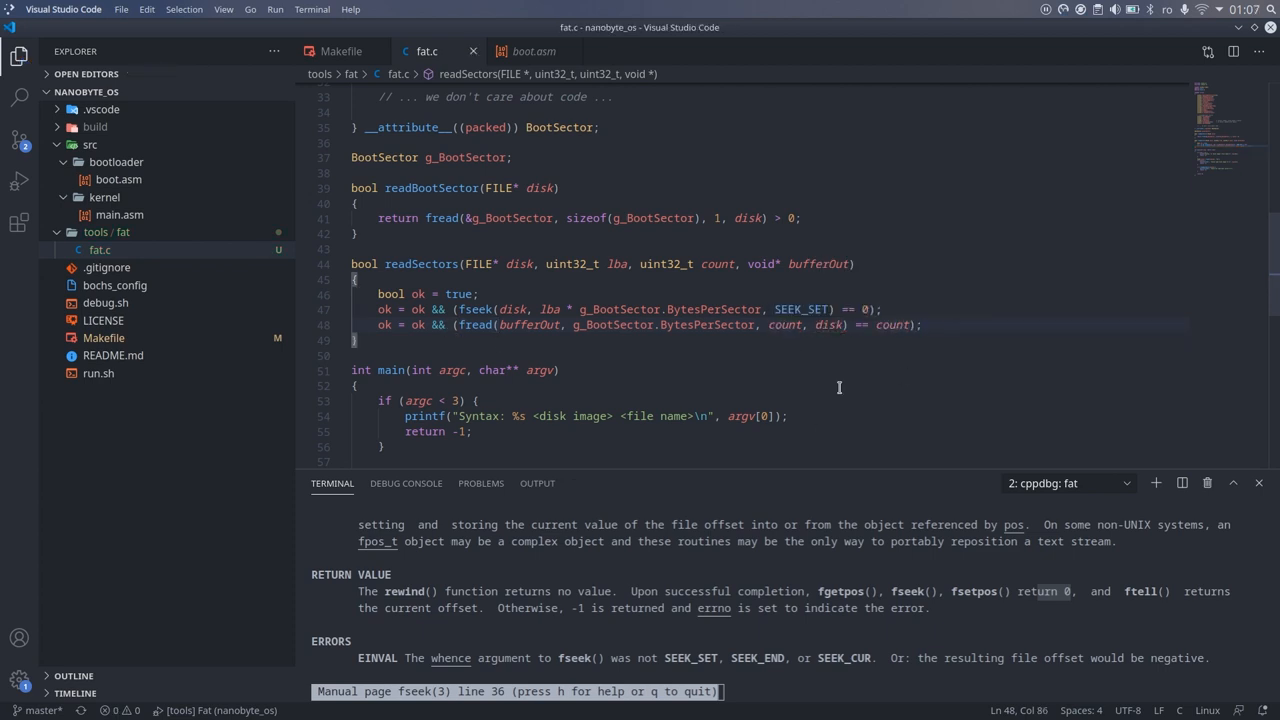
type("return ok;")
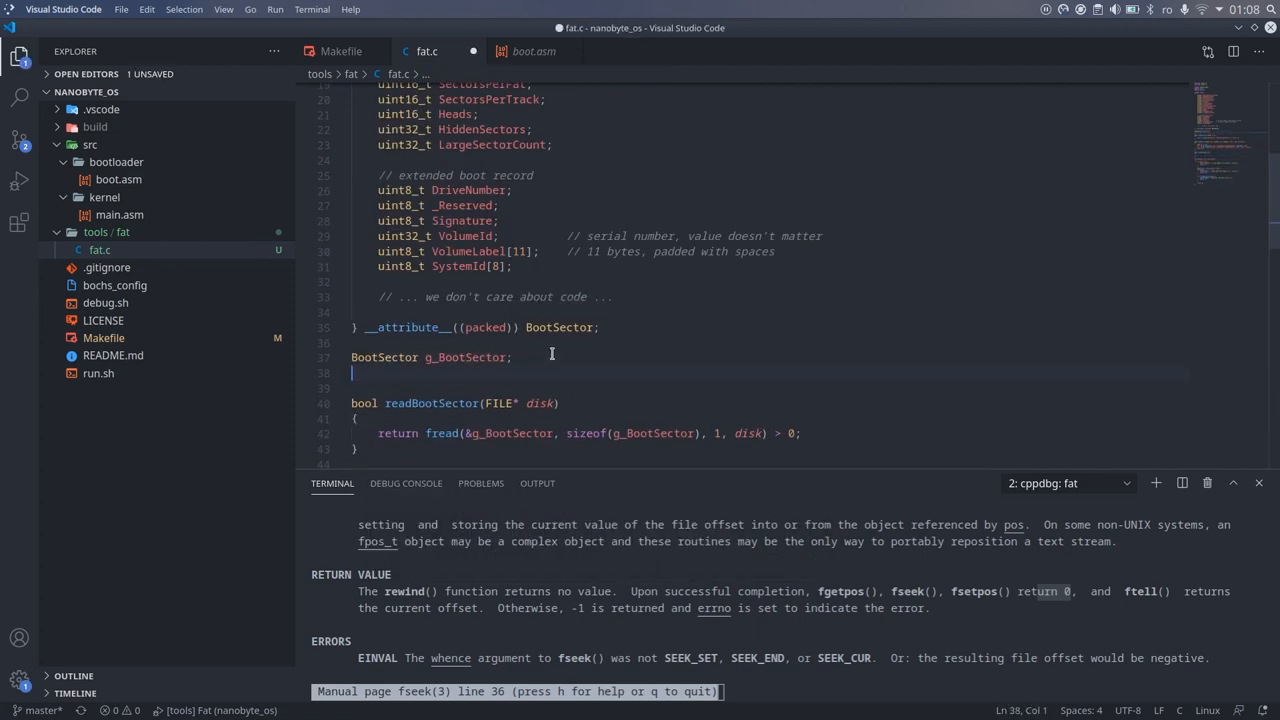
Add a uint8_t* g_Fat global and a readFat that mallocs it from BytesPerSector and reads the FAT sectors
type("uint8_t* g_Fat;")
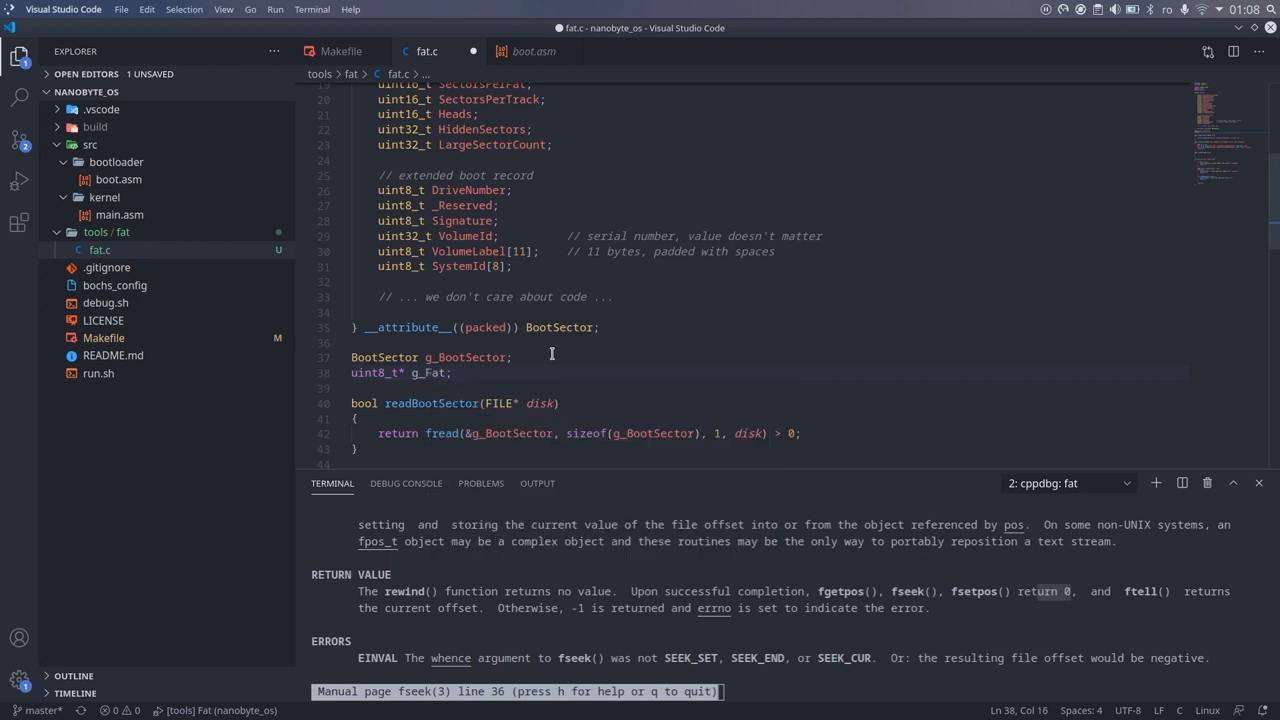
scroll("down", 3)
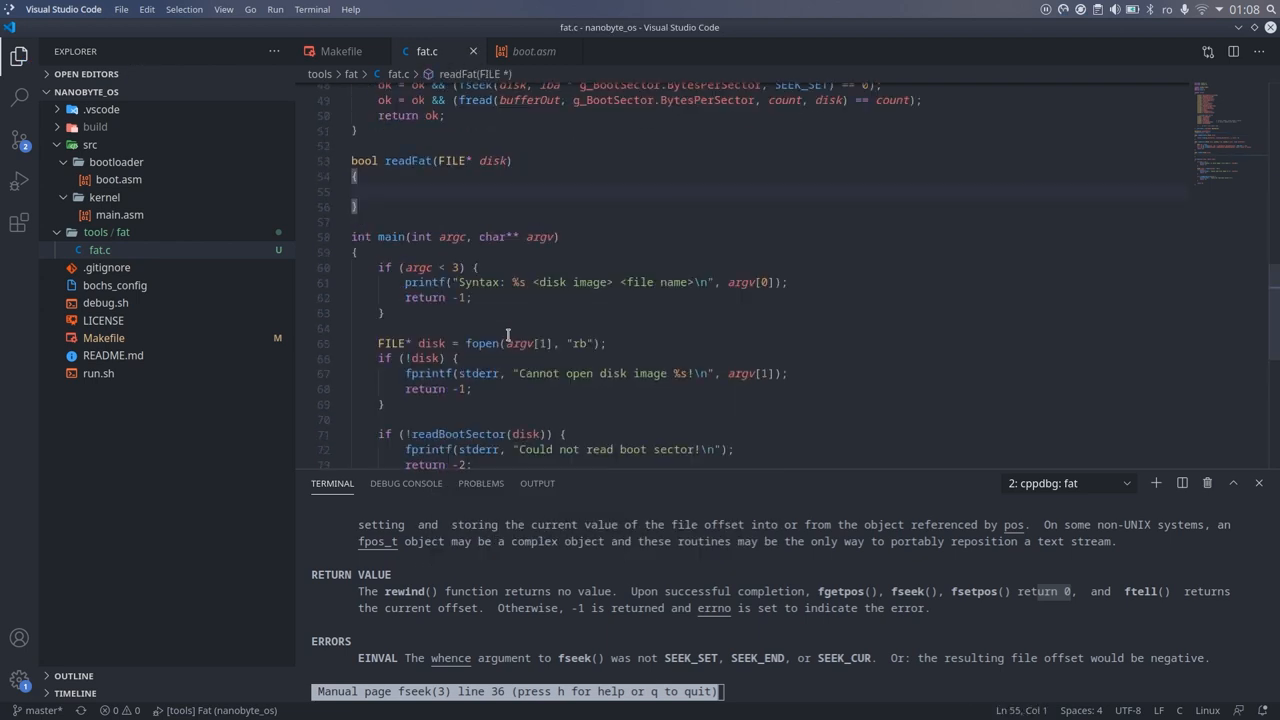
type("g_Fat = (ui")
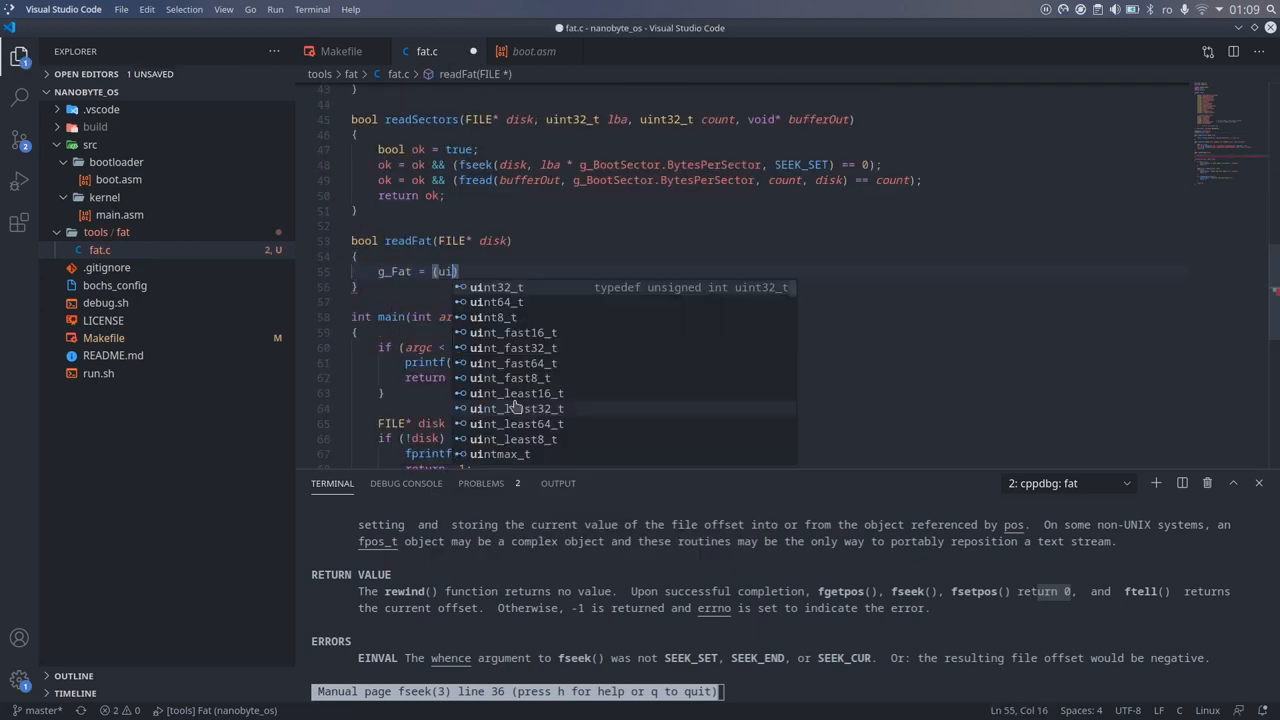
type("uint8_t*) malloc(g_BootSector.SectorsPerFat *")
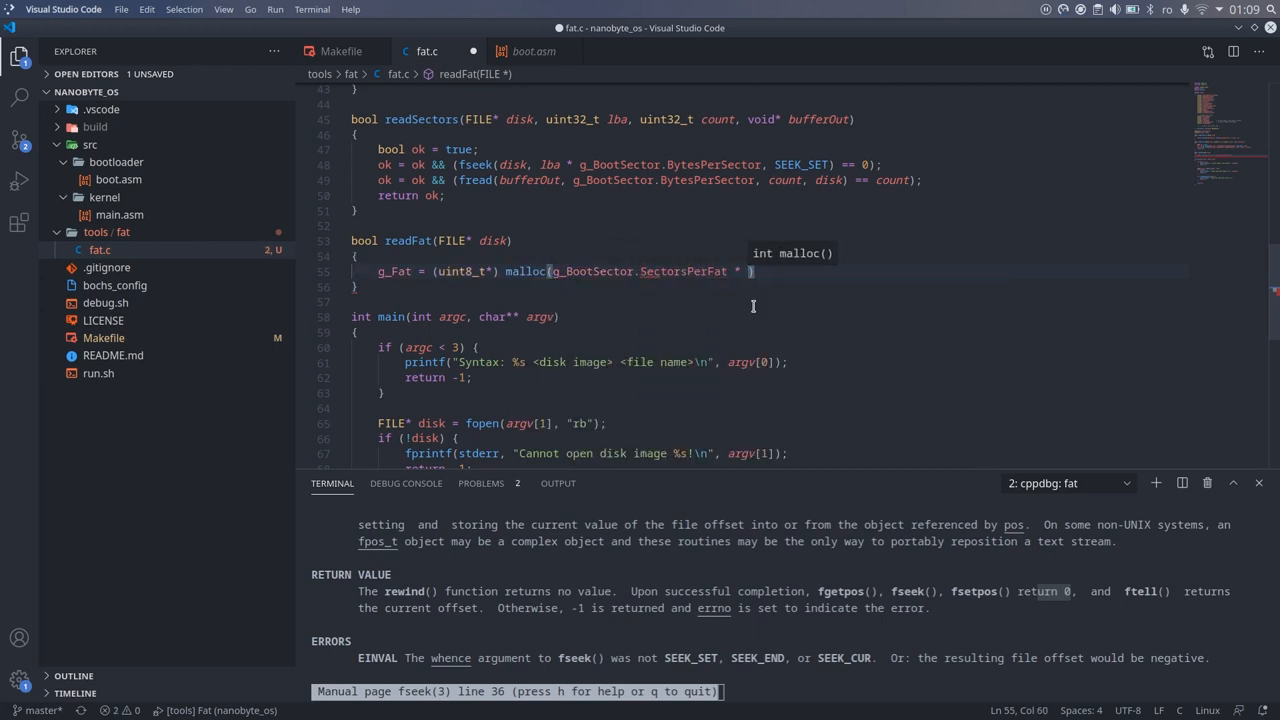
type("g_BootSector.BytesPerSector);")
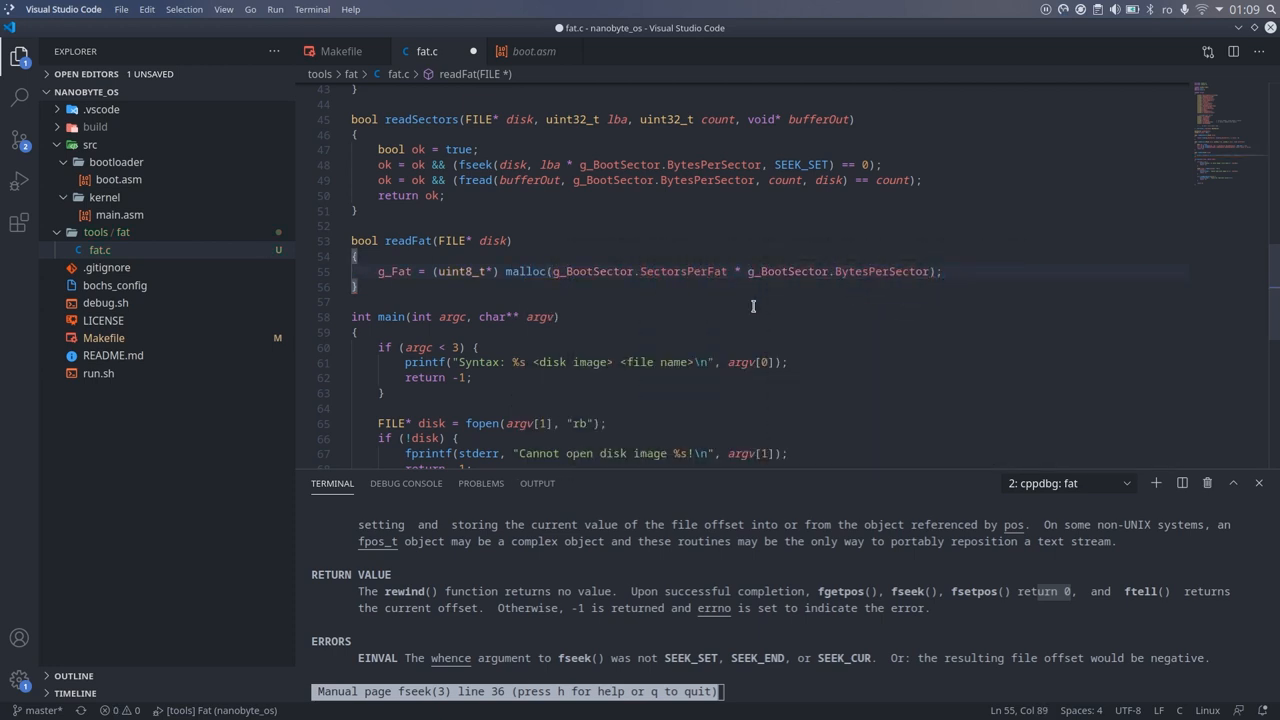
type("return rea")
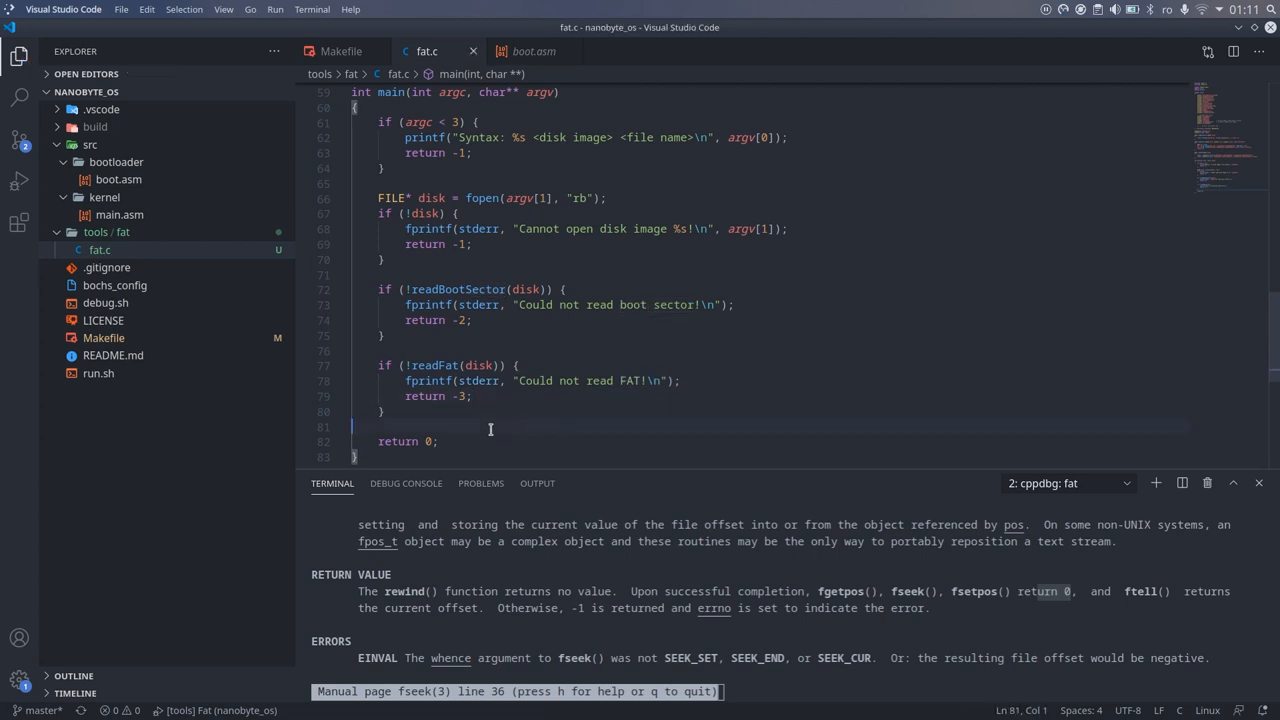
scroll("up", 3)
type("free(g_Fat);")
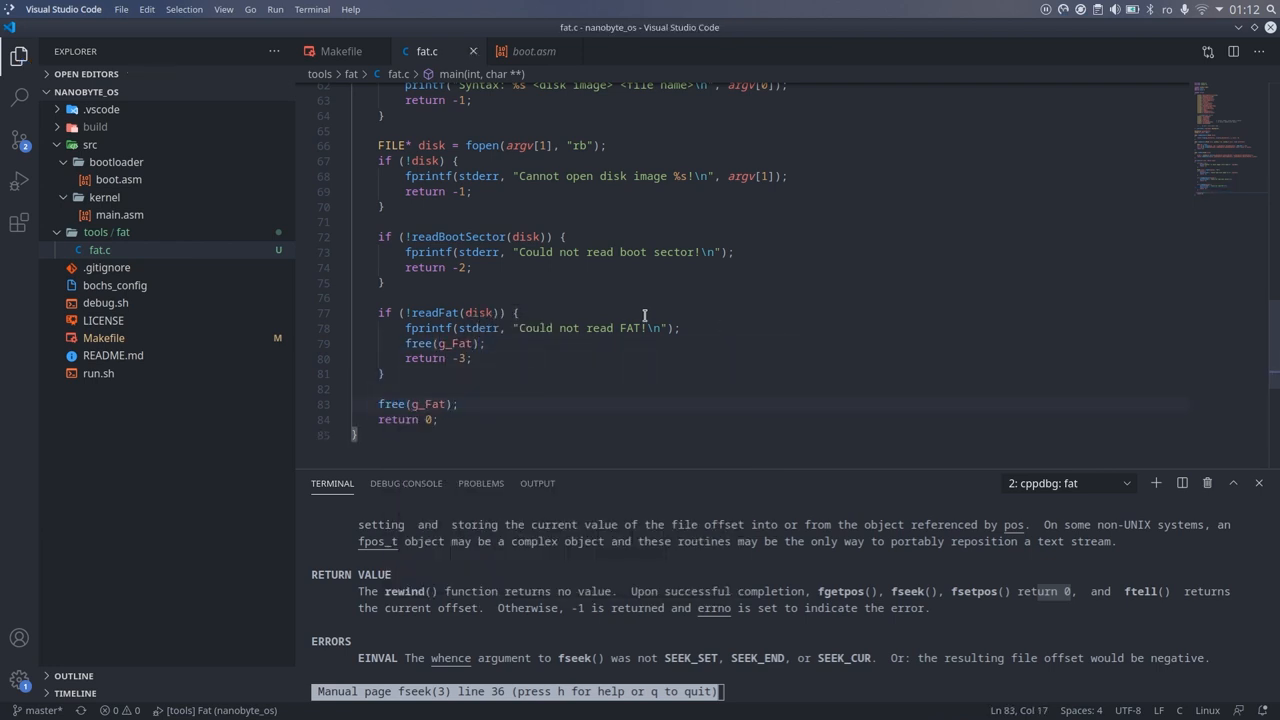
Define the packed DirectoryEntry struct with name, attribute, timestamp, cluster and size fields, plus DirectoryEntry* g_RootDirectory = NULL
scroll("up", 3)
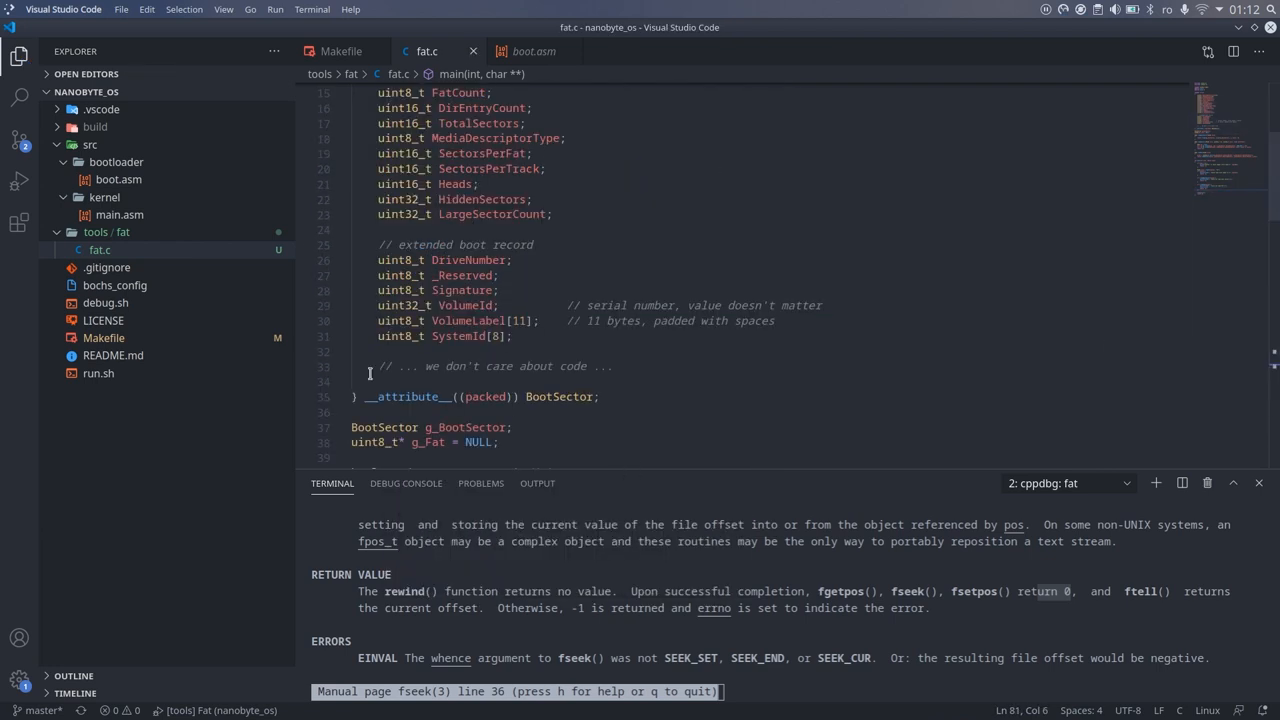
scroll("up", 3)
type("uint8")
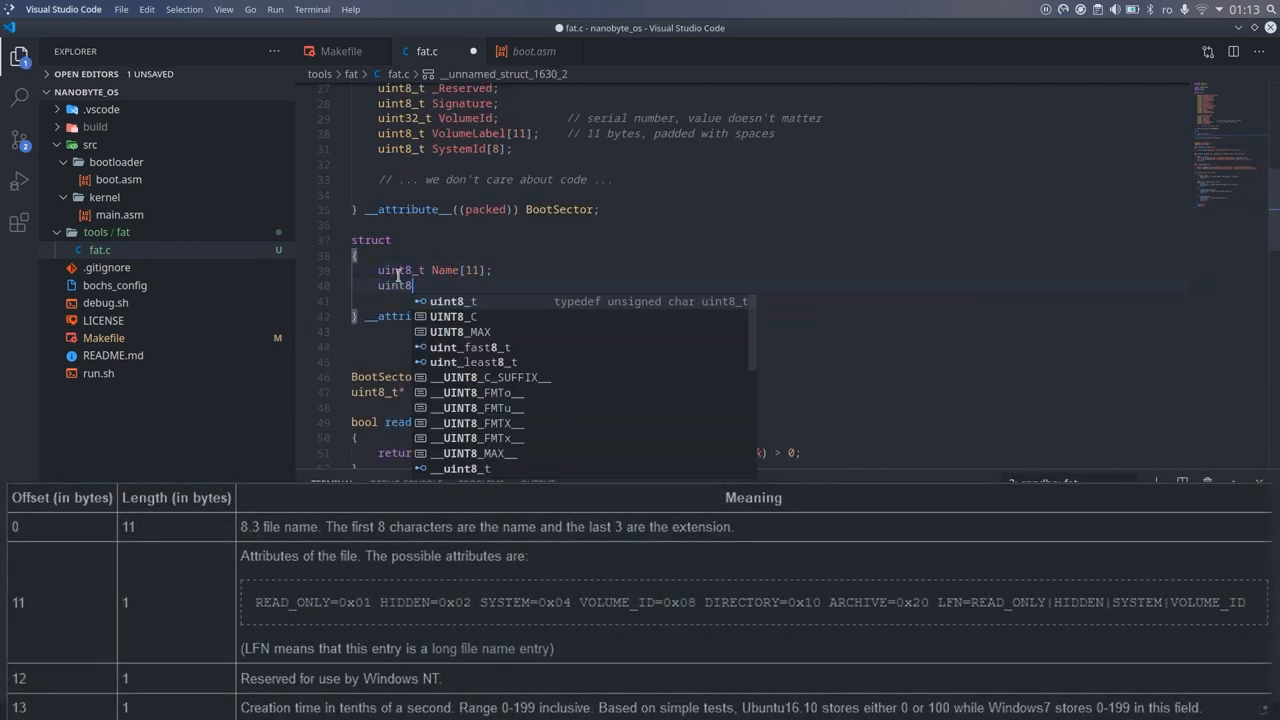
type("CreatedTimeTenths;")
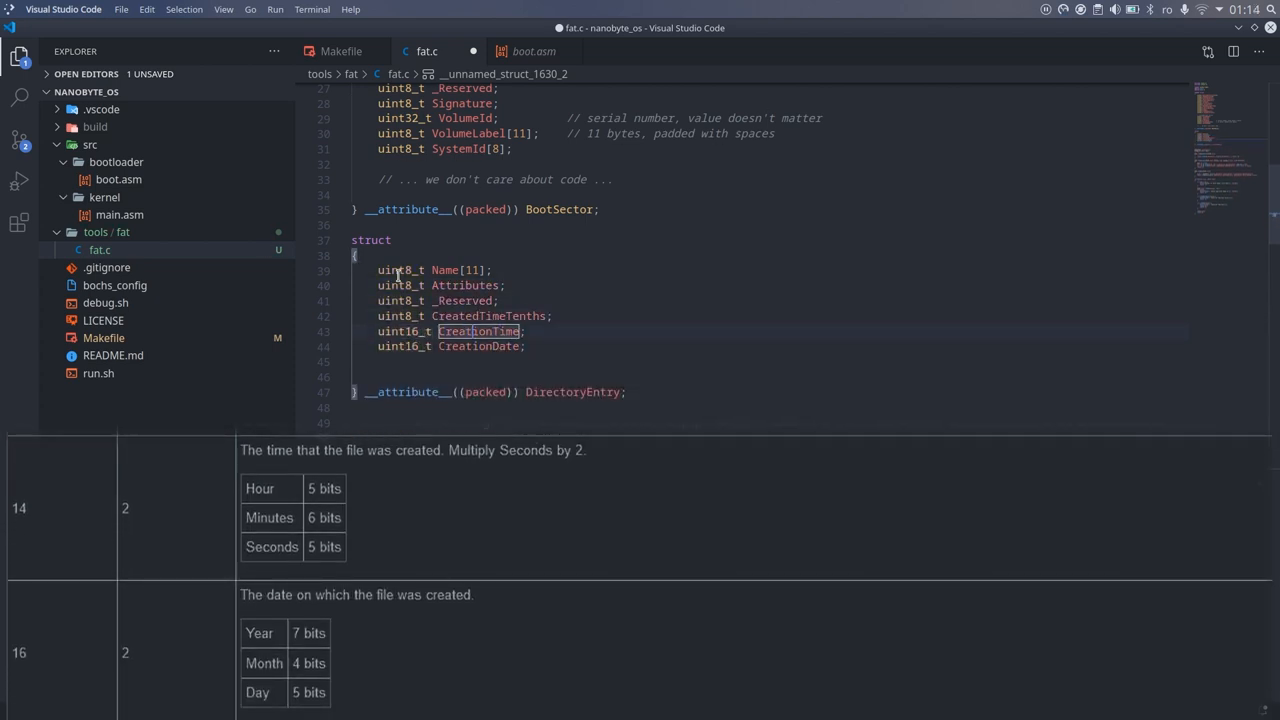
type("uint")
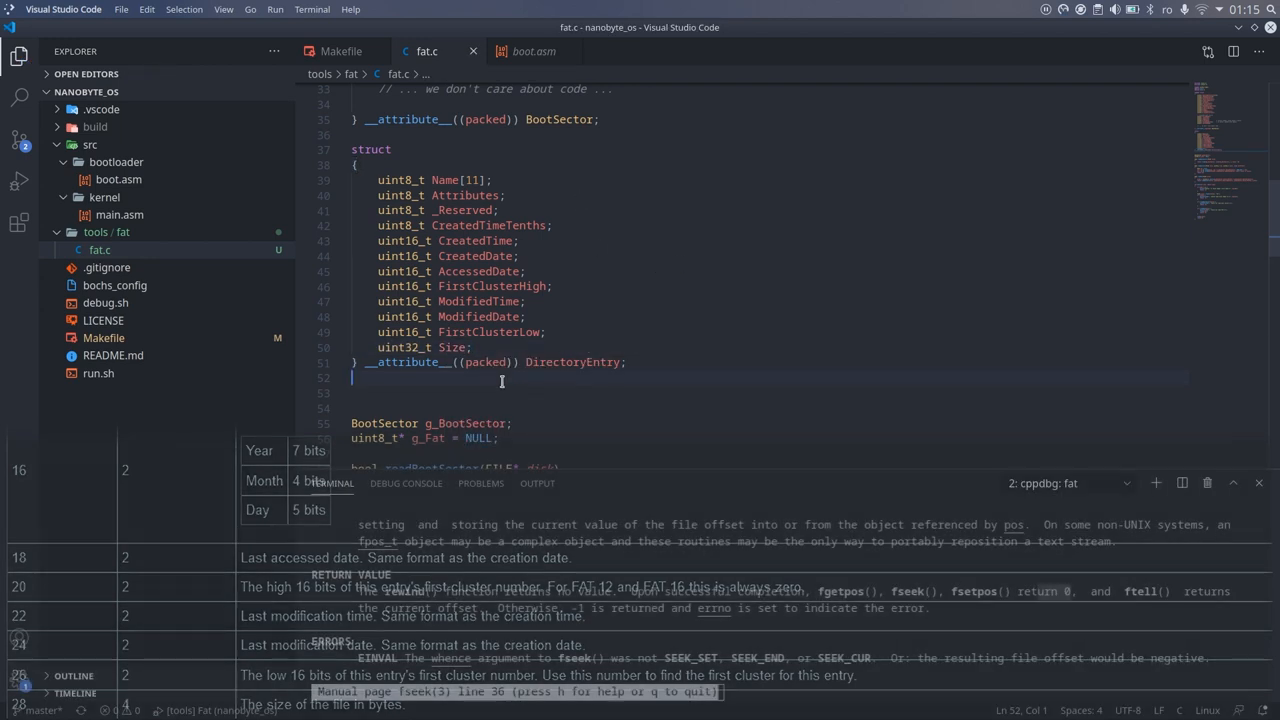
type("DirectoryEntry* g_RootDirectory = NULL;")
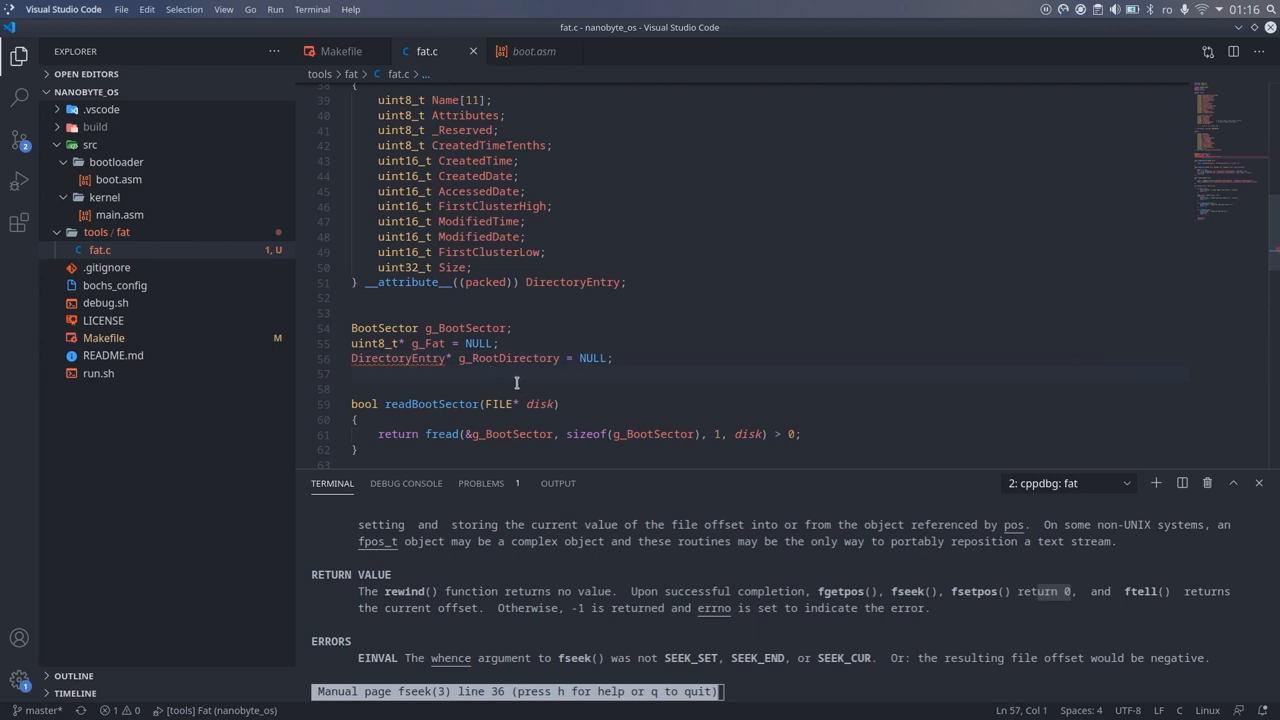
scroll("up", 3)
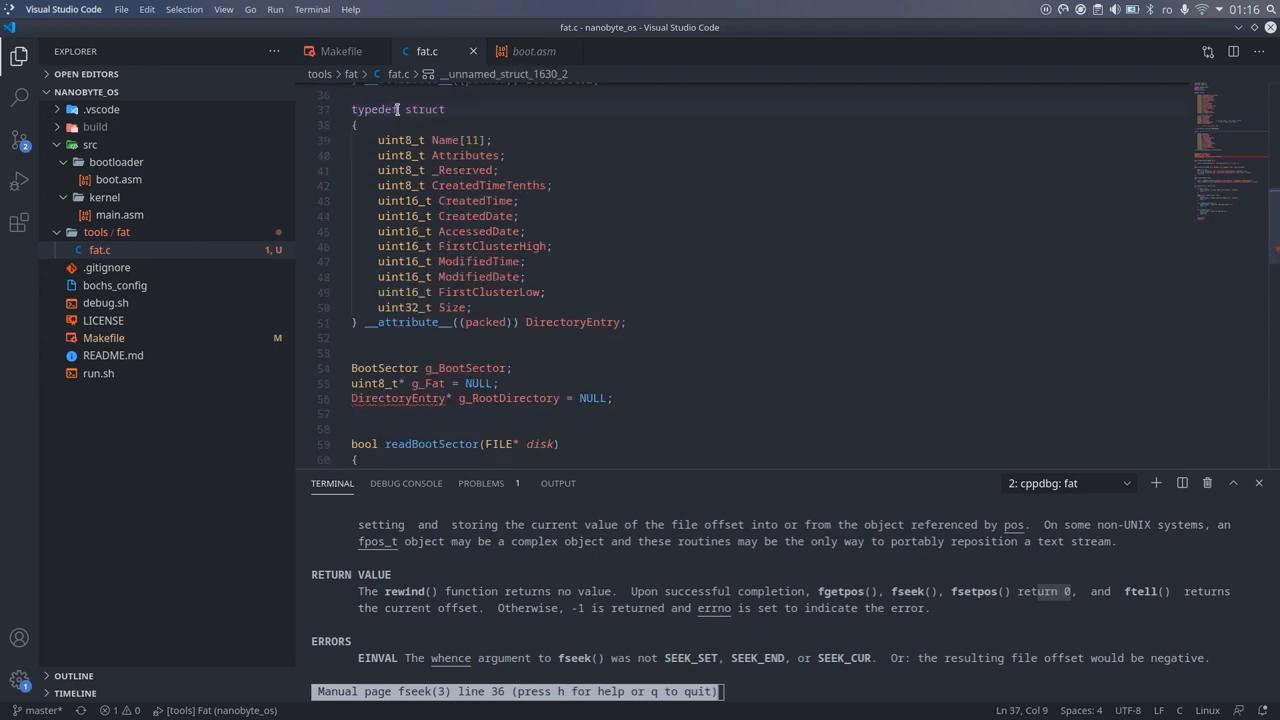
Write readRootDirectory computing the root directory's lba, its size from DirEntryCount, and the rounded-up sector count
scroll("down", 3)
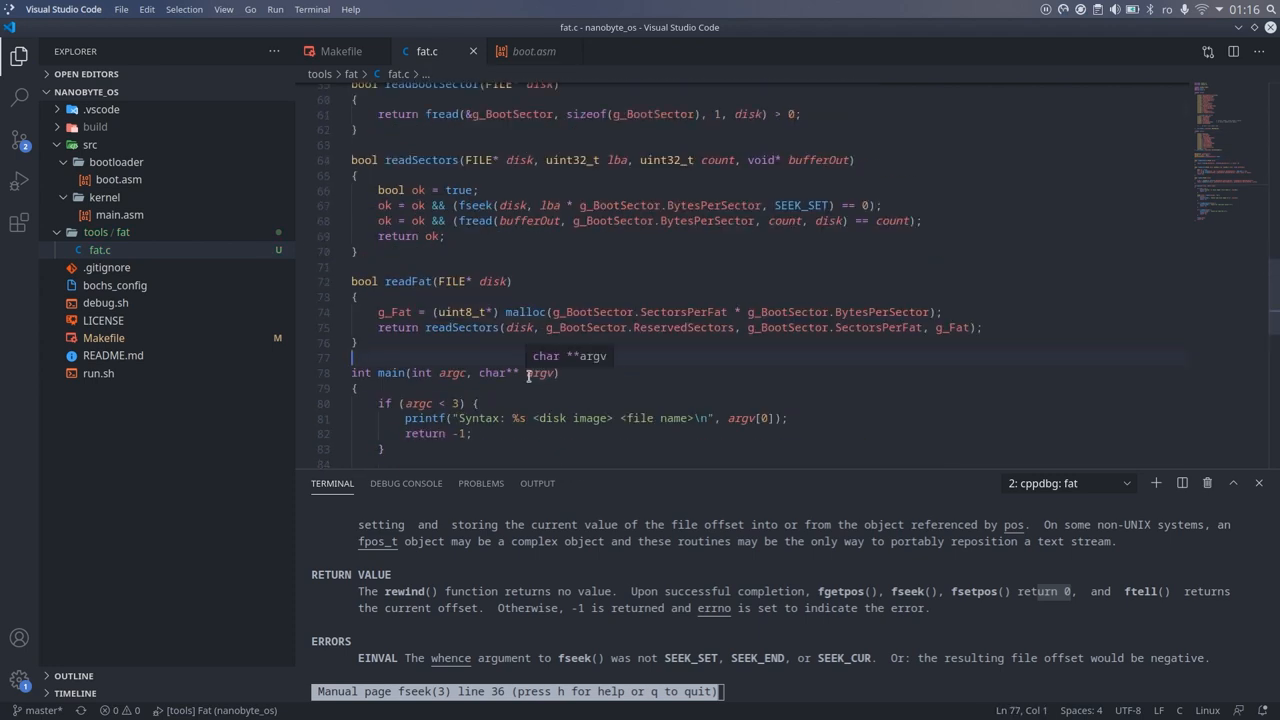
type("bool readRootDirectory(FILE* disk")
type("uint32_t")
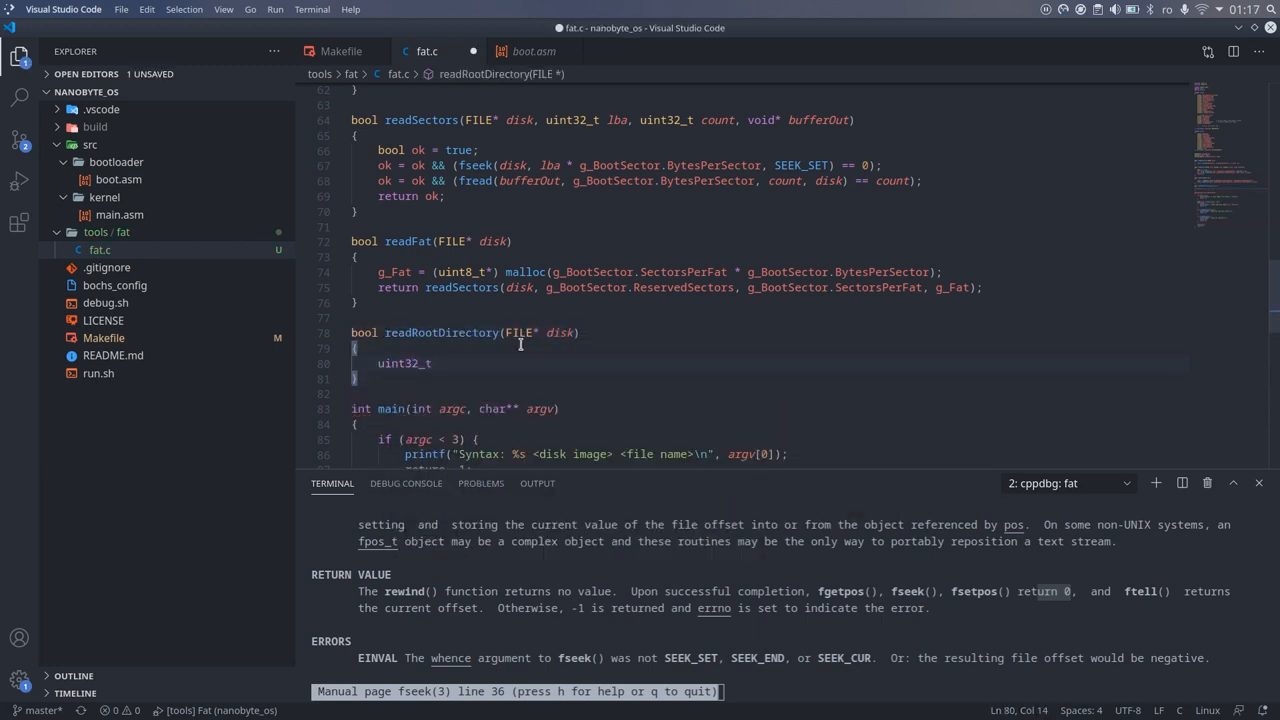
type("lba =")
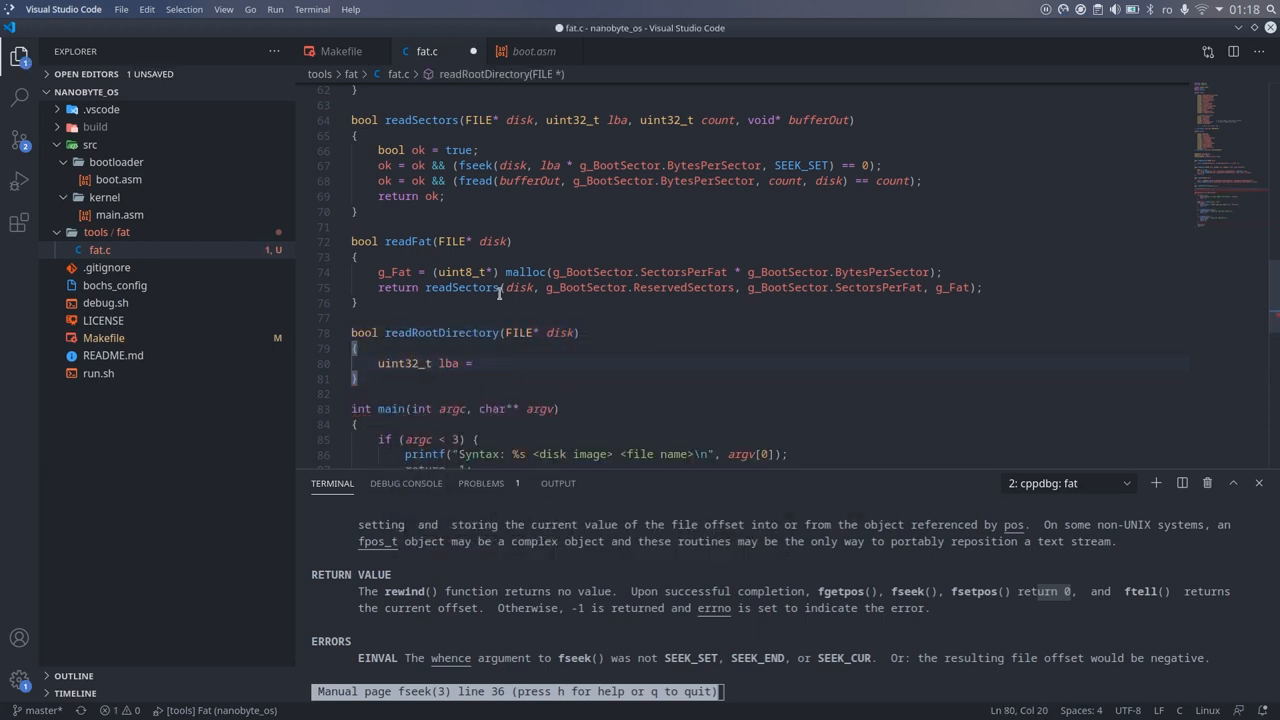
type("g_BootSector.ReservedSectors + g_BootSector.SectorsPerFat")
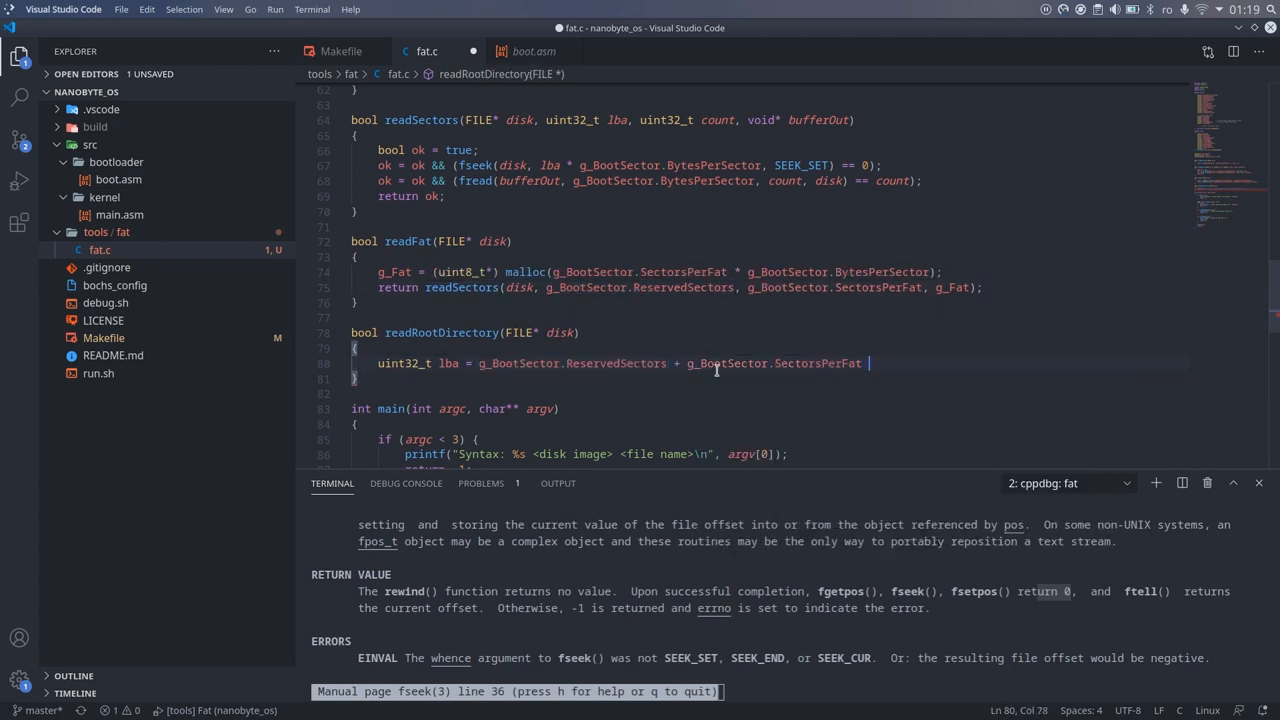
type("* g_BootSector.FatCount;")
type("uint32")
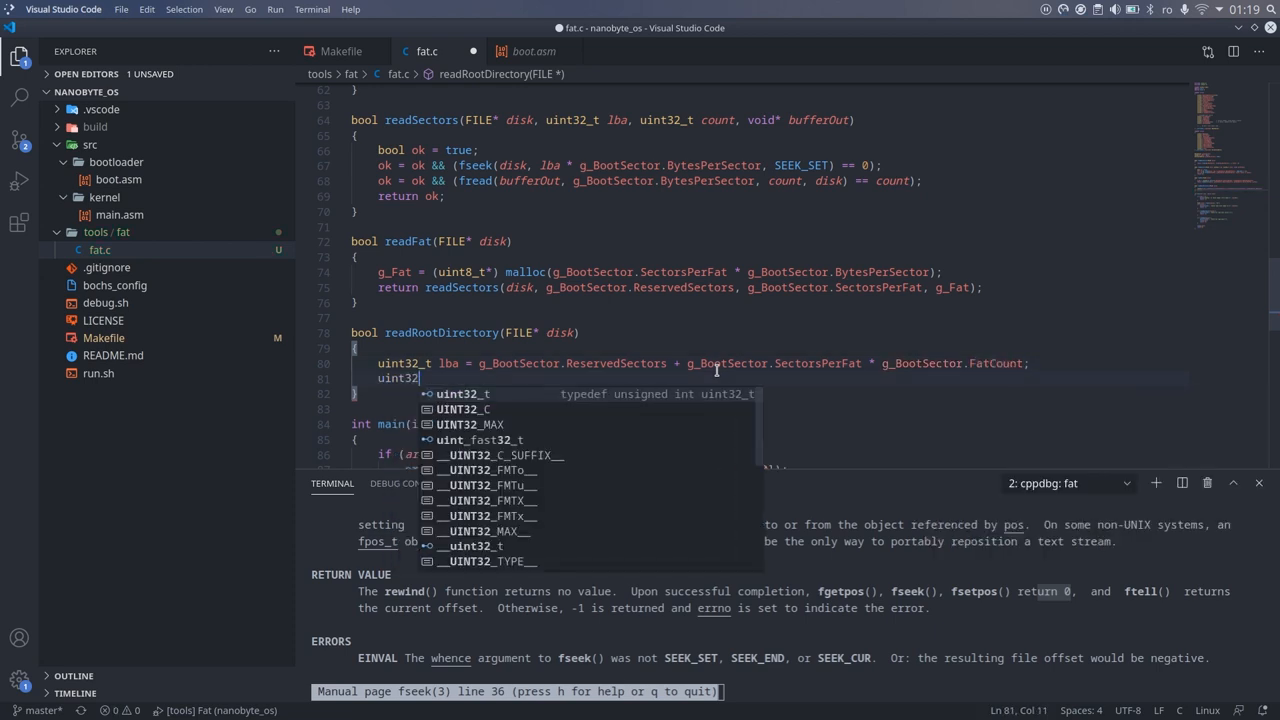
type("size = sizeof(DirectoryEntry)")
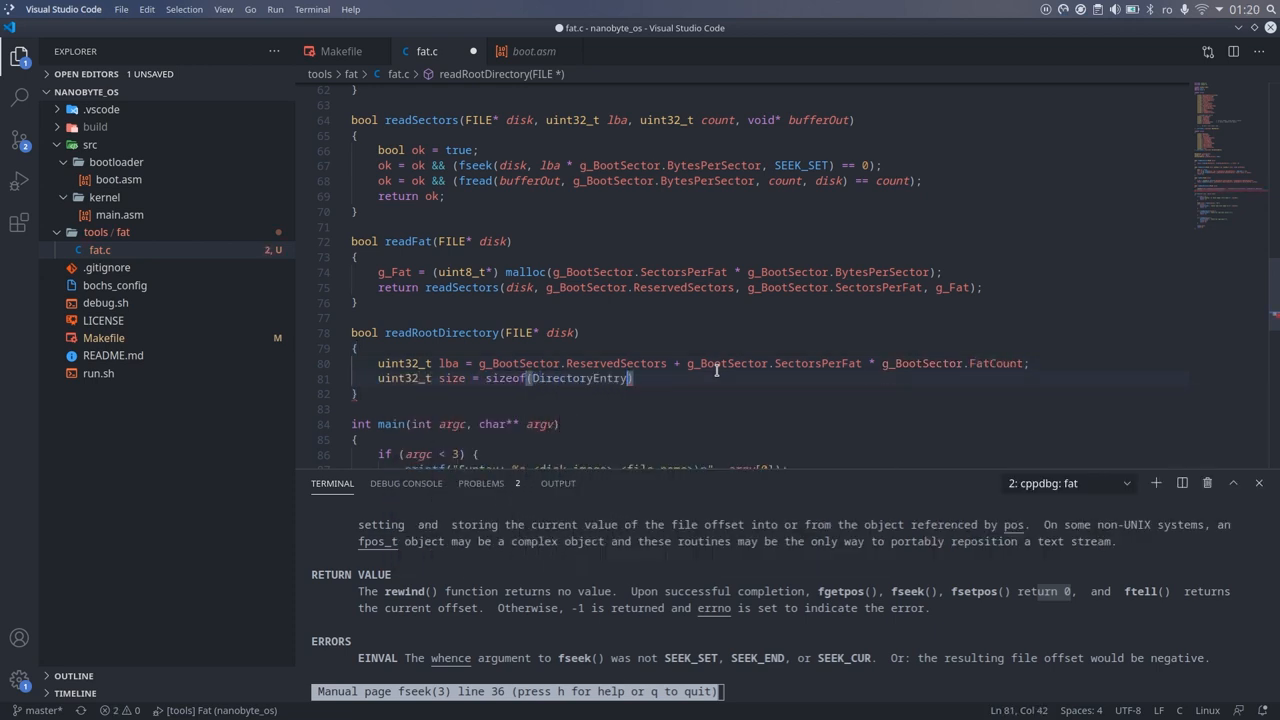
type("* g_BootSector.DirEntryCount;")
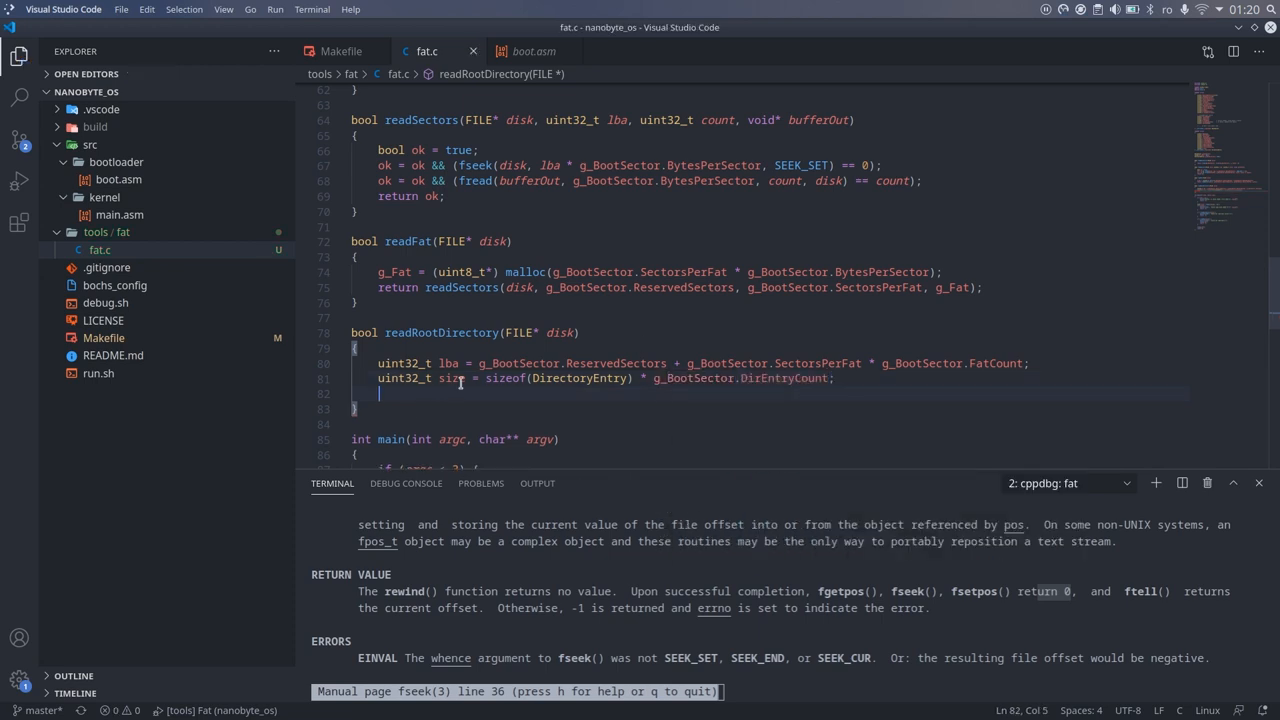
type("uint32_t sectors =")
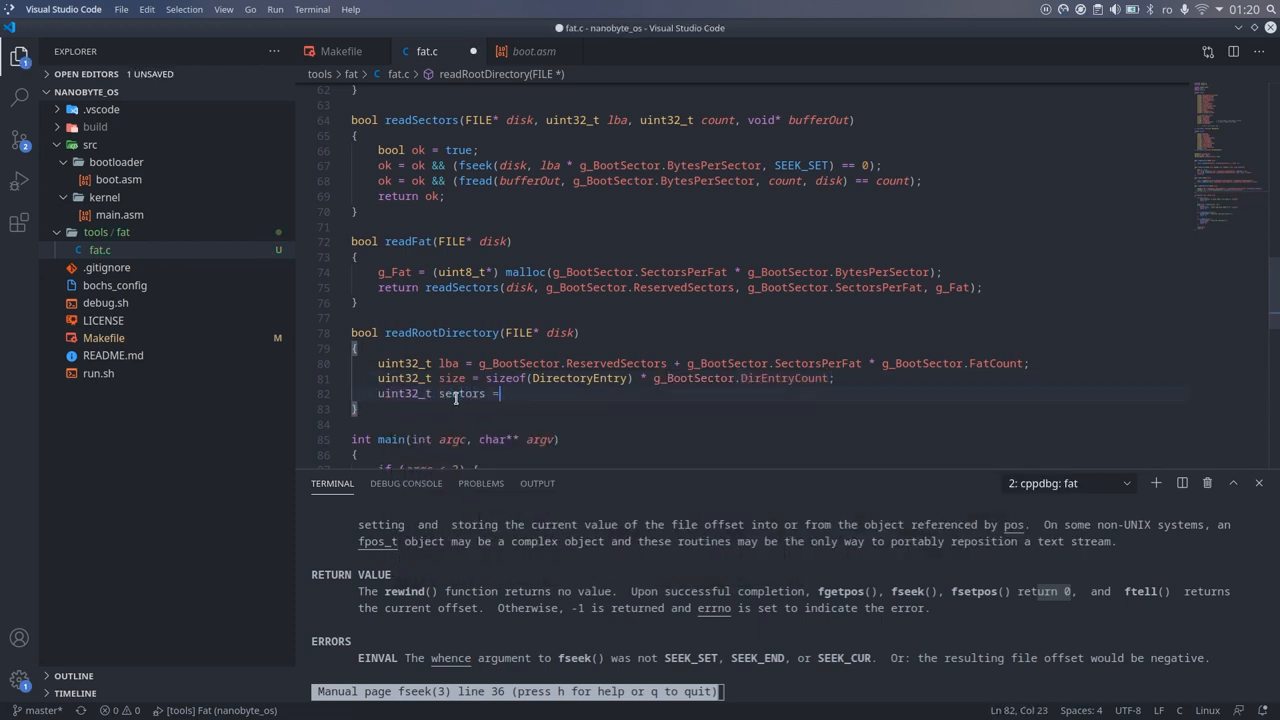
type("(size / g_BootSector.BytesPerSector);")
type("if (")
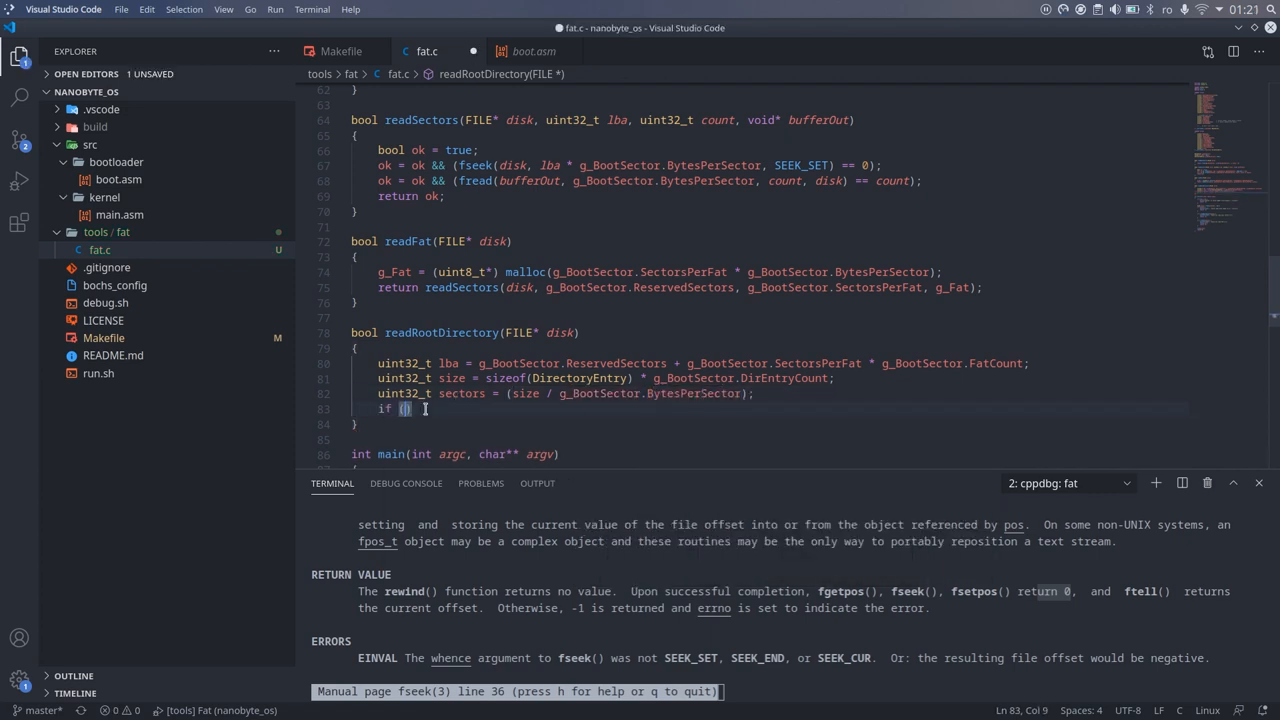
type("size % g_BootSector.BytesPerSector > 0")
type("sectors++;")
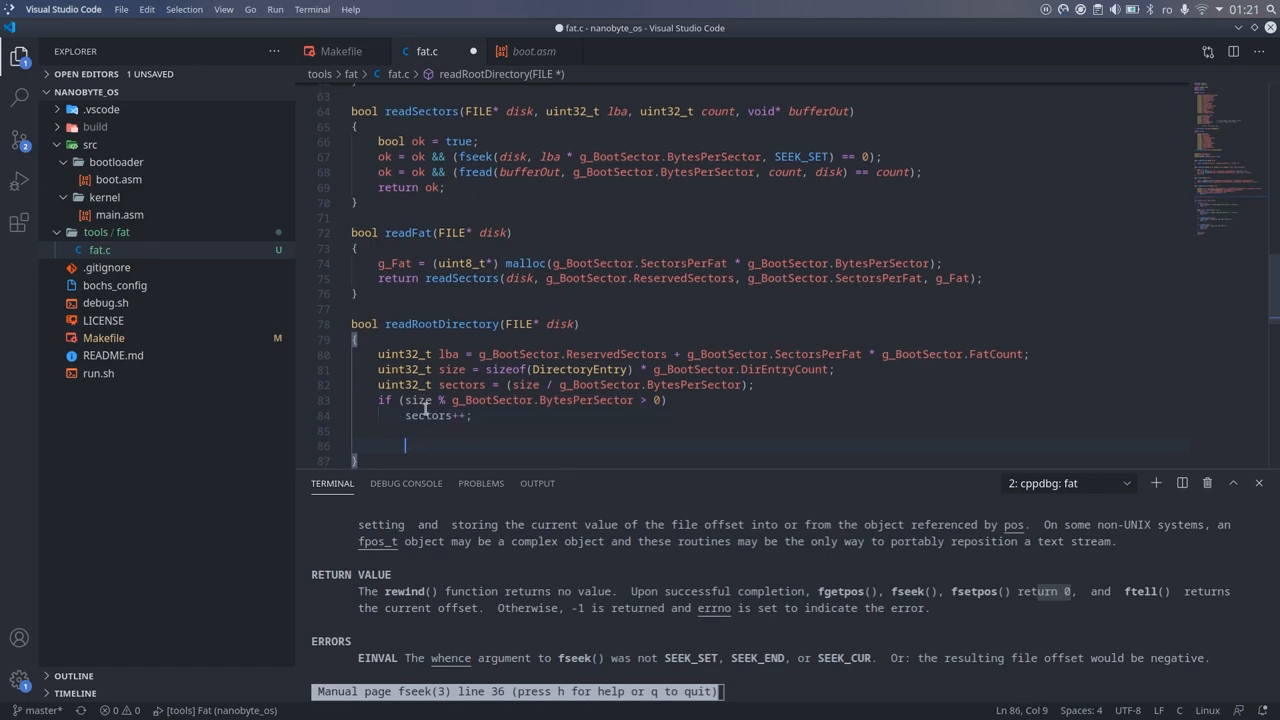
Malloc g_RootDirectory for sectors * BytesPerSector and return readSectors(disk, lba, sectors, g_RootDirectory)
scroll("up", 3)
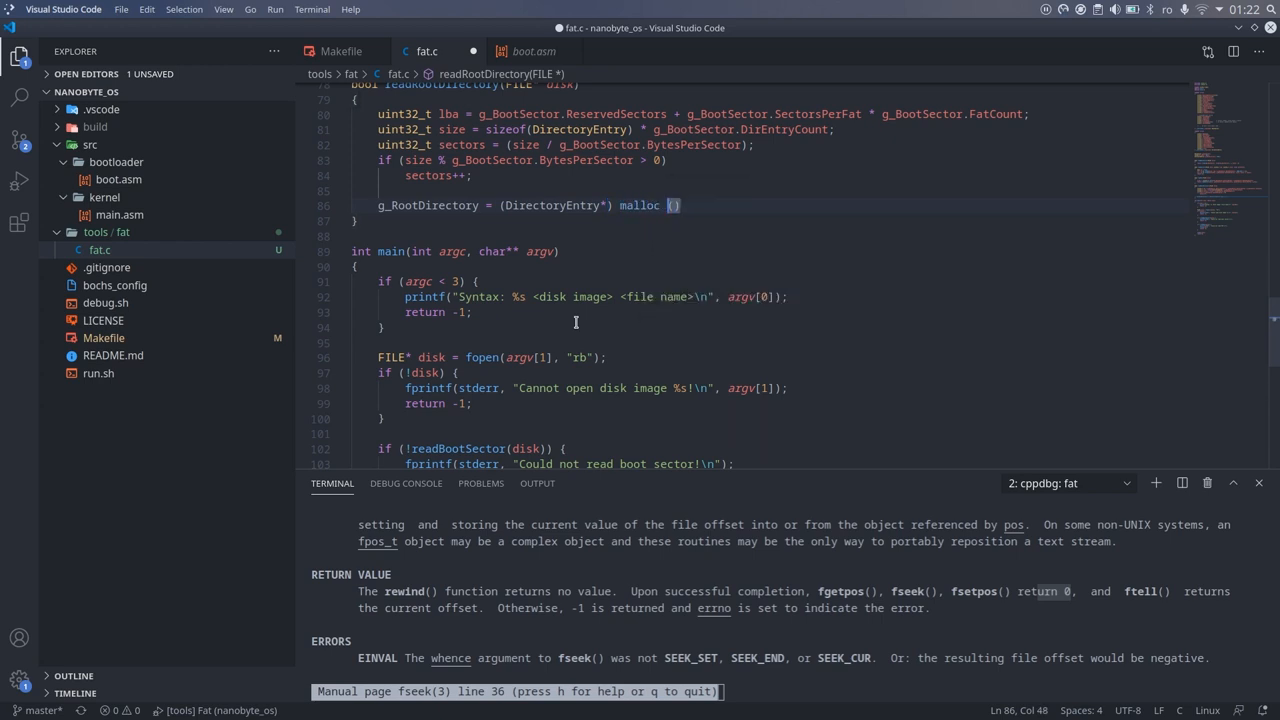
type("sectors * by")
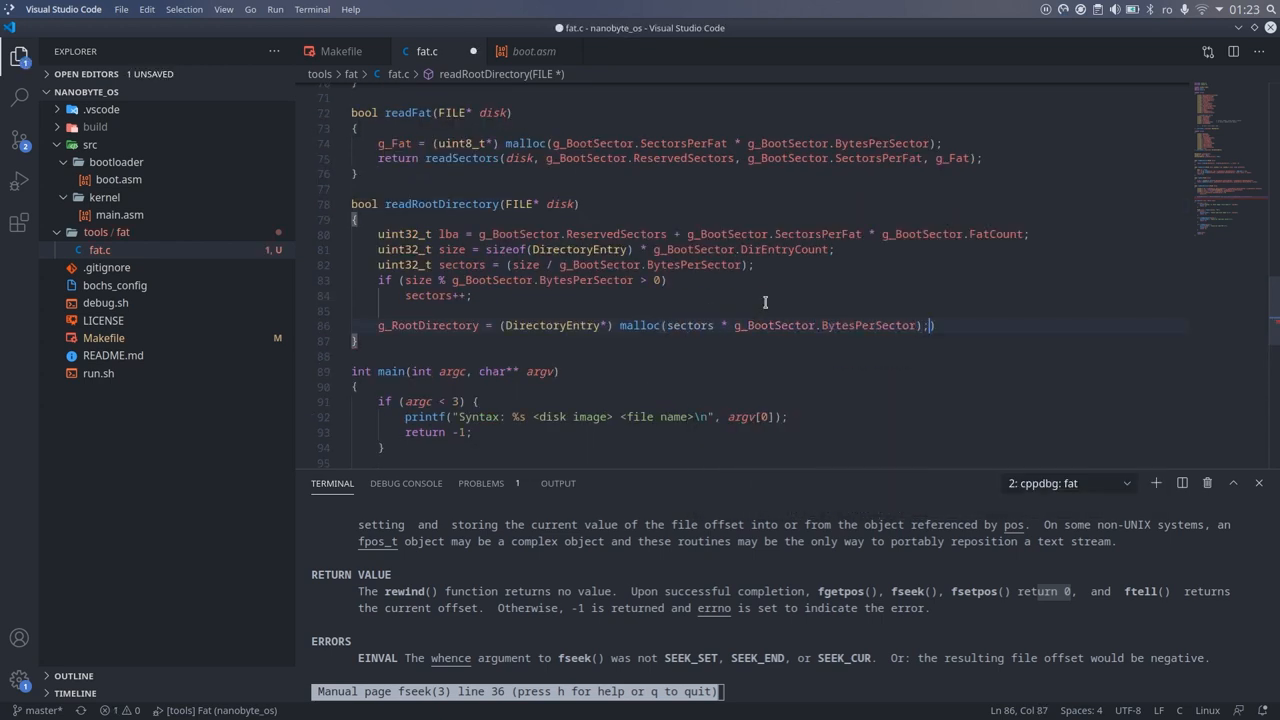
type("return")
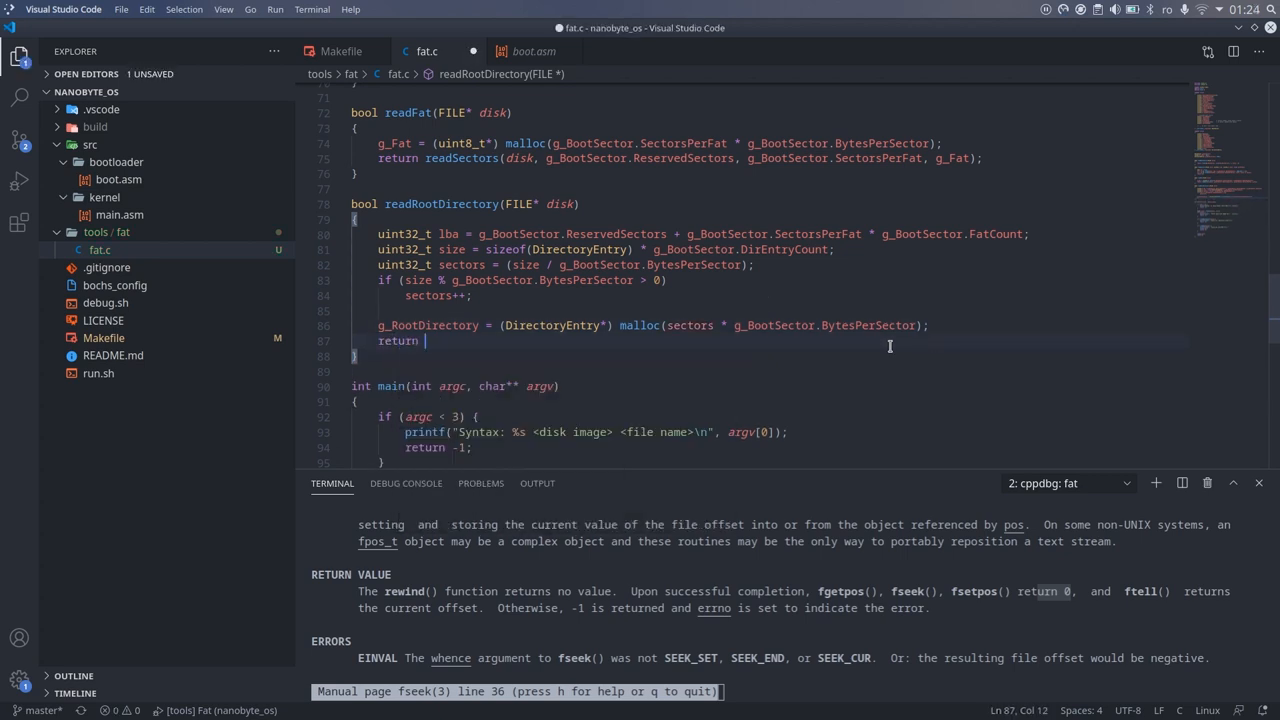
type("readSectors(disk, lba")
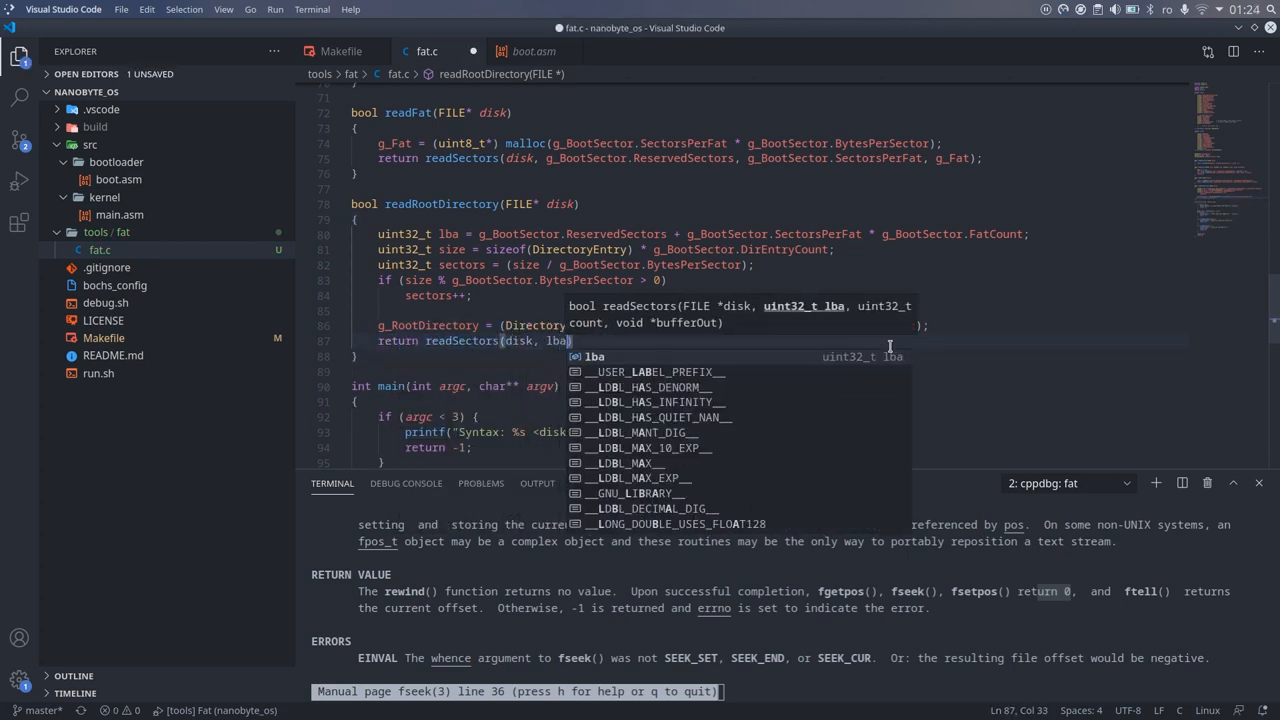
type(", sectors, g_RootDirectory")
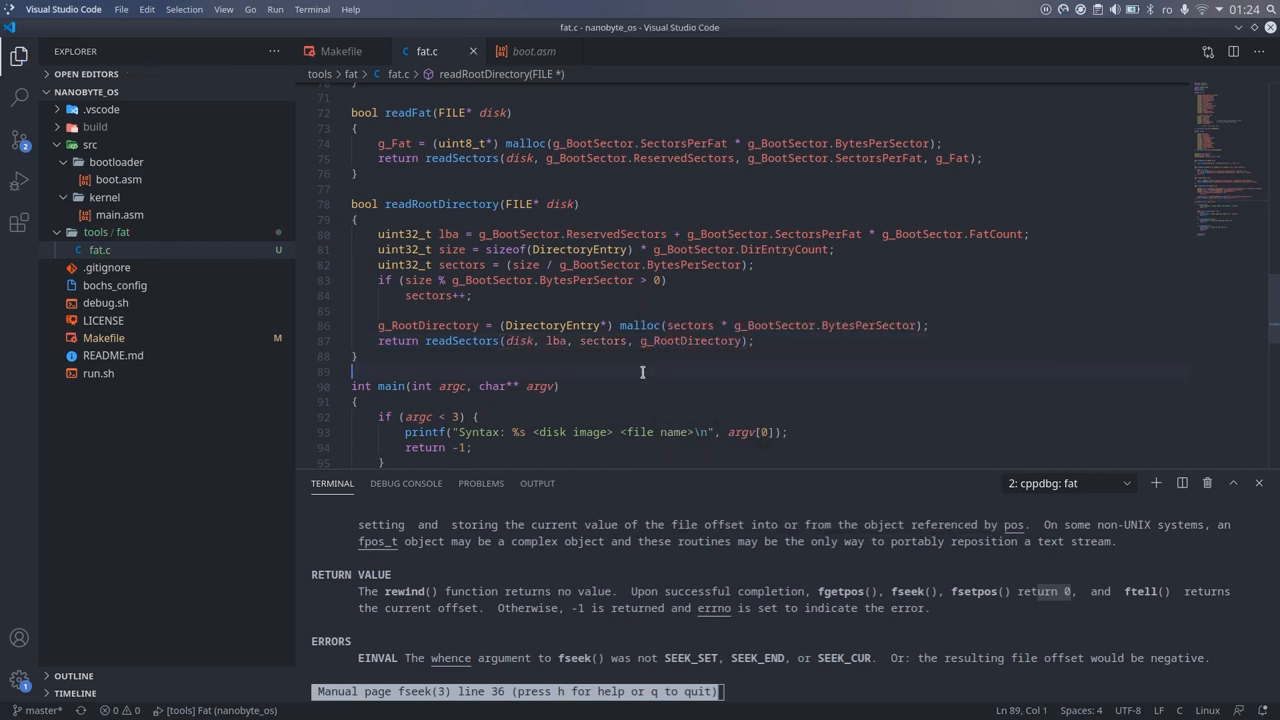
Call readRootDirectory(disk) in main with an error check adapted from the FAT message
scroll("down", 3)
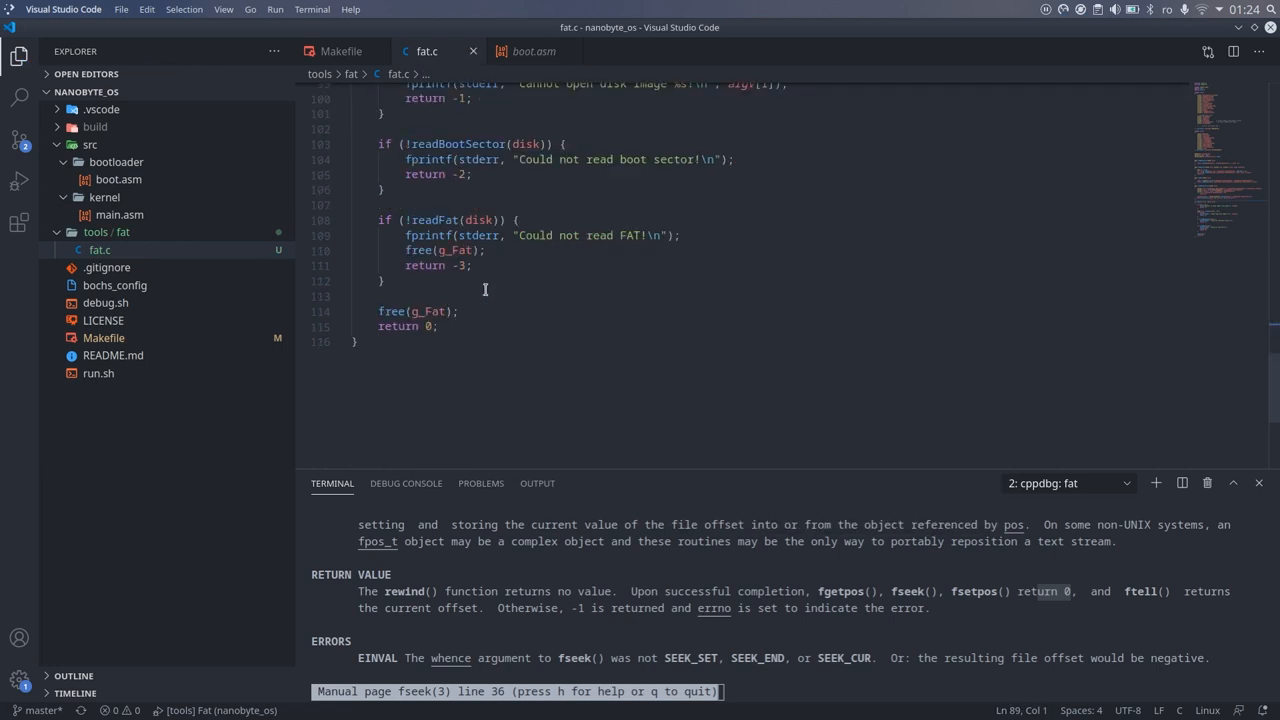
type("if (!readRootDirectory(disk)) {")
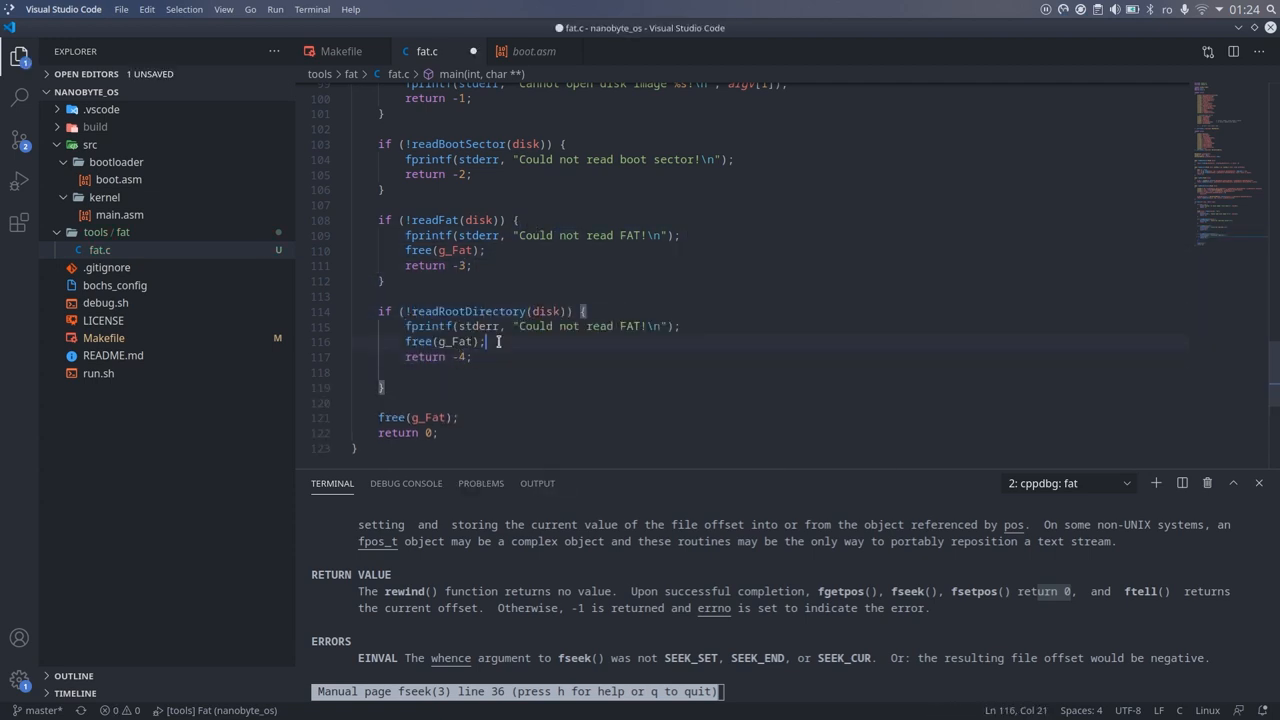
double_click(508, 232)
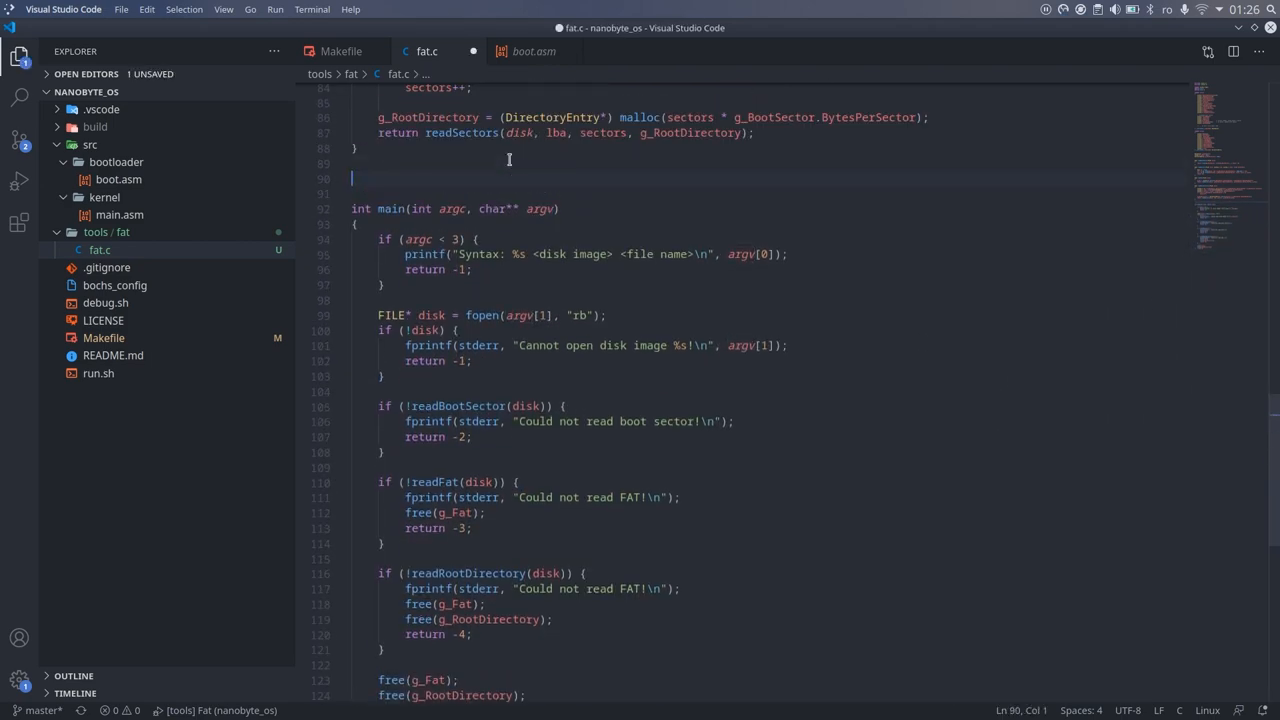
Write a lookup looping over g_RootDirectory up to DirEntryCount, memcmp-ing Name and returning the matching entry
scroll("up", 3)
type("DirectoryEntry*")
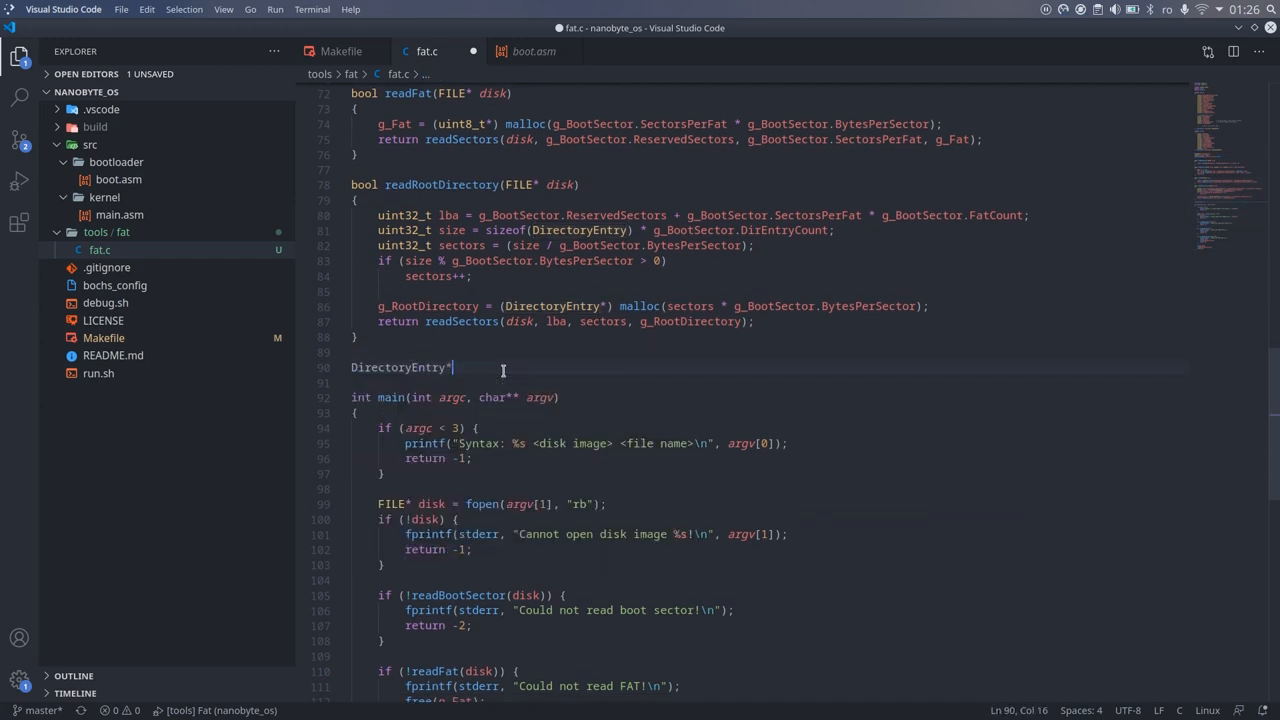
type("readFile(const char* name,")
type("{")
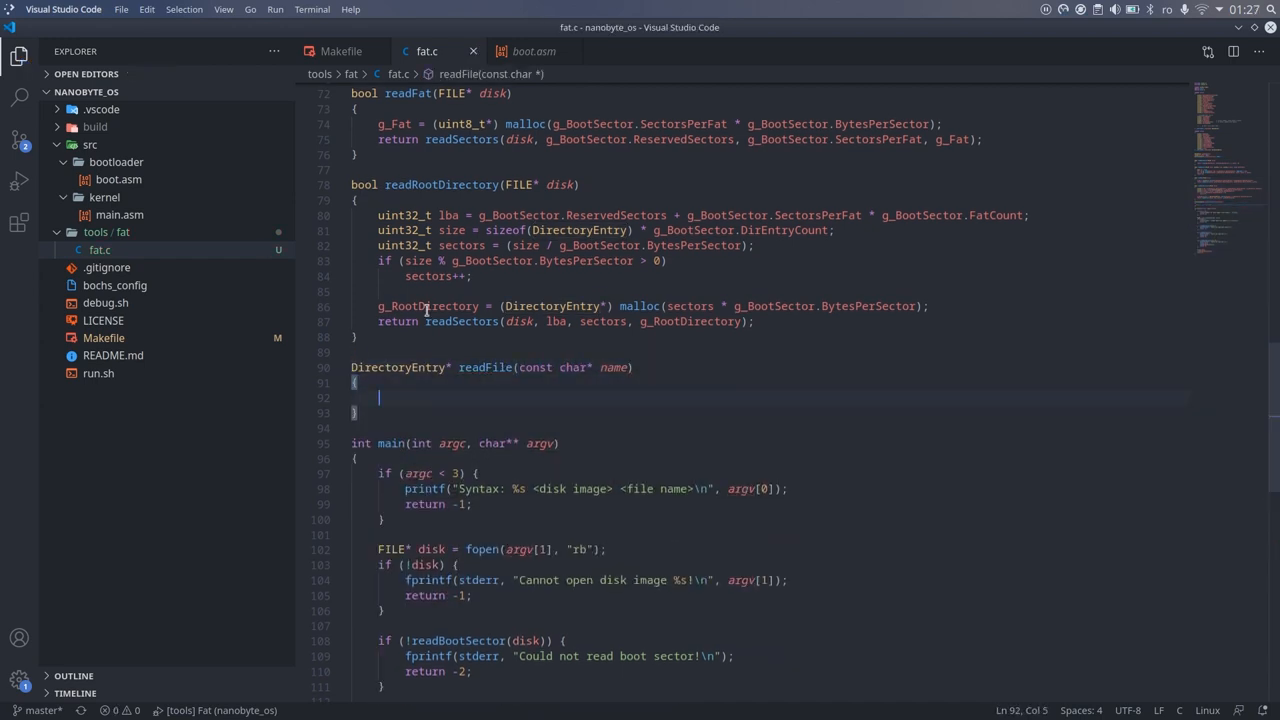
type("for (uint32_t i = 0; i <")
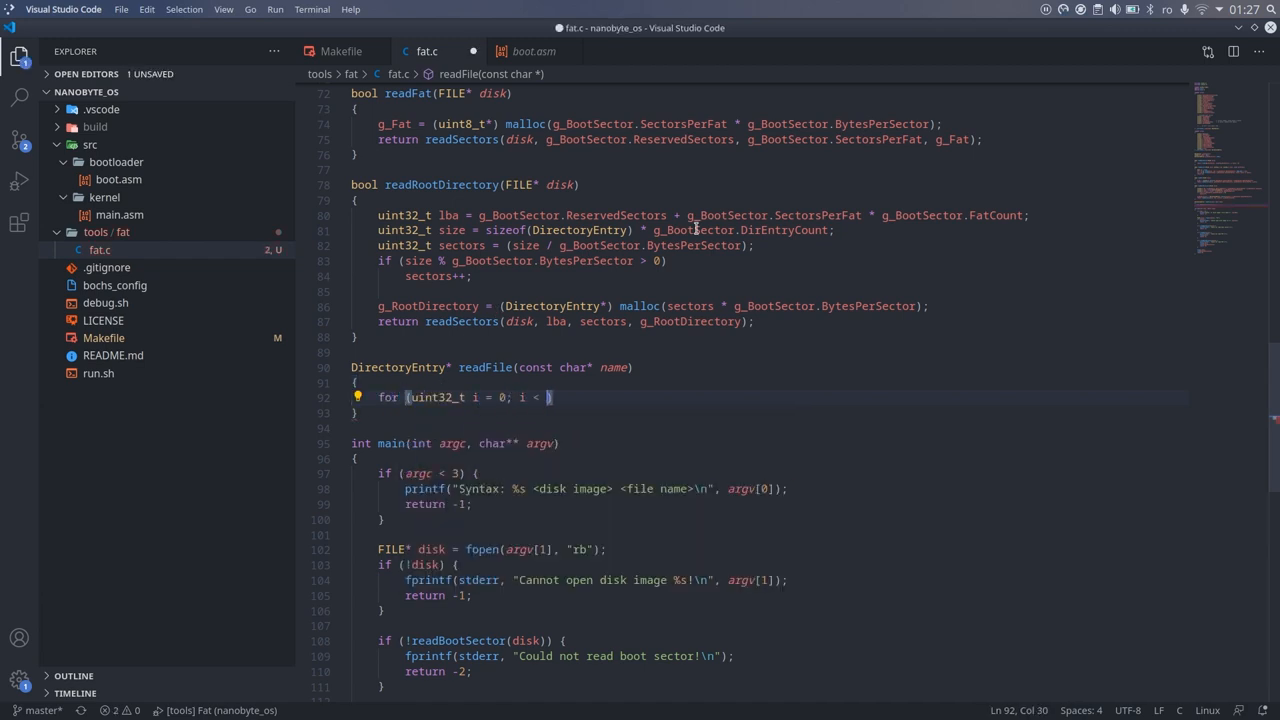
type("g_BootSector.DirEntryCount; i++)")
type("if (memcmp(name, ")
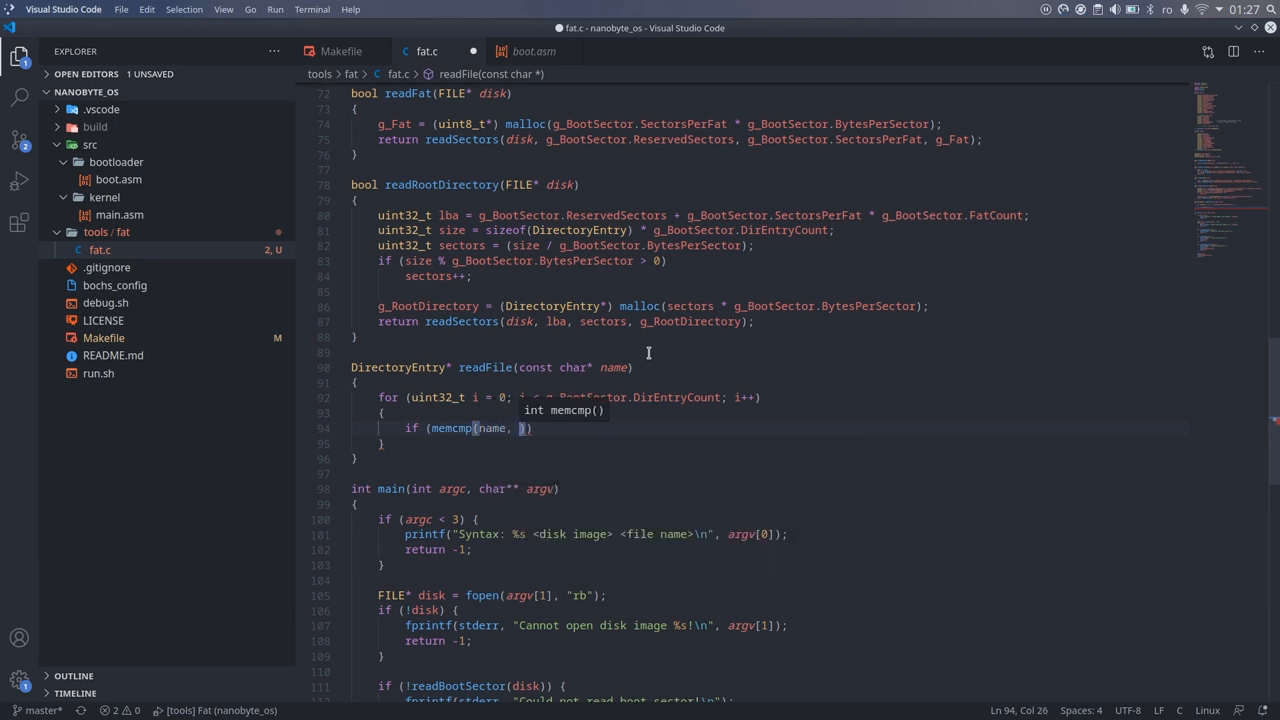
type("g_RootDirectory[i].Name, 11")
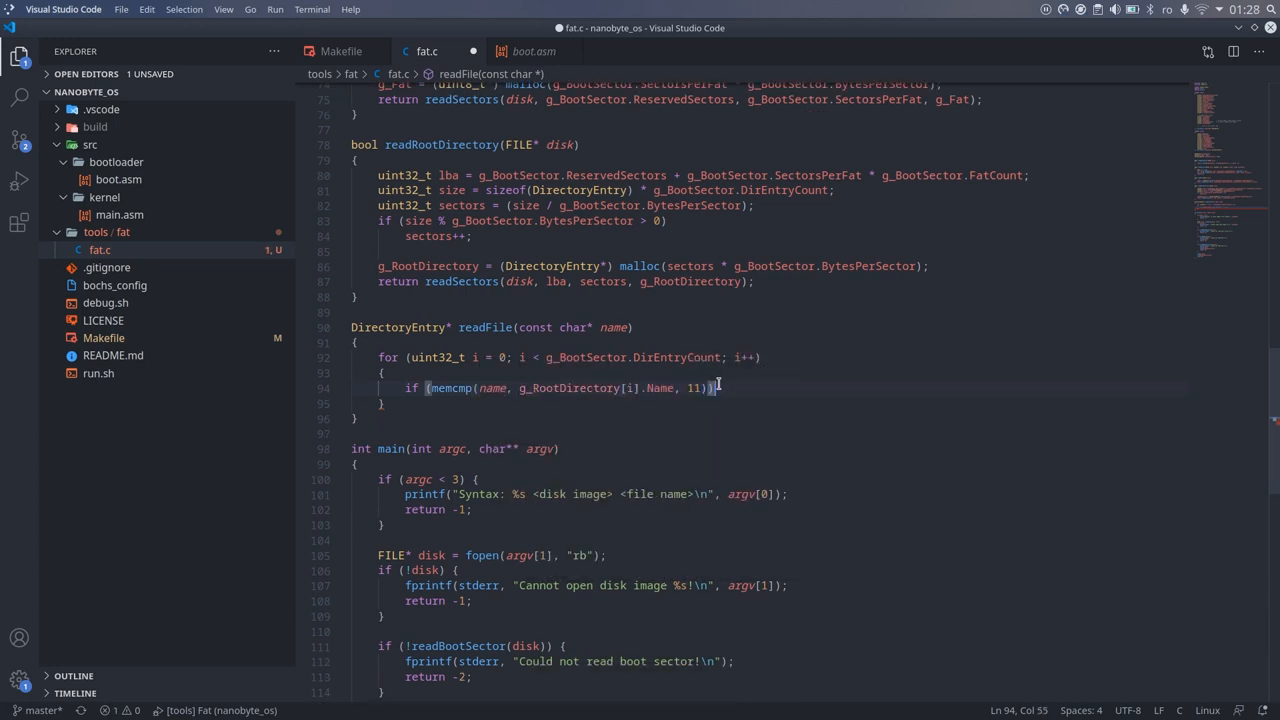
type("return &g_ro")
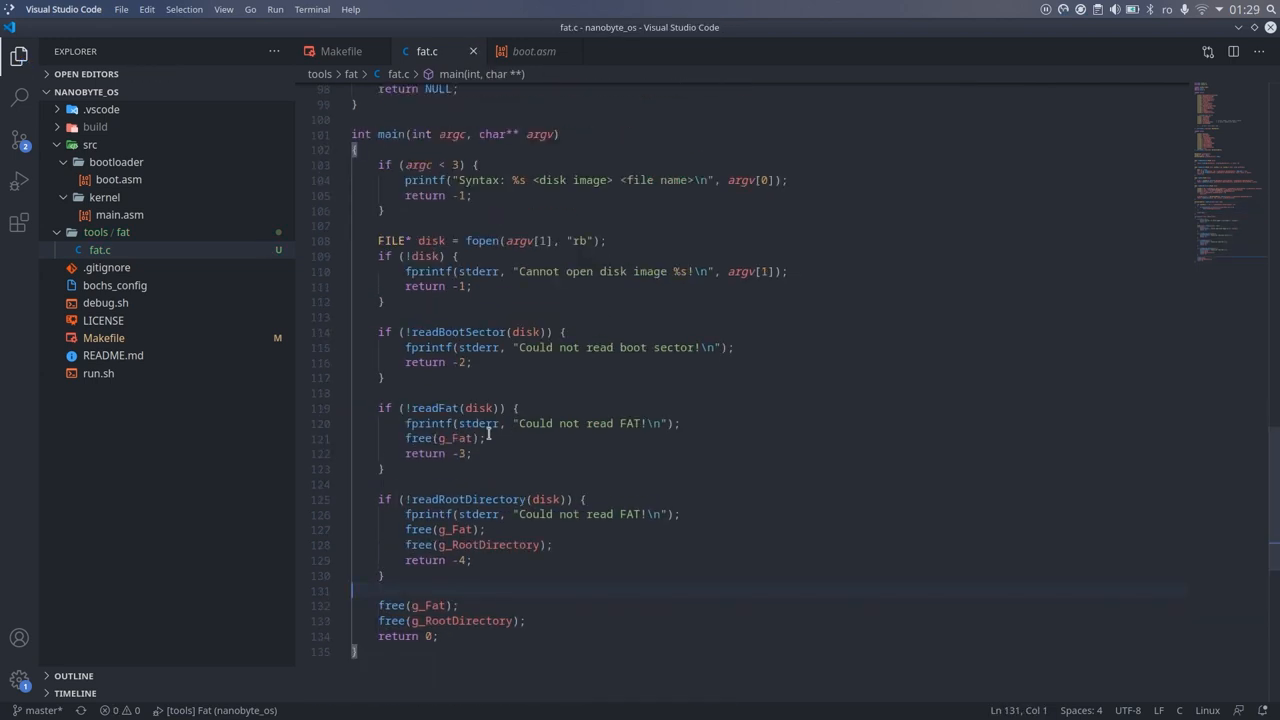
In main, get DirectoryEntry* fileEntry for argv[2] and print an error naming argv[2] if missing
type("DirectoryEntry* fileEntry = readFile")
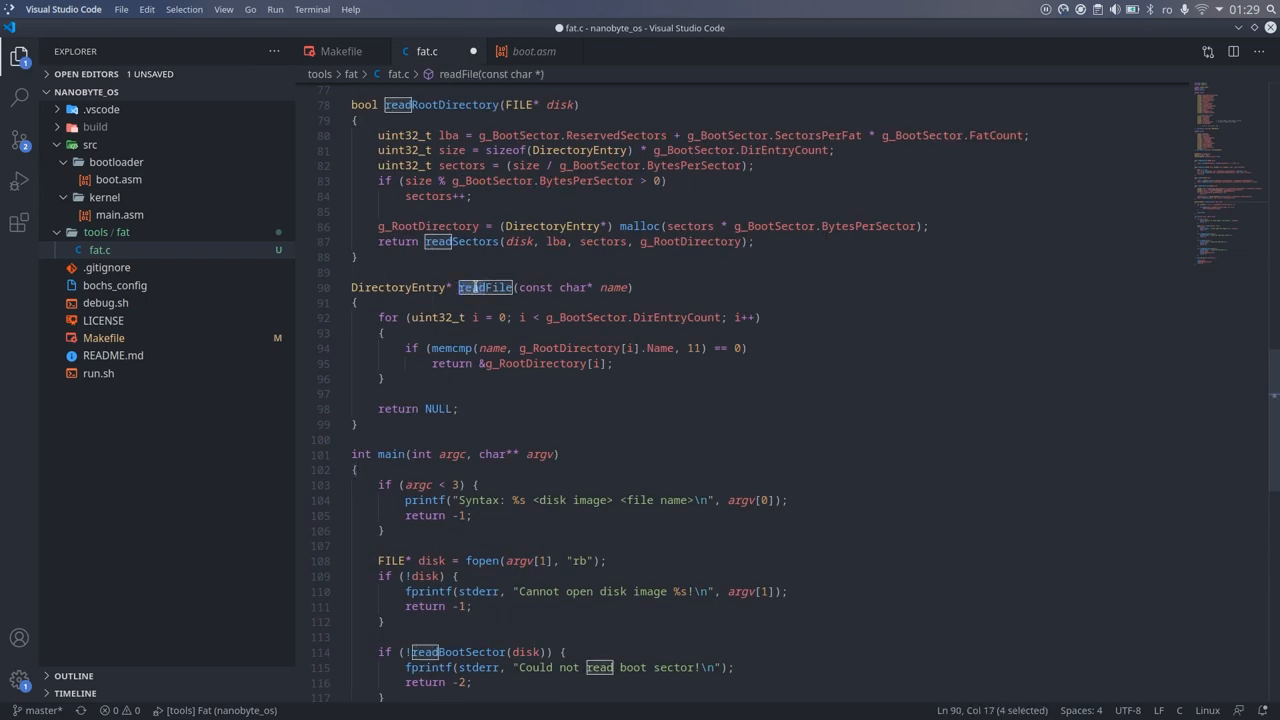
scroll("down", 3)
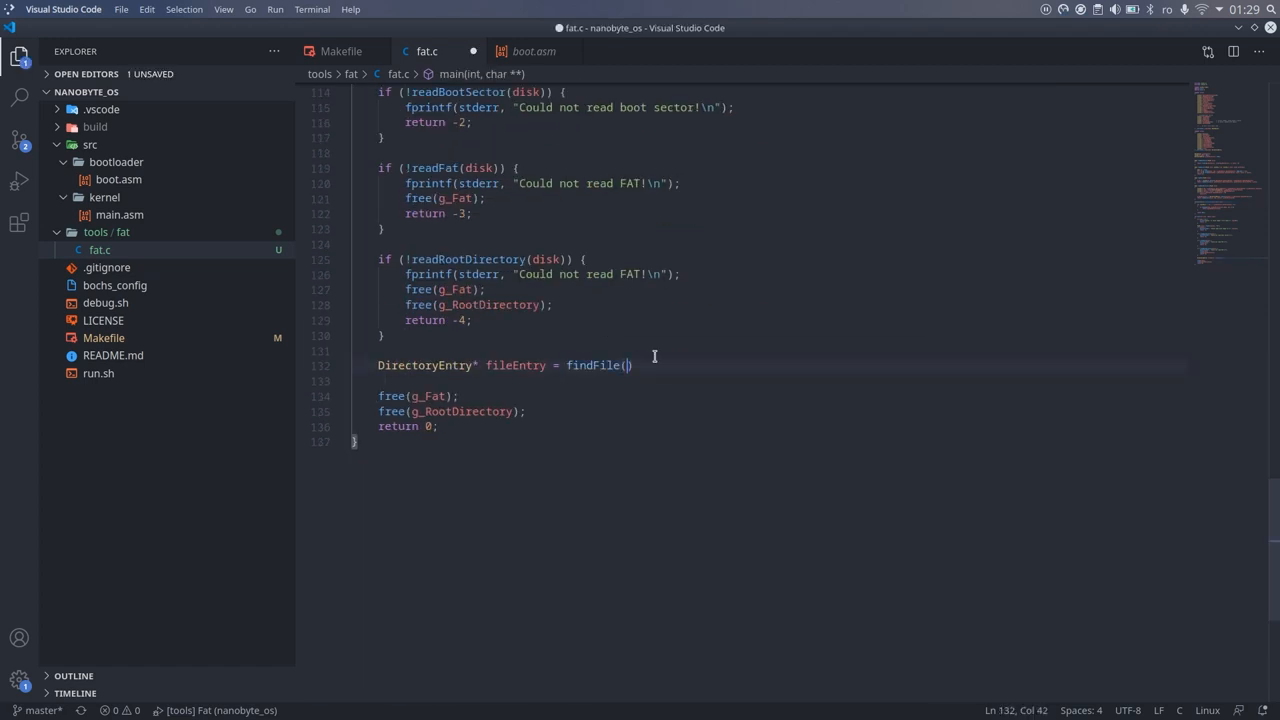
type("argv[2]);")
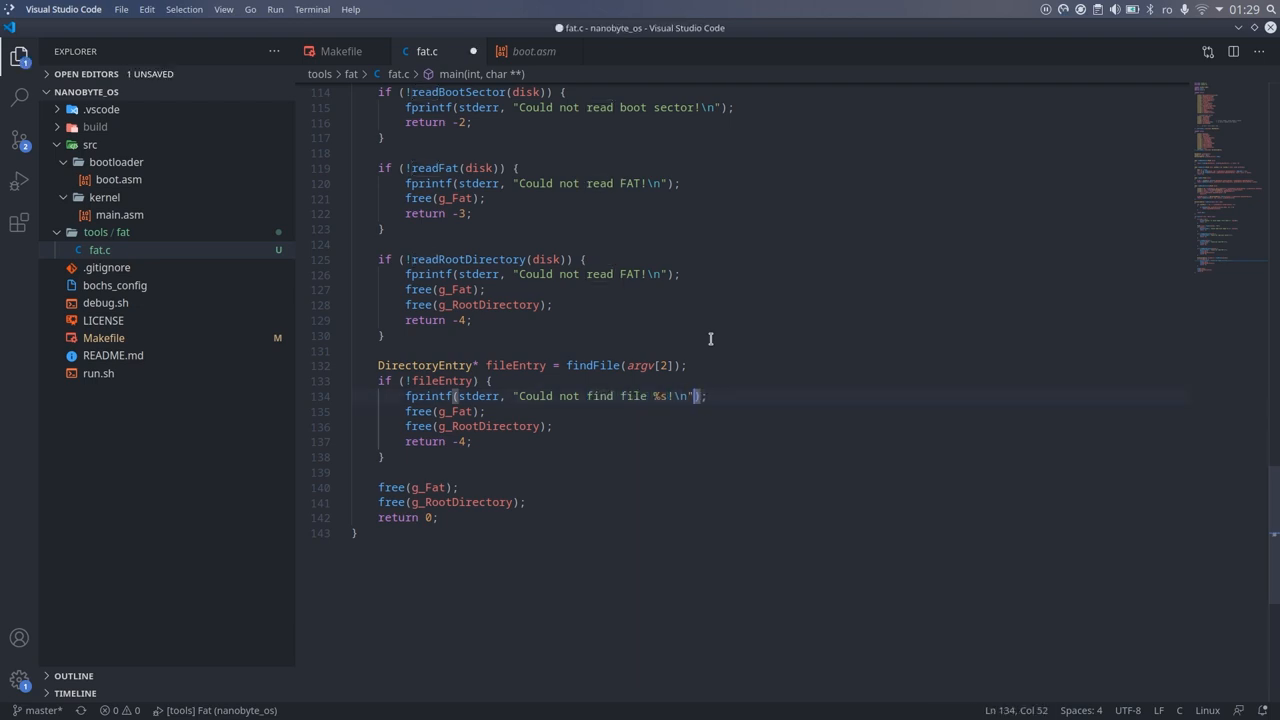
type(", argv[2]")
left_click(440, 440)
type("5")
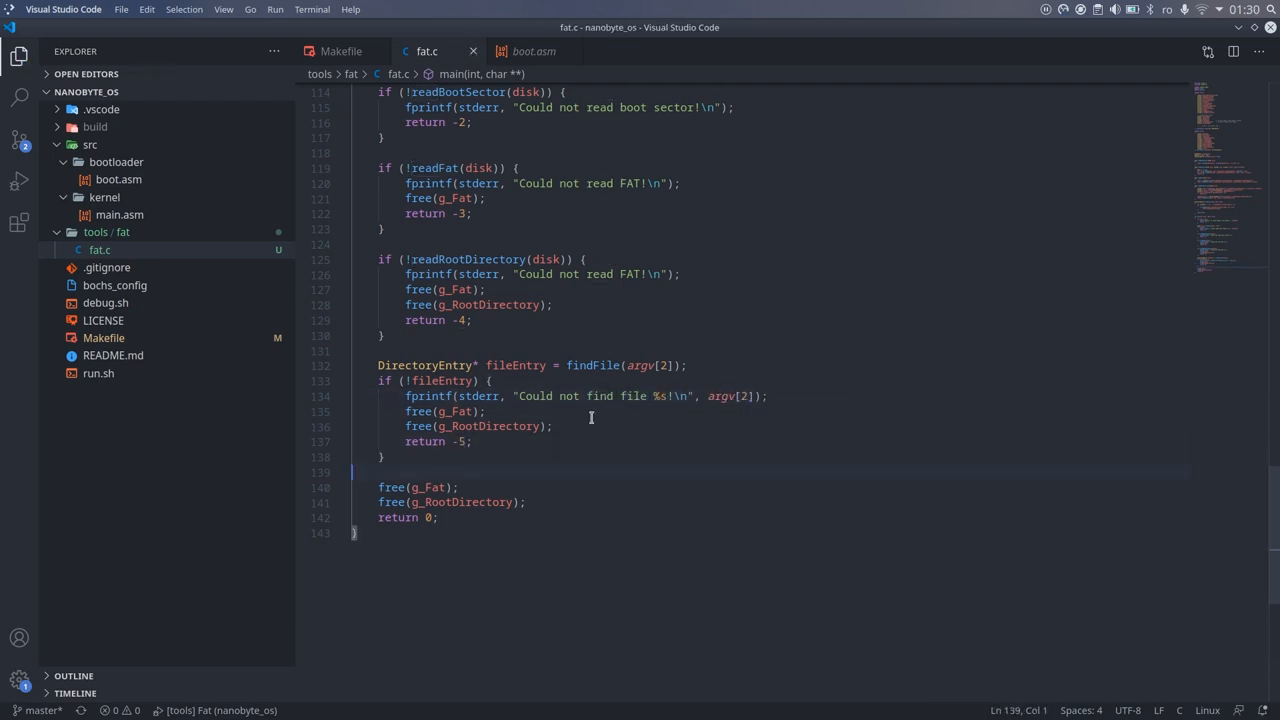
Create test.txt containing 'Hello world from a file!!!'
left_click(216, 92)
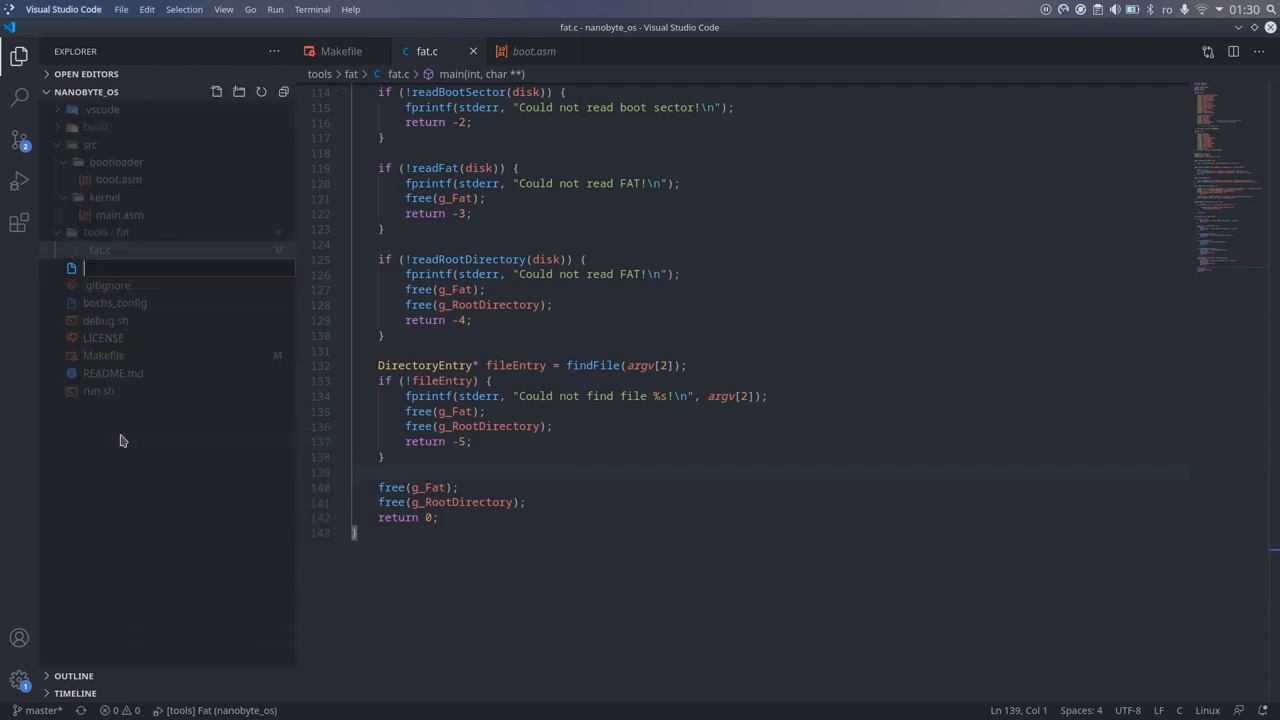
type("test.txt")
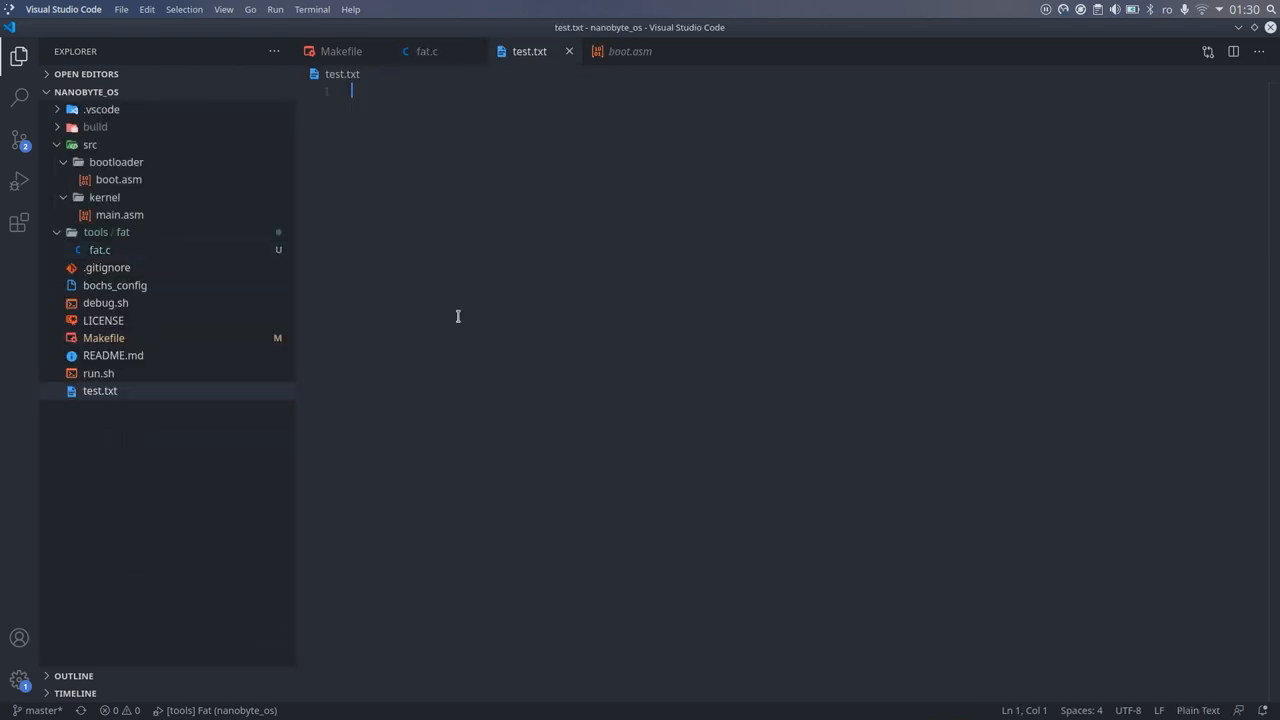
type("Hello world from a file!!!")
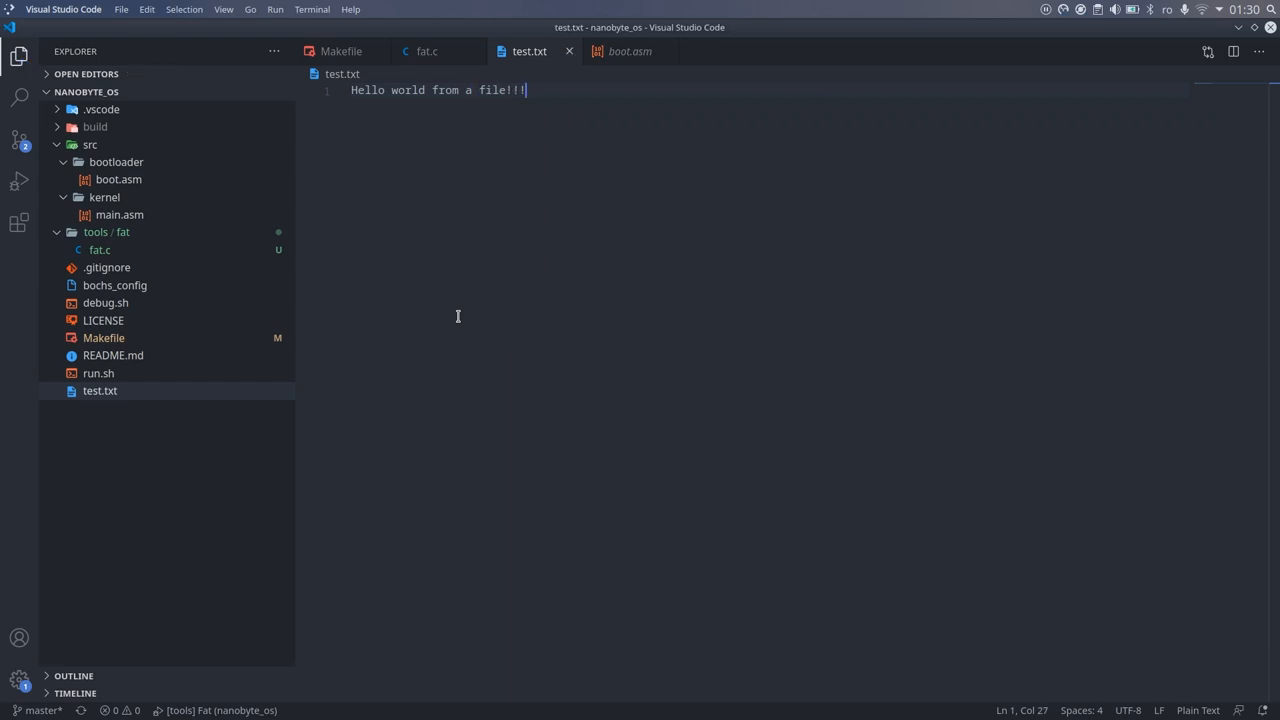
Add a Makefile mcopy line copying test.txt onto main_floppy.img
left_click(340, 52)
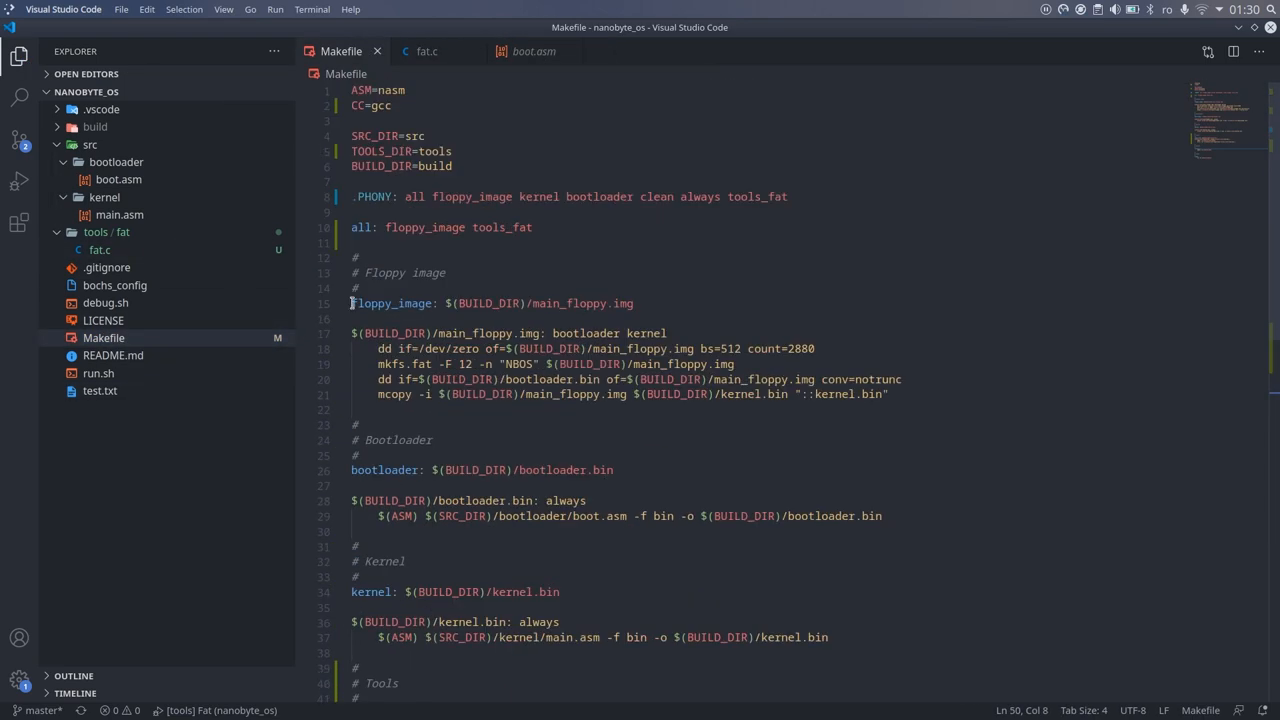
type("mcopy -i $(BUILD_DIR)/main_floppy.img $(BUILD_DIR)/kernel.bin \"::kernel.bin\"")
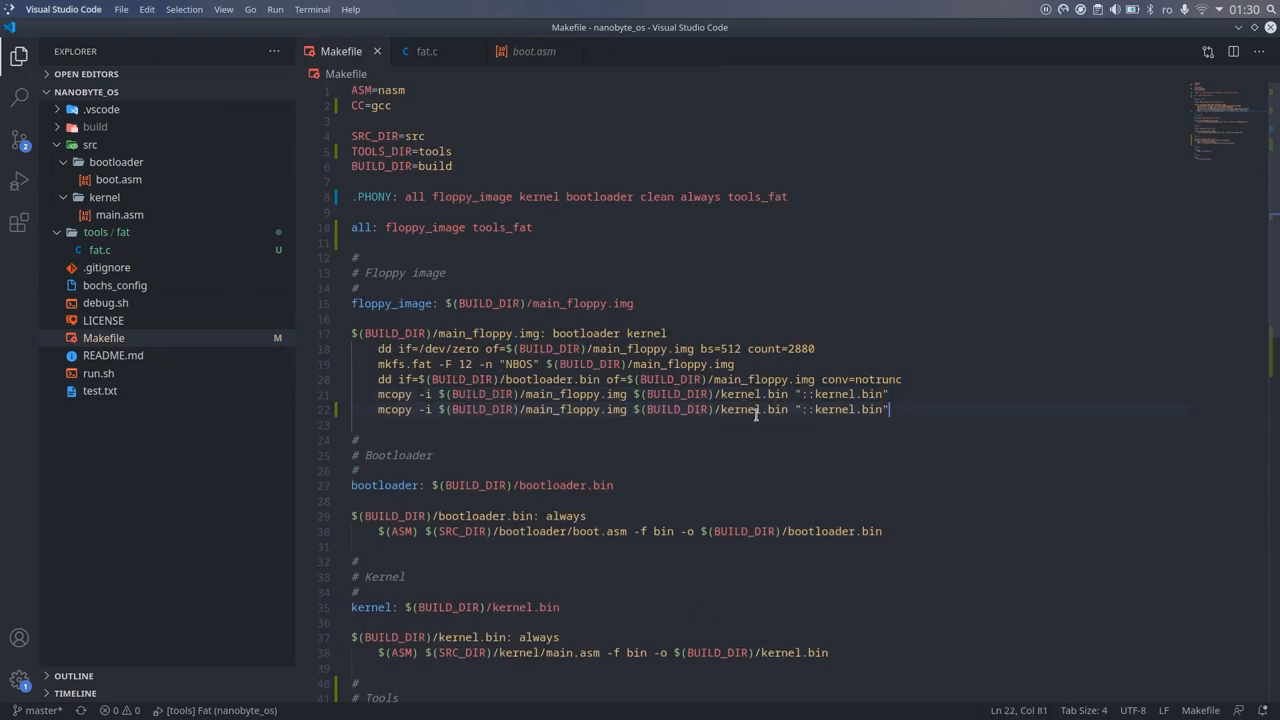
type("test.t")
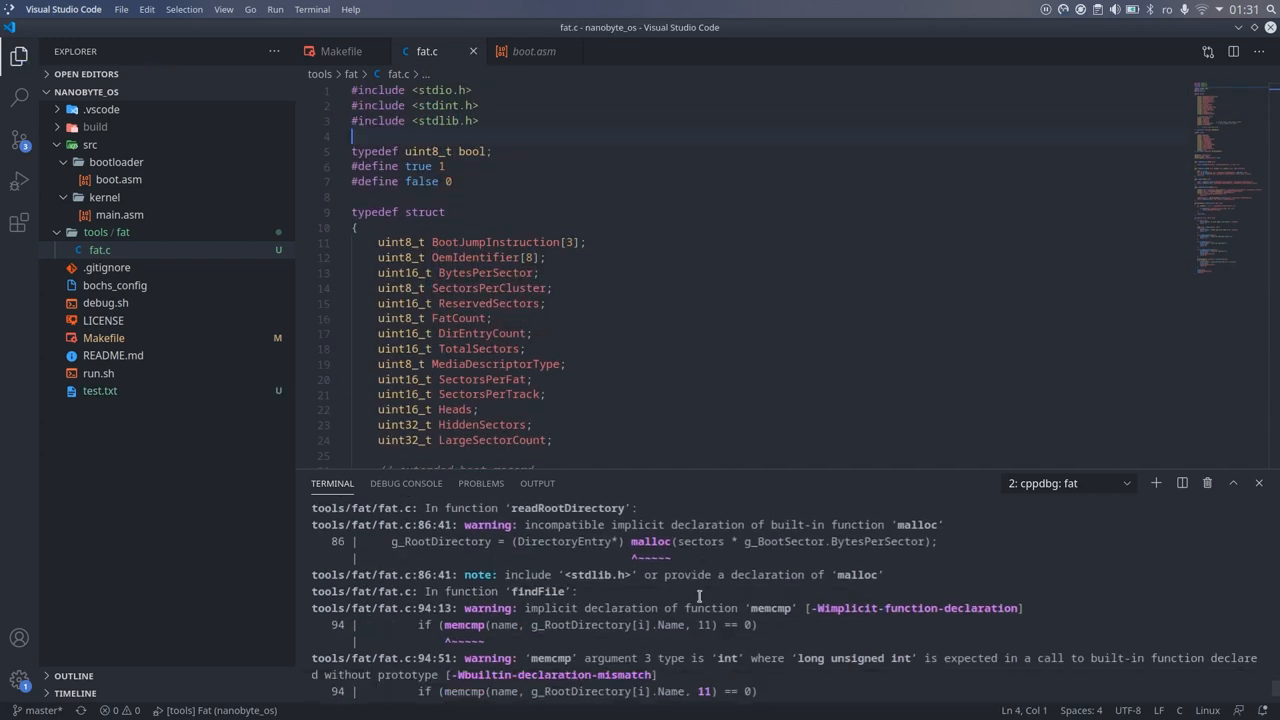
Run ./build/tools/fat build/main_floppy.img "TEST TXT" in the terminal, then start declaring bool readFile
scroll("down", 3)
type("#include <string.h>")
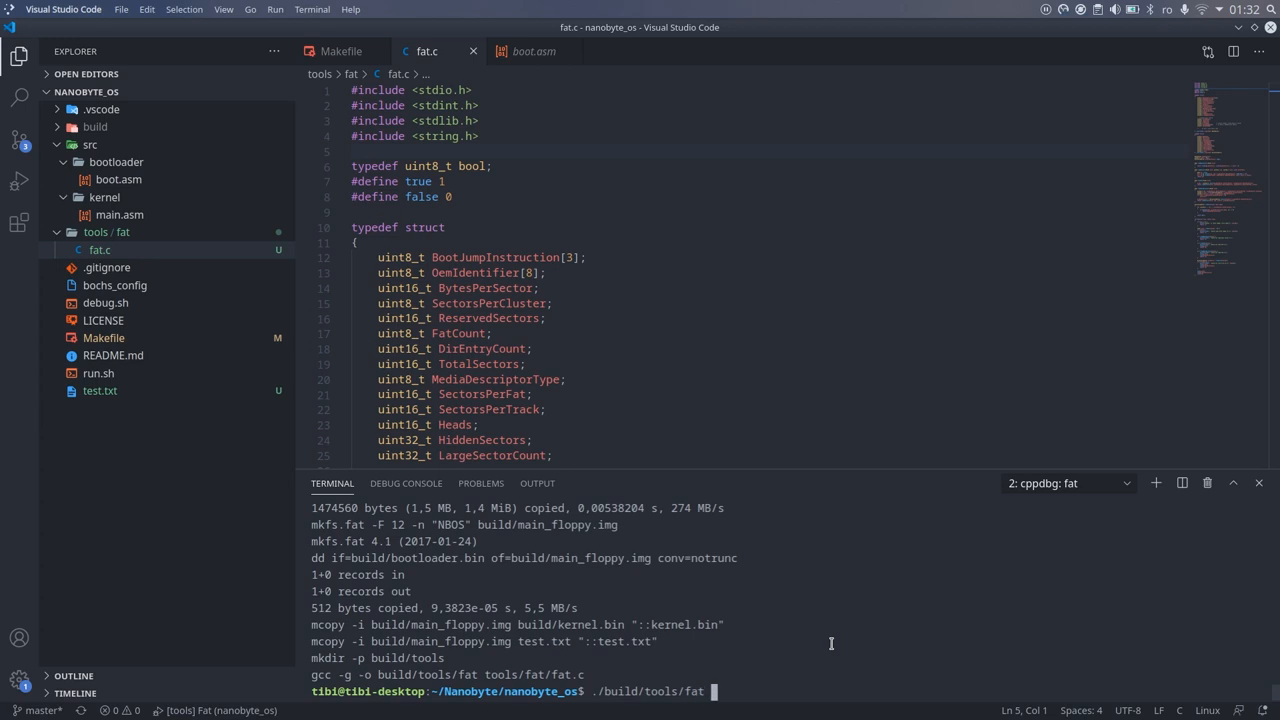
type("build/main_floppy.img \"")
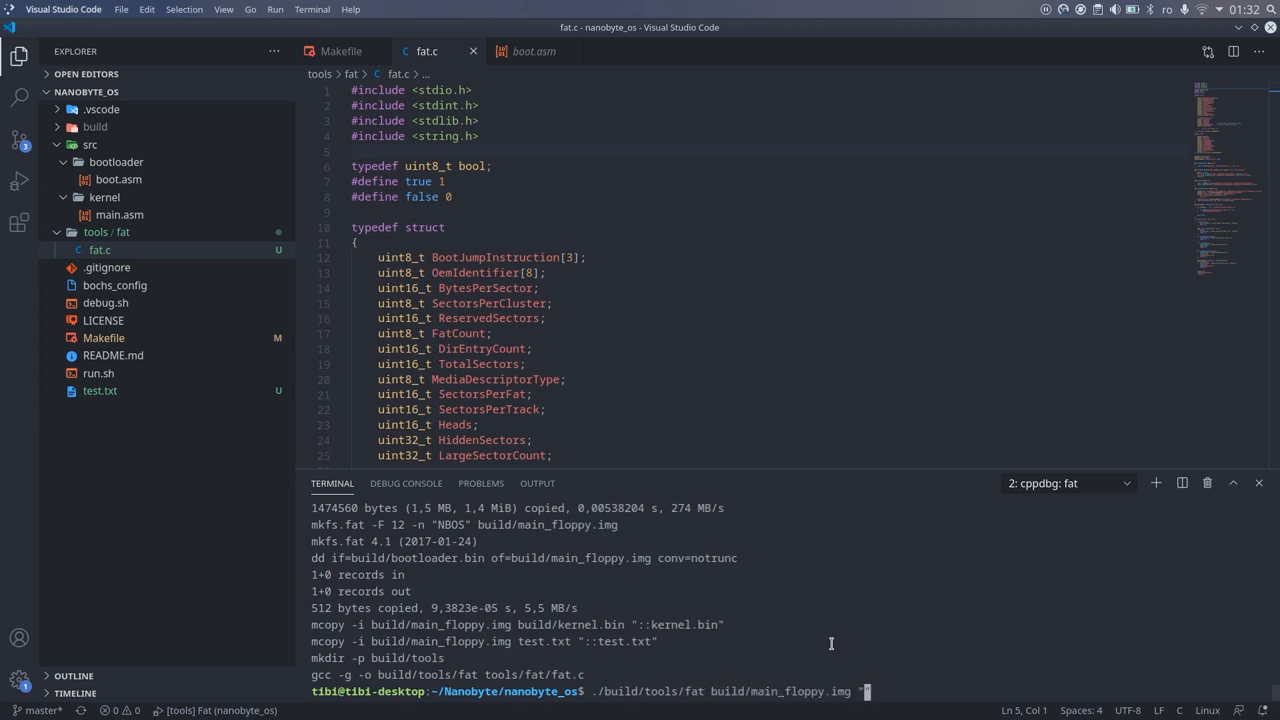
type("TEST")
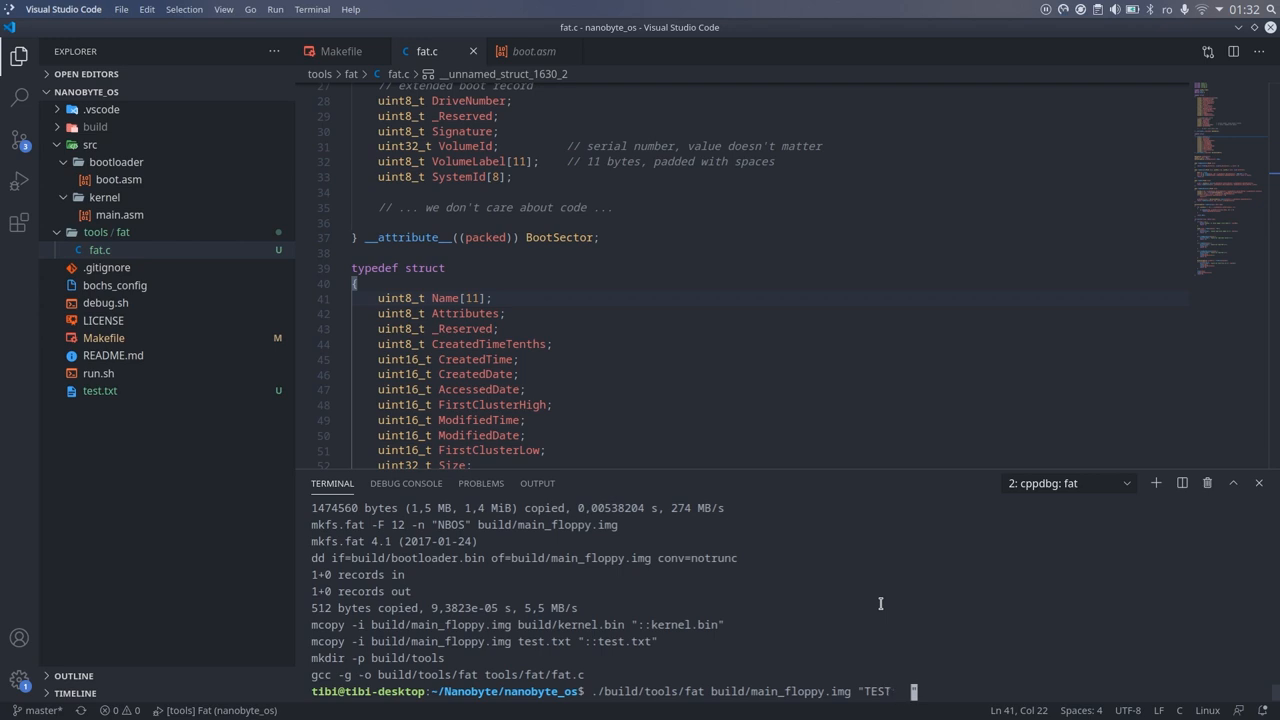
type("TXT\"")
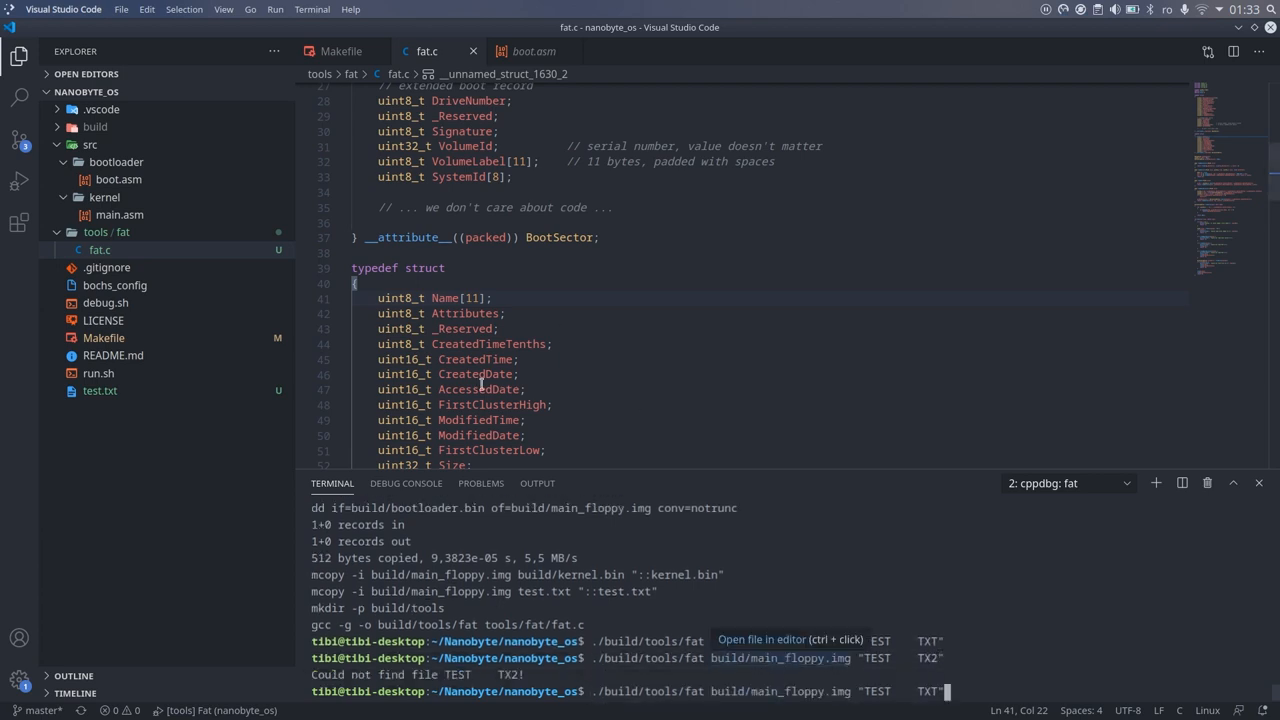
type("bool readFile(DirectoryEntry* fileEntry, FILE* disk, uint8_t*")
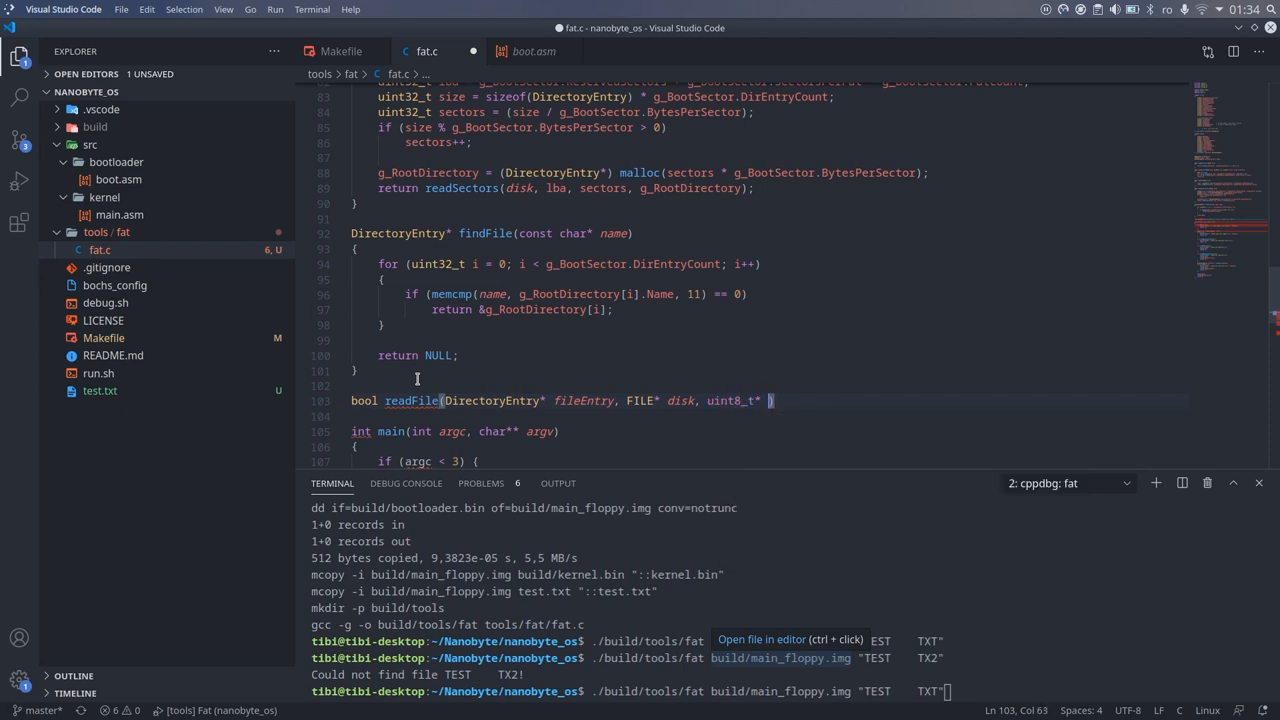
Declare uint32_t g_RootDirectoryEnd and set it to lba + sectors inside readRootDirectory
scroll("up", 3)
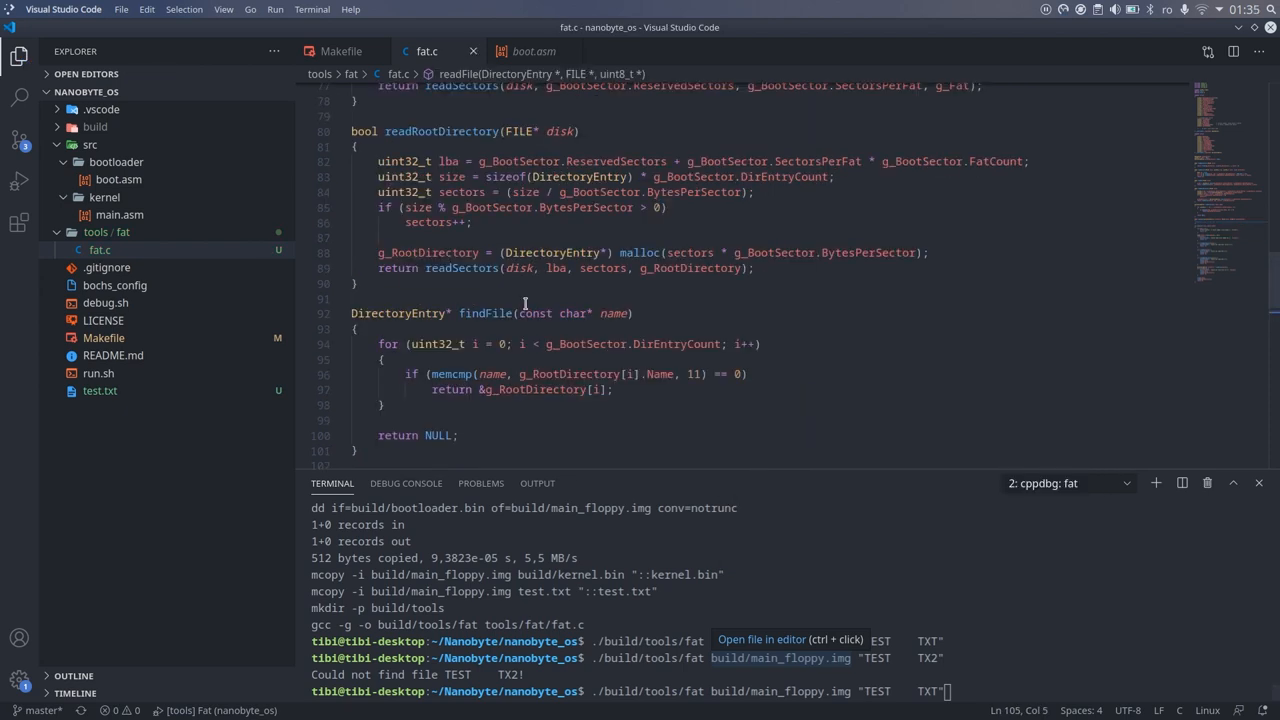
scroll("up", 3)
type("uint32_t")
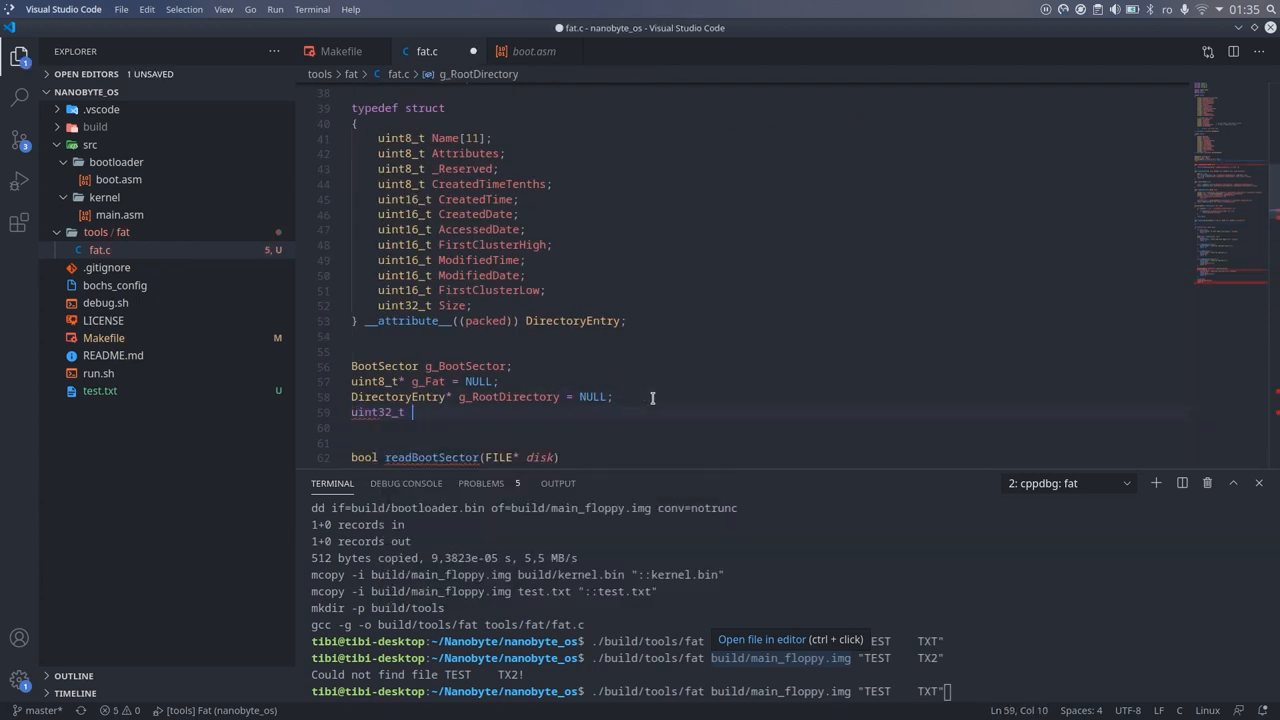
type("g_RootDirectory")
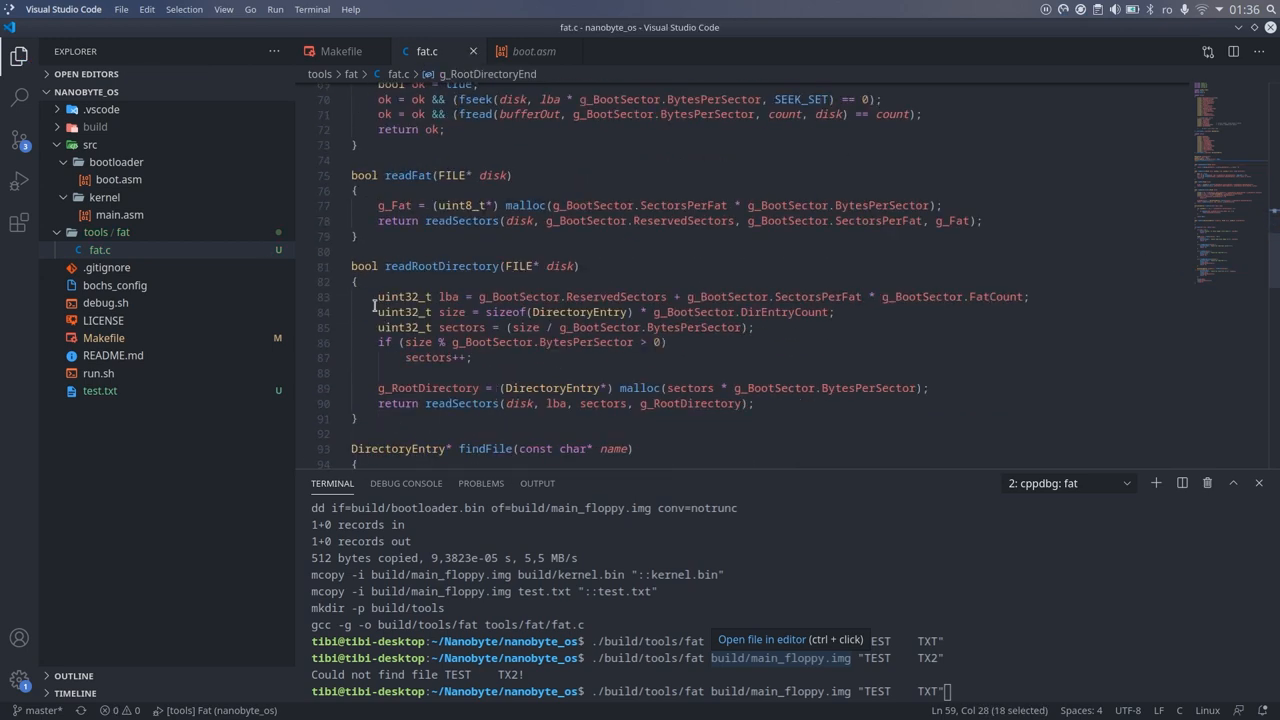
left_click(988, 388)
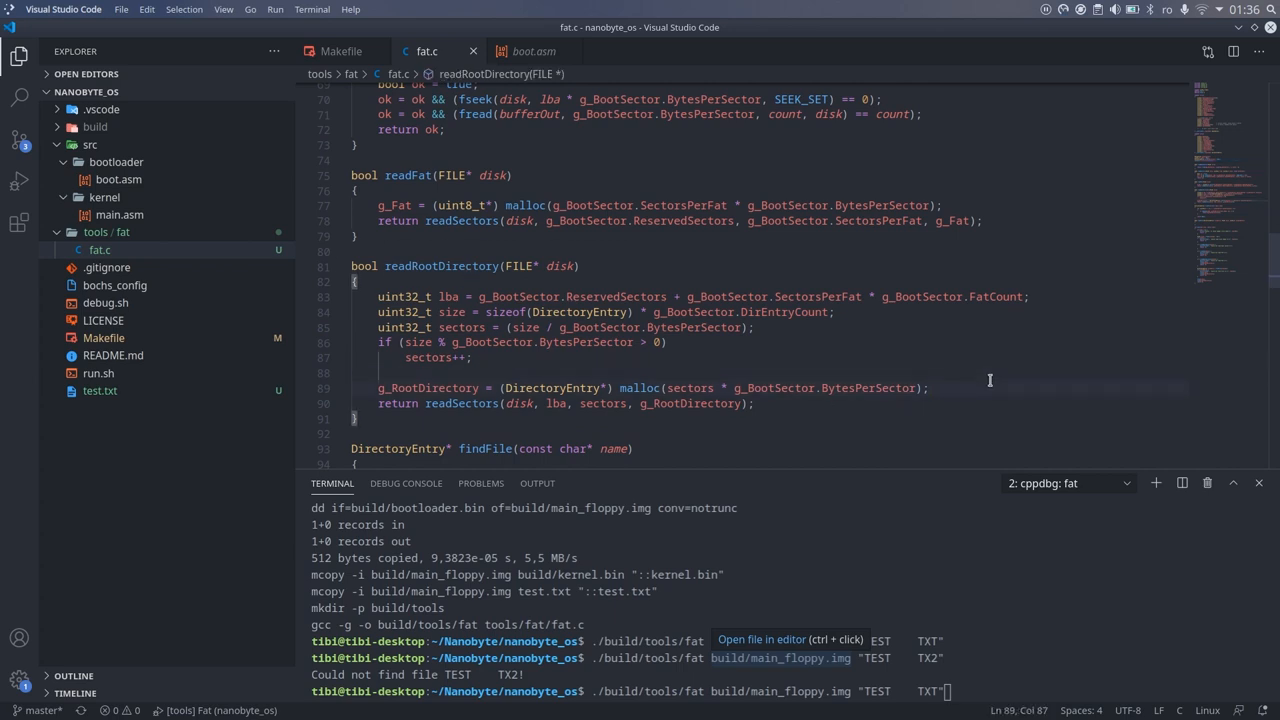
type("g_RootDirectoryEnd = sectors +")
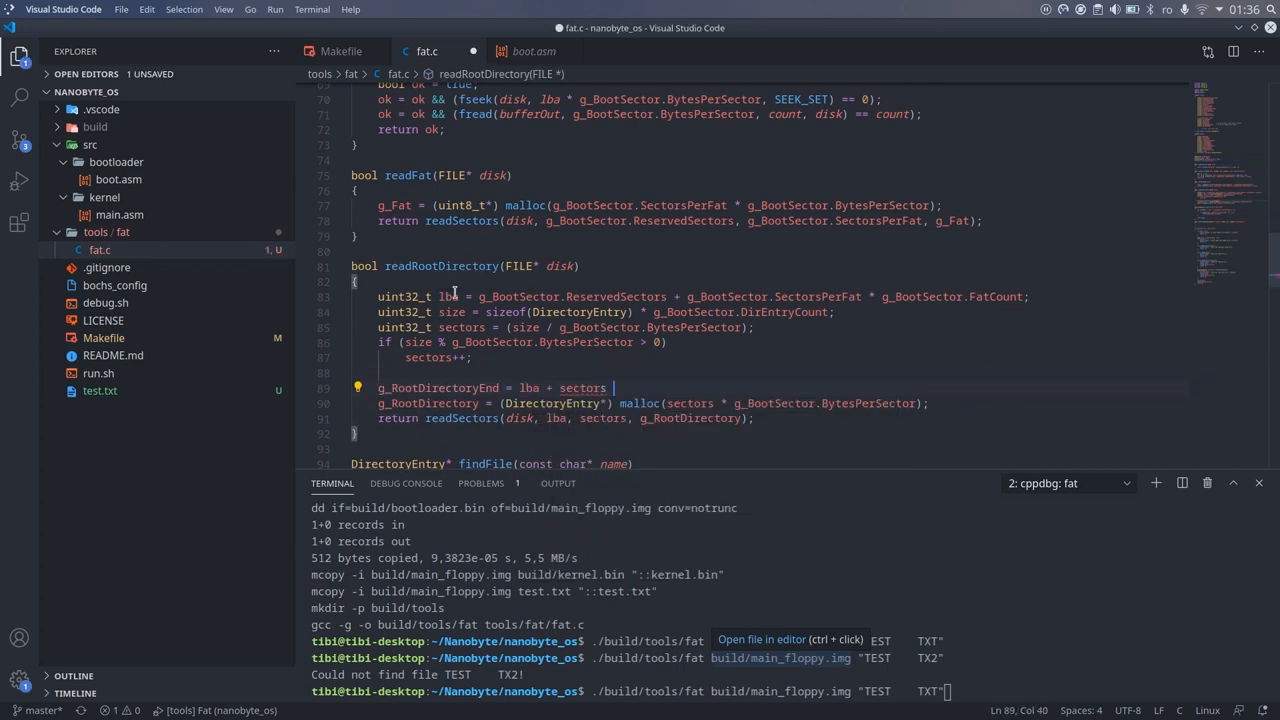
double_click(436, 388)
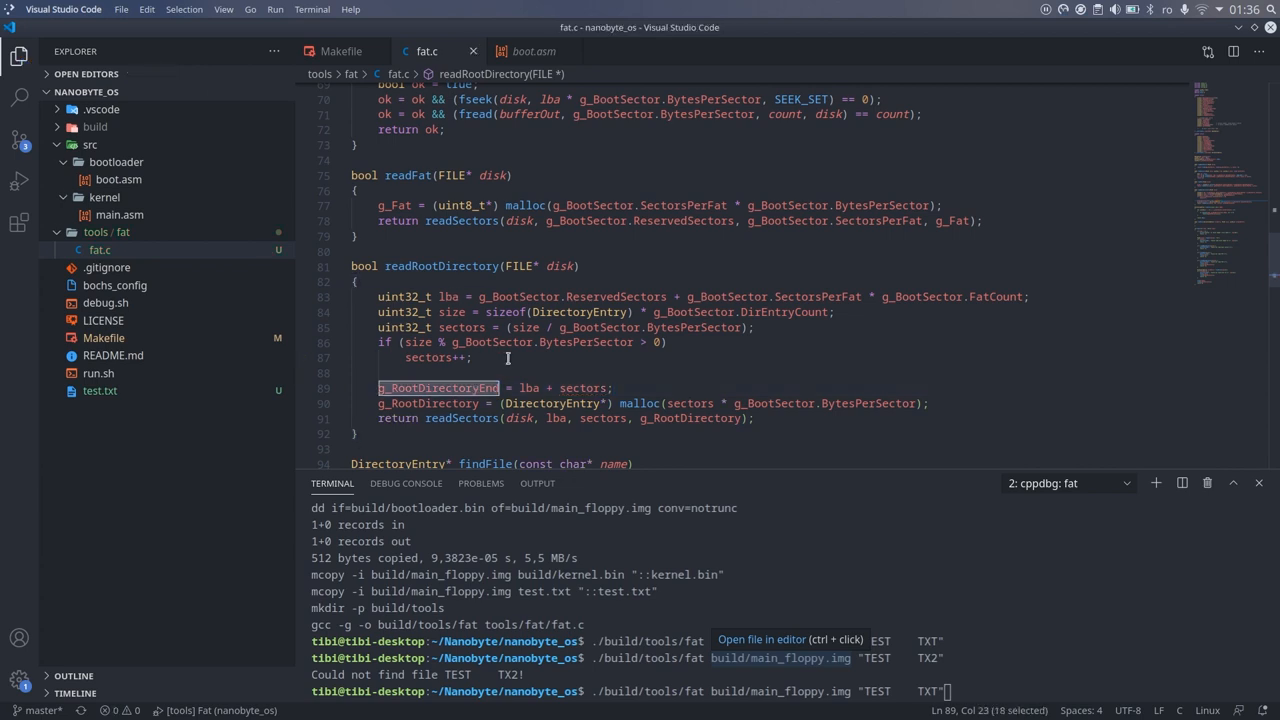
scroll("down", 3)
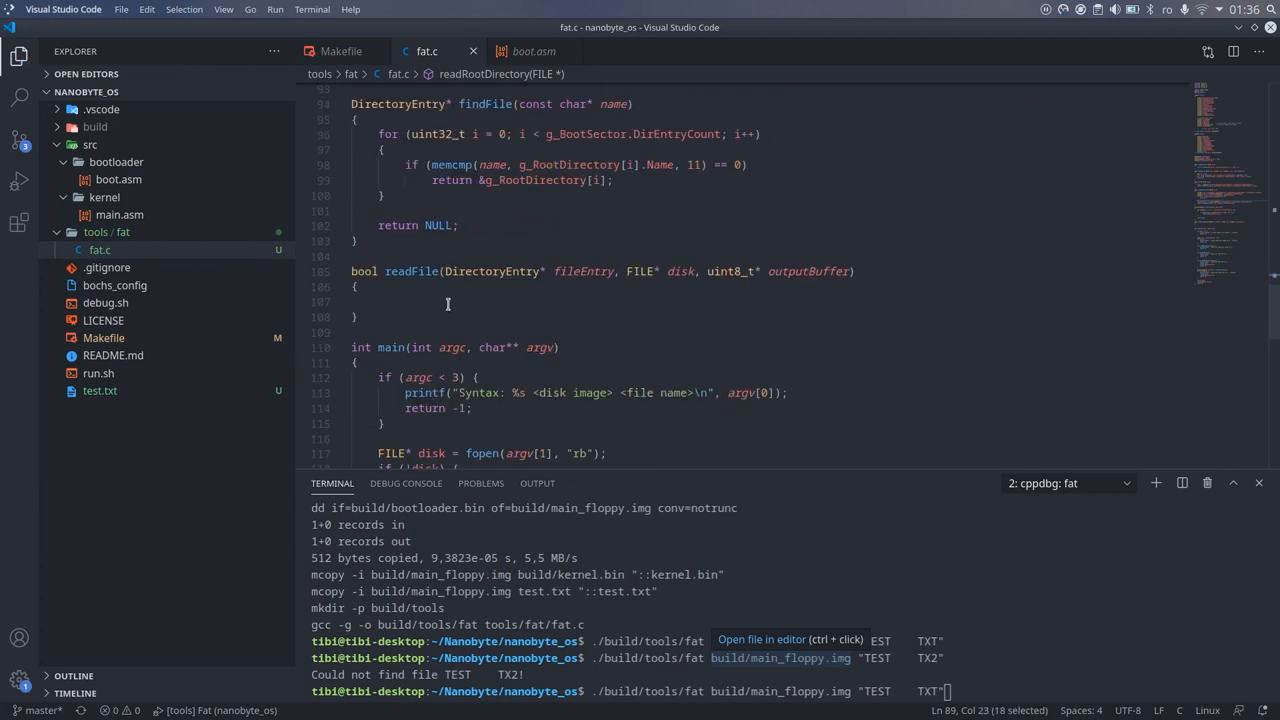
In readFile set currentCluster from FirstClusterLow, bool ok, and lba = g_RootDirectoryEnd + (currentCluster - 2) * SectorsPerCluster
type("uint16_t current")
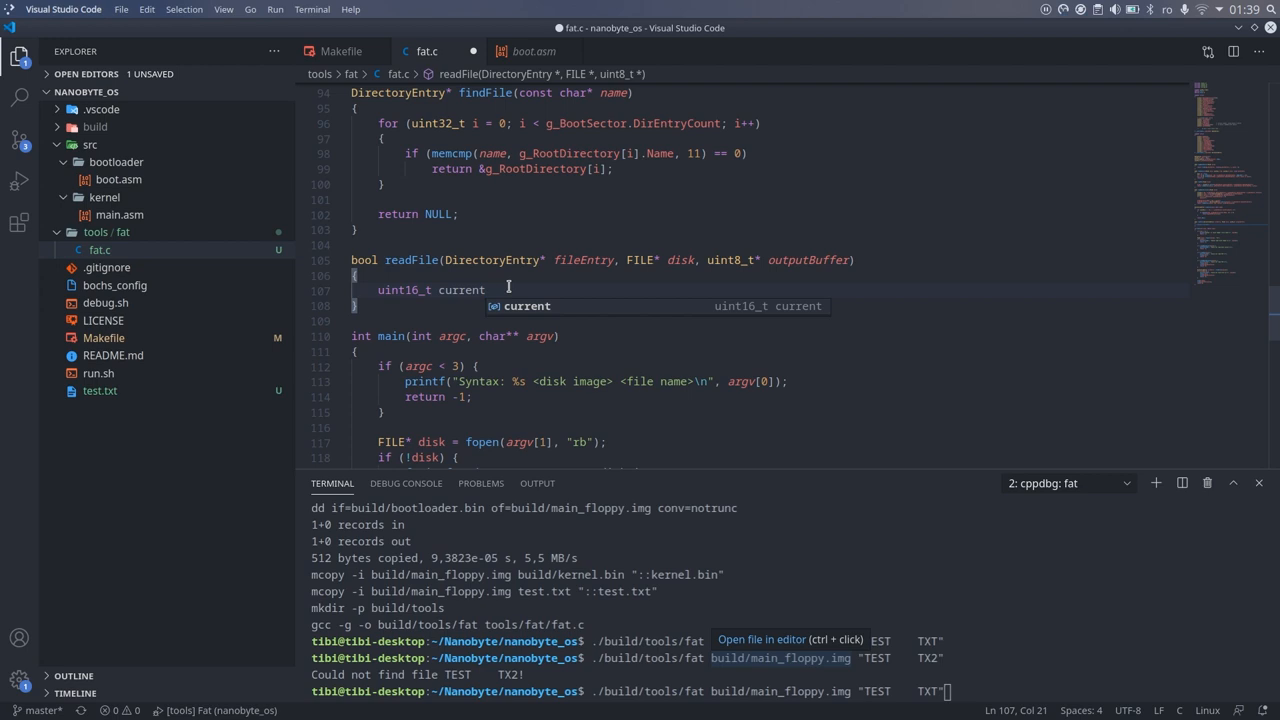
type("Cluster =")
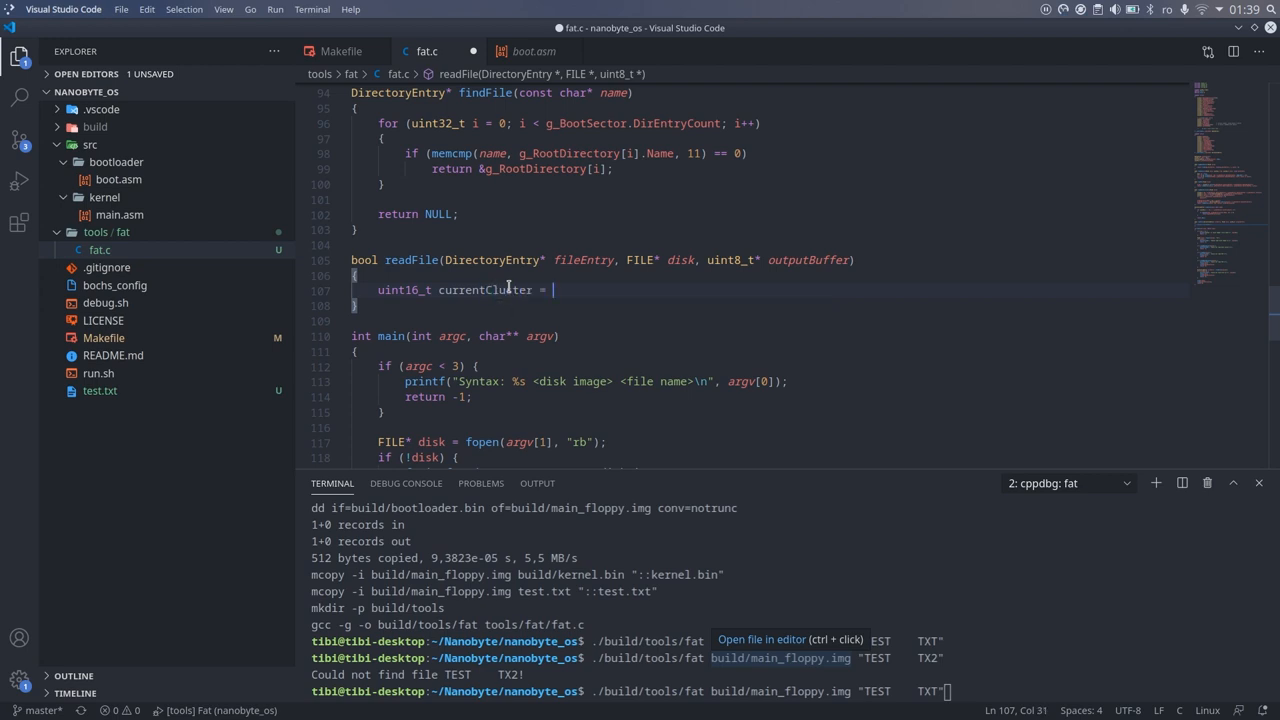
type("fileEntry->FirstClusterLow;")
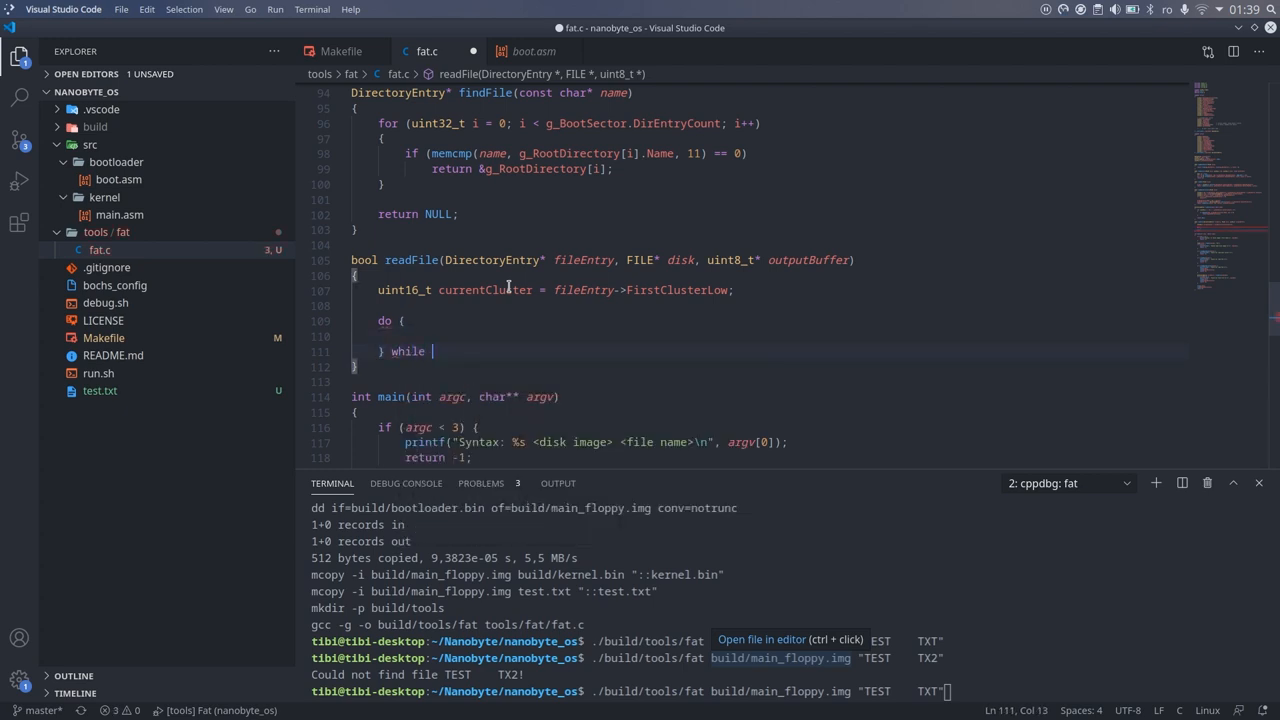
type("bool ok = true;")
type(" (ok);")
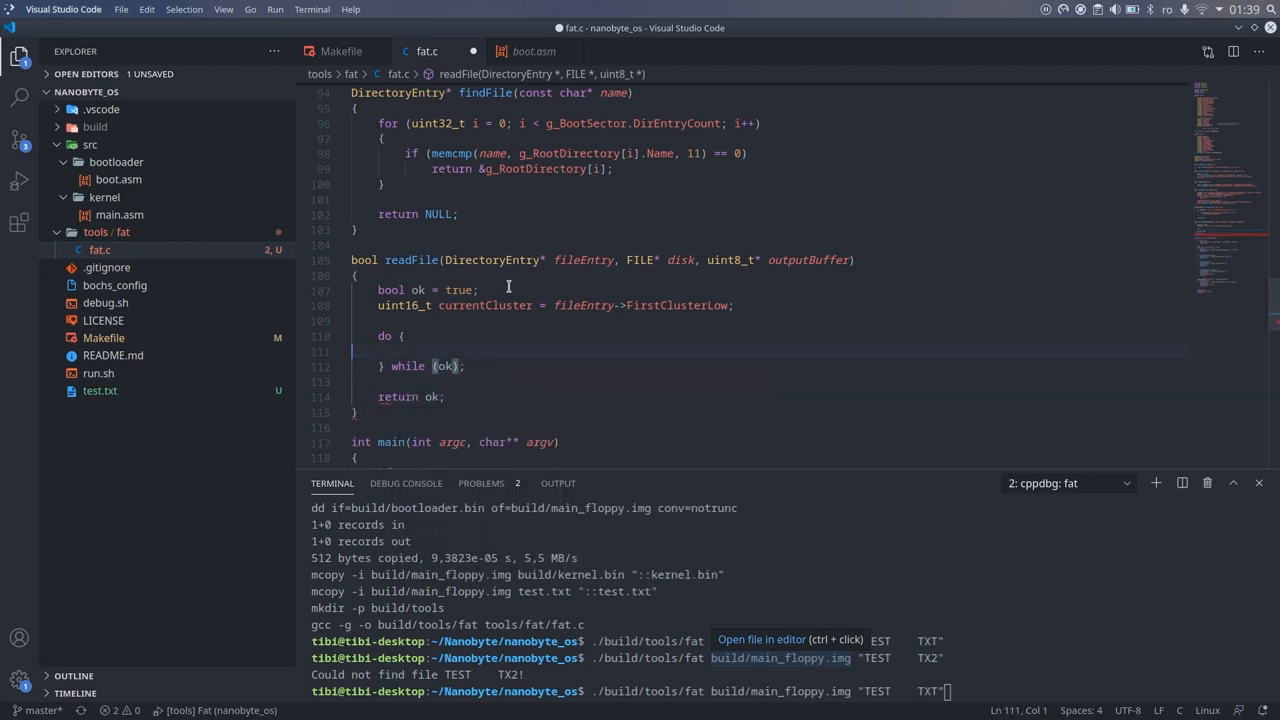
type("uint32_t")
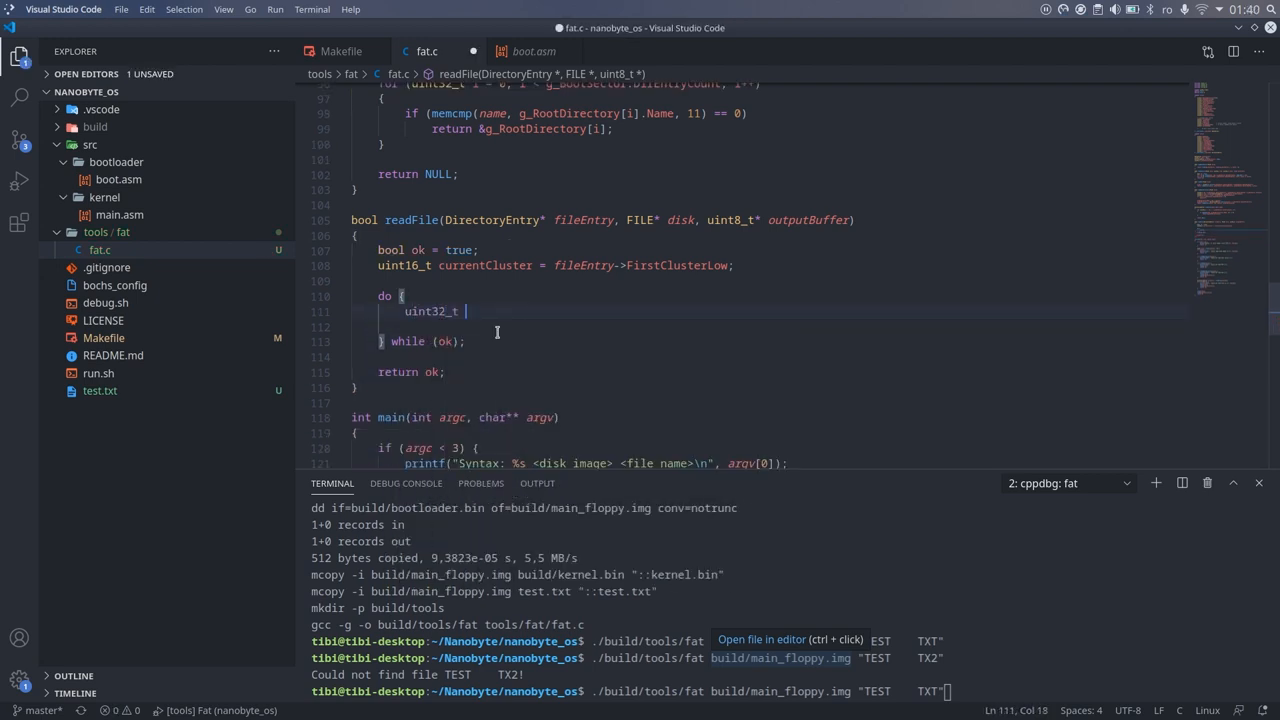
type("lba =")
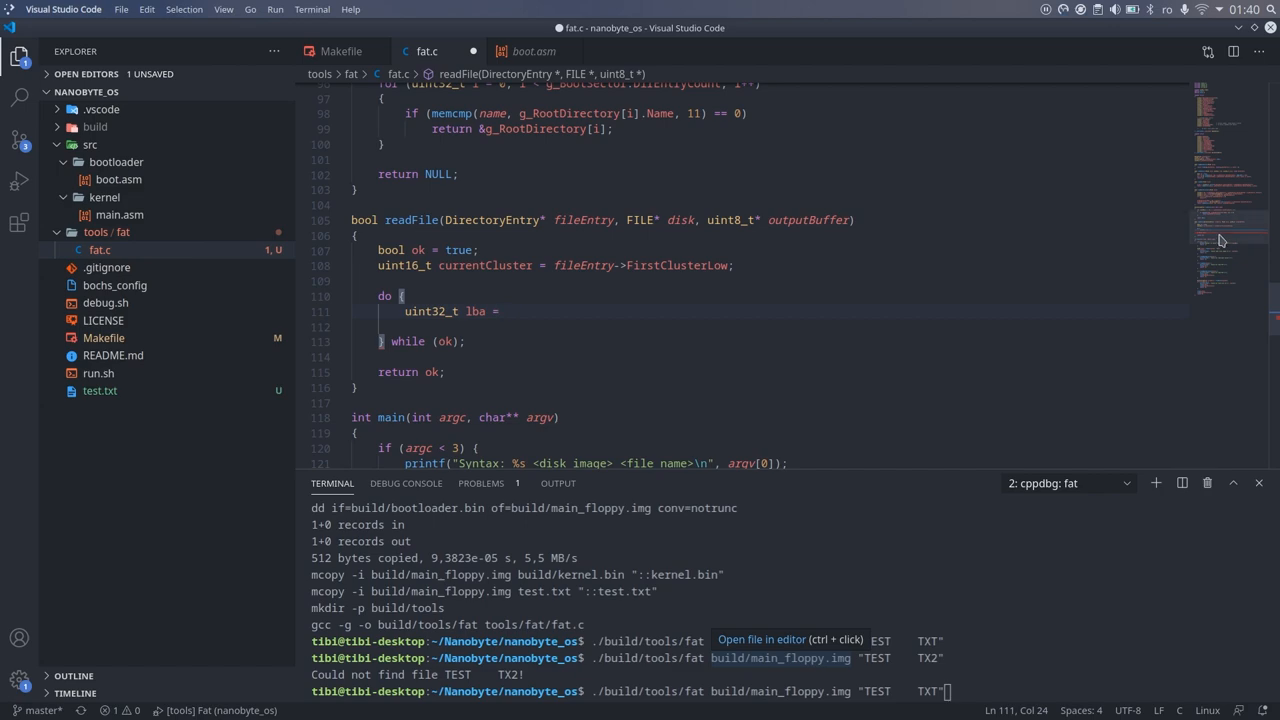
scroll("up", 3)
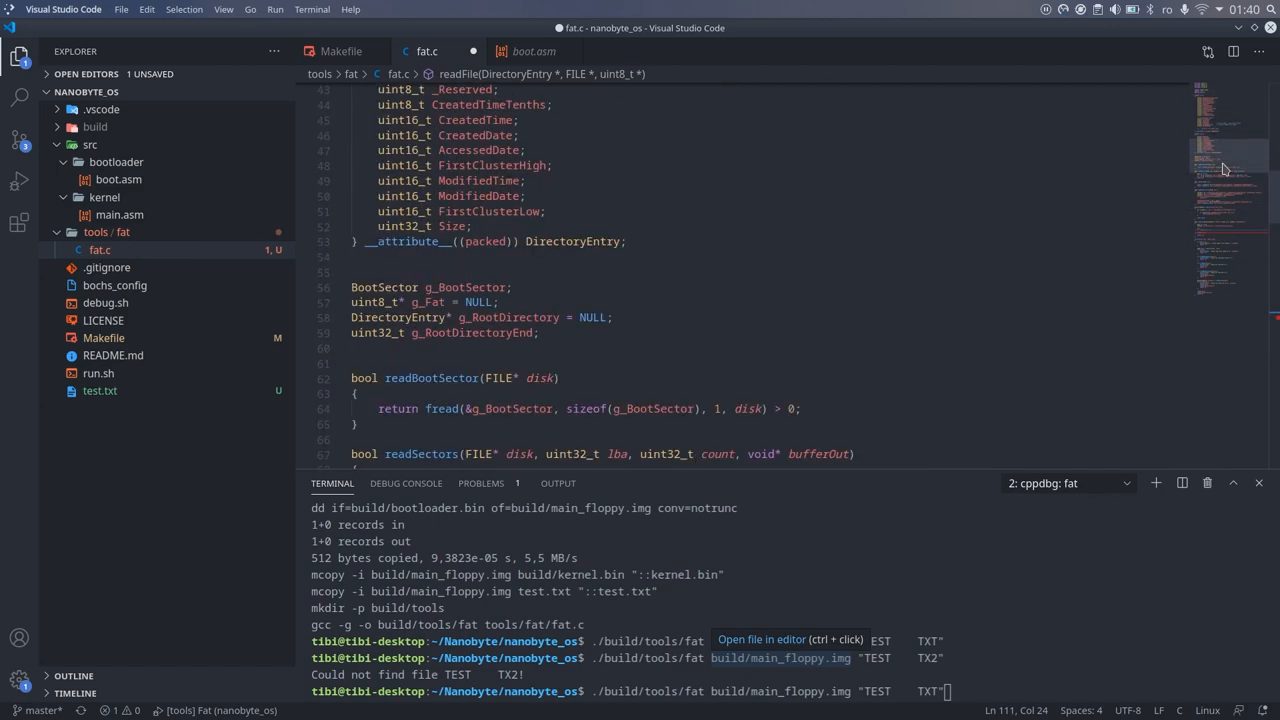
double_click(470, 332)
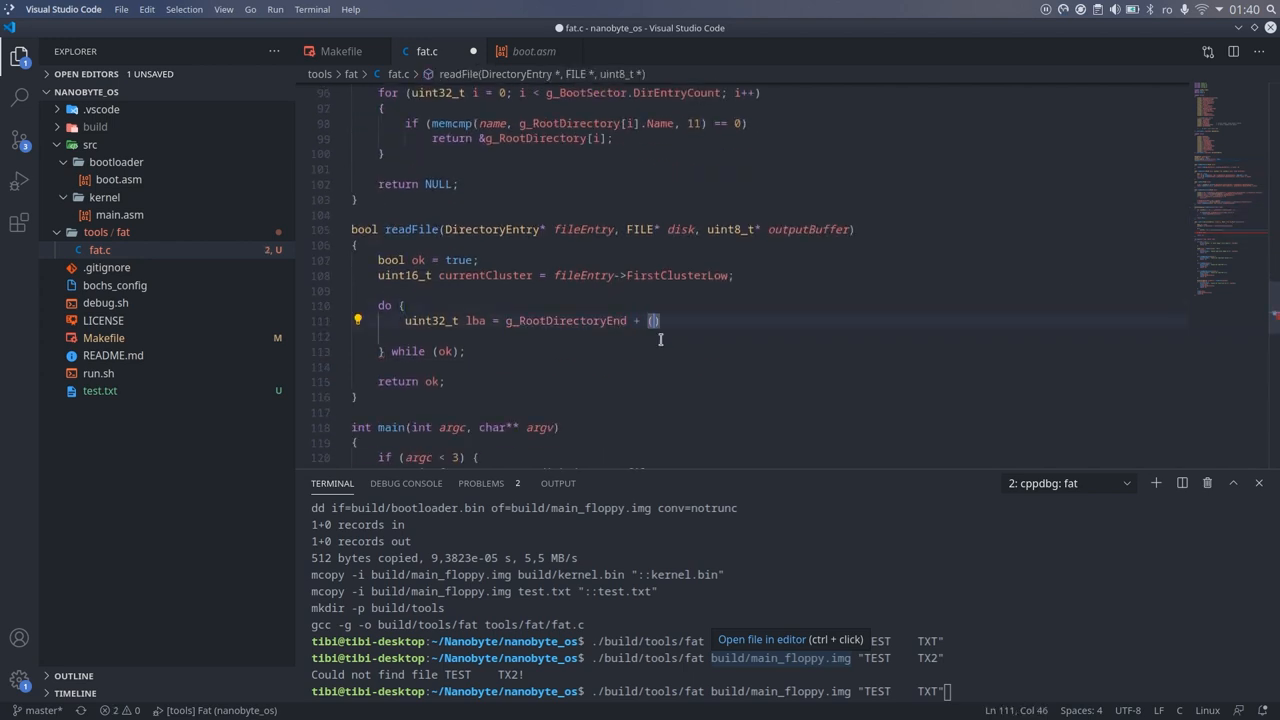
type("cir")
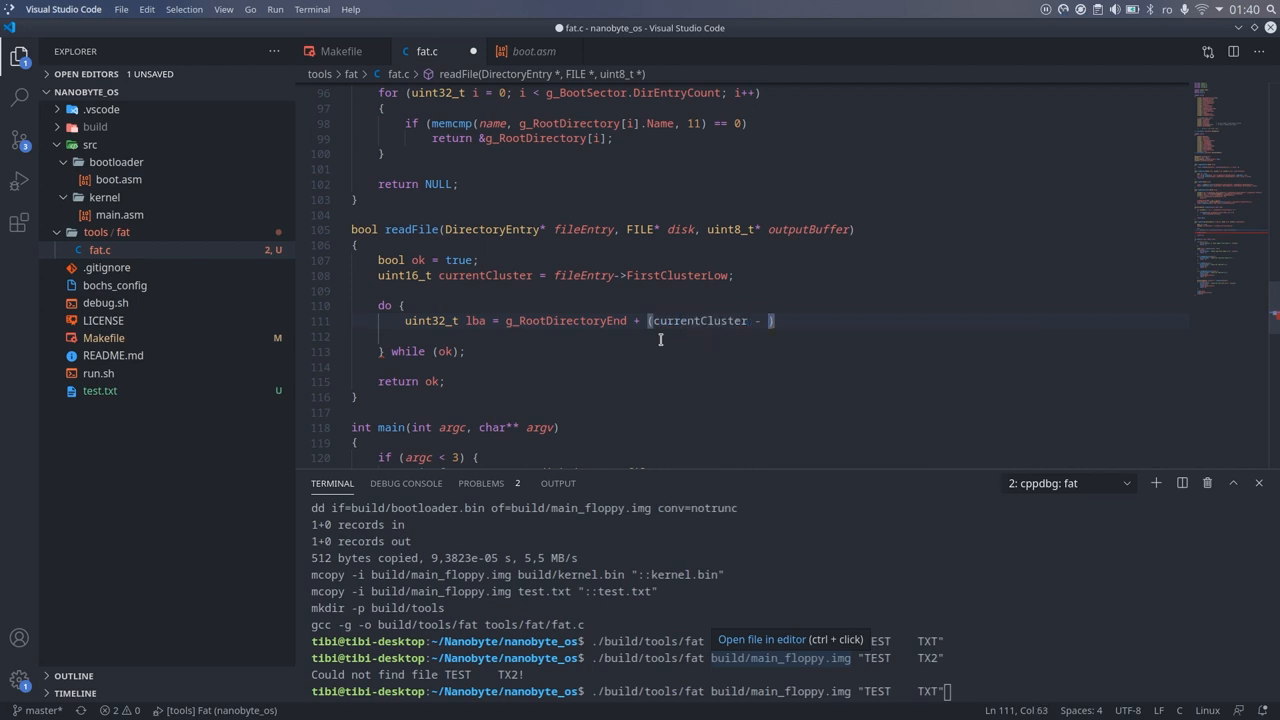
type("2) *")
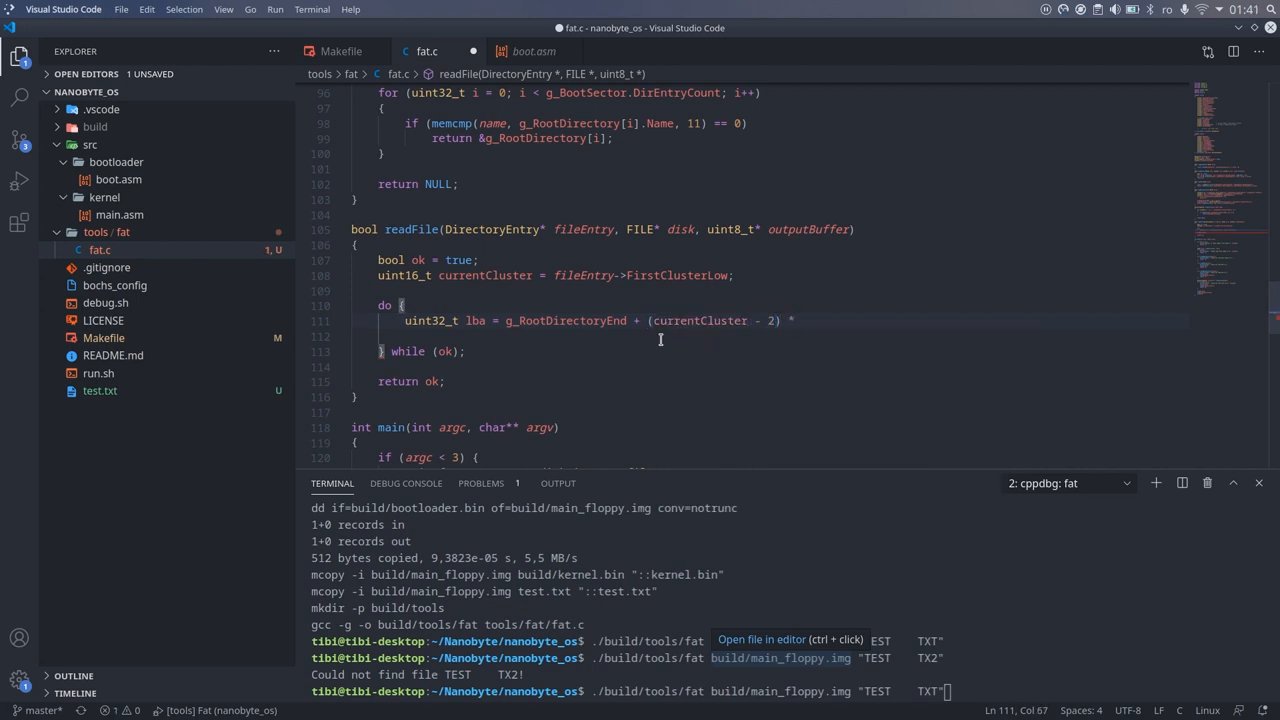
type("g_BootSector.SectorsPerCluster;")
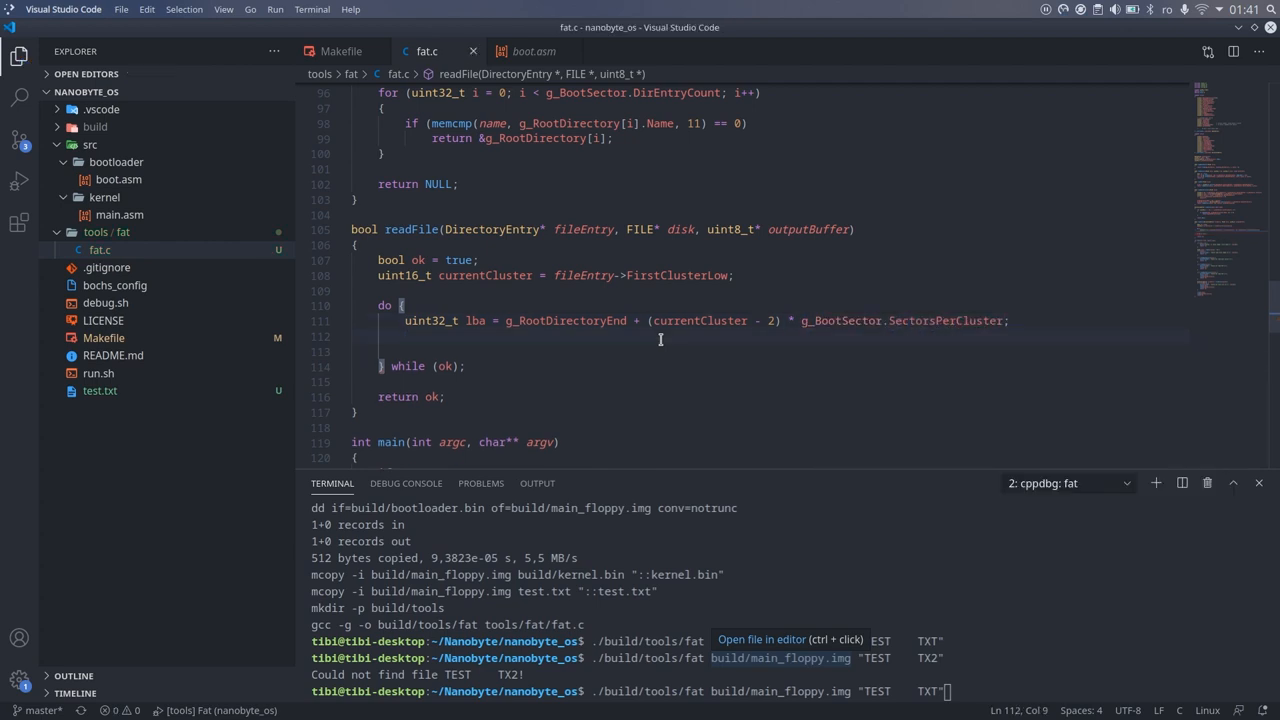
Read the cluster's sectors into outputBuffer via readSectors and advance outputBuffer by the cluster size
type("ok = ok &&")
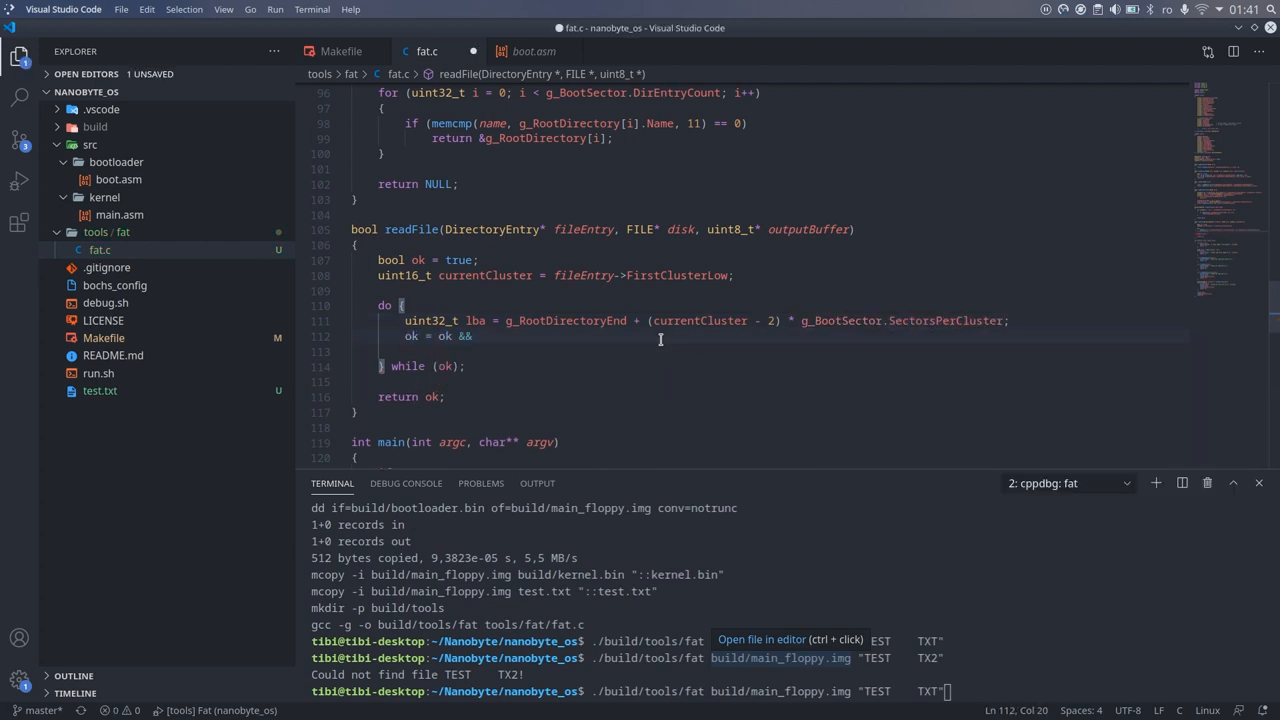
type("readSectors(disk, lba, g_BootSector.SectorsPerCluster, outputBuffer);")
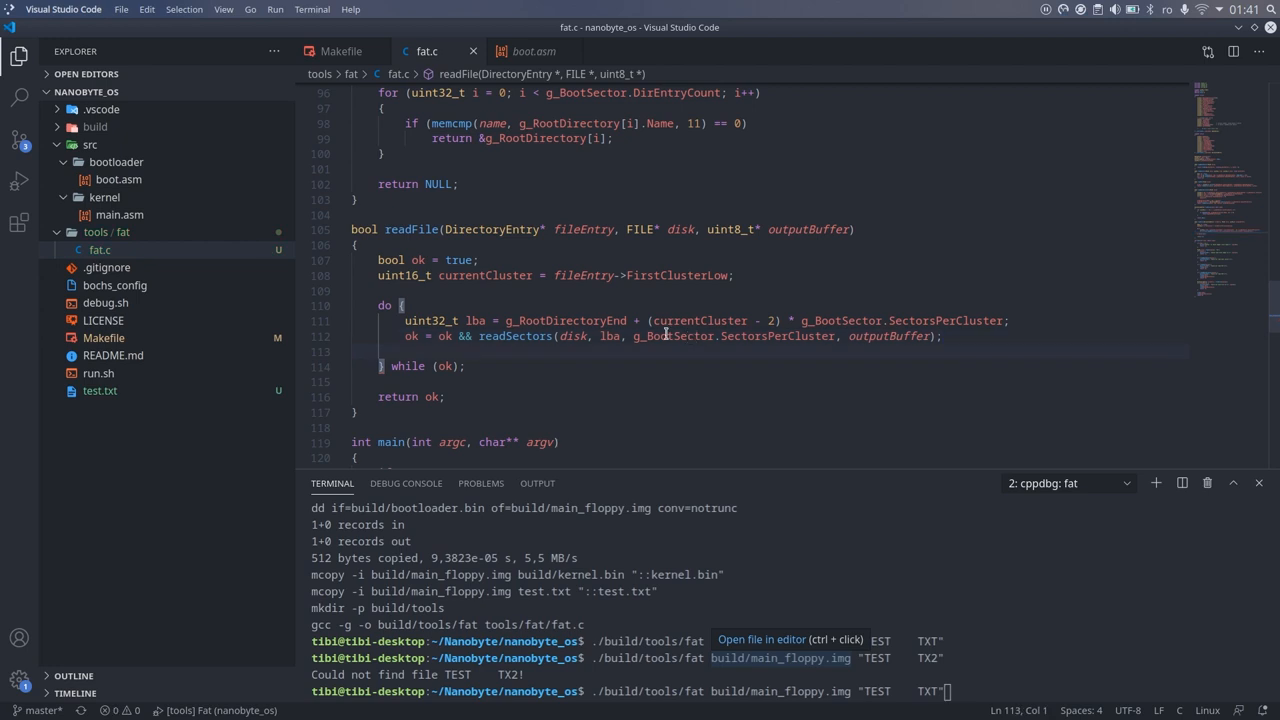
double_click(888, 336)
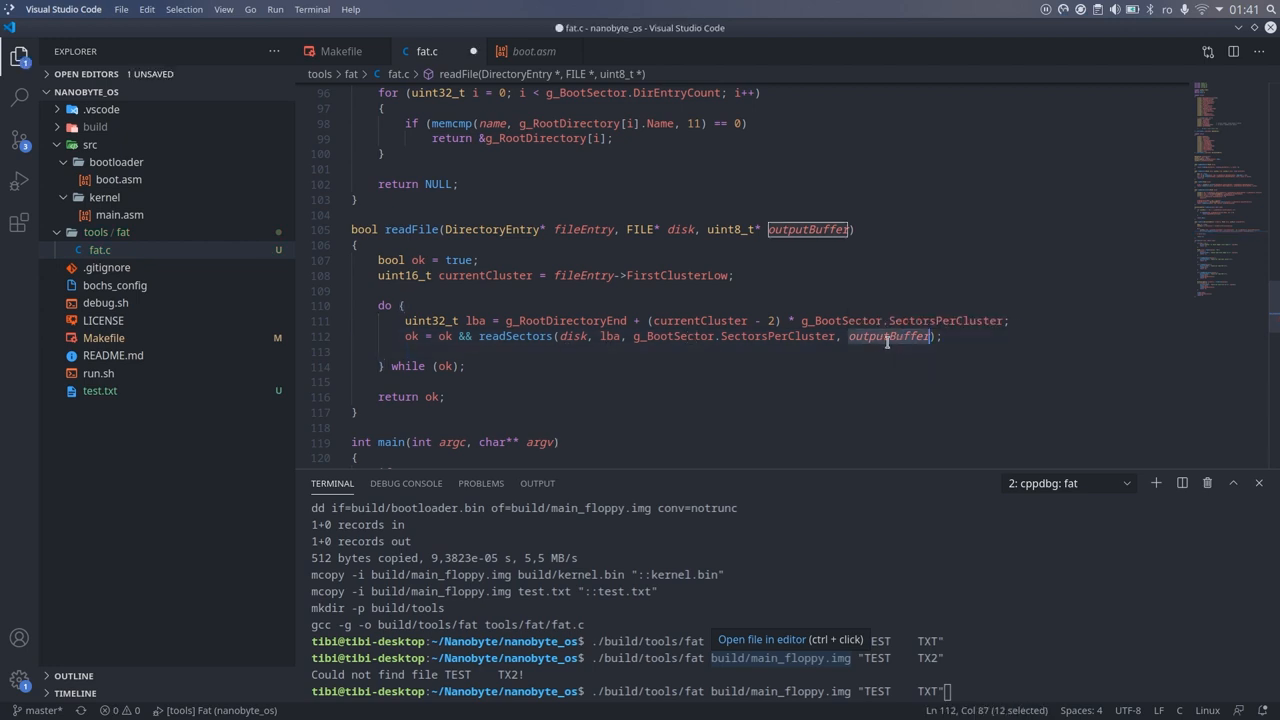
type("outputBuffer += g_BootSector.SectorsPerCluster * g_BootSector.BytesPerSector;")
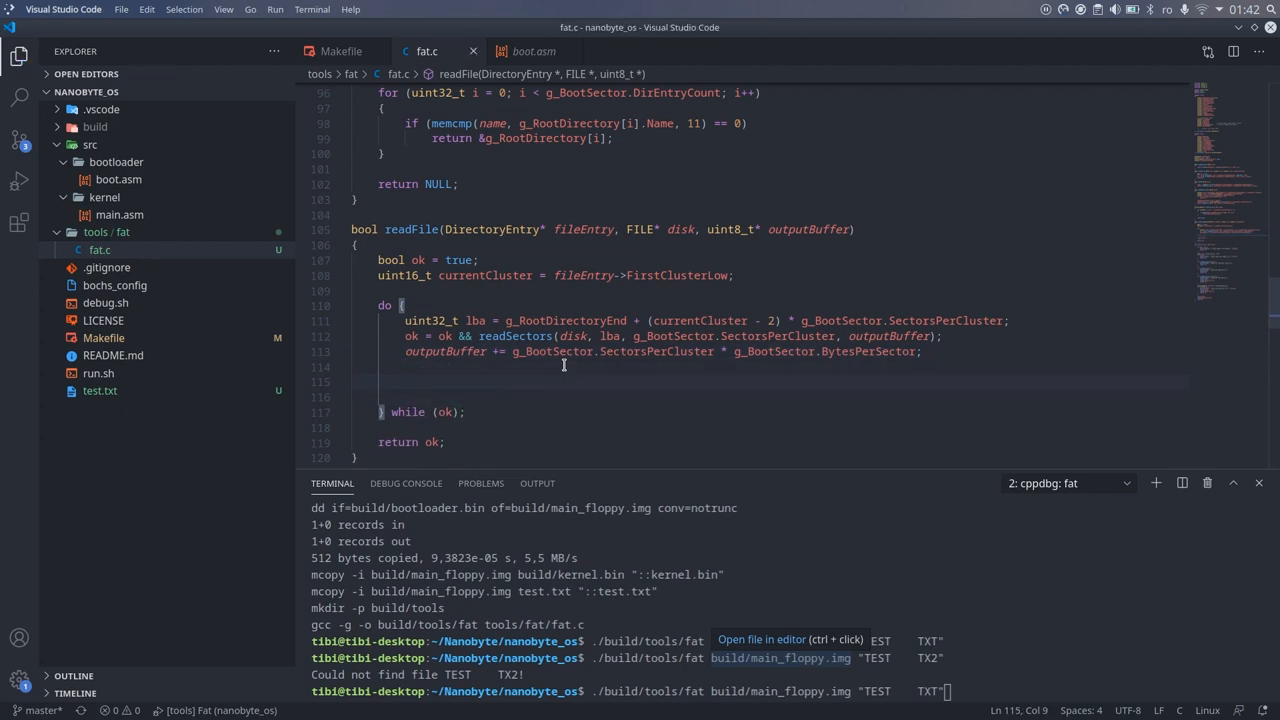
Compute uint32_t fatIndex = currentCluster * 3 / 2 and start the even-cluster branch indexing (g_Fat + fatIndex)
scroll("down", 3)
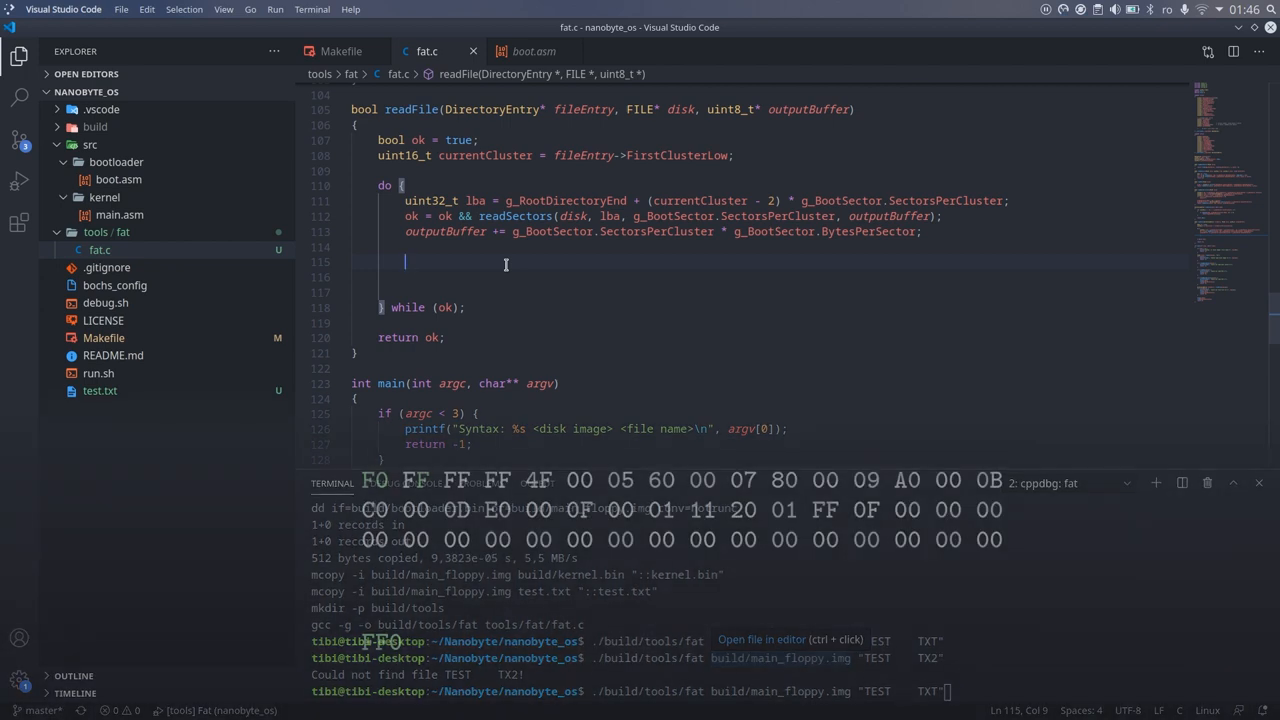
type("uint32_t")
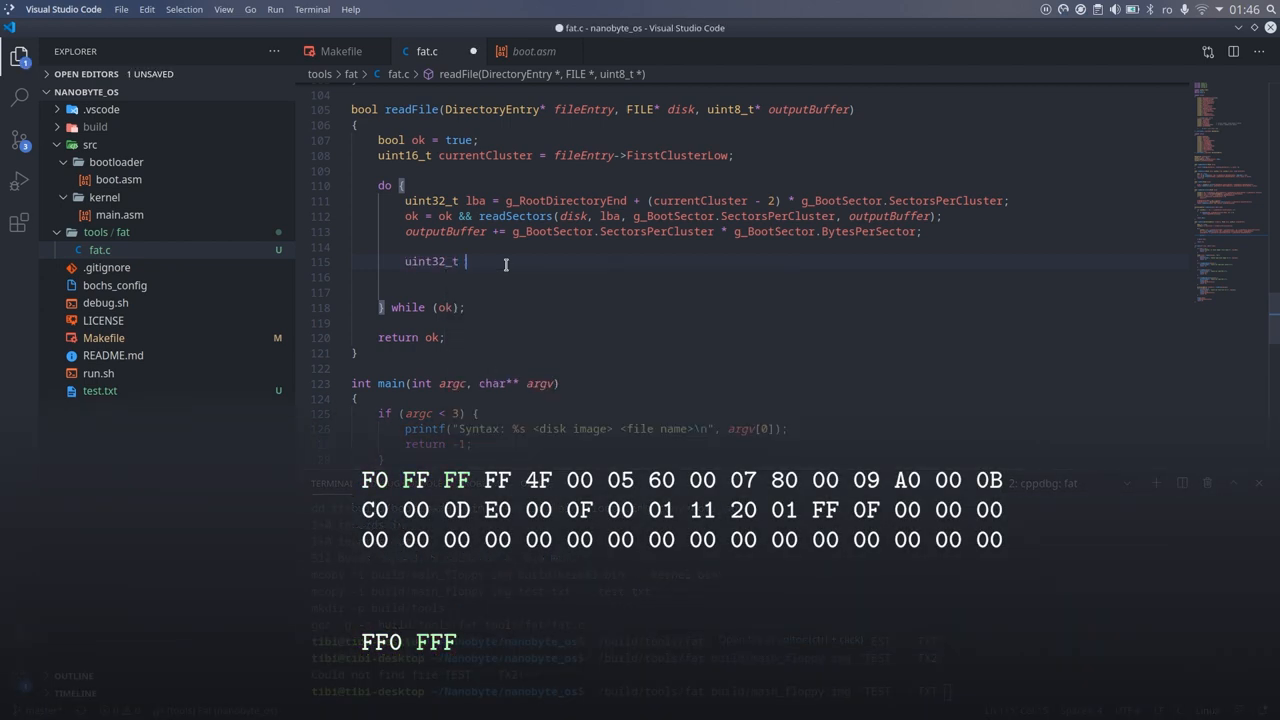
type("fatIndex = currentCluster")
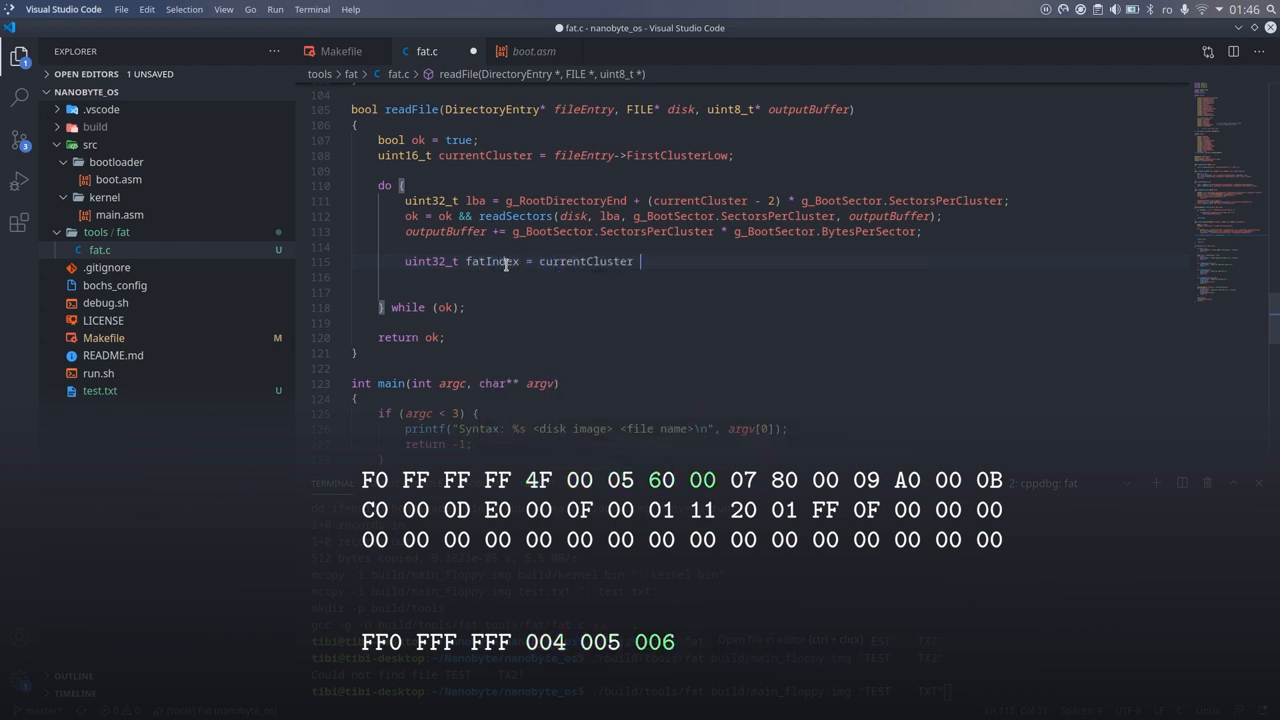
type("* 3 / 2;")
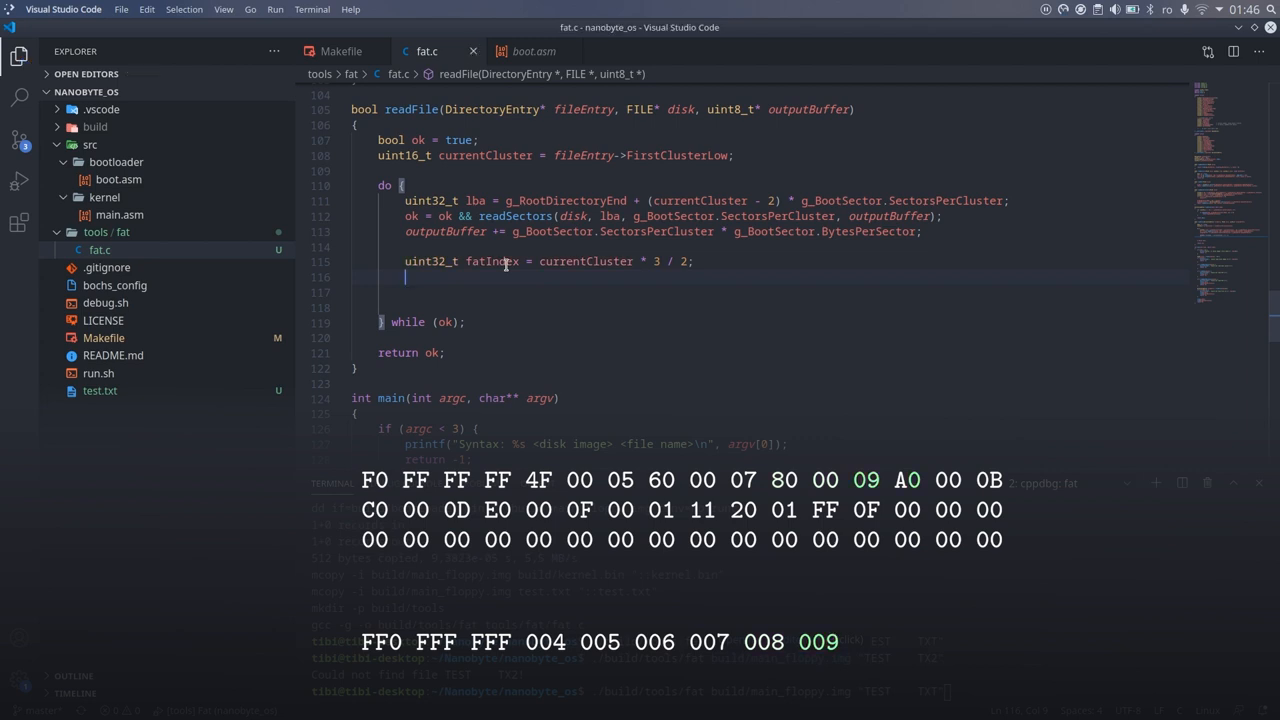
type("if (currentCluster % 2 == 0")
left_click(770, 292)
type("currentCluster =")
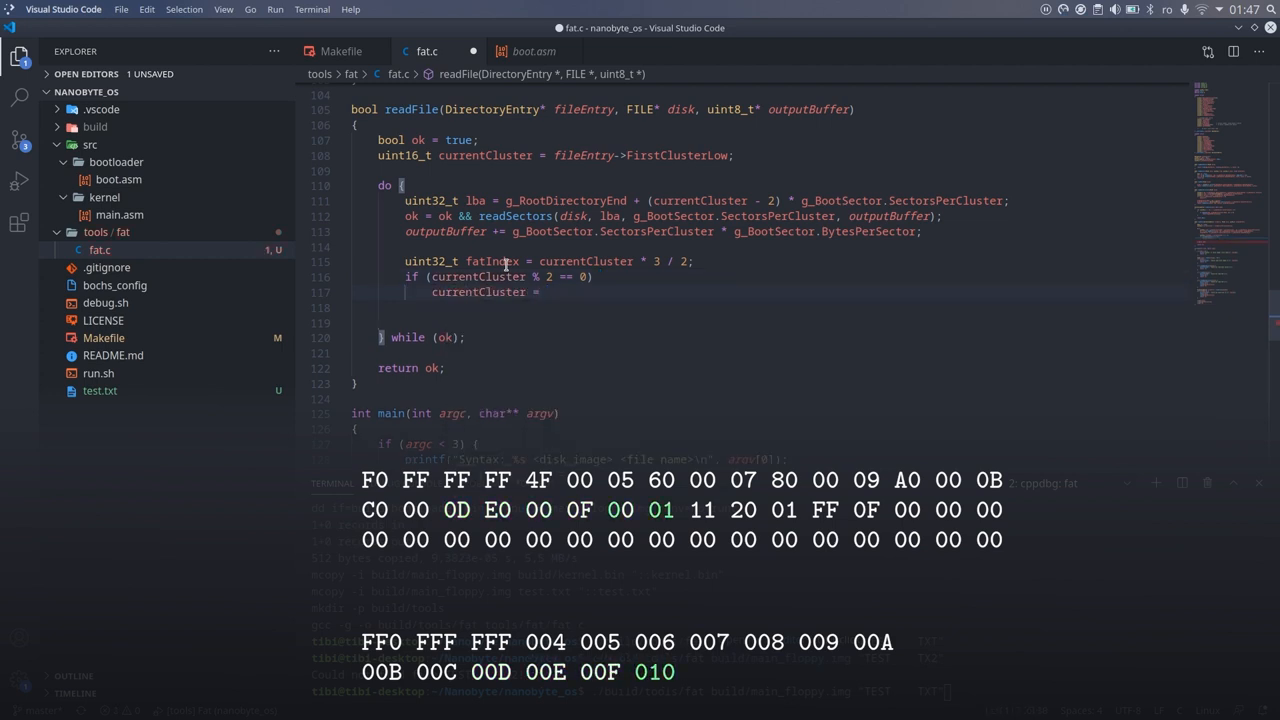
type("(g_Fat + )")
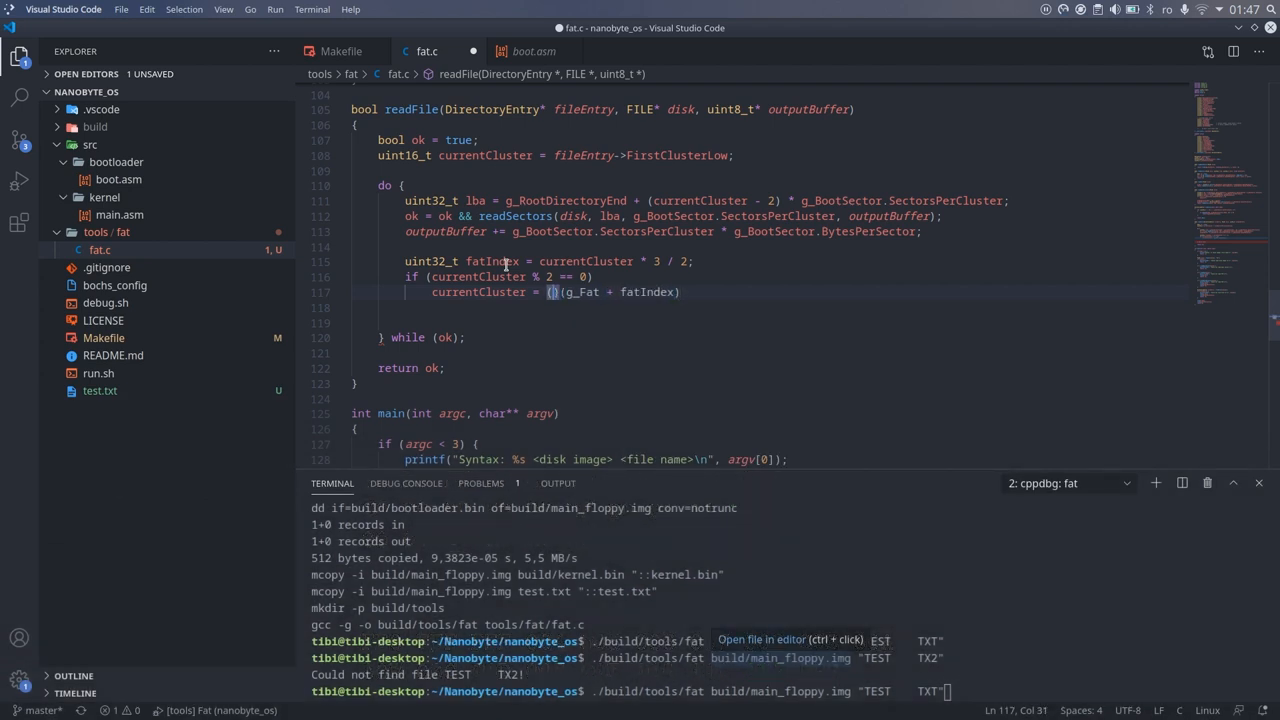
Read the next cluster as *(uint16_t*) masked with 0x0FFF for even clusters and shifted >> 4 for odd ones
type("uint16_t*")
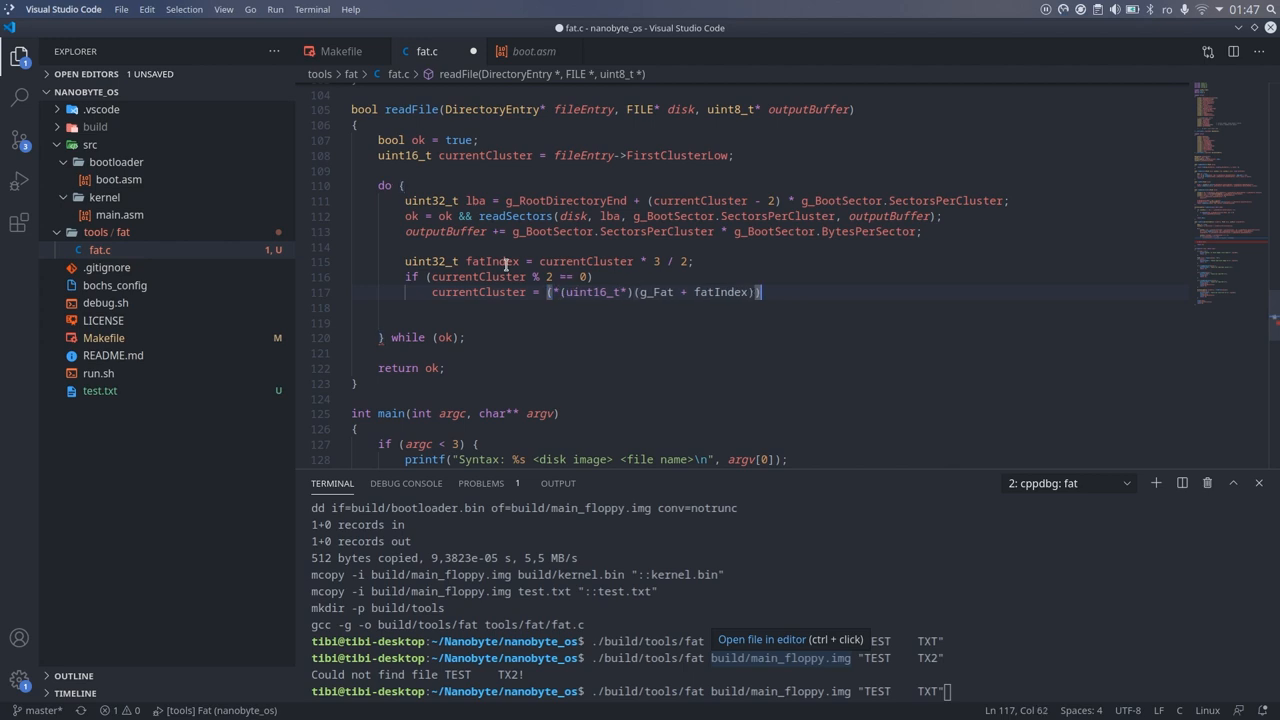
type("& 0")
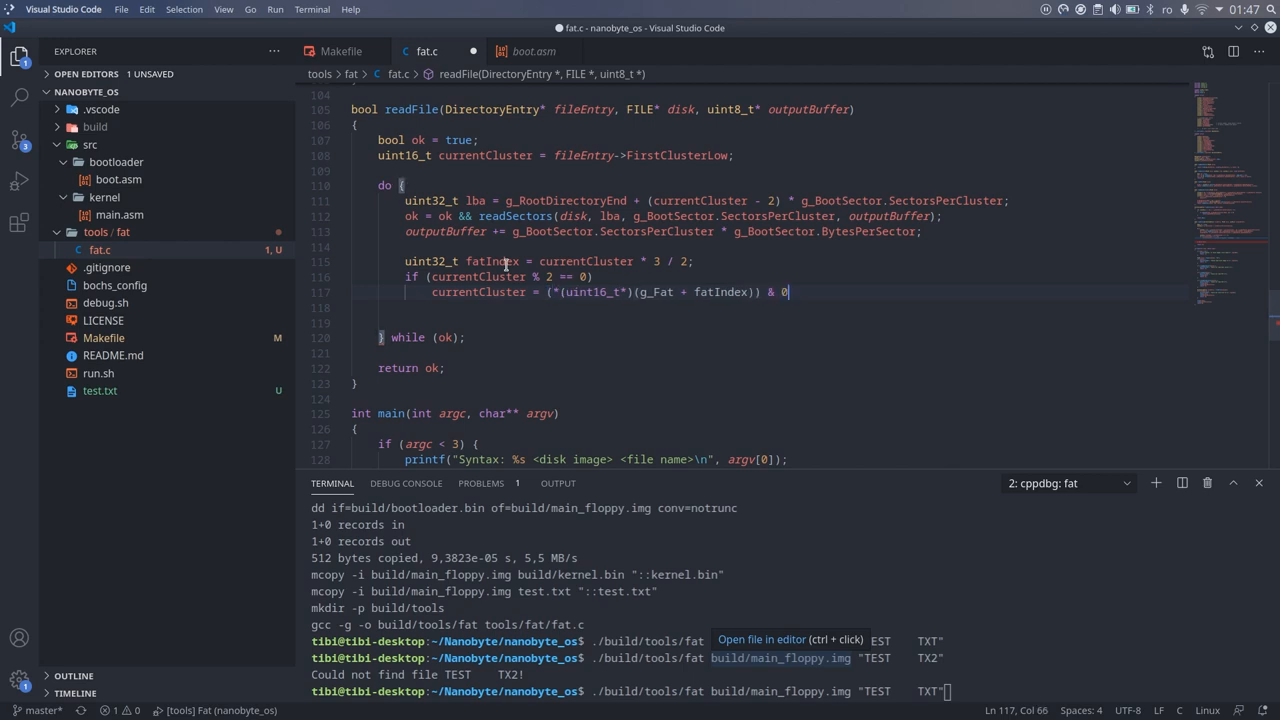
type("x0FFF;")
type("currentCluster =")
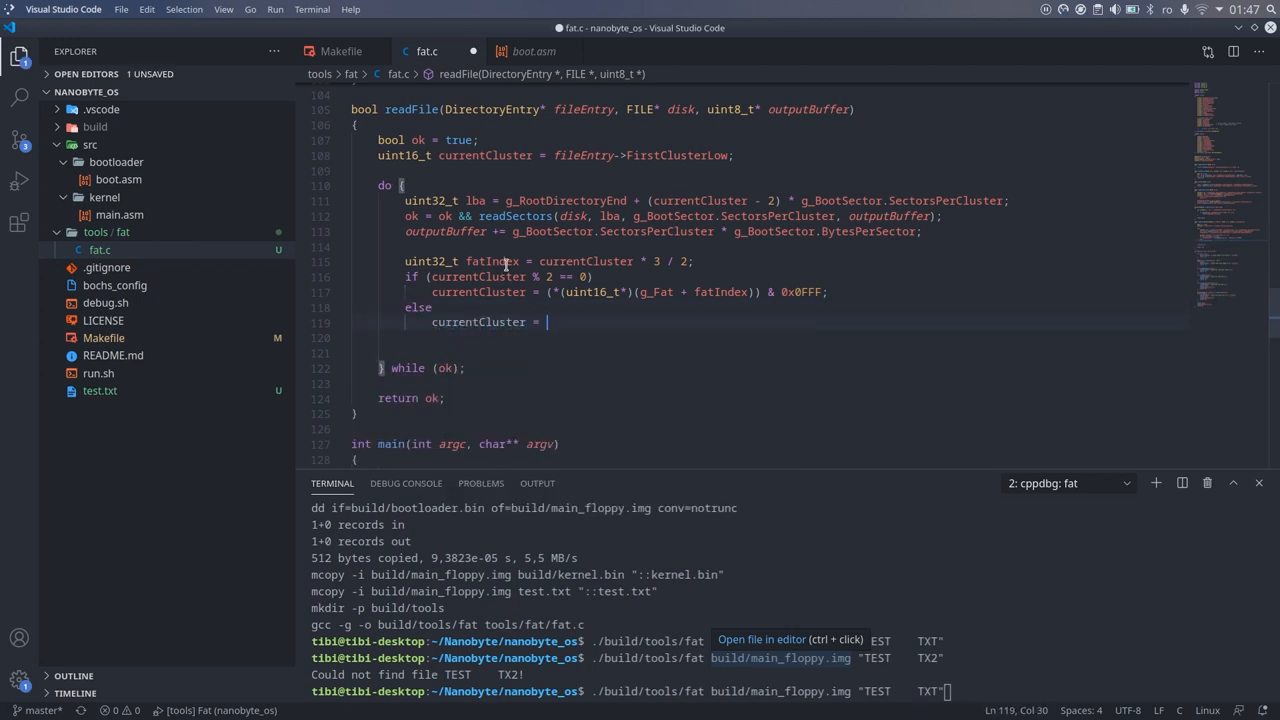
type("()")
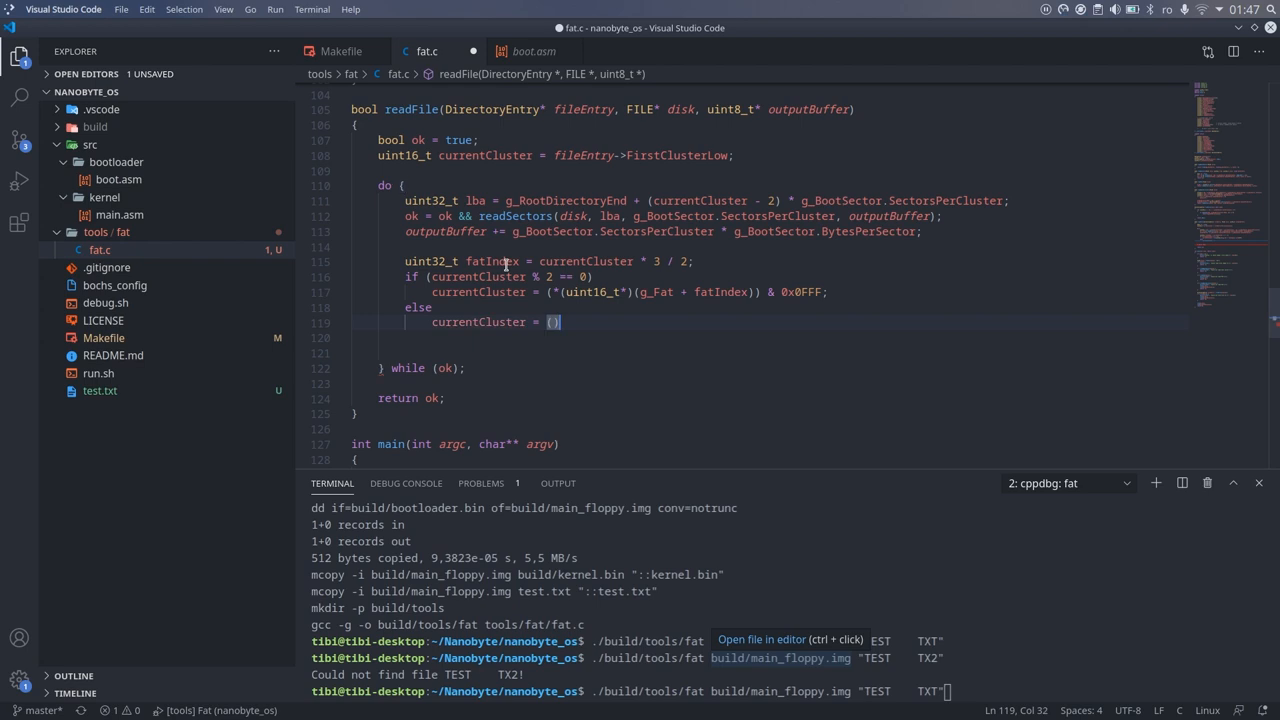
type("uint16_t*")
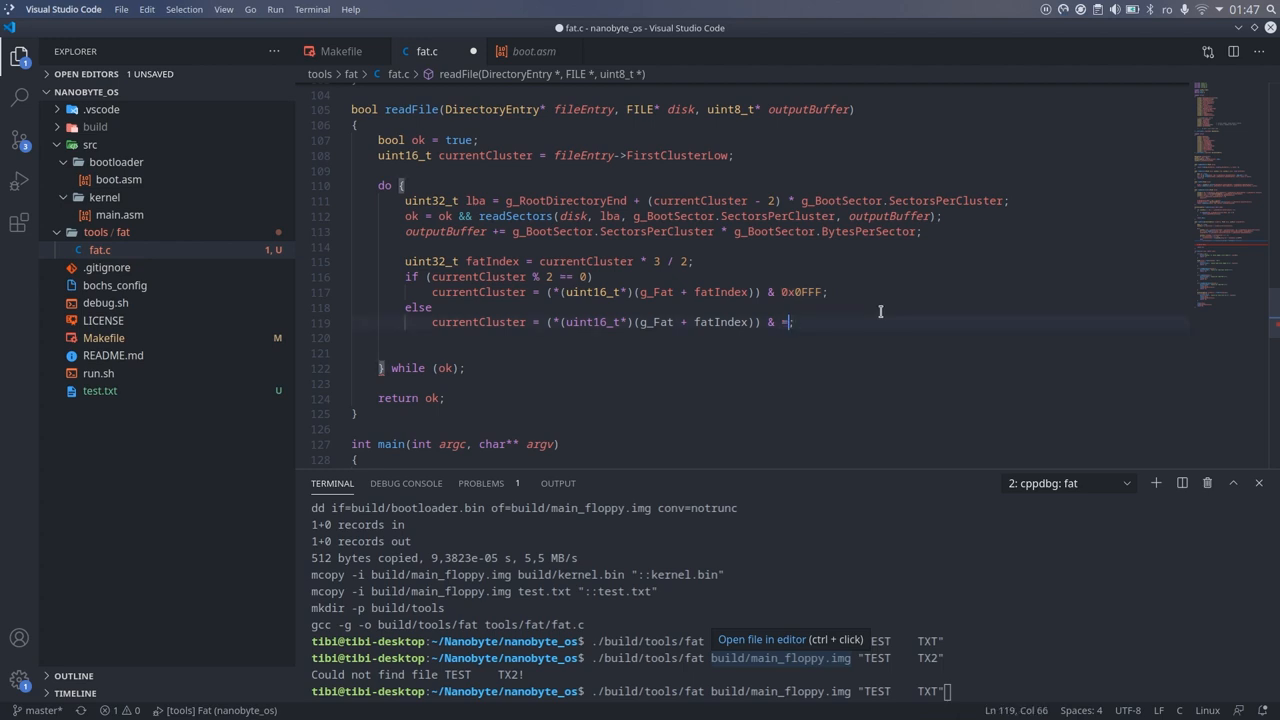
type(">>")
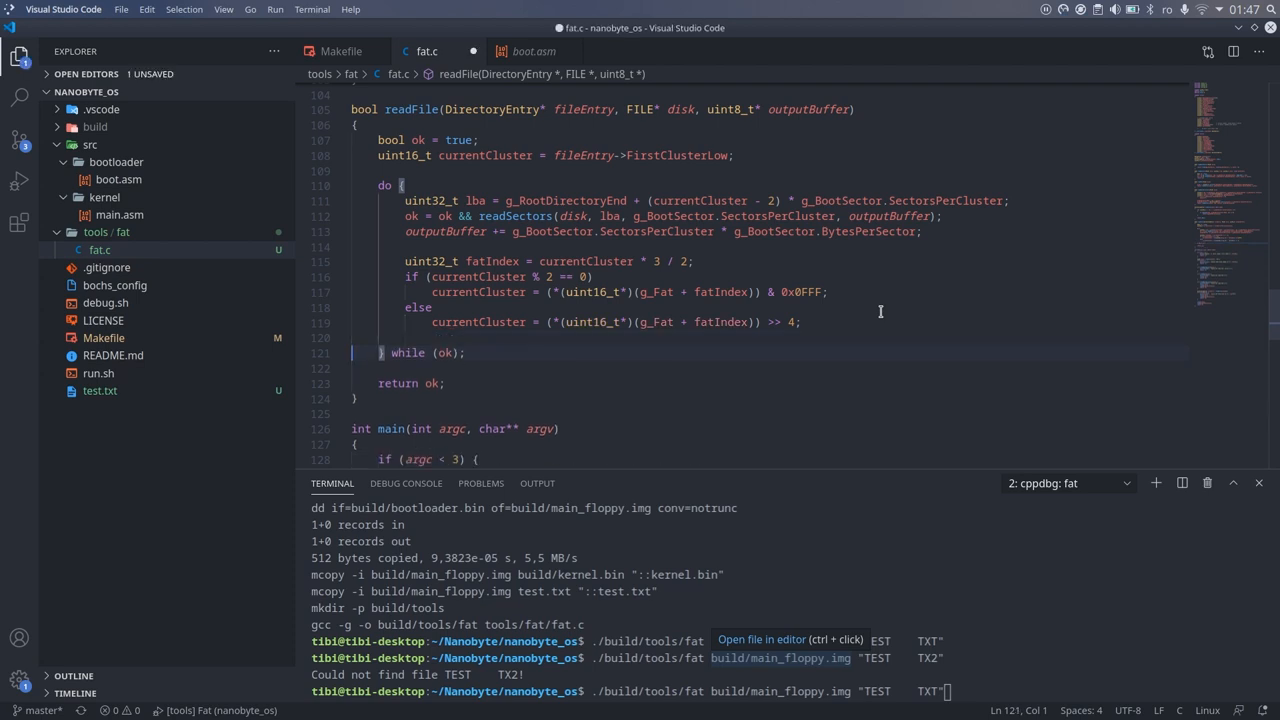
Loop while ok && currentCluster < 0x0FF8
double_click(444, 352)
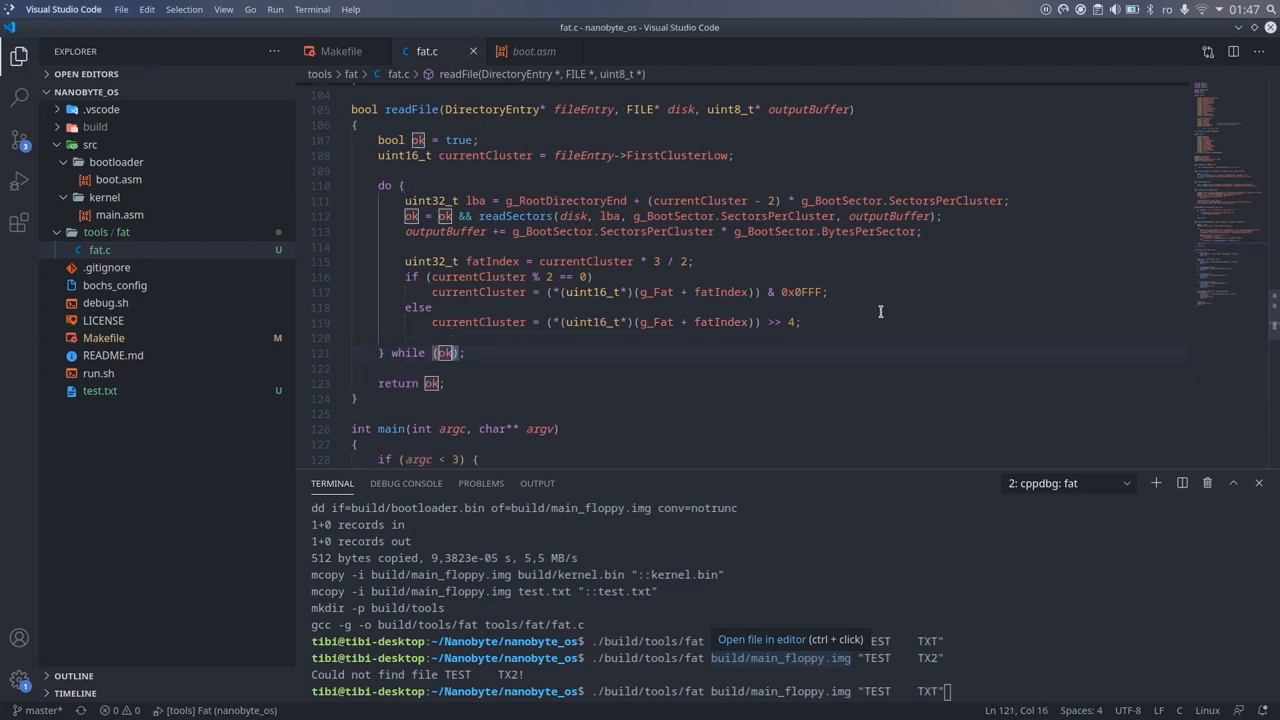
type("&&")
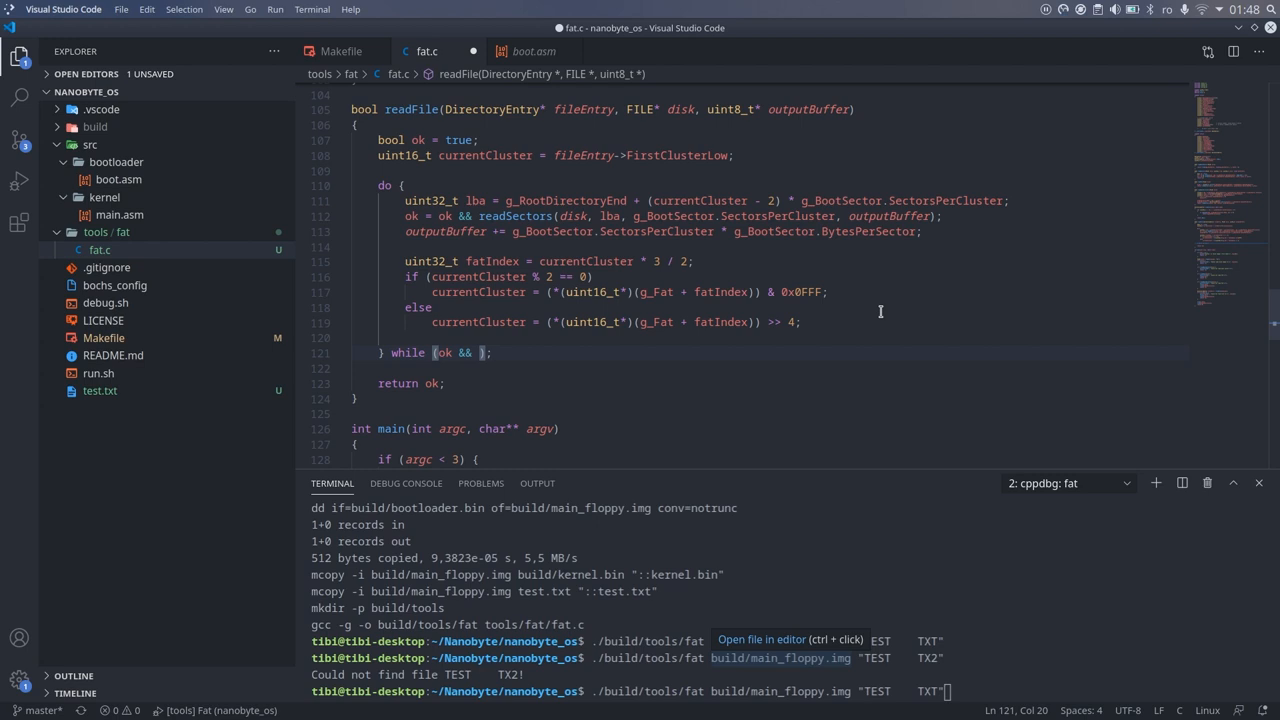
type("currentCluster <")
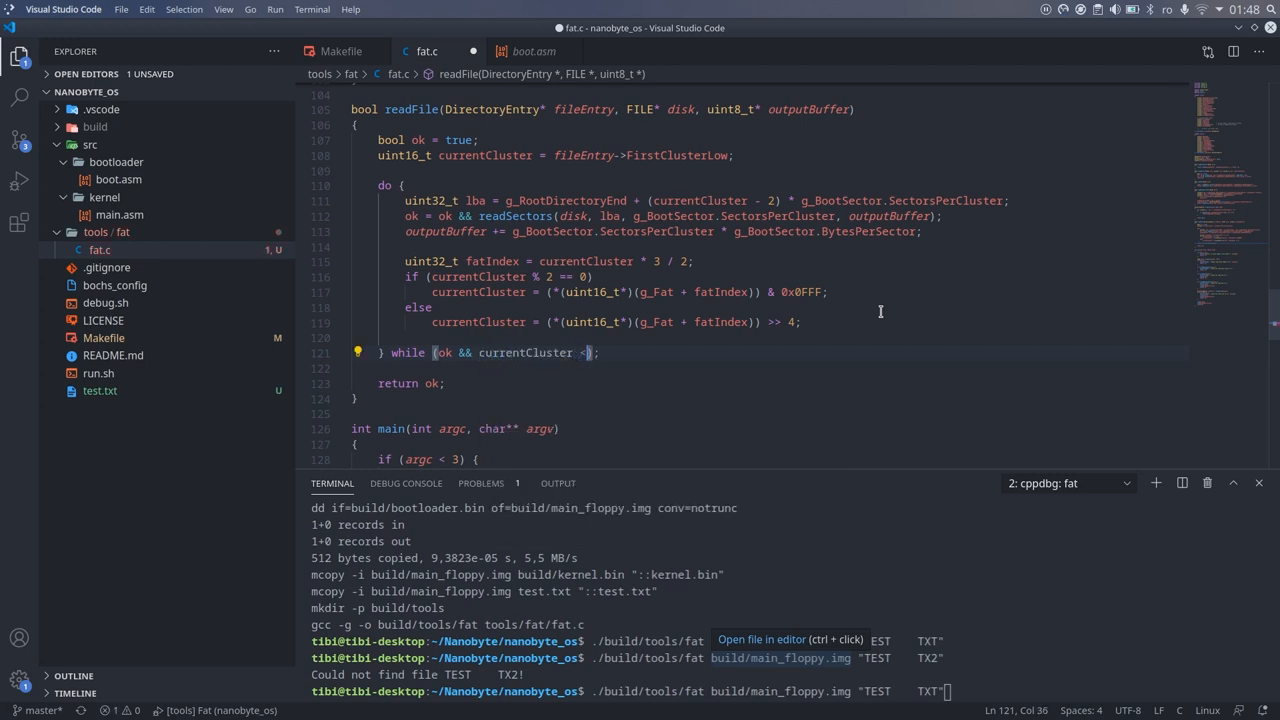
type("0xF")
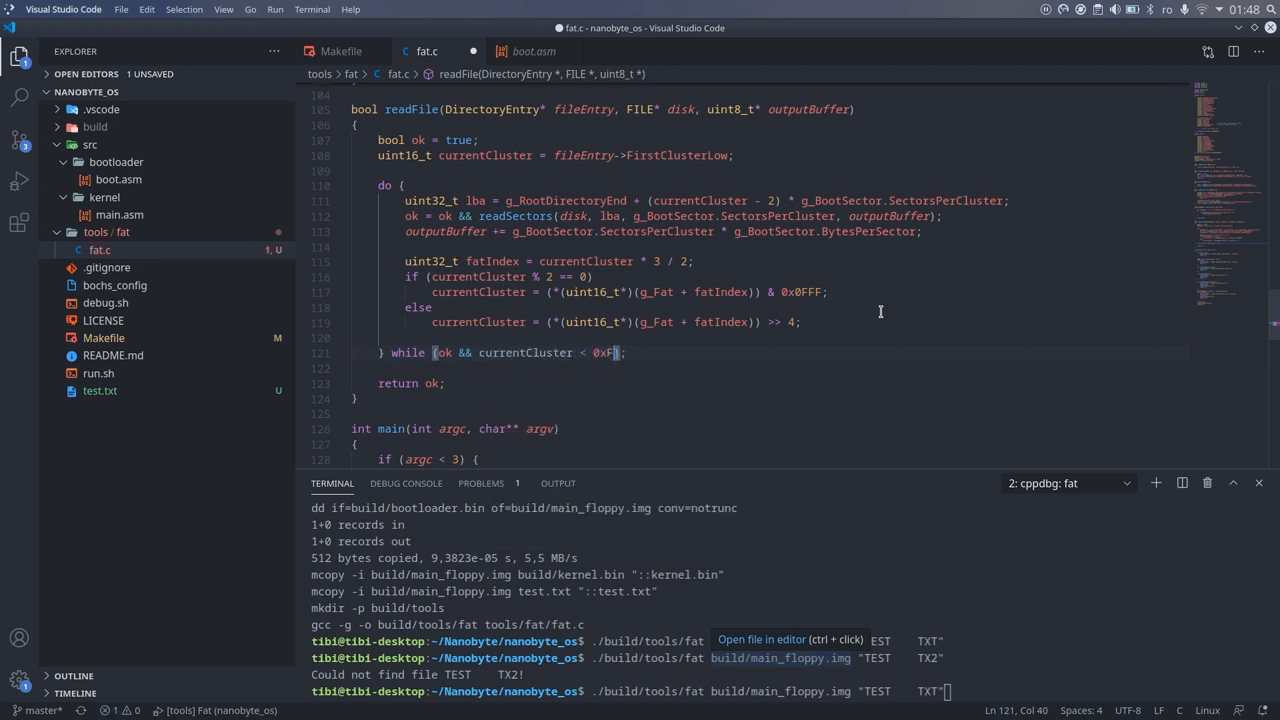
type("F8")
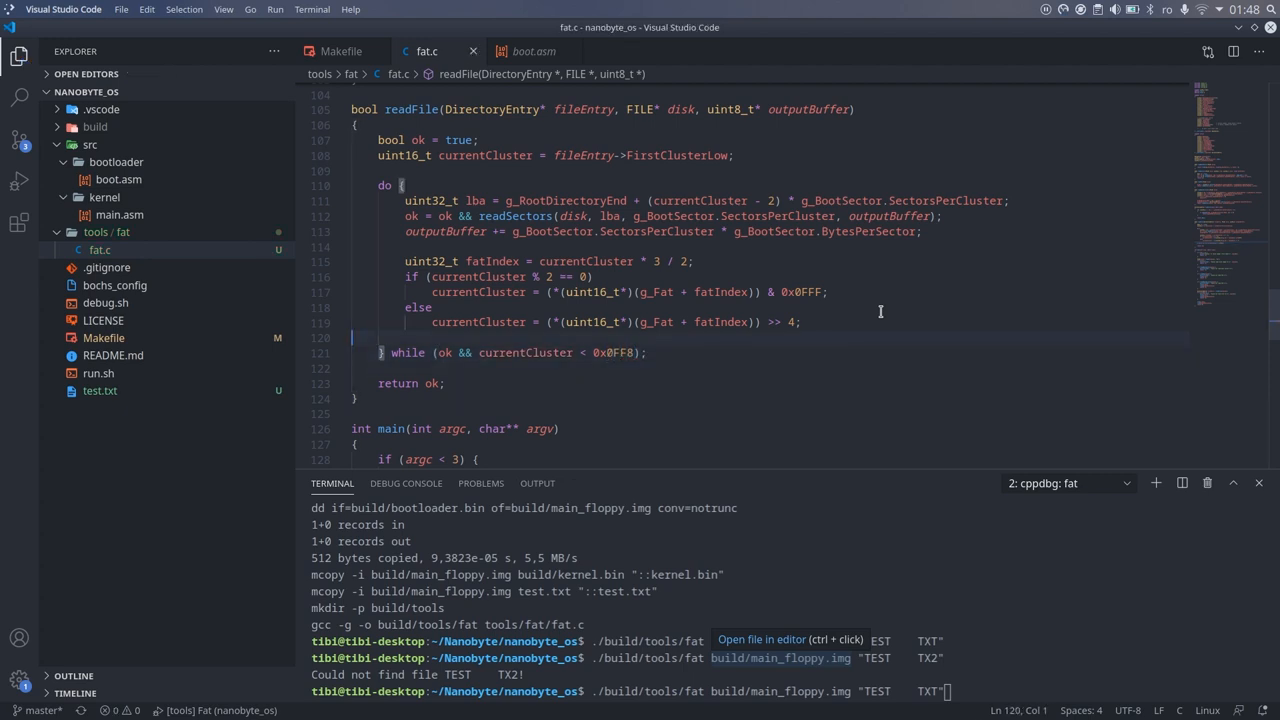
scroll("down", 3)
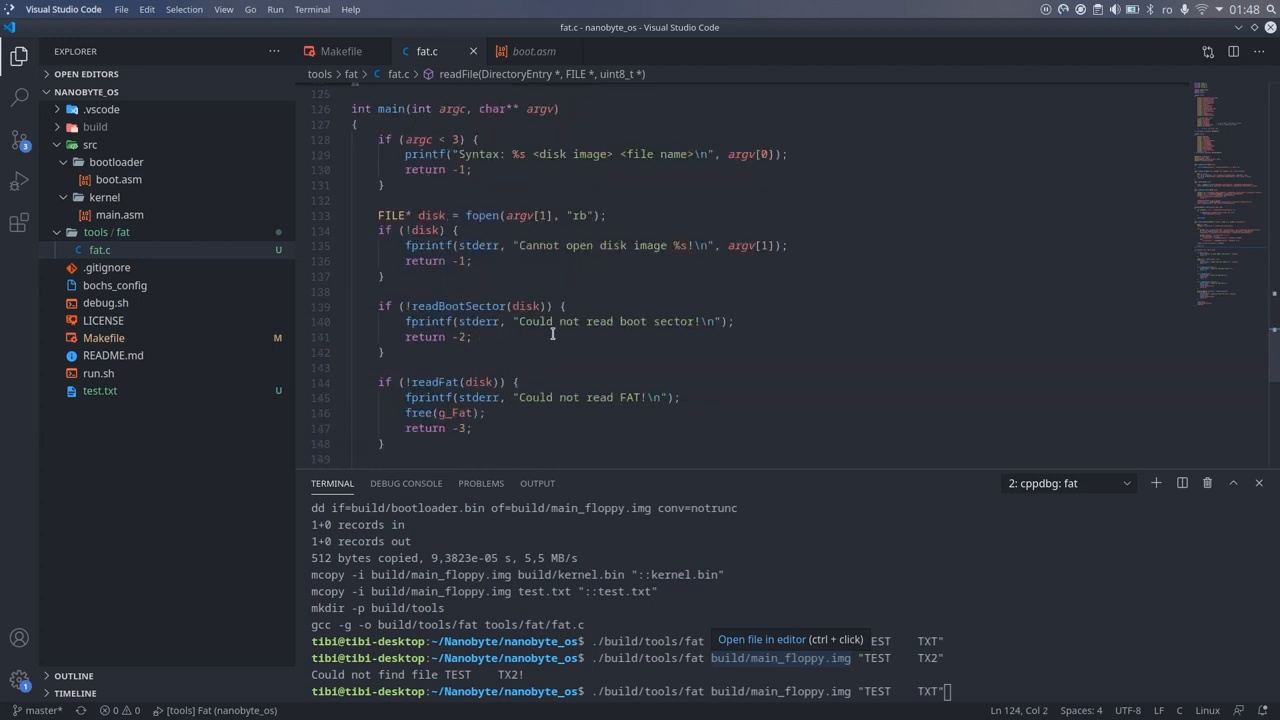
In main malloc buffer of fileEntry->Size + BytesPerSector and call readFile(fileEntry, disk, buffer)
scroll("down", 3)
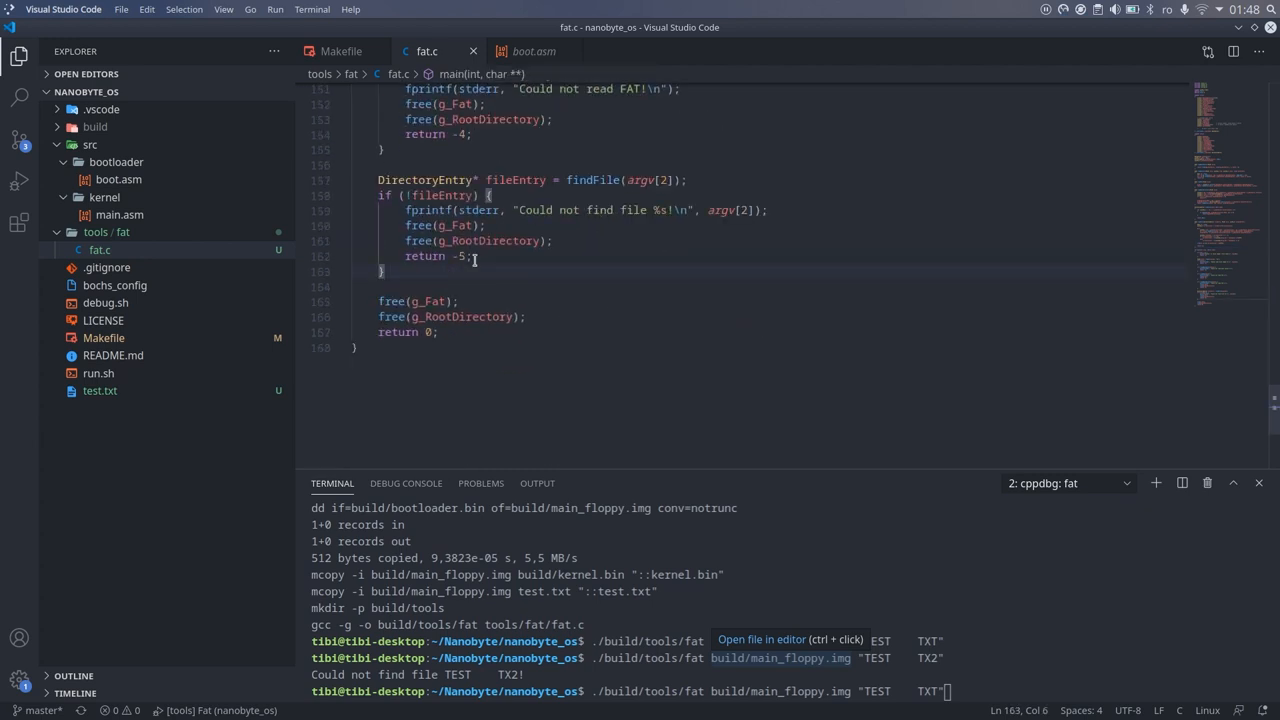
type("if (readFile(")
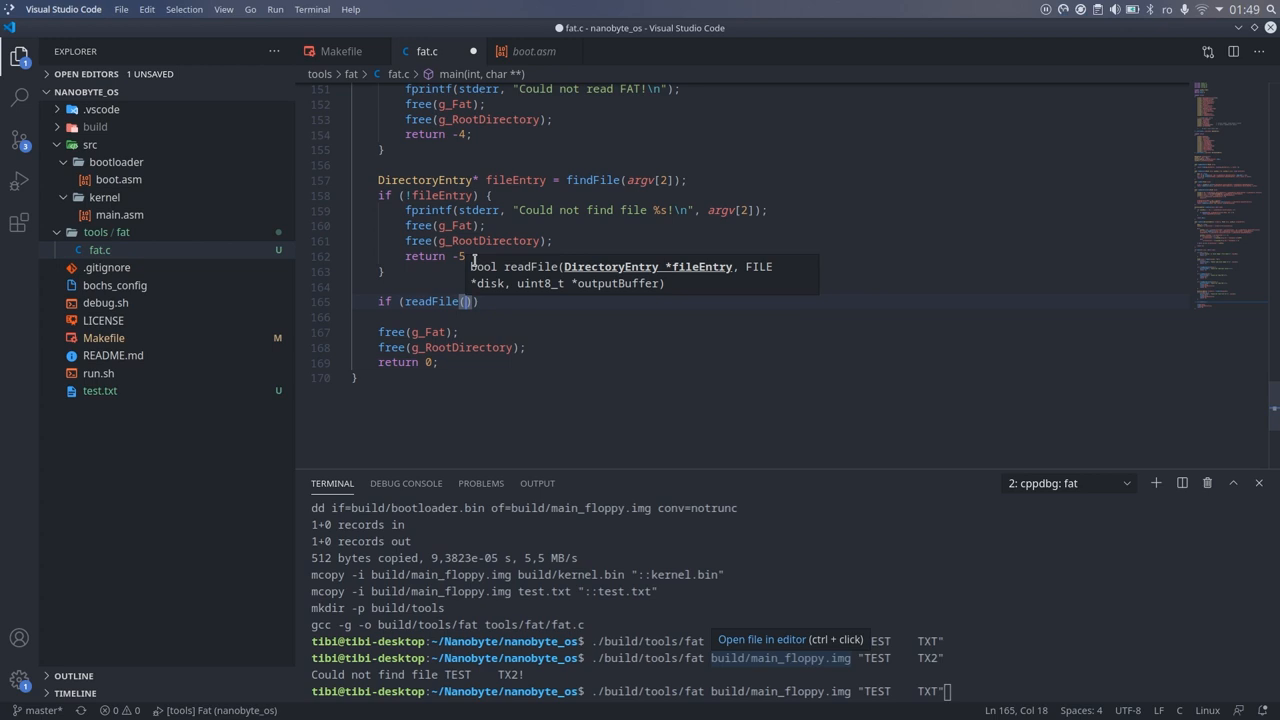
type("fileEntry, disk,")
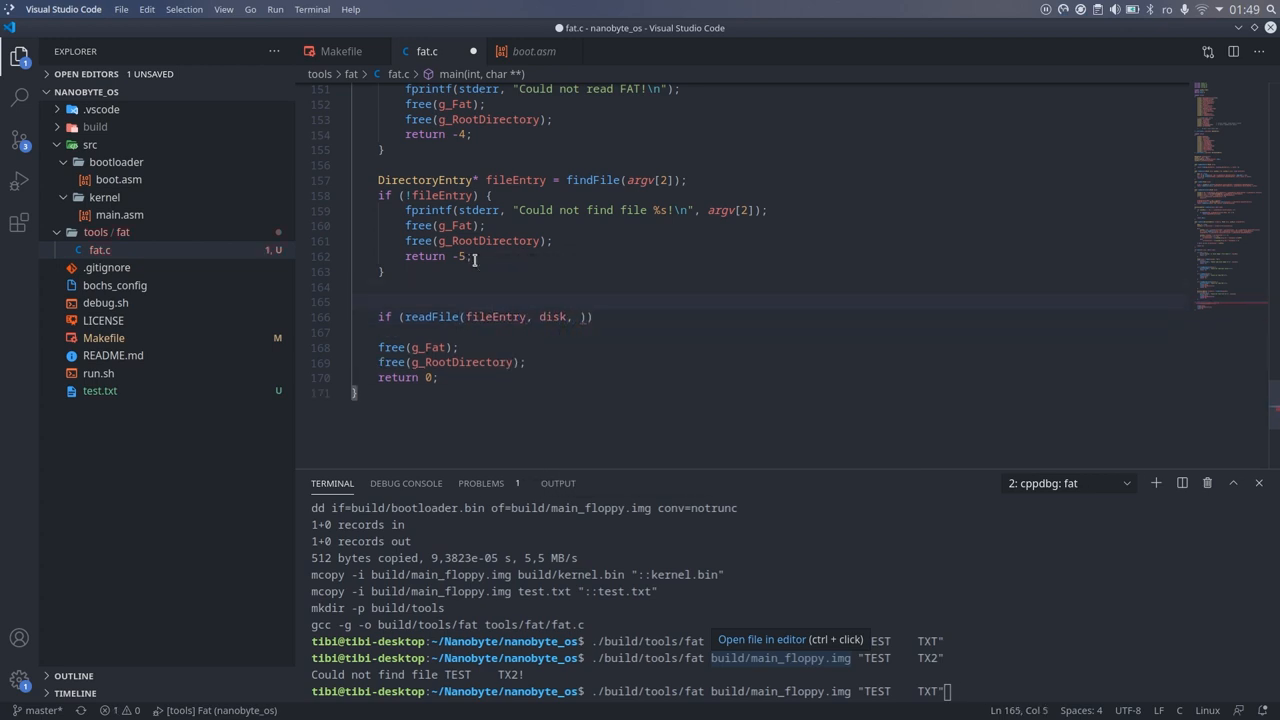
type("uint8_t* buffer = m")
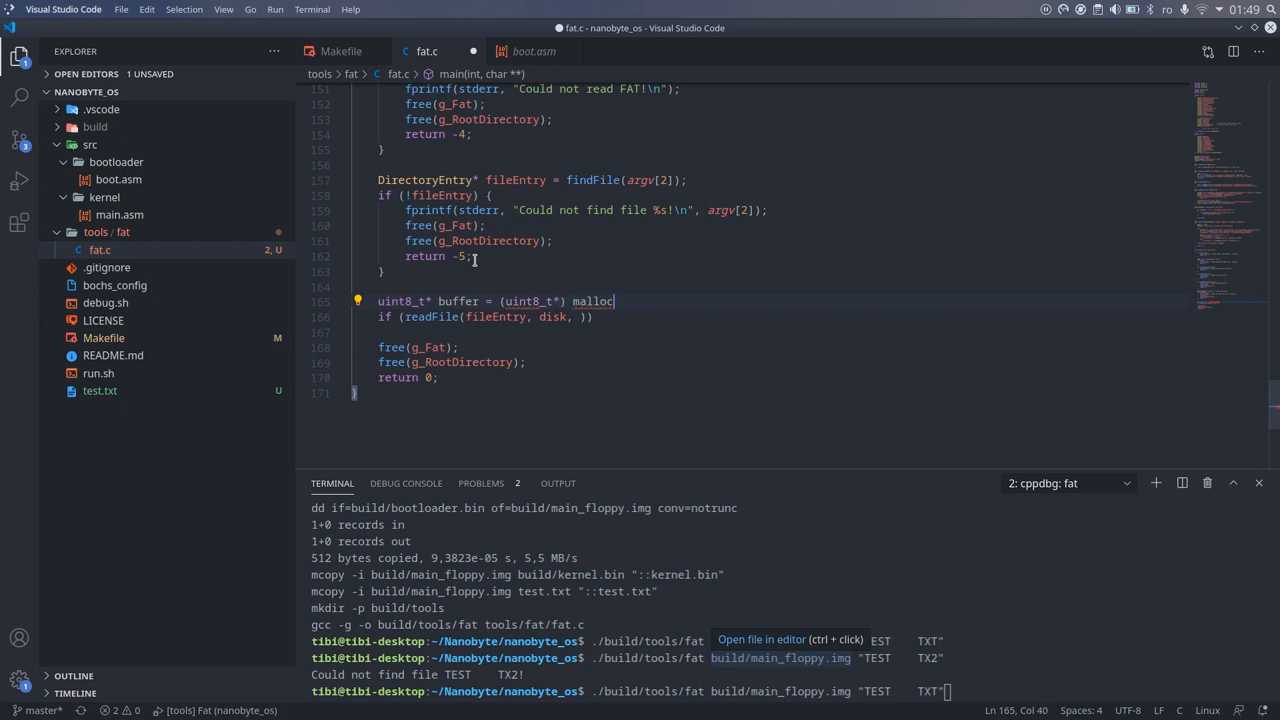
type("(fileEntry->Size")
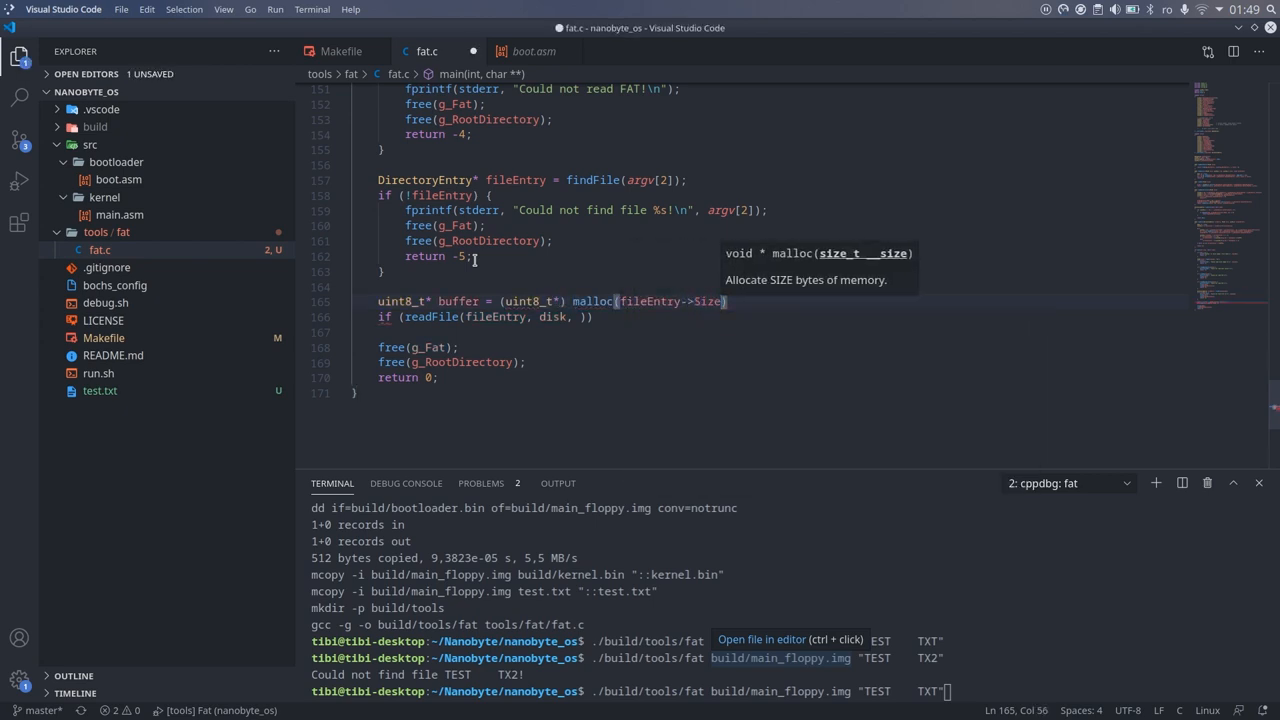
type("+ g_BootSector.BytesPerSector")
left_click(488, 316)
type("buffer")
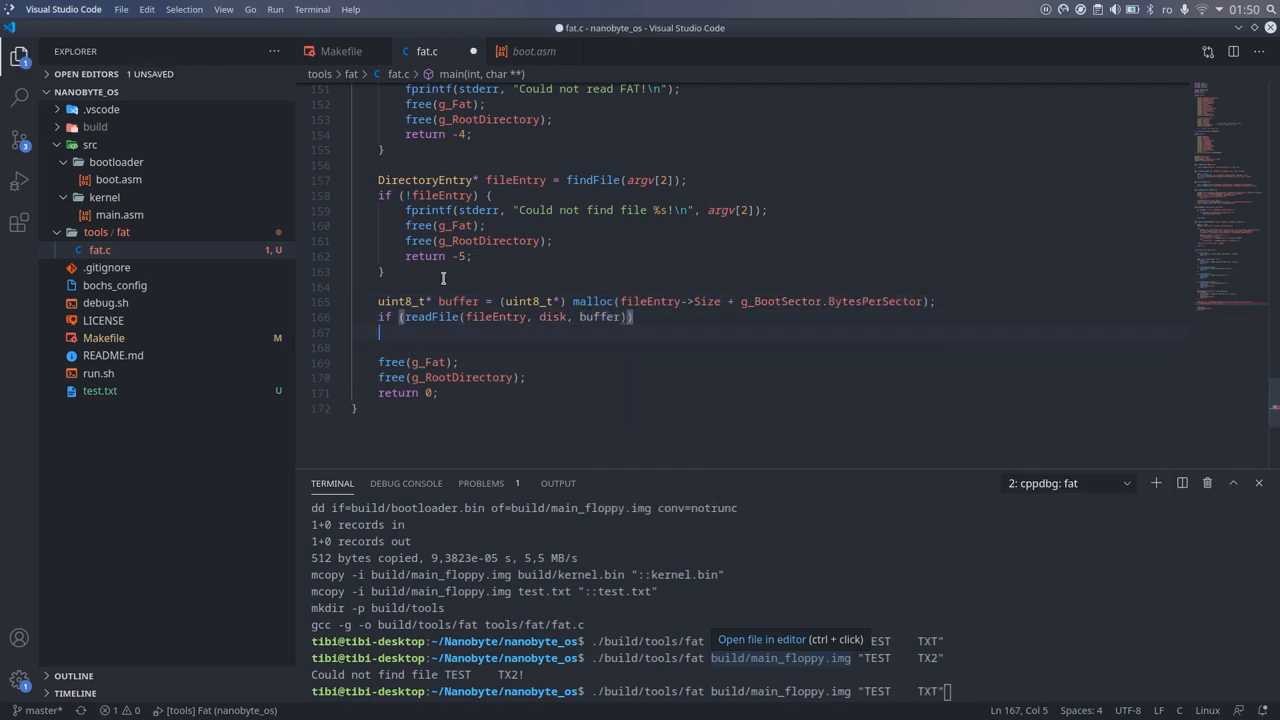
On failure print 'Could not read file %s!' with argv[2], free memory and return -5
type("free(buffer);")
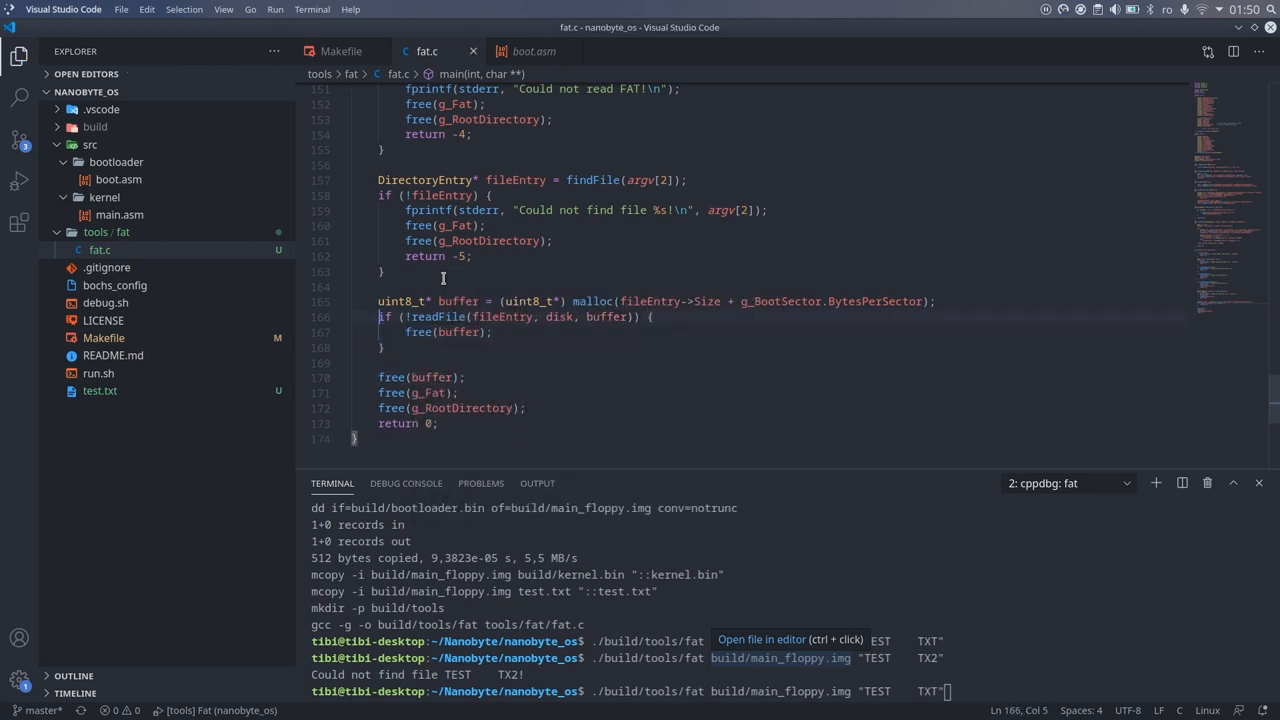
type("fprintf(stderr, \"Could not read file %s!\\n\", argv[2]);")
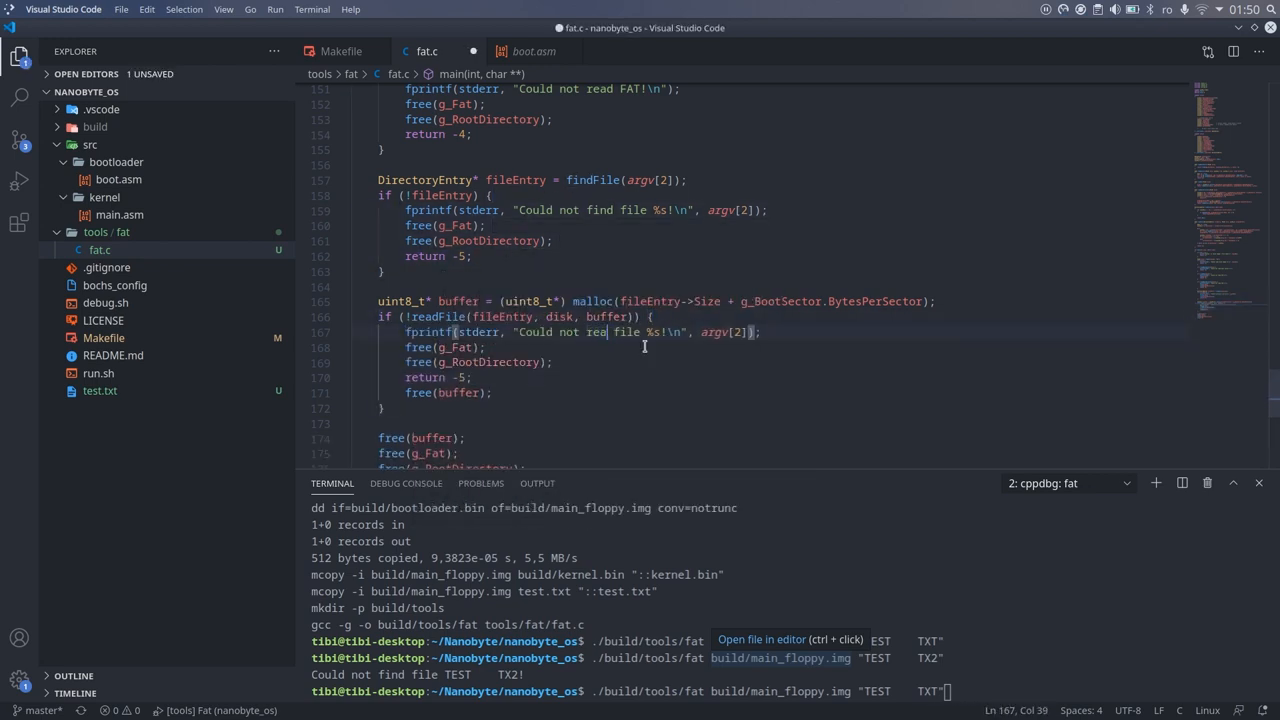
scroll("down", 3)
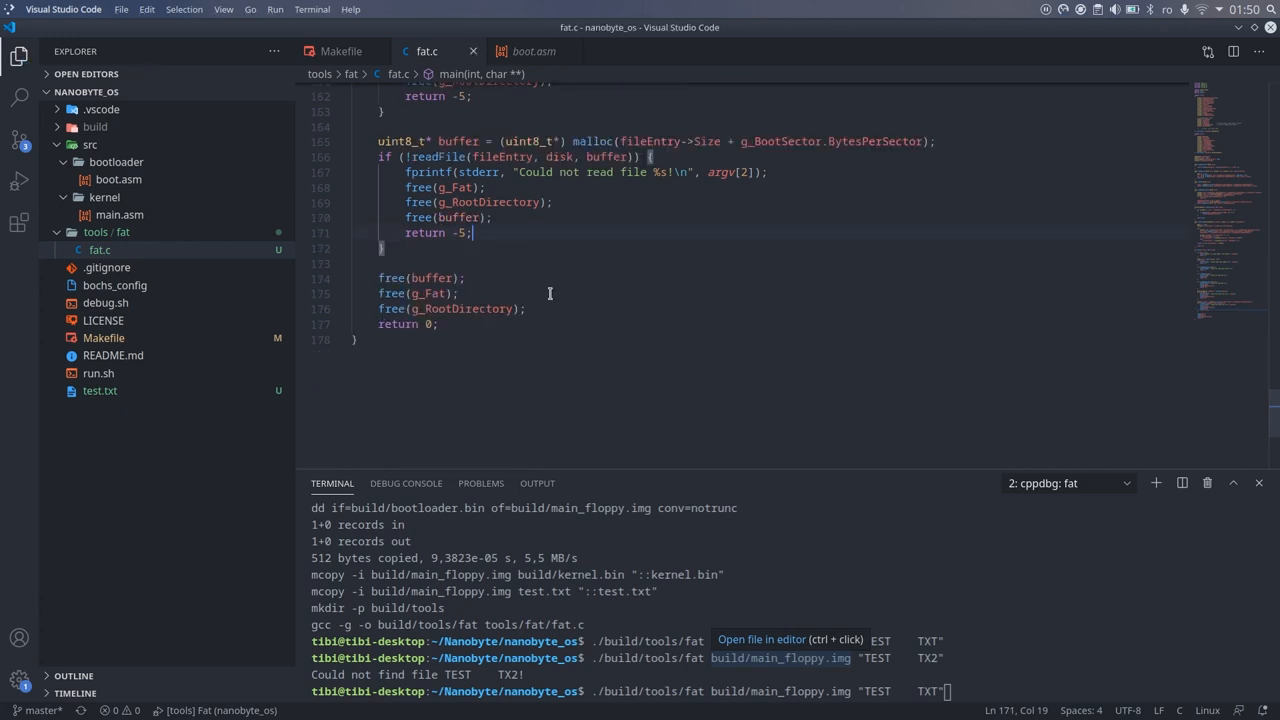
left_click(520, 264)
type("for (int ")
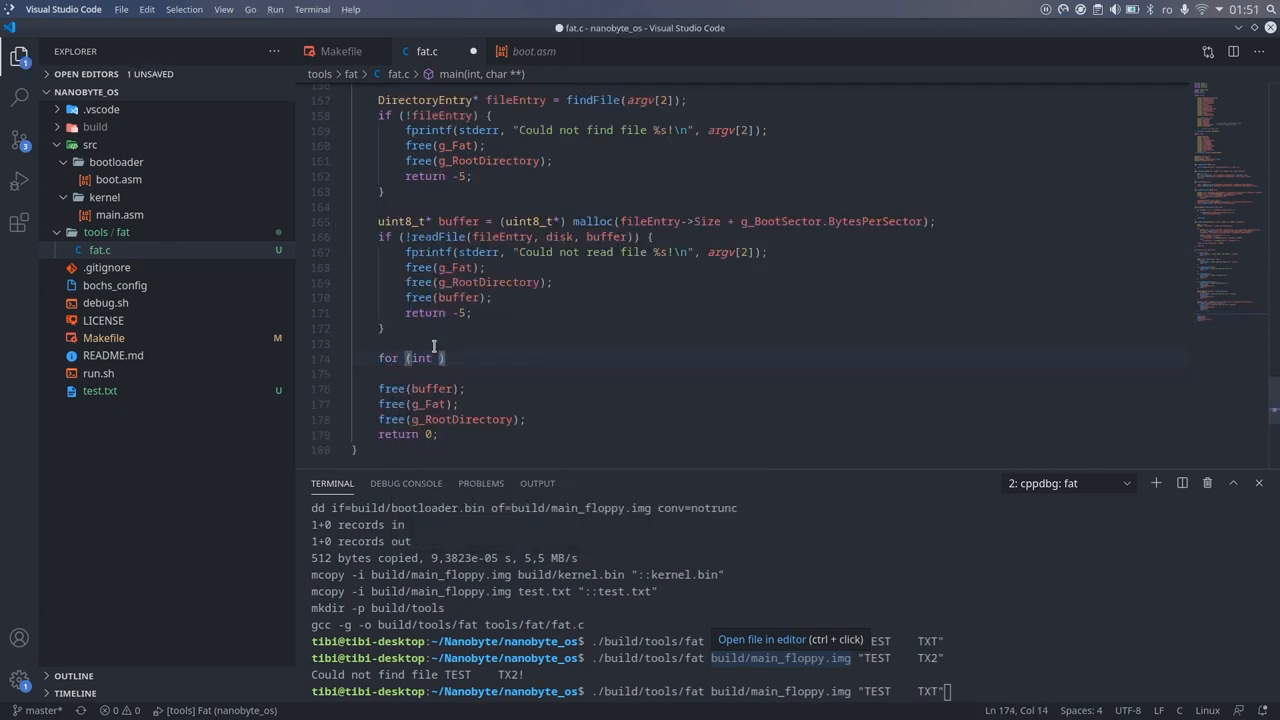
Add a for loop over fileEntry->Size printing bytes with isprint/fputc or <%02x>, and view man isprint
type("size_t i = 0; i < fileEntry->Size;")
type("mak")
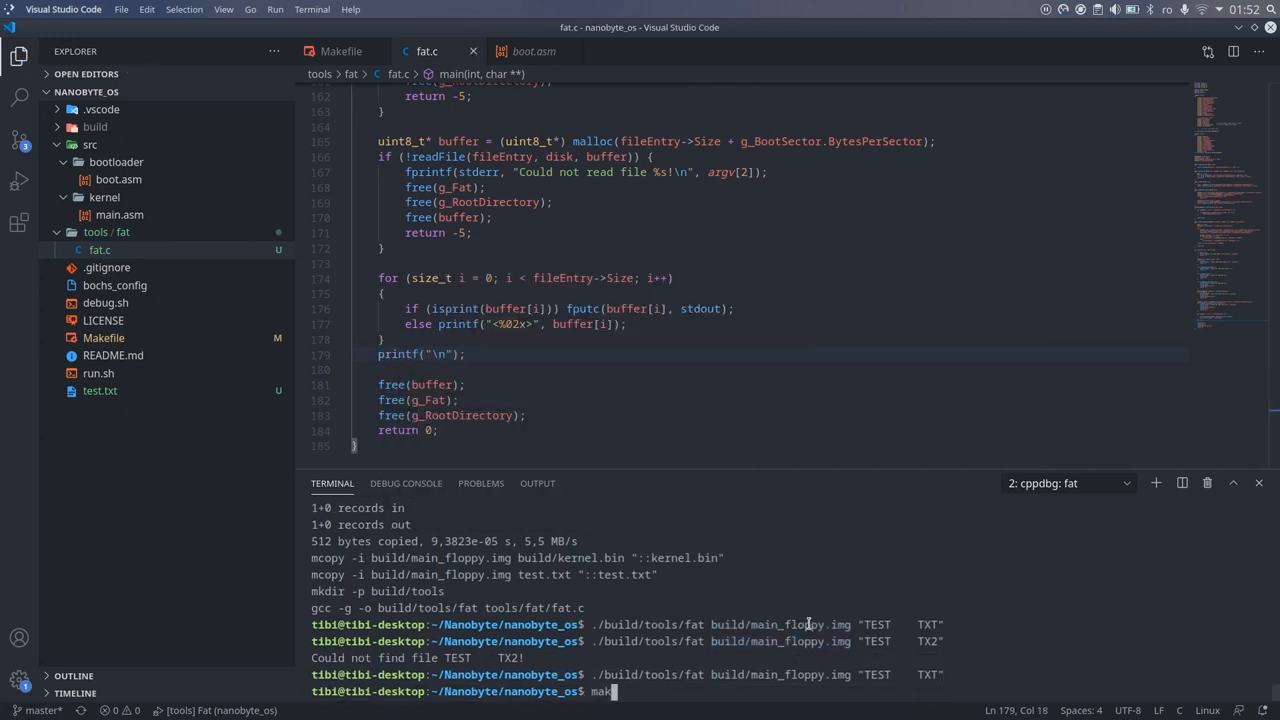
key("Return")
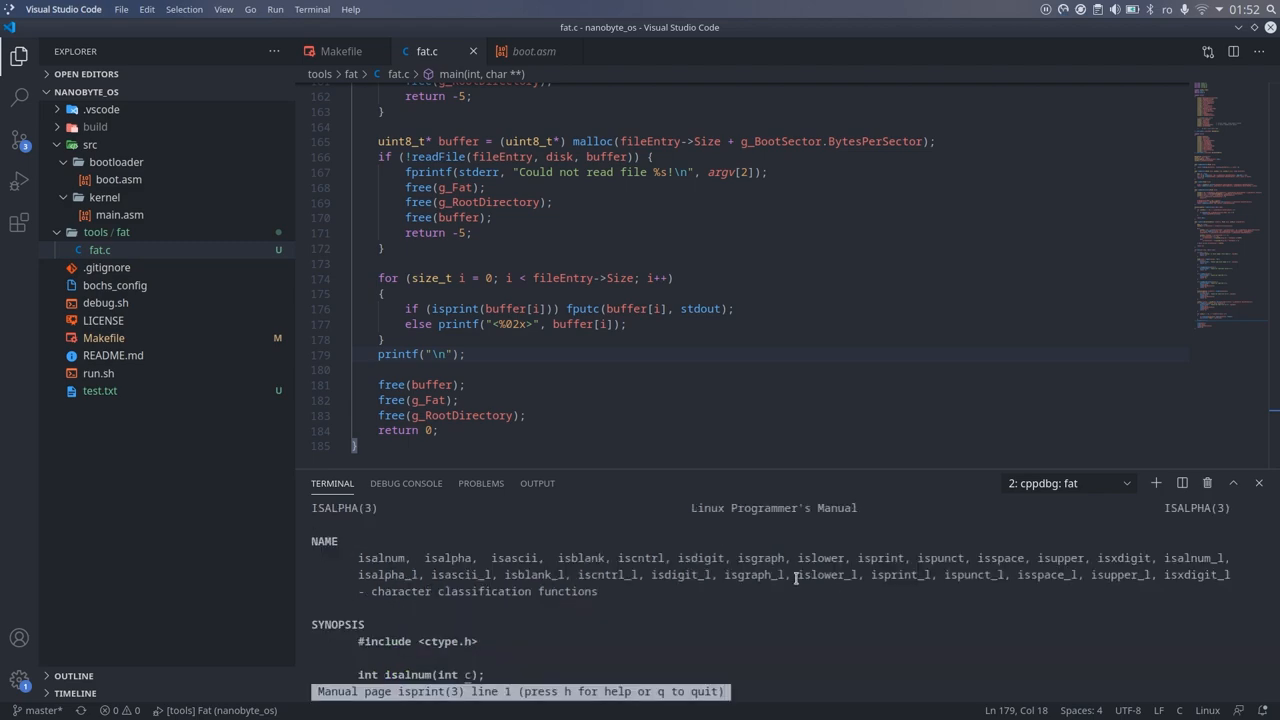
scroll("up", 3)
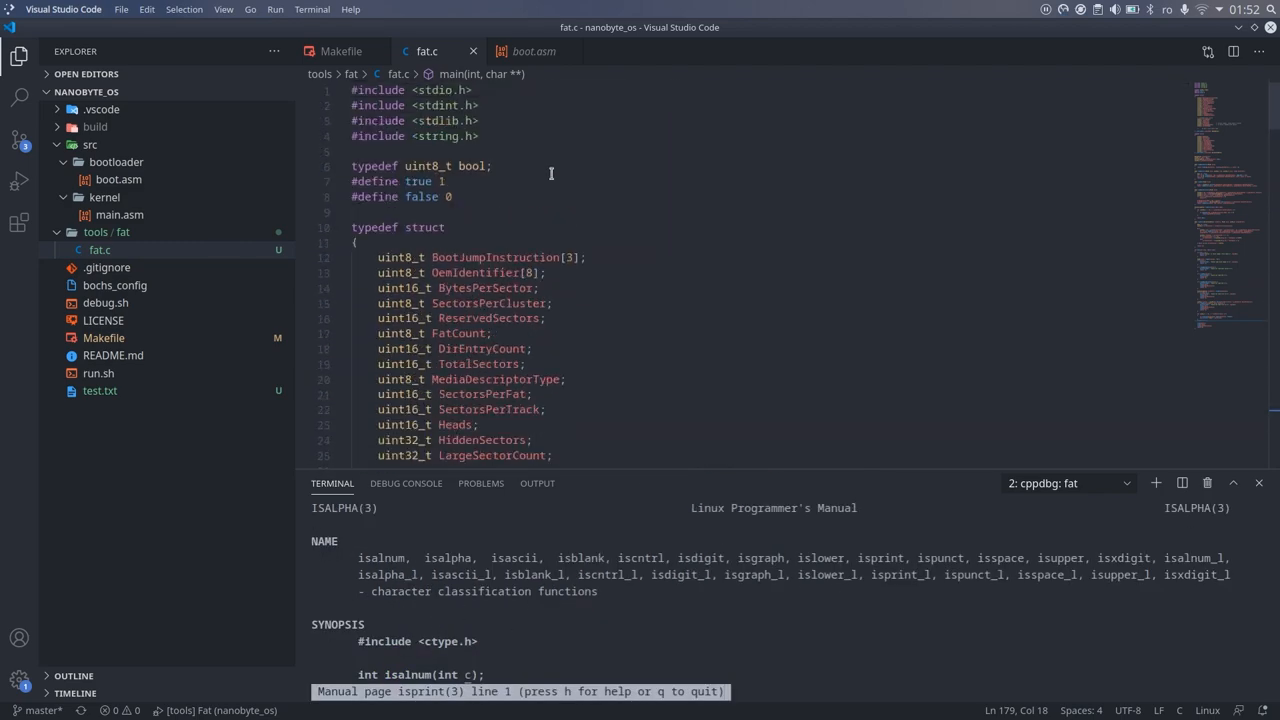
Add #include <ctype.h> at the top of fat.c so toupper compiles cleanly
type("#include <ctype.h>")
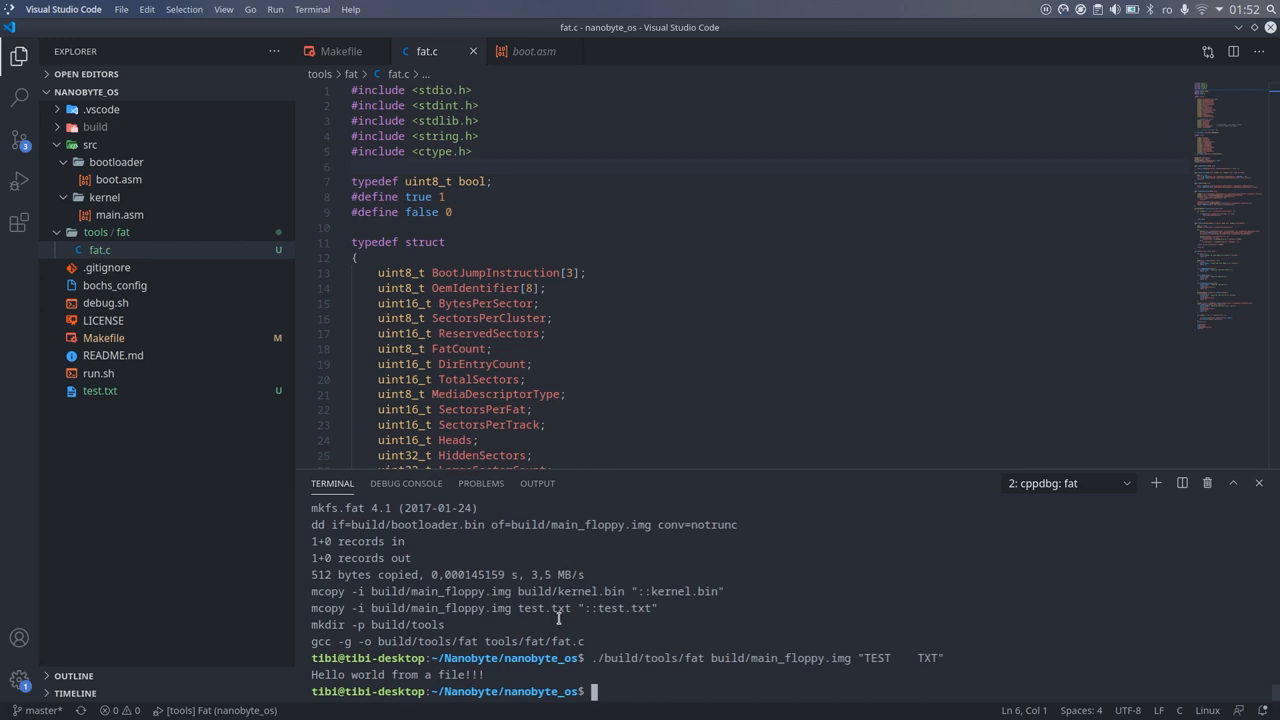
mouse_move(780, 658)
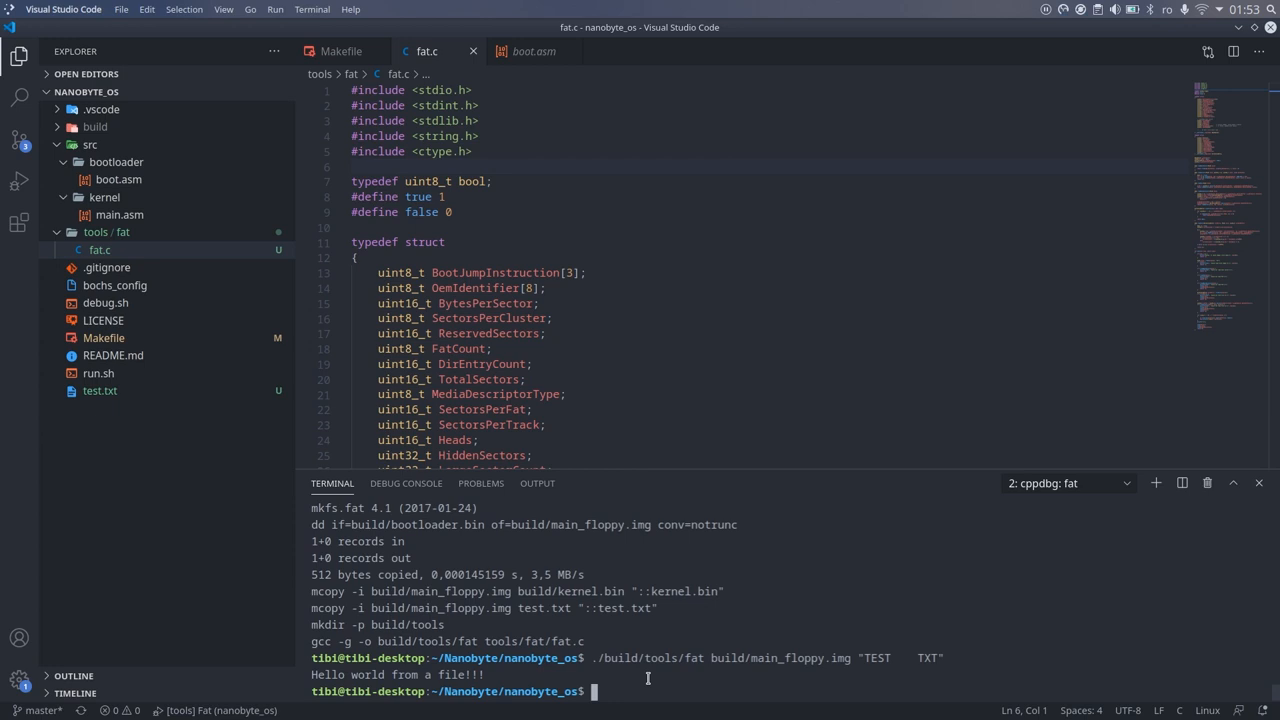
mouse_move(540, 364)
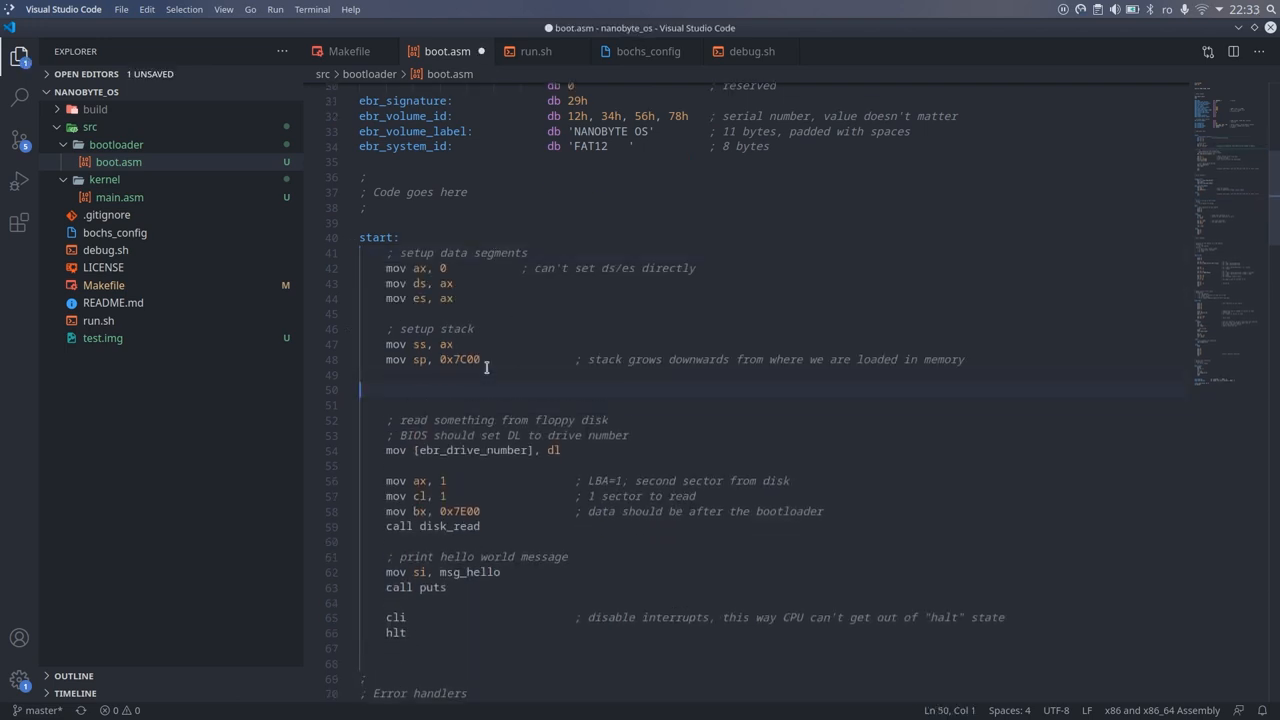
Far-return via push es / push word .after / retf to a new .after: label
type("push es")
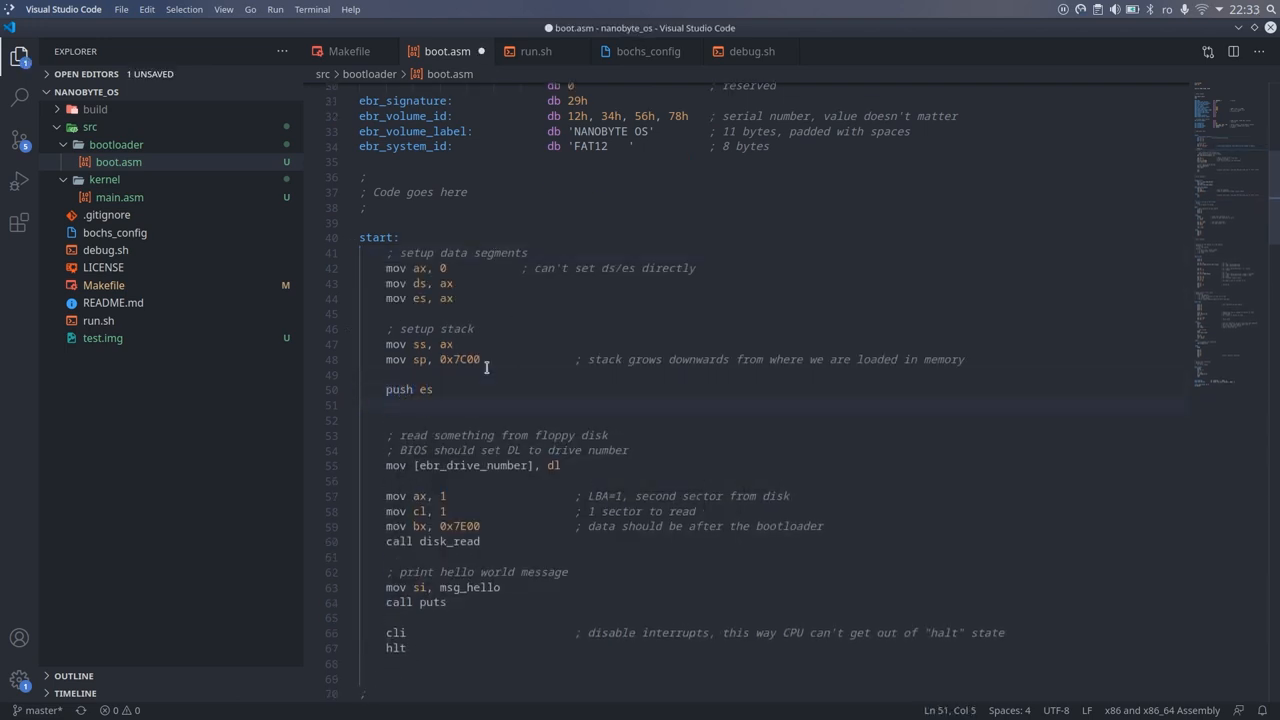
type("push word")
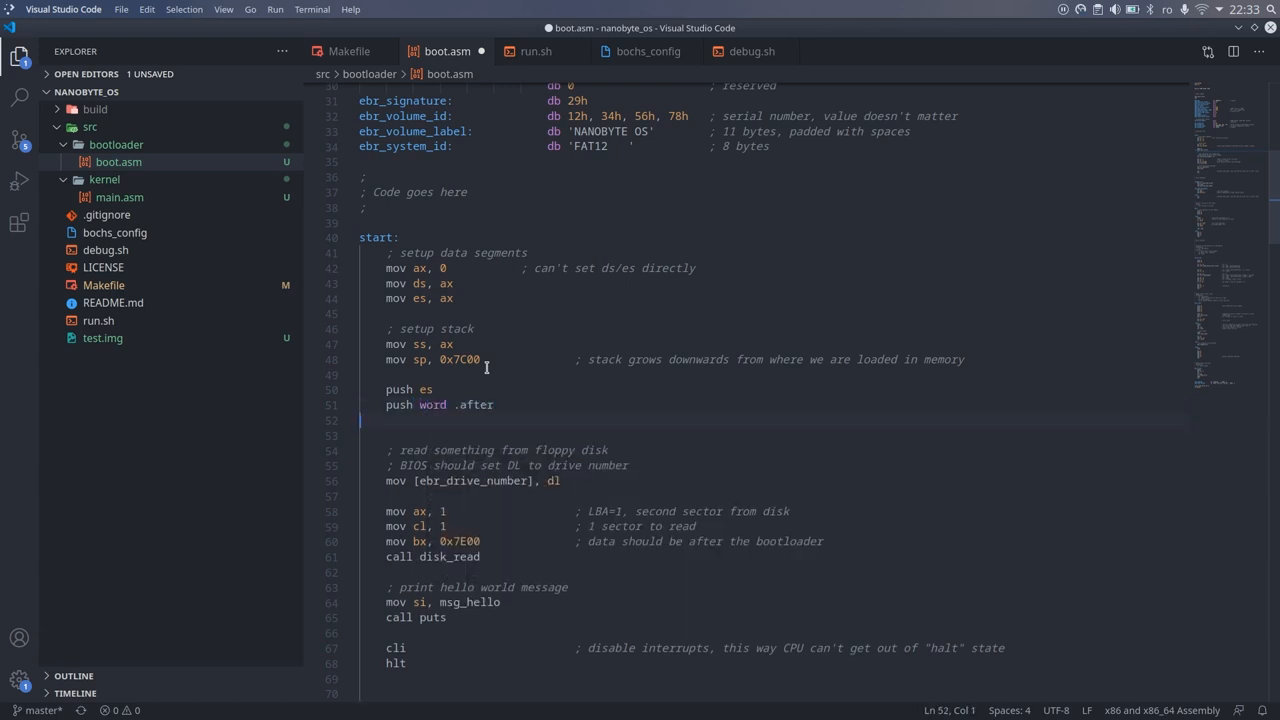
type(".after:")
type("retf")
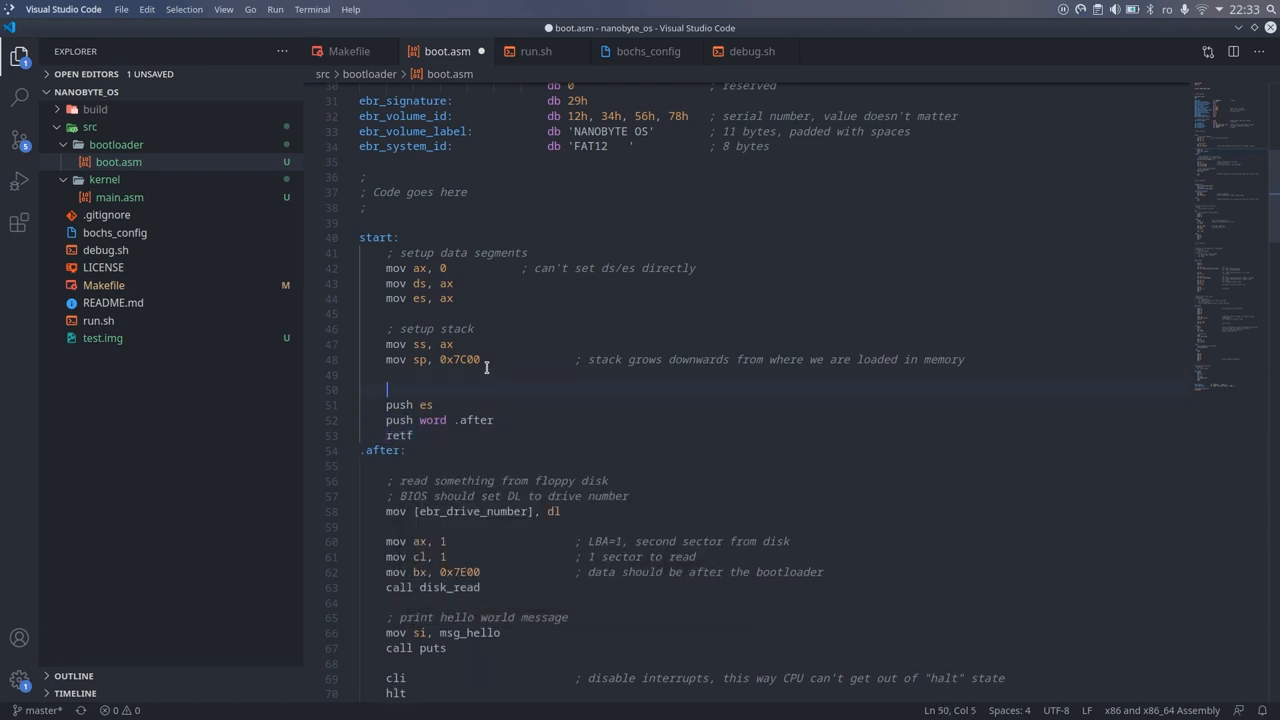
Comment that some BIOSes might start us at 07C0:0000 instead of 0000:7C00
type("; some BIOSes")
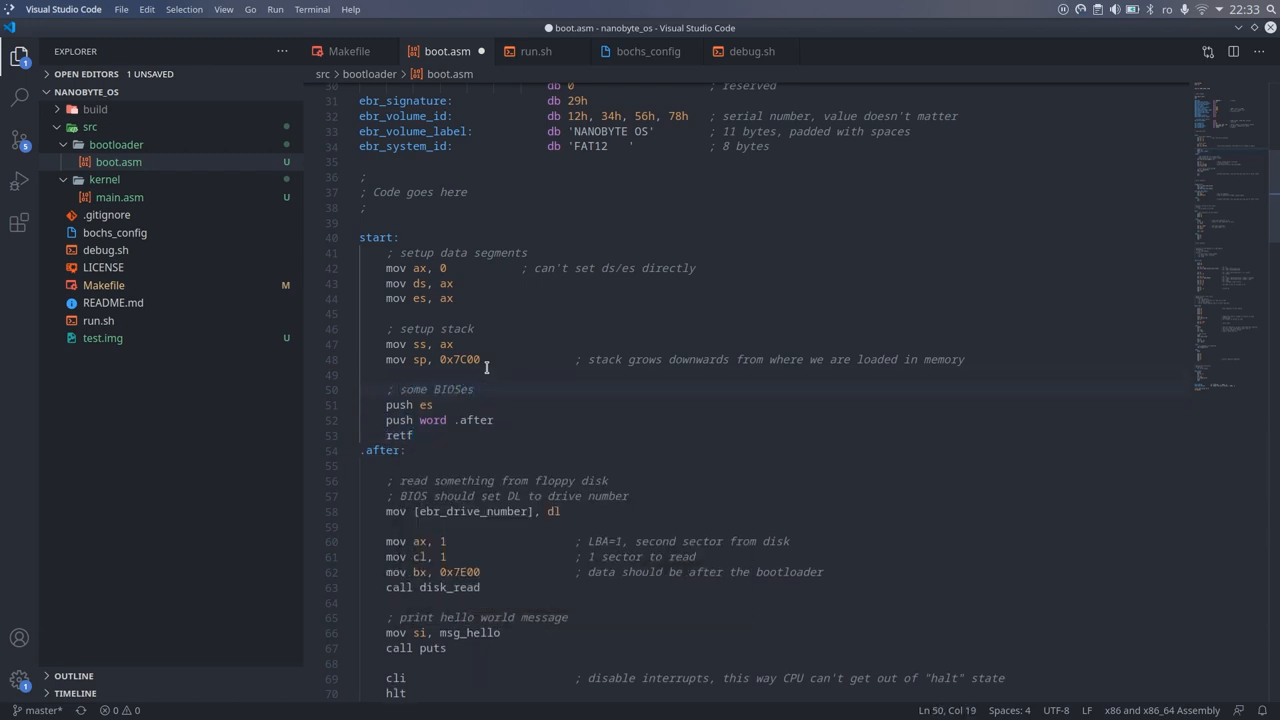
type("might start us at")
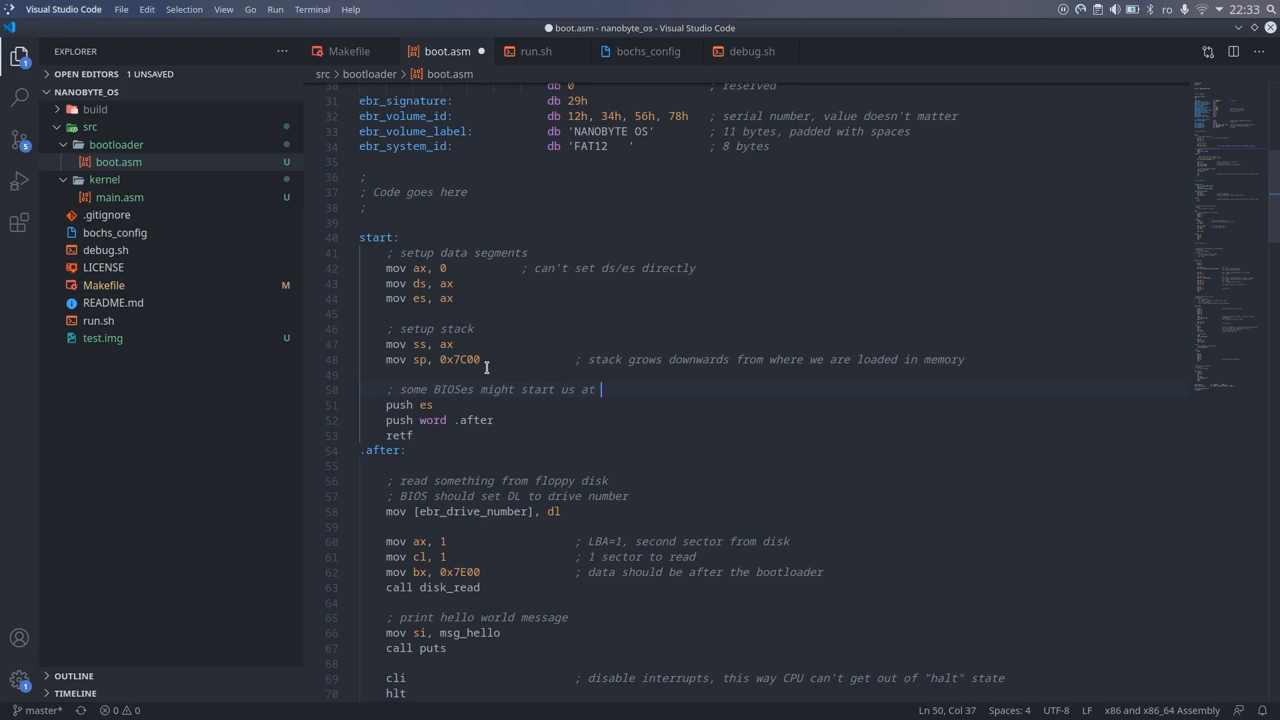
type("07C0:0000 instead of 0000:7C00, make sure we are in the")
type("; expected location")
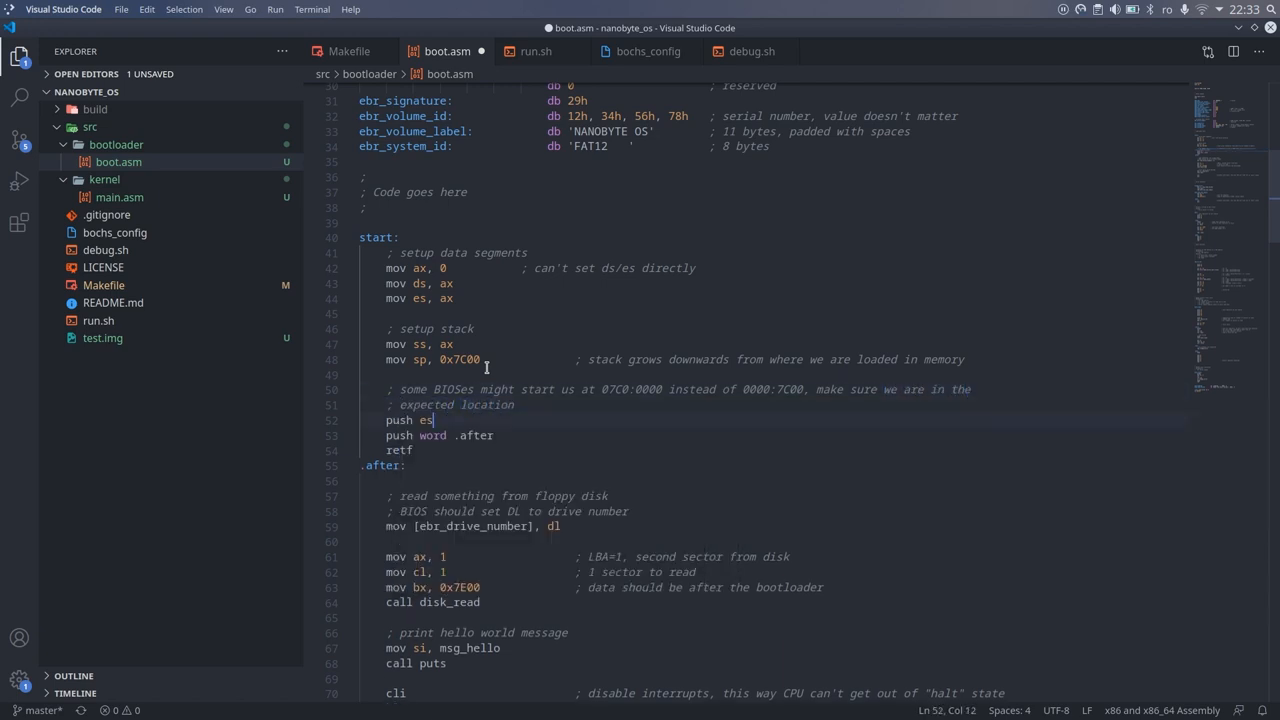
key("Enter")
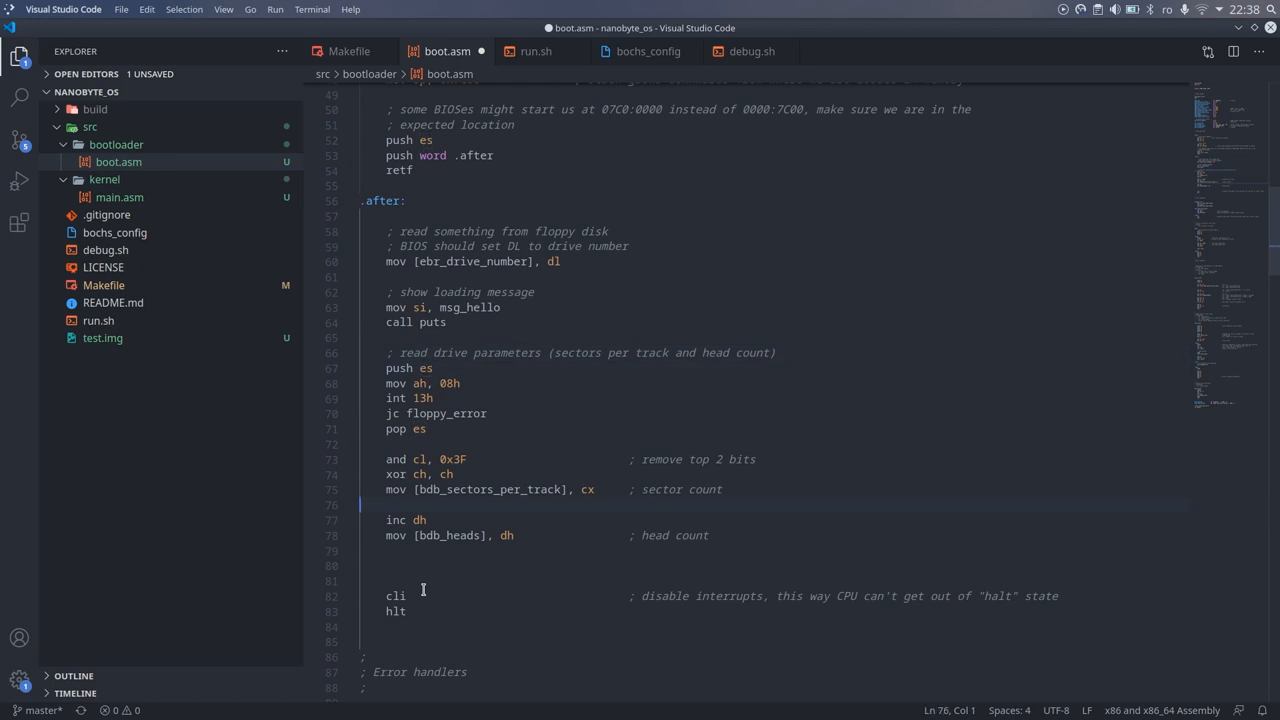
Compute the root directory LBA from reserved sectors plus FAT count times sectors per FAT
type(", instead of relying on data on formatted disk")
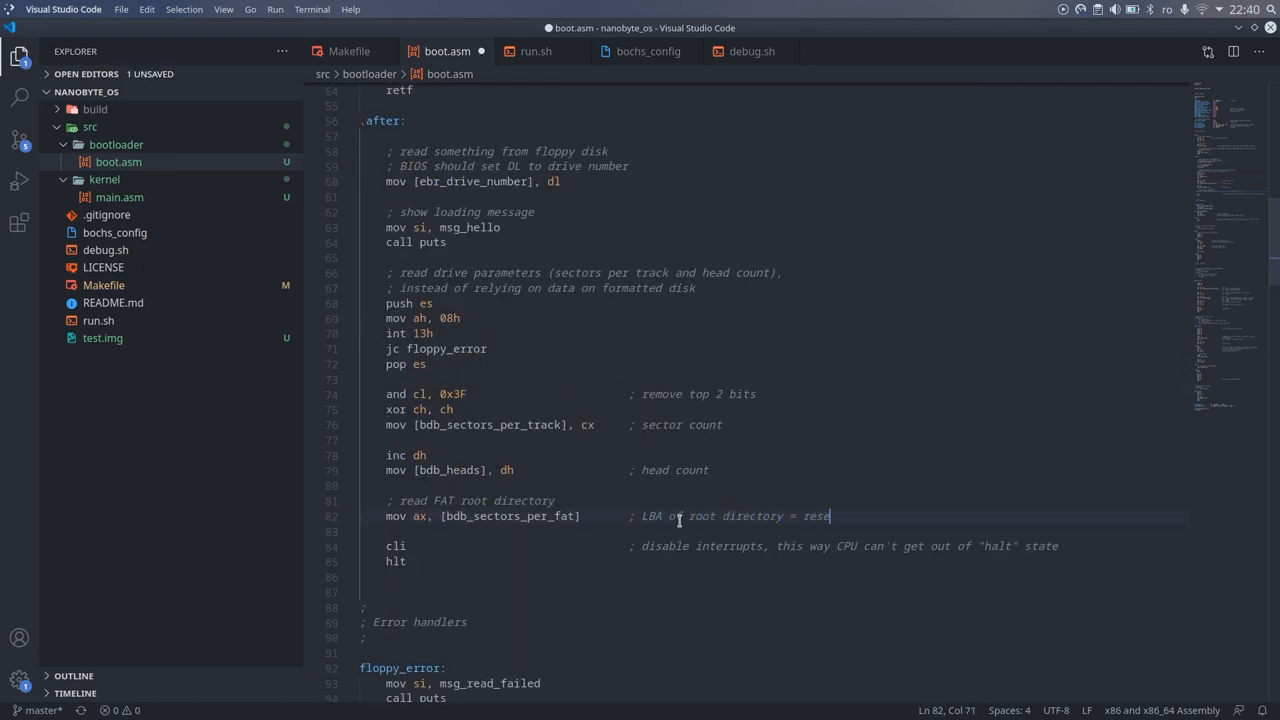
type("mov bl, [bdb_fat_count")
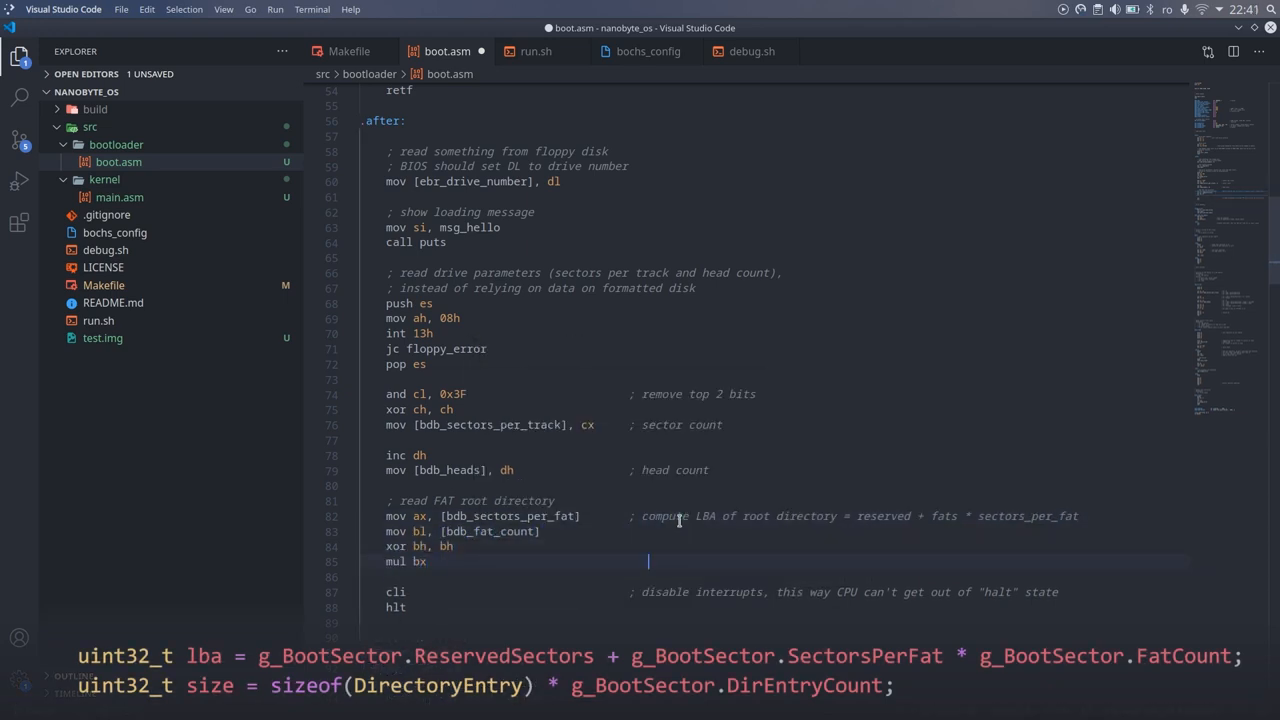
type("add ax, [bdb_reserved_sectors]      ; ax = LBA of root directory")
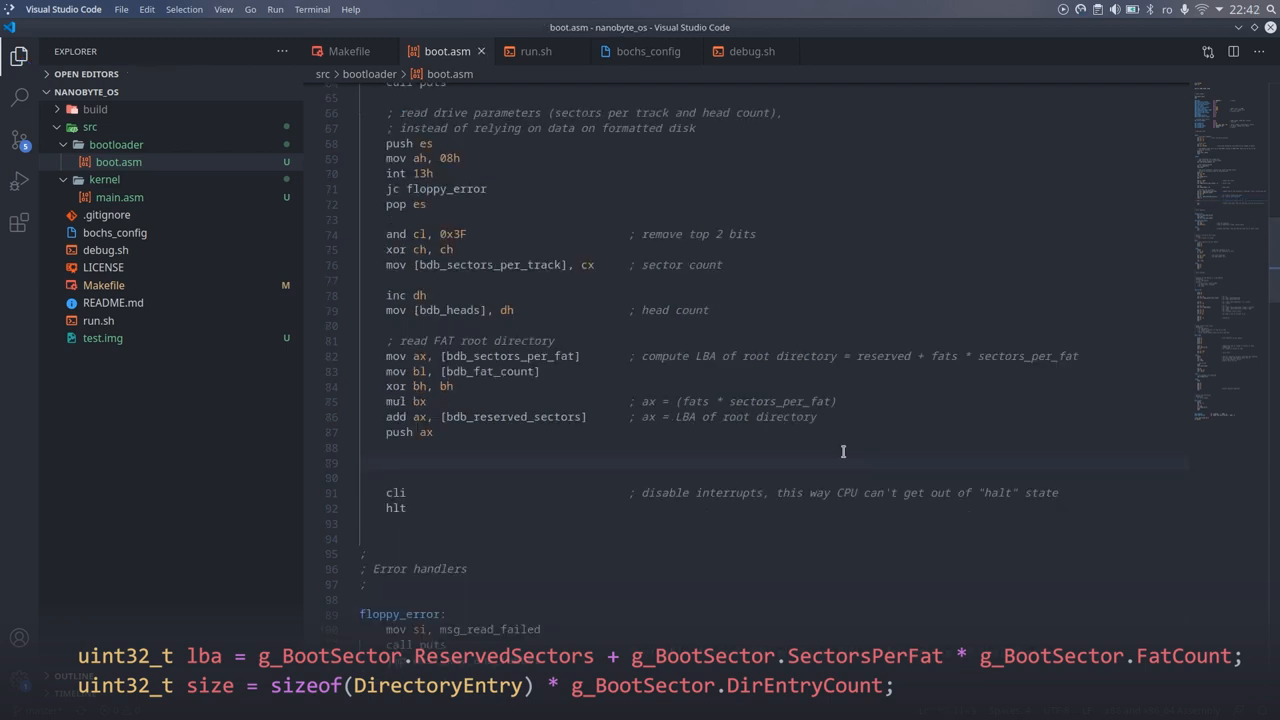
type("mov ax, [bdb_sectors_per_fat]")
type("; compute size of root directory")
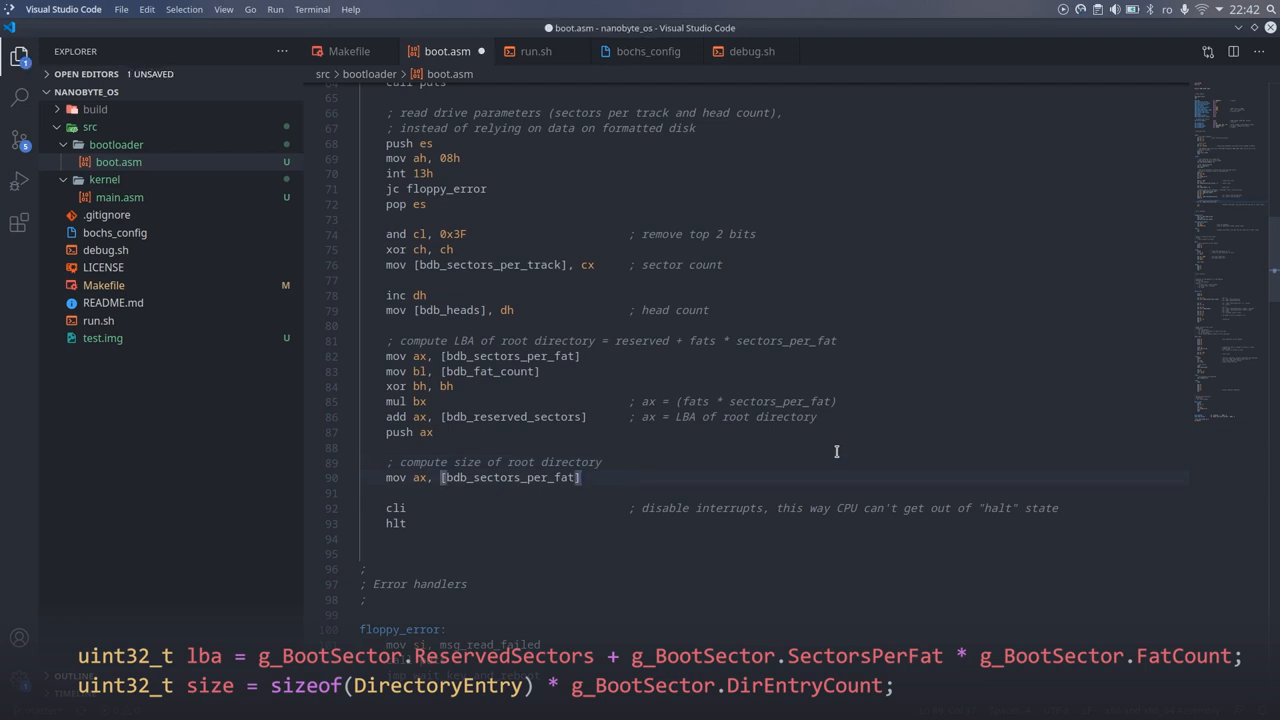
Compute root dir size = (32 * entries) / bytes_per_sector, rounding up when dx has a remainder
type("= (32 * number_of_entries) / bytes_per_sector")
type("xor dx, dx                          ; dx =")
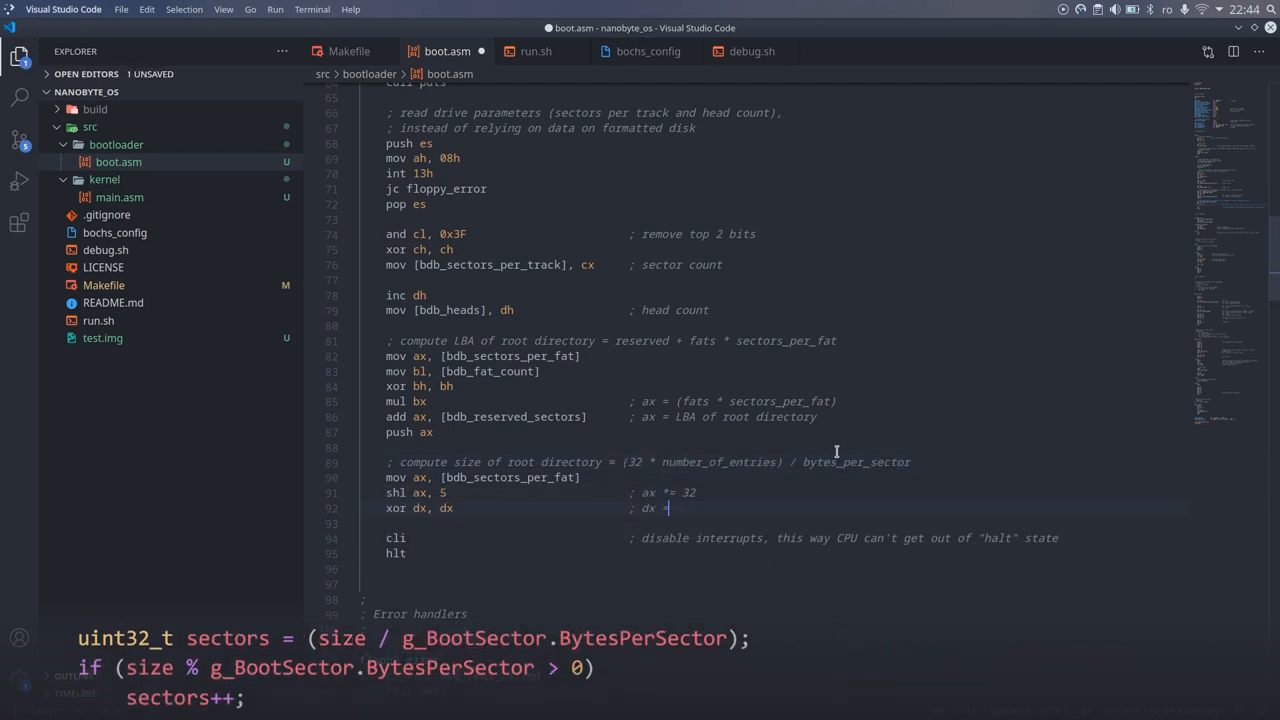
type("test dx, dx")
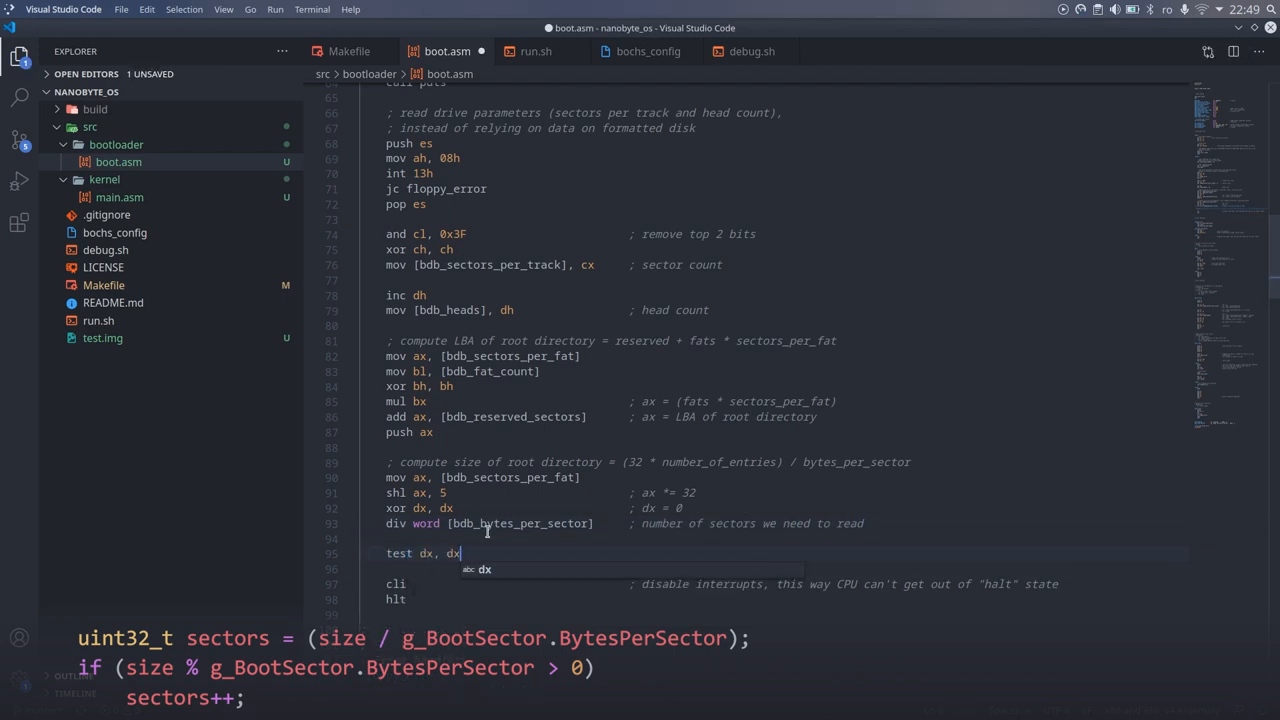
key("enter")
type("mov cl, al                          ; number of sectors to read =")
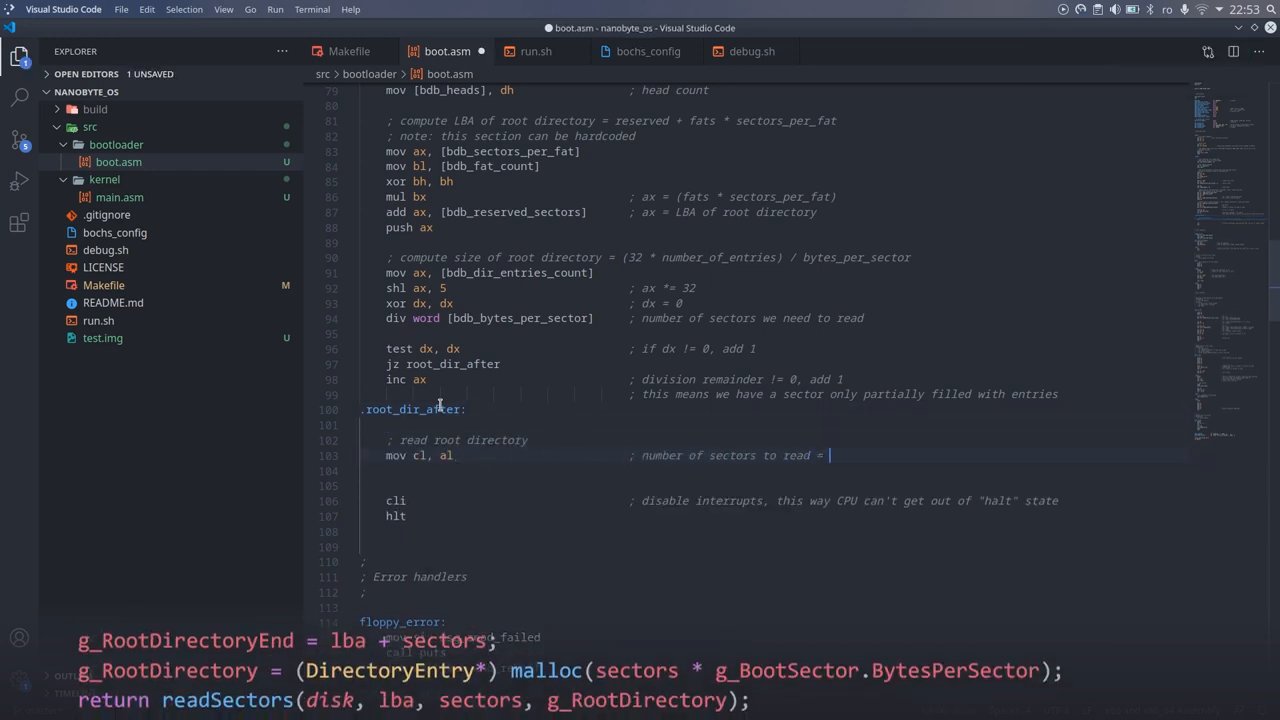
Pop the root dir LBA into ax, set bx to buffer and drive number, call disk_read
type("pop ax")
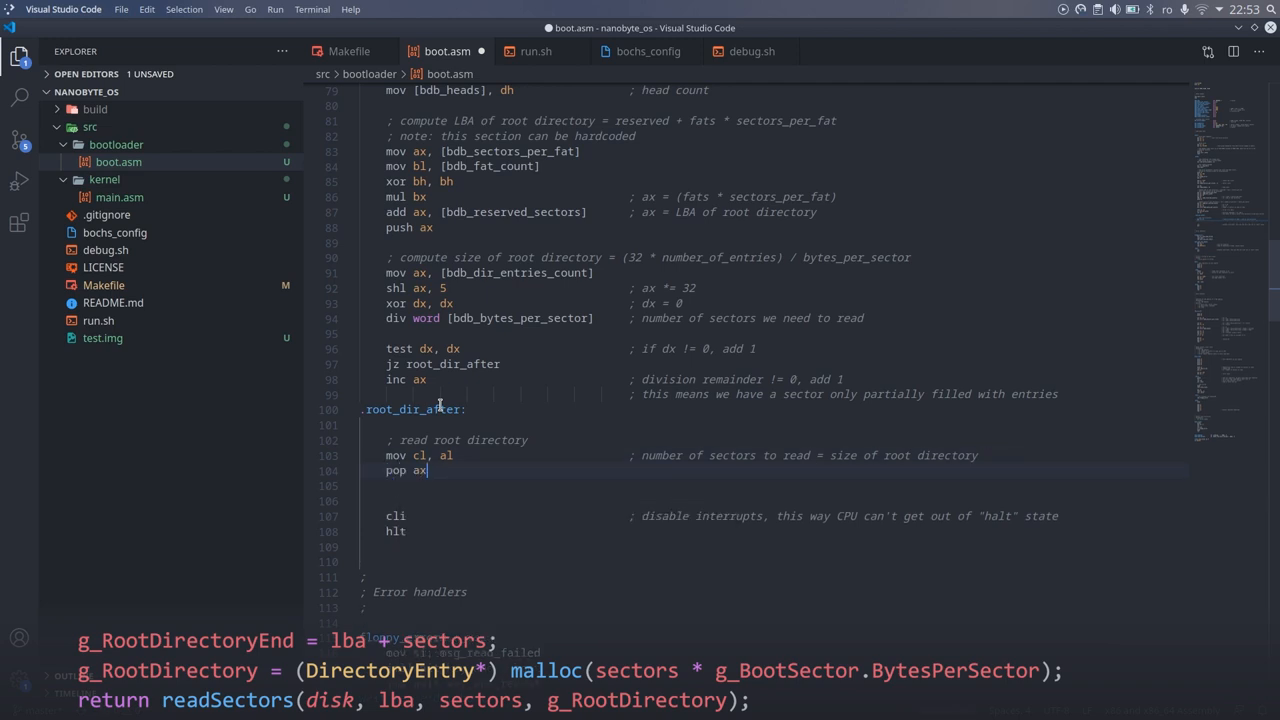
type("; LBA of root directory")
left_click(774, 484)
type("mov dl, [ebr_drive_number]          ; dl = drive number (we save")
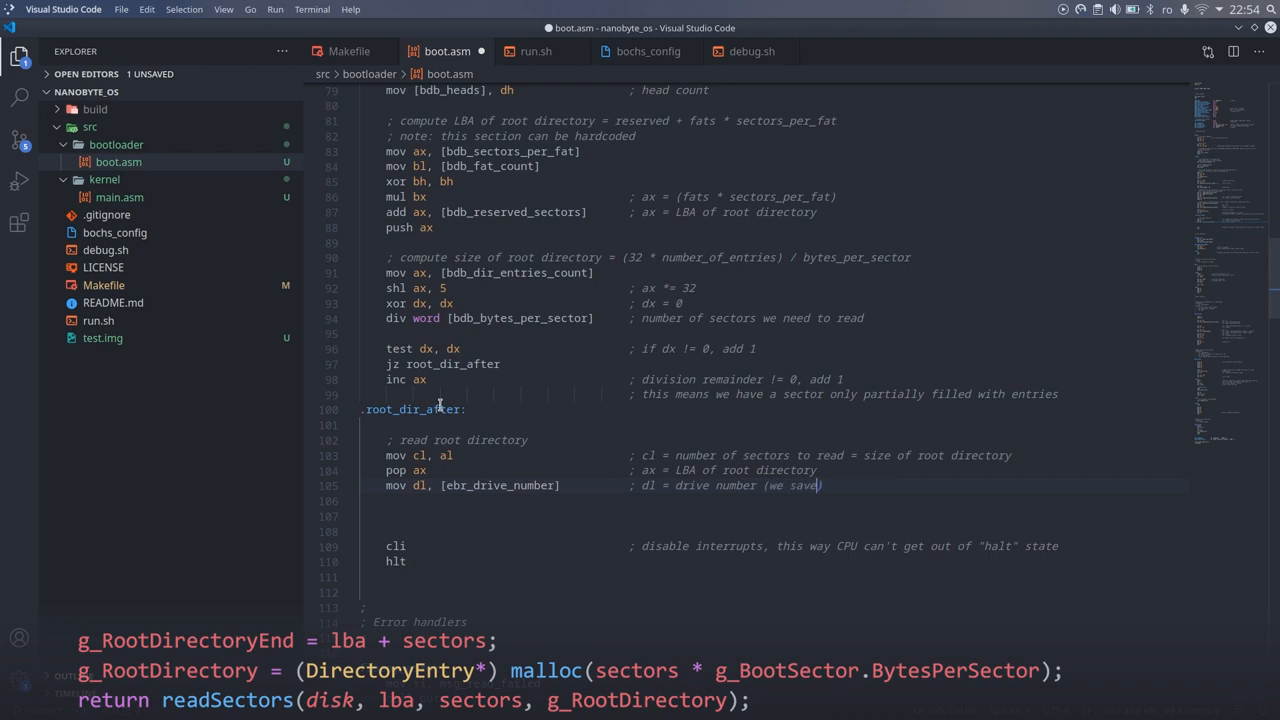
type("mov bx, buffer")
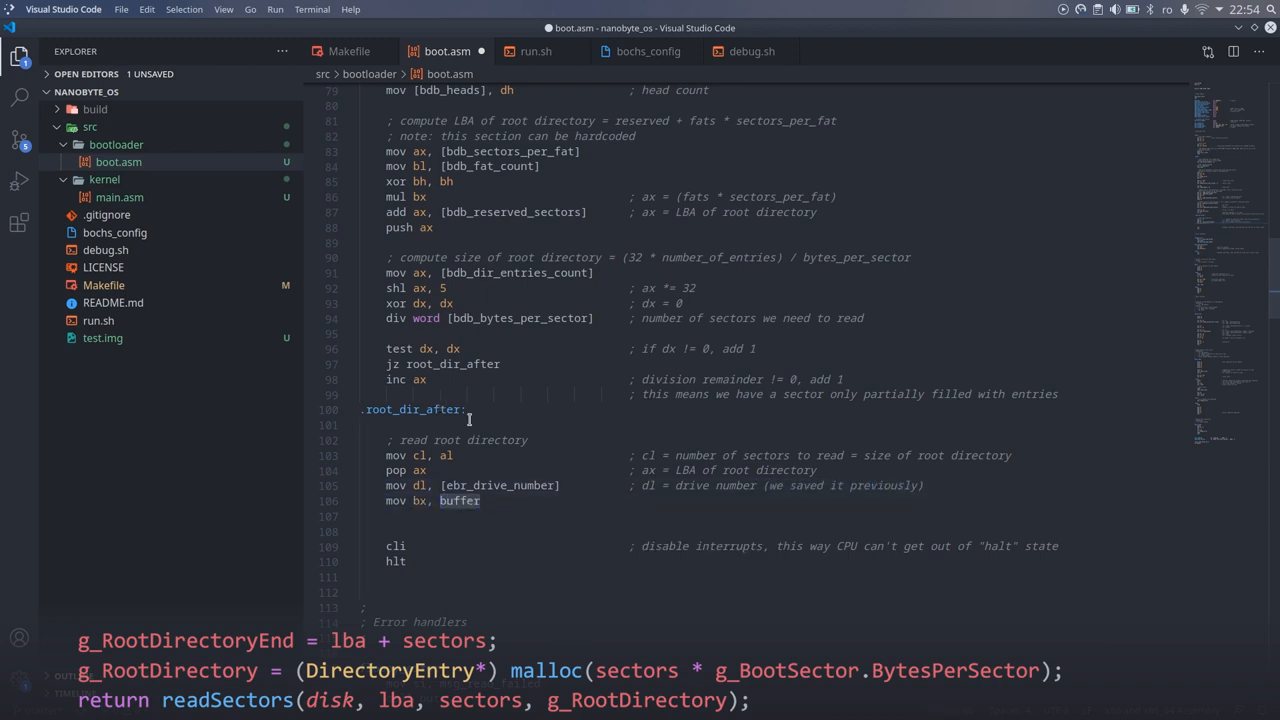
scroll("down", 3)
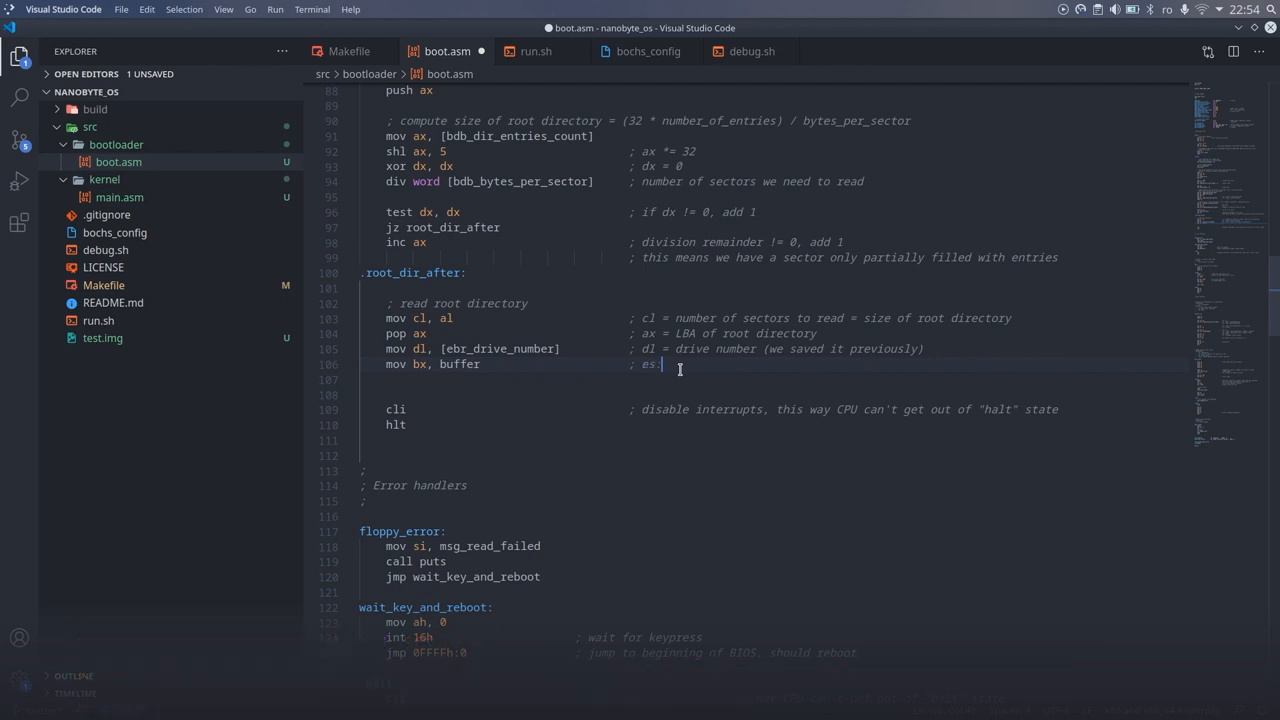
type("call disk_read")
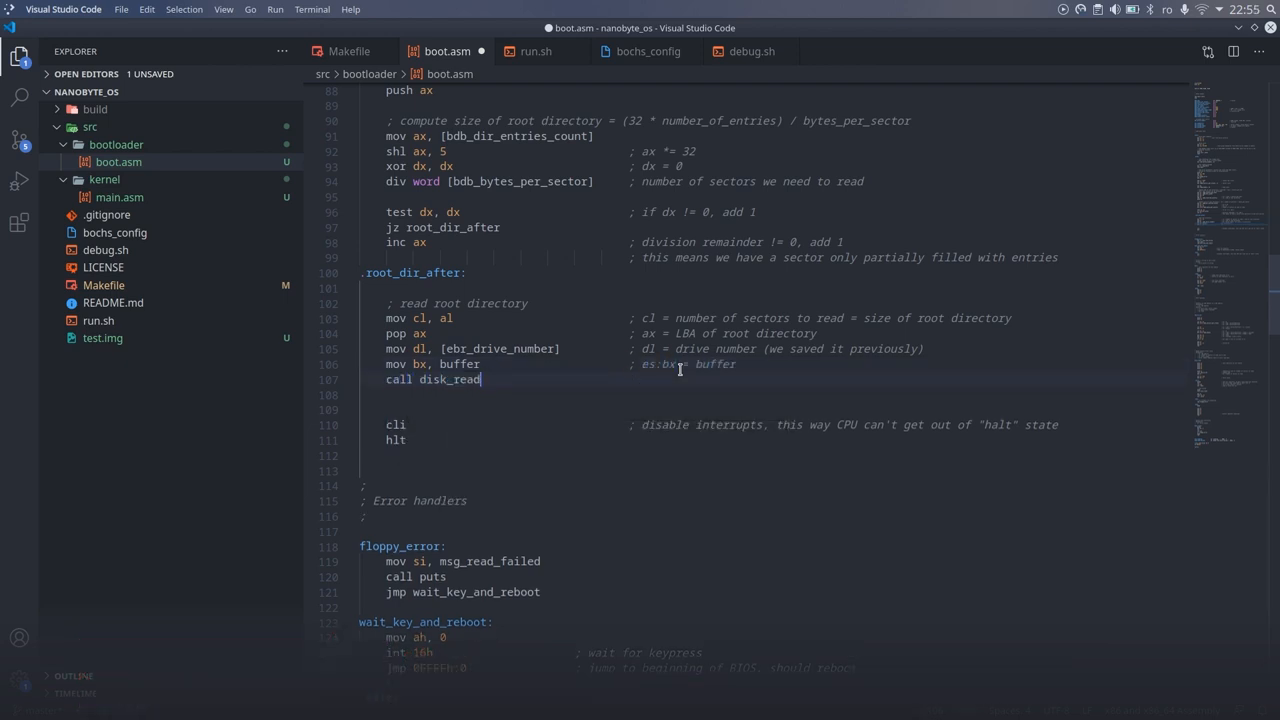
type("; search for kernel.bin")
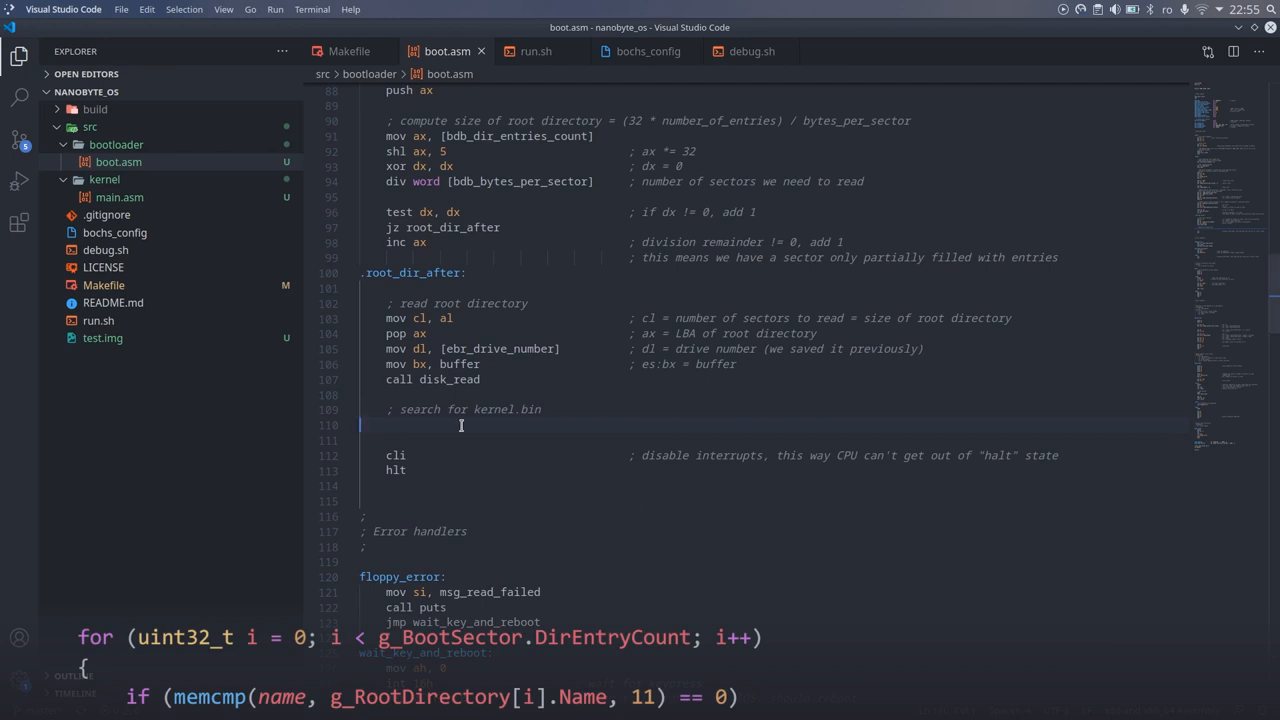
Zero bx, point di at buffer, open .search_kernel loading si=file_kernel_bin, cx=11
type("xor bx, bx")
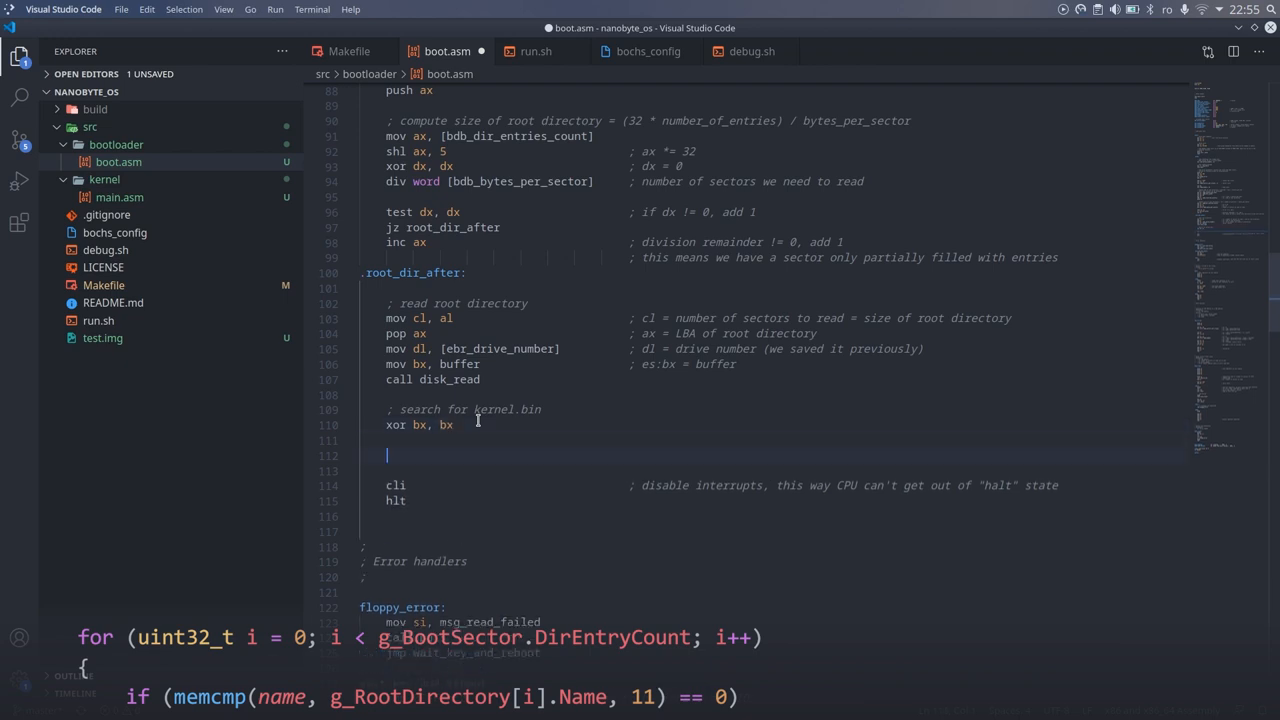
type("mov di, buffer")
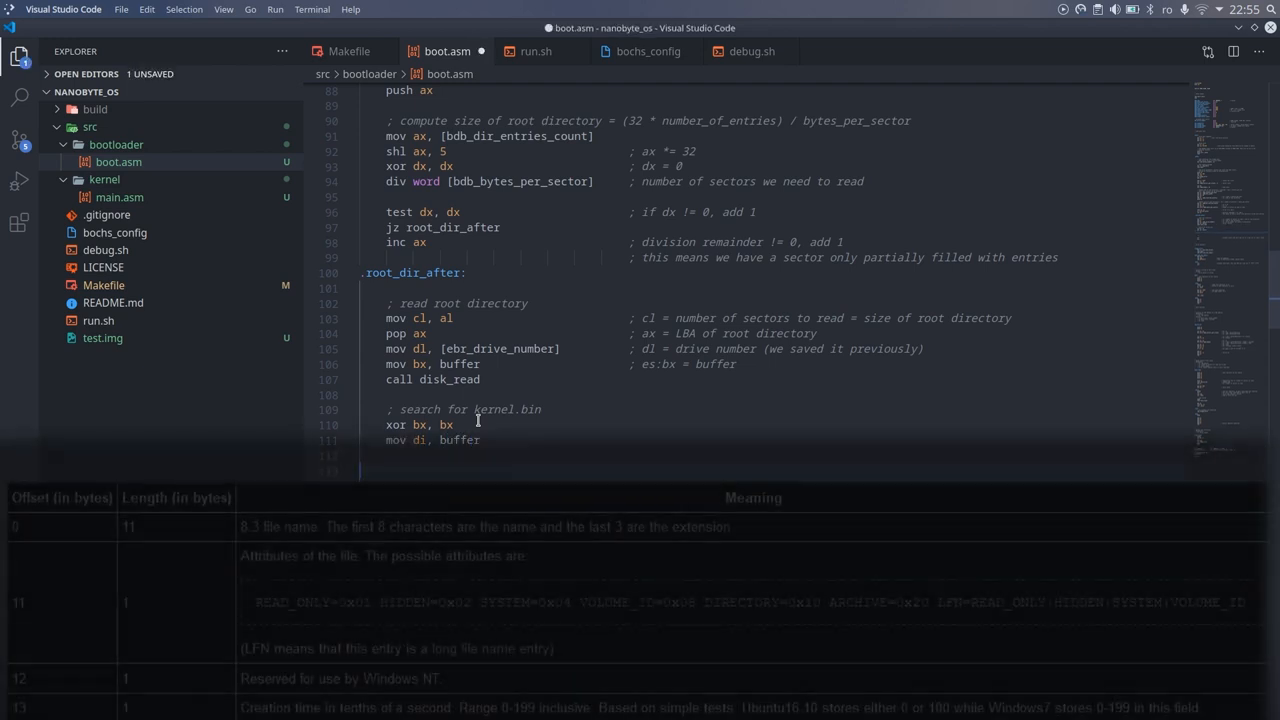
type(".search_kernel:")
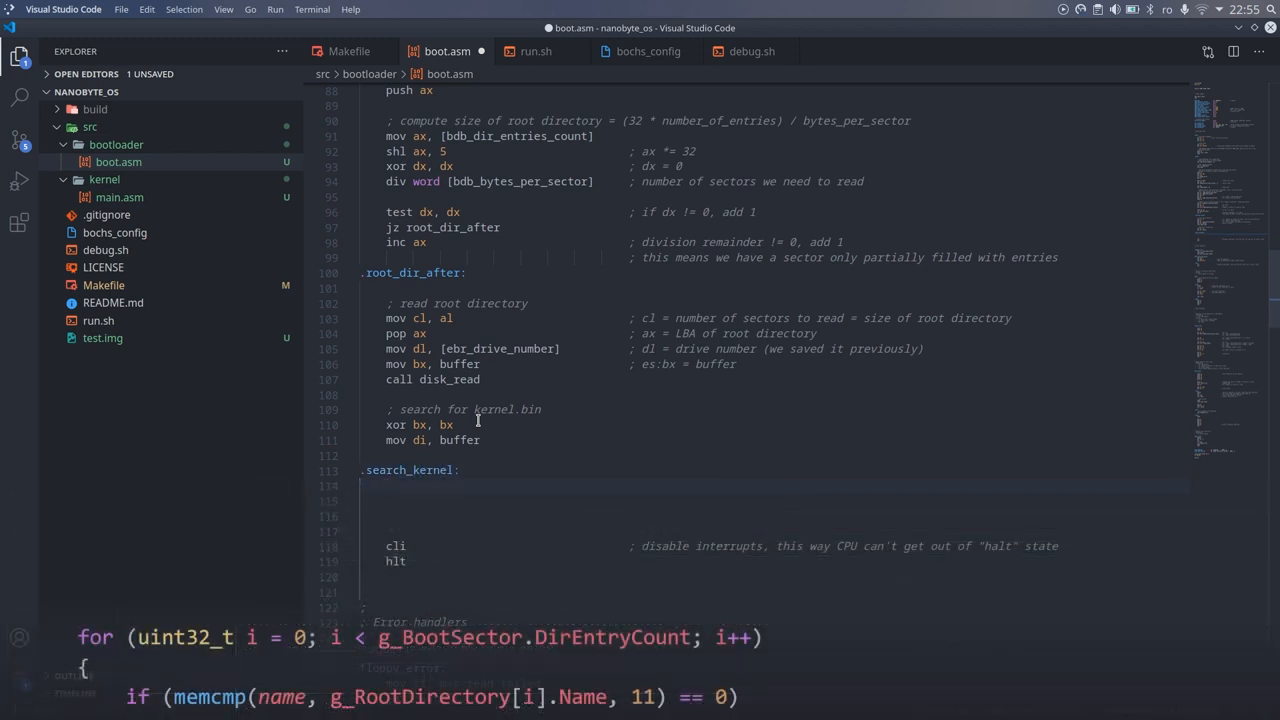
type("mov si, file_kernel_bin")
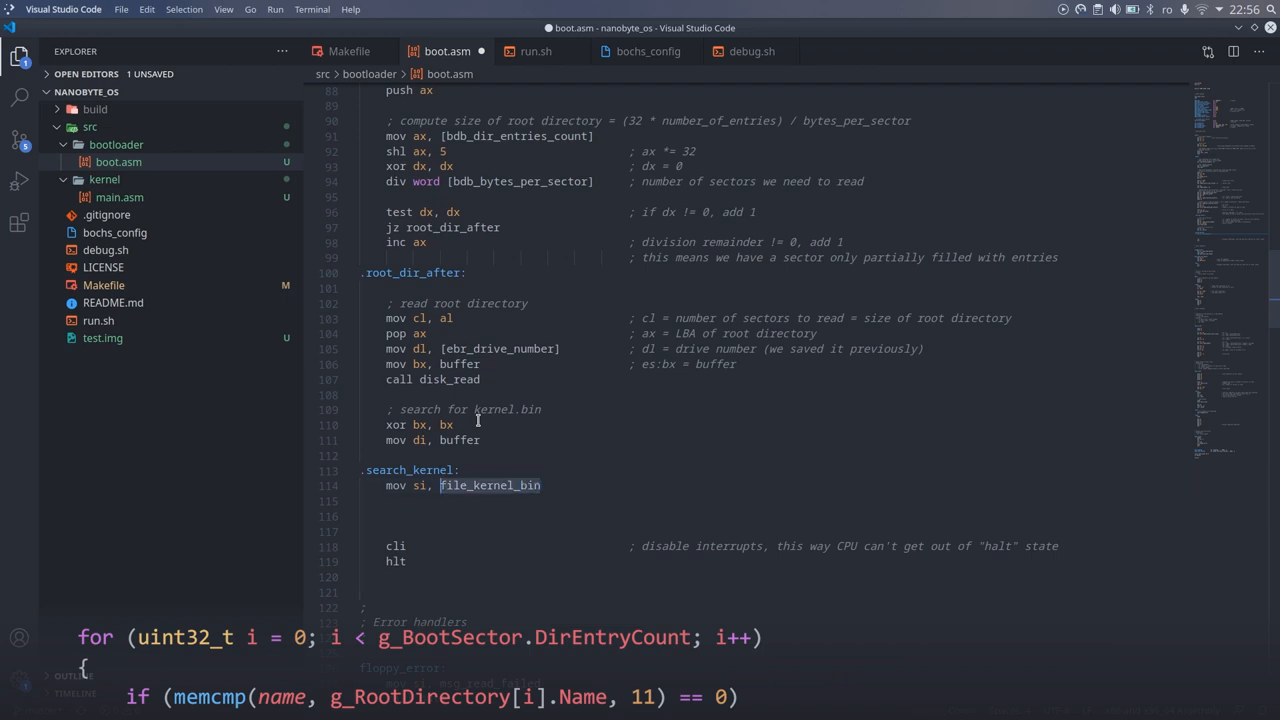
Define file_kernel_bin: db 'KERNEL BIN' in the data section and return to the loop
scroll("down", 3)
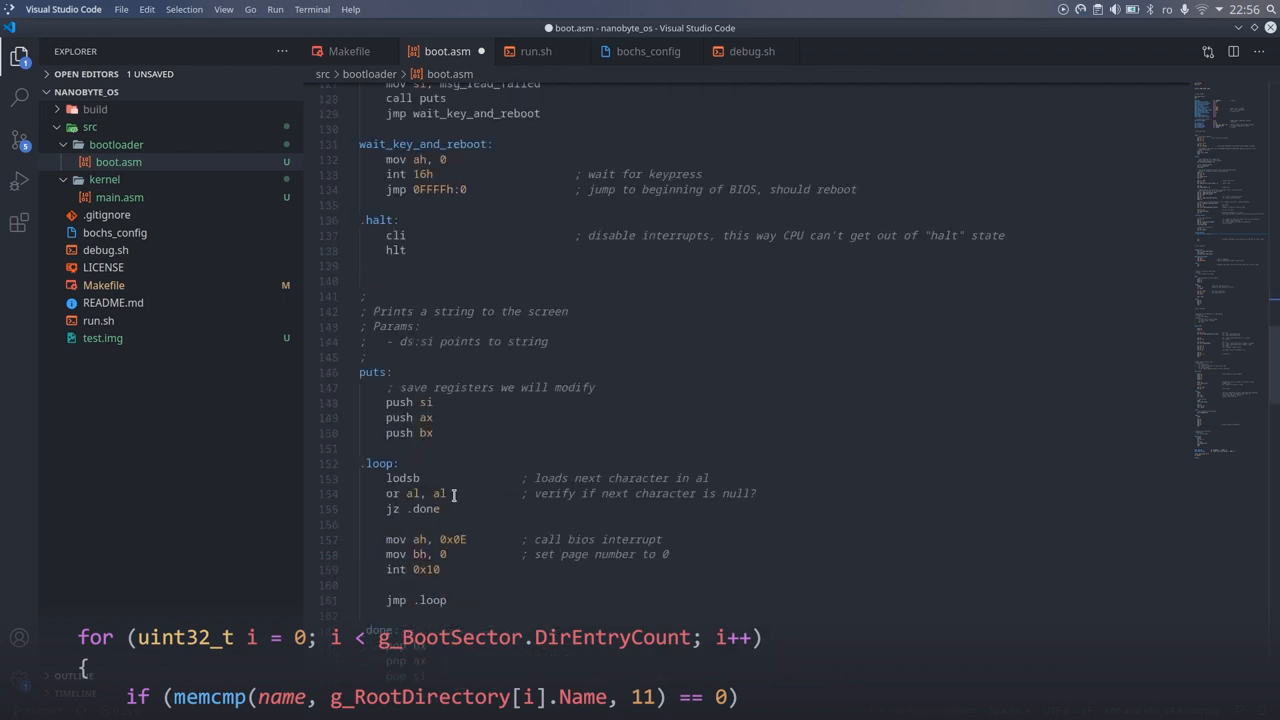
scroll("down", 3)
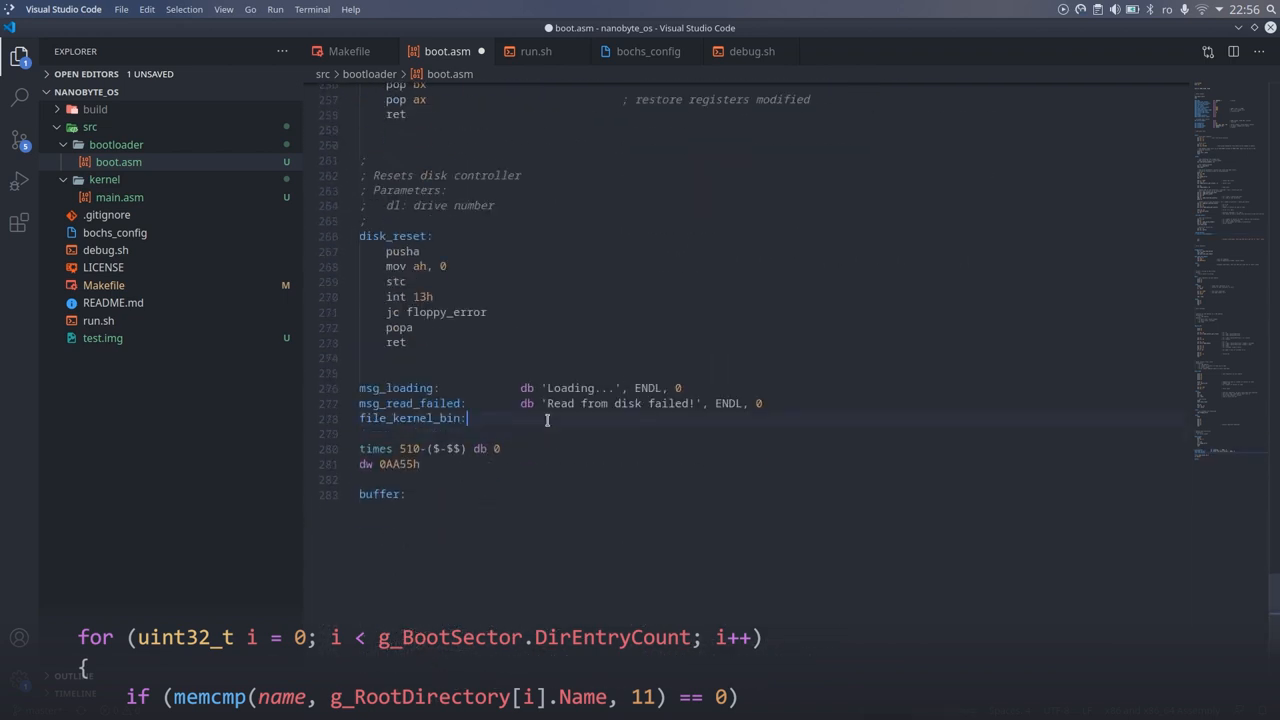
type("db 'KERNEL  BIN")
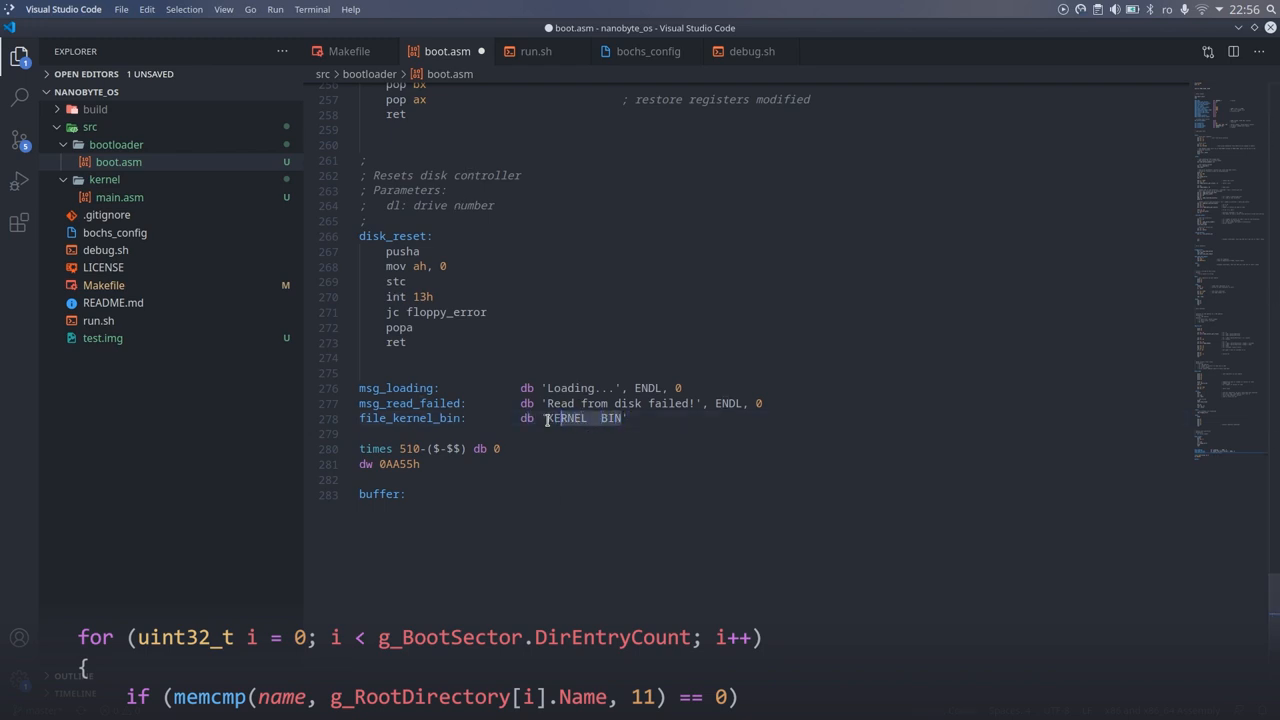
key("Ctrl+f")
type("mov cx, 11                            ; com")
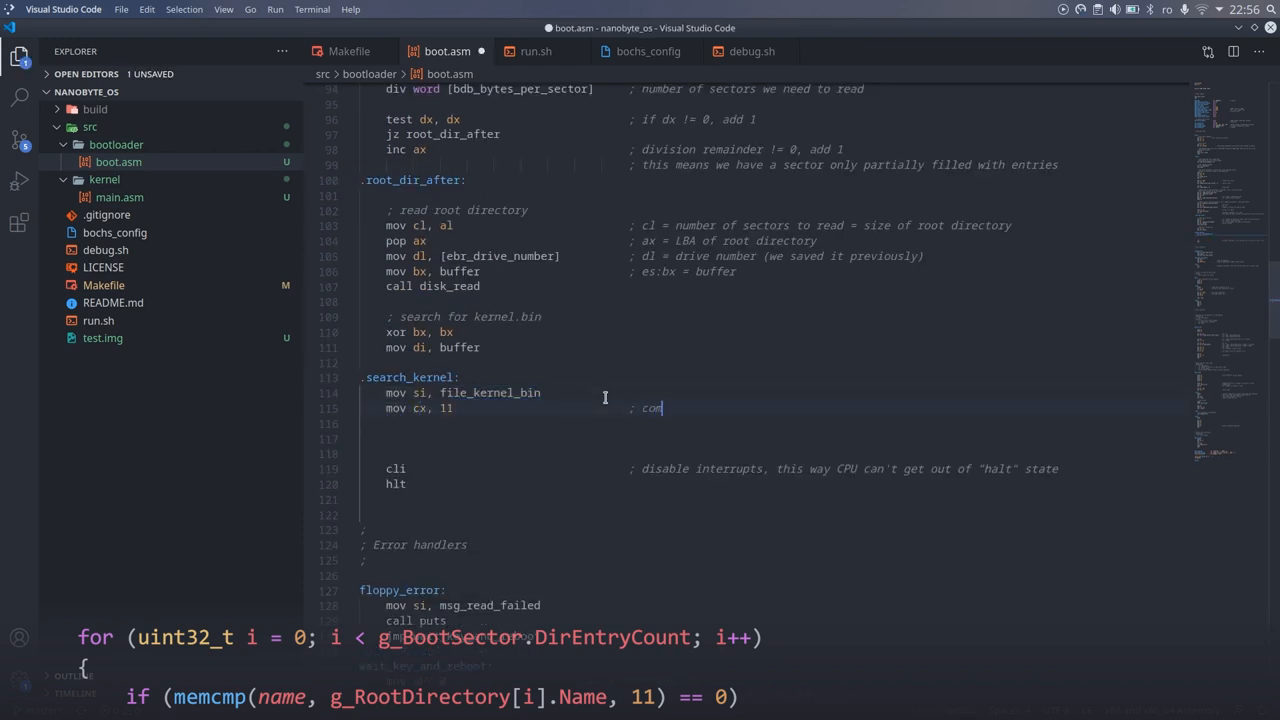
Compare each entry with repe cmpsb around push/pop di and je .found_kernel, adding that label
type("p")
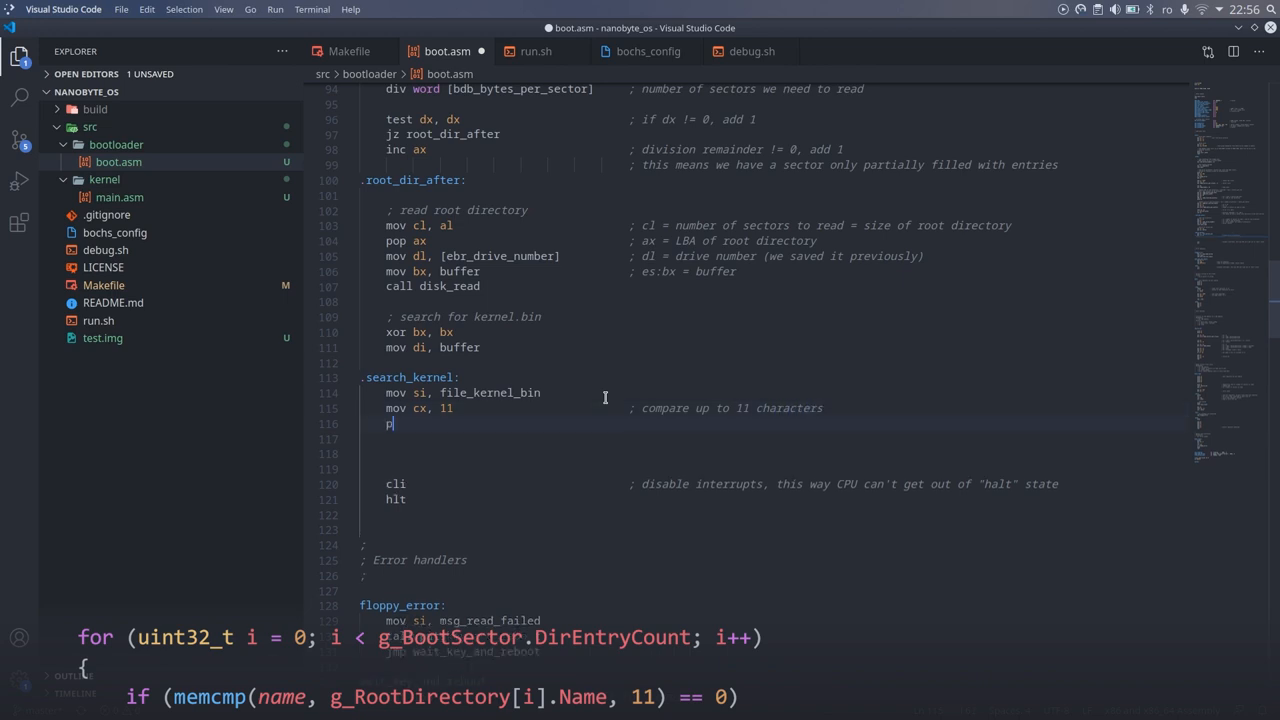
type("ush di")
left_click(788, 438)
type("repe")
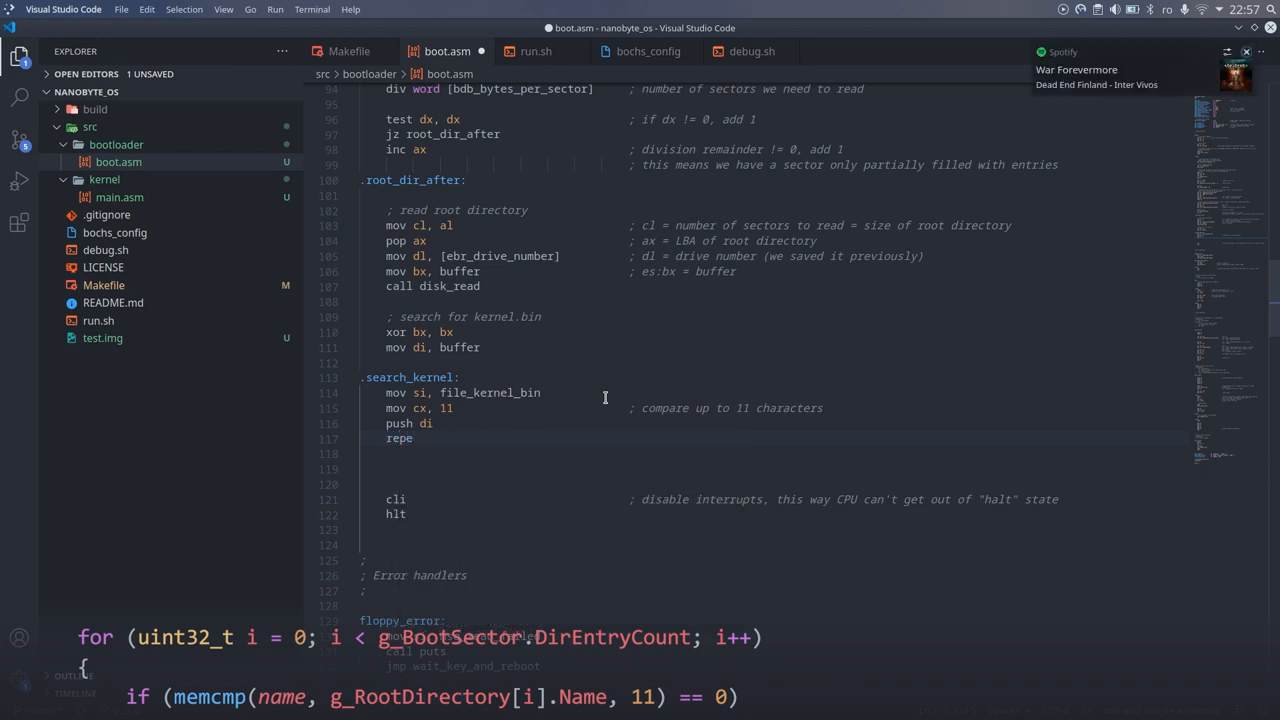
type("cmpsb")
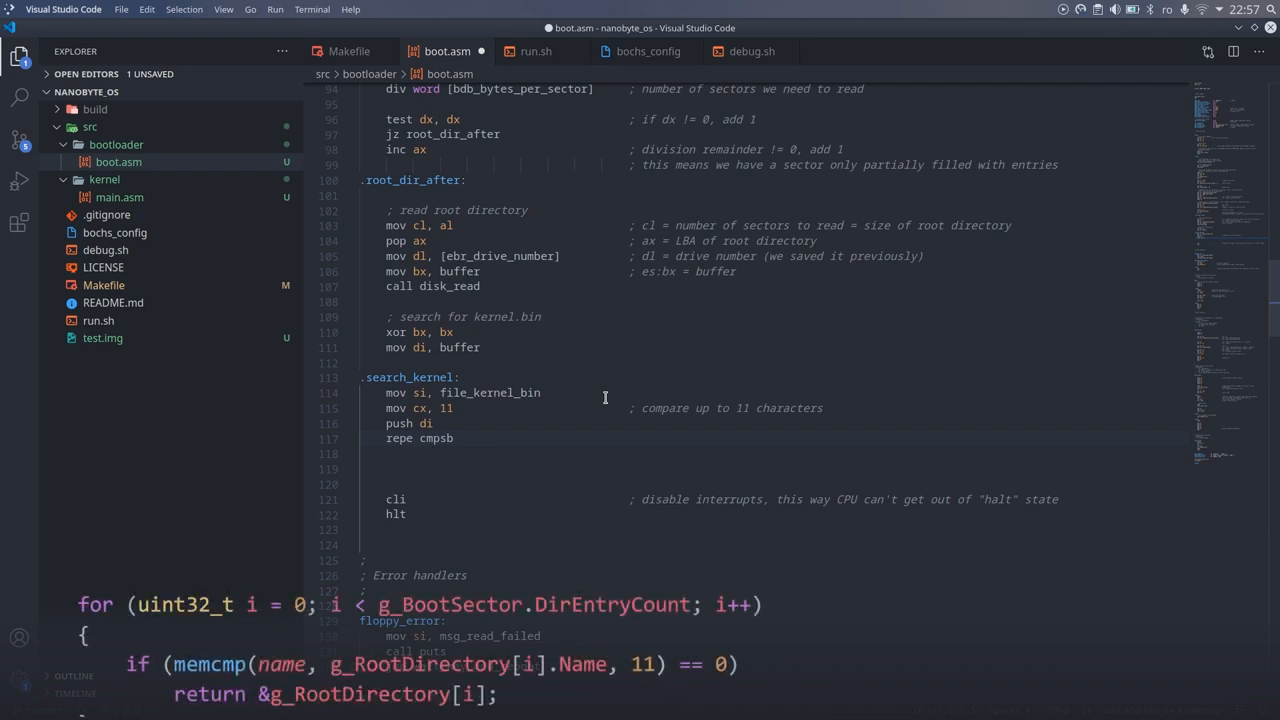
type("pop di")
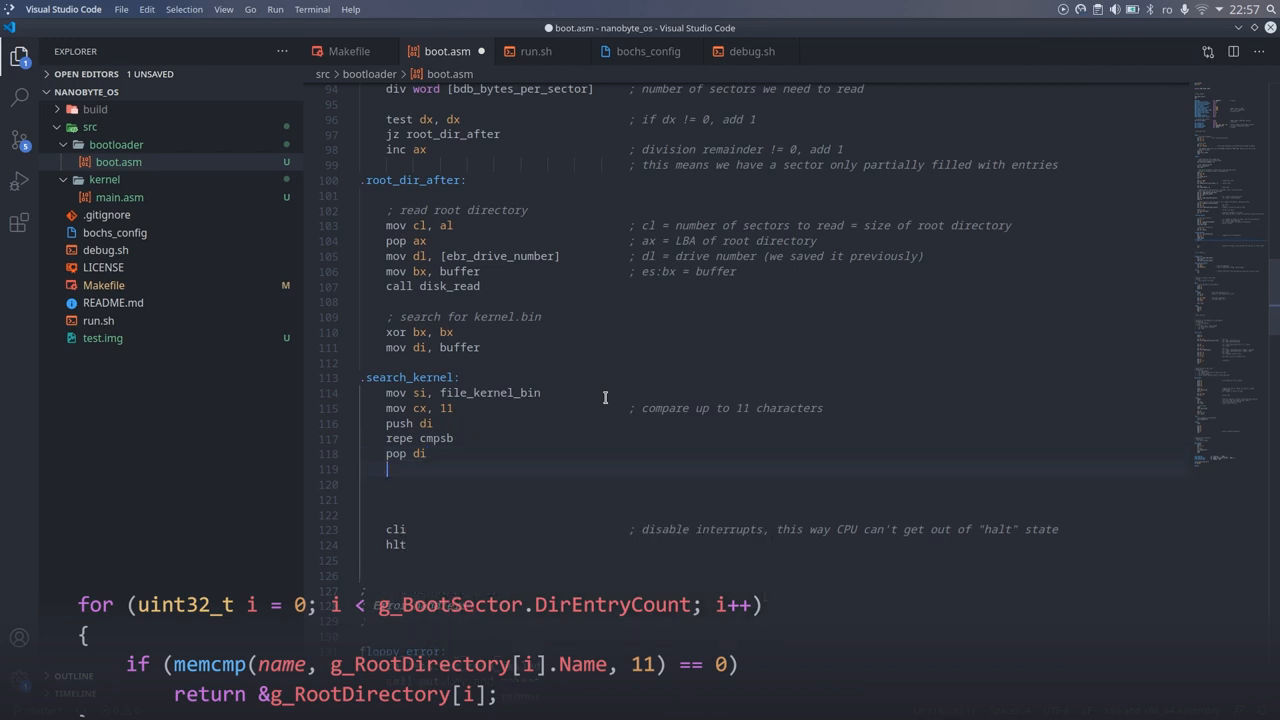
type("je .found_")
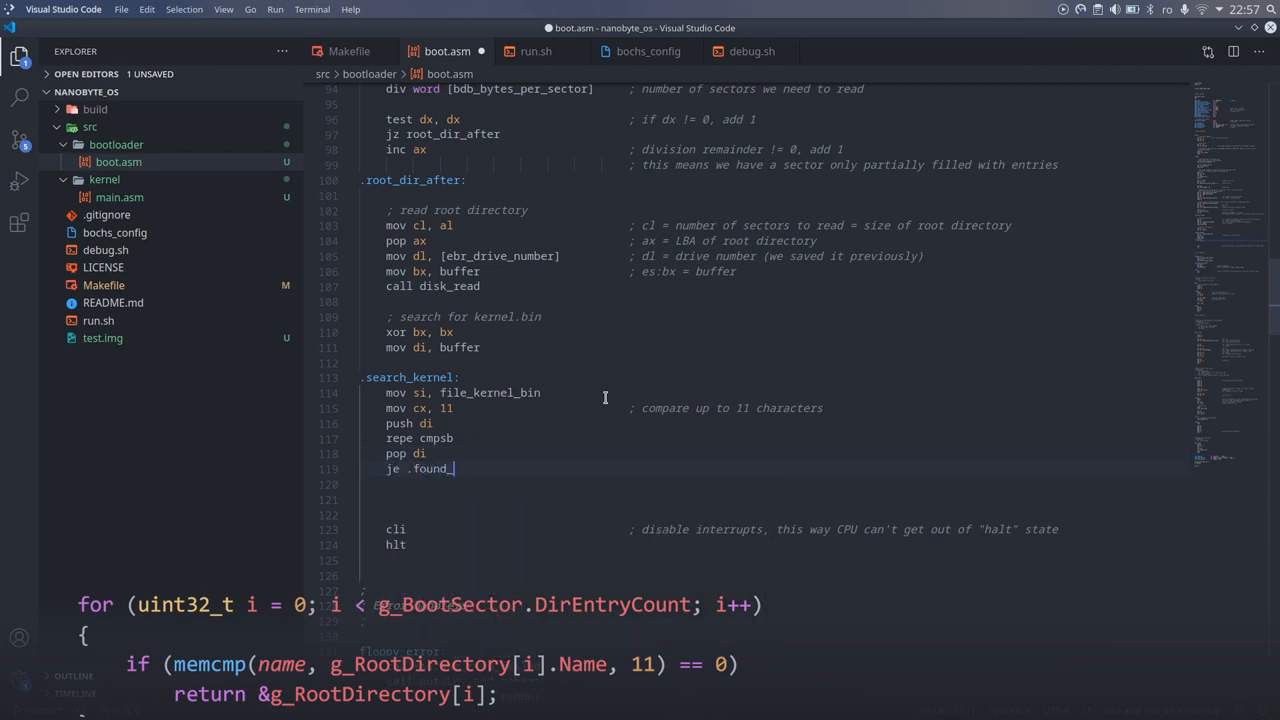
type("kernel")
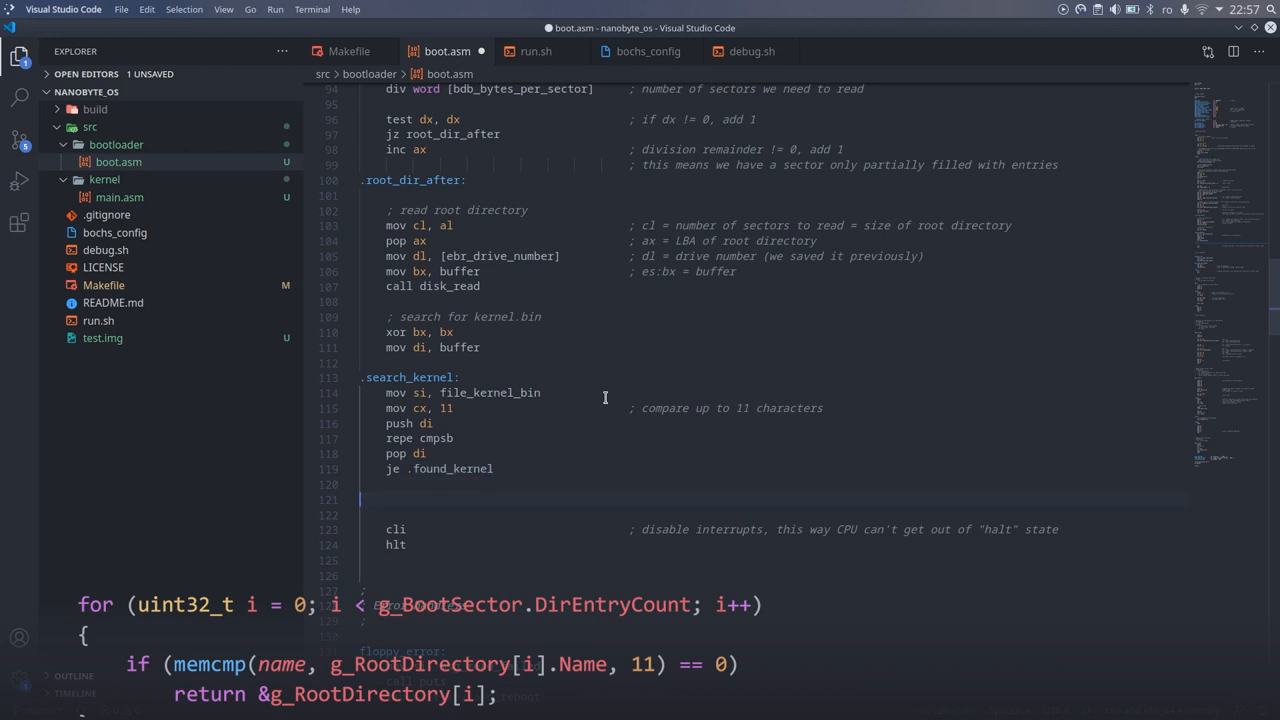
type("found_kernel:")
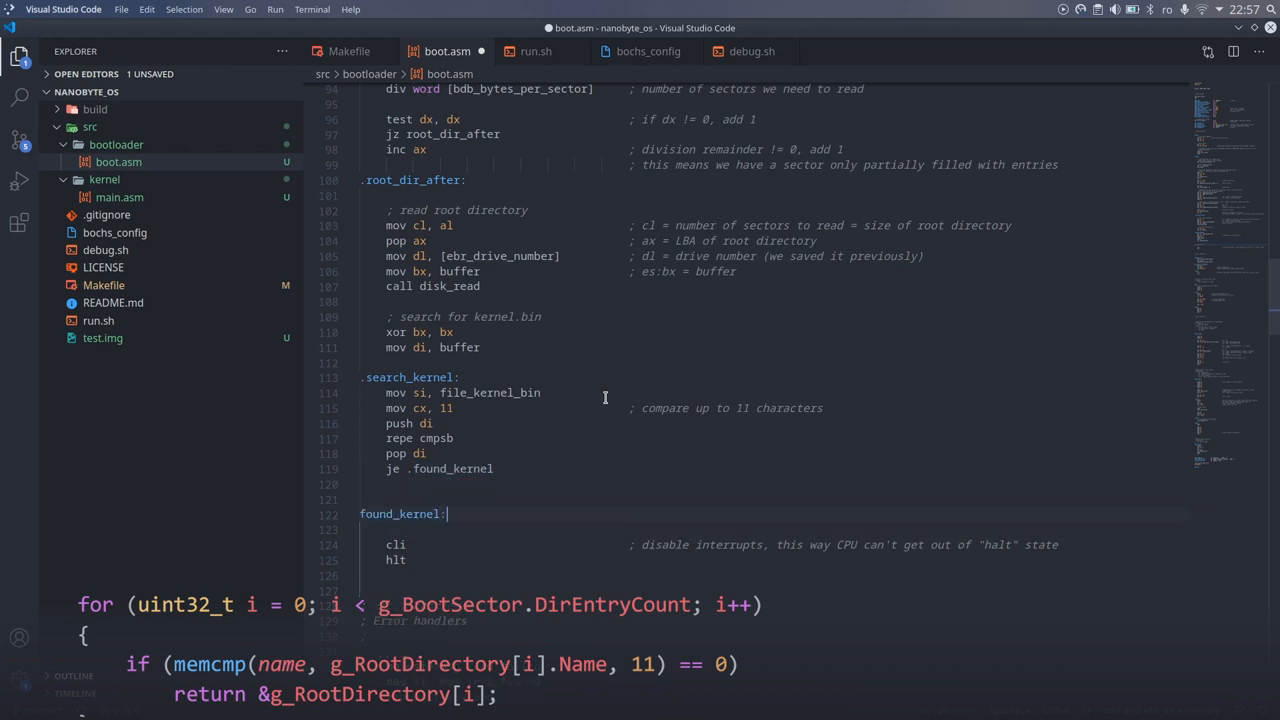
double_click(400, 512)
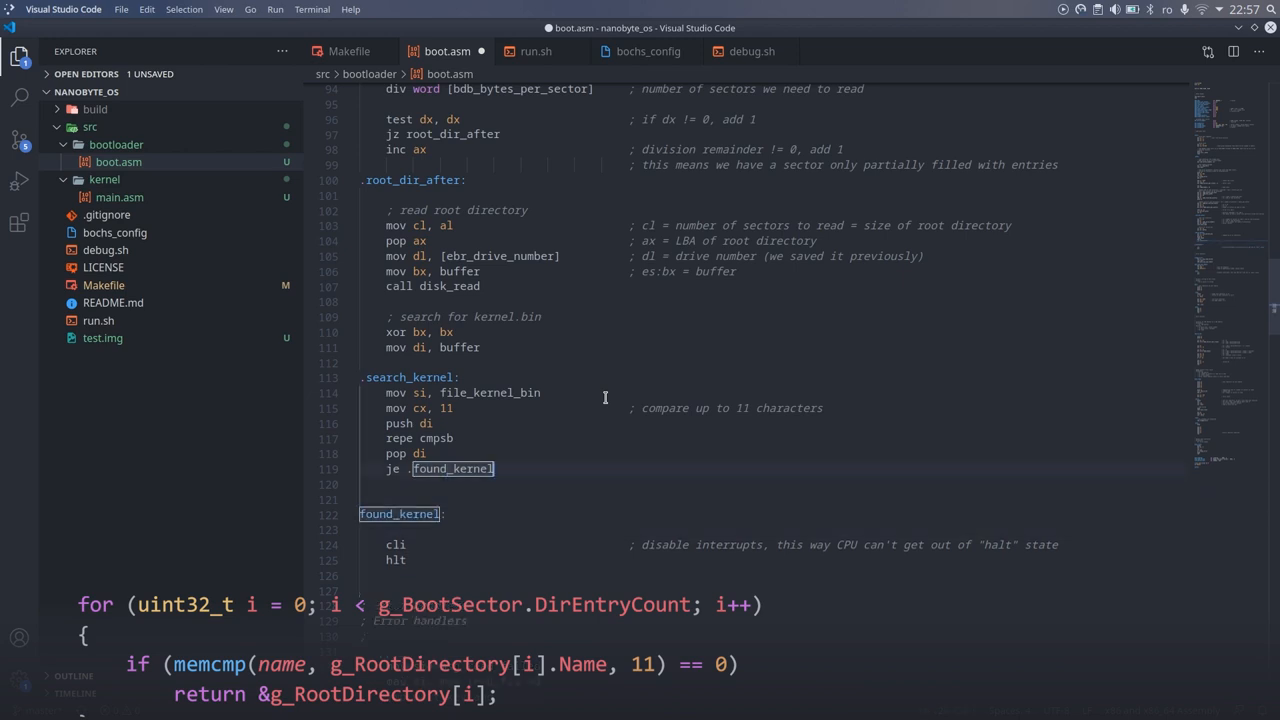
Advance di by 32, inc bx, loop with jl .search_kernel while bx < bdb_dir_entries_count
type("add di,")
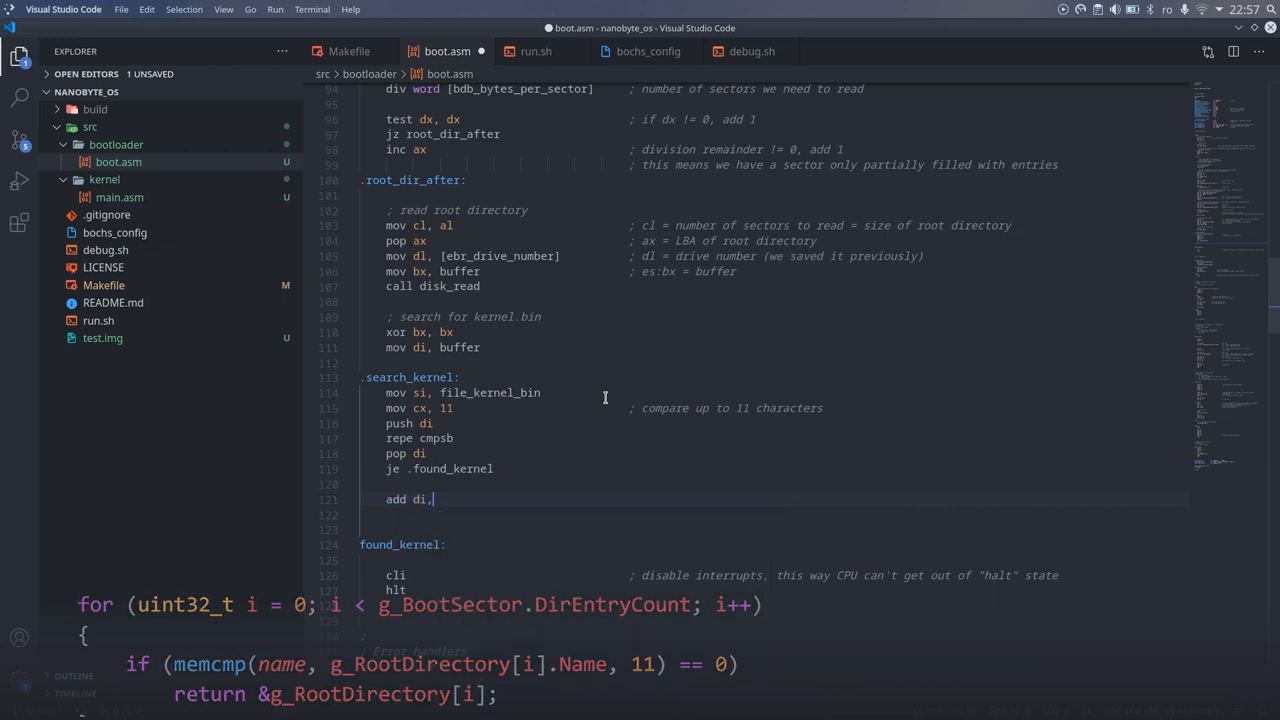
type("32")
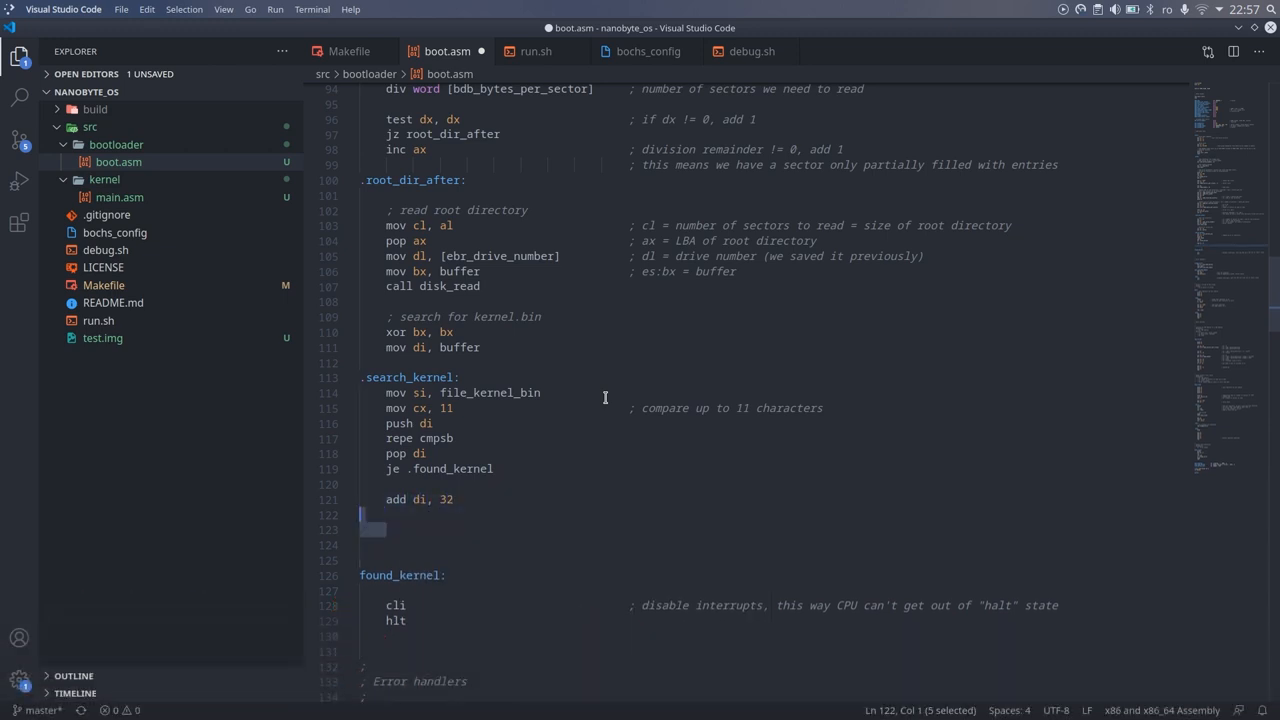
type("inc b")
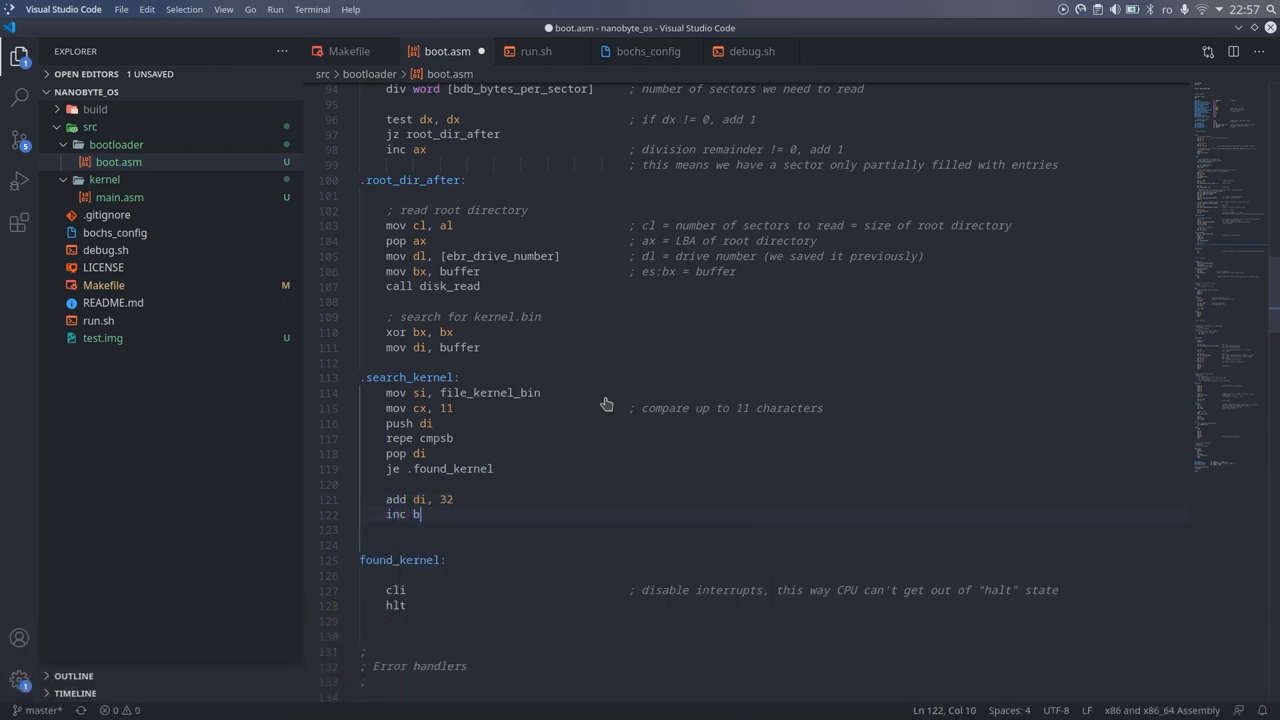
type("x")
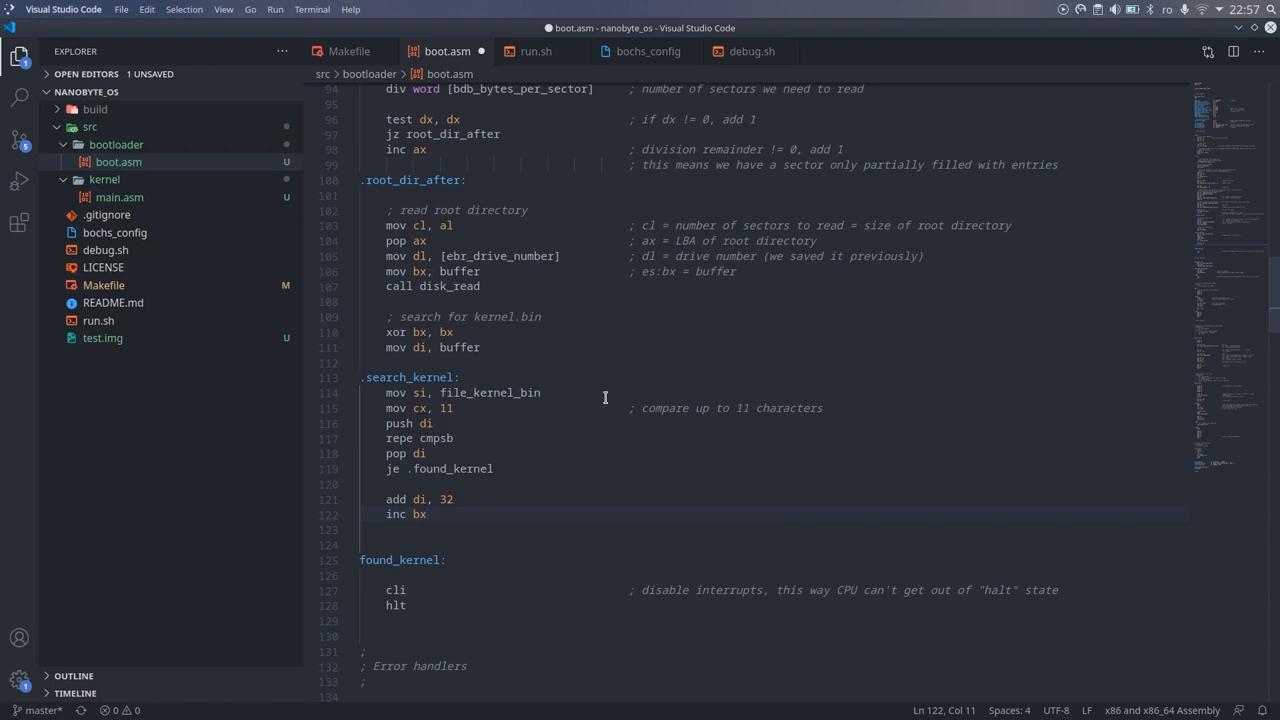
type("cmp bx, [")
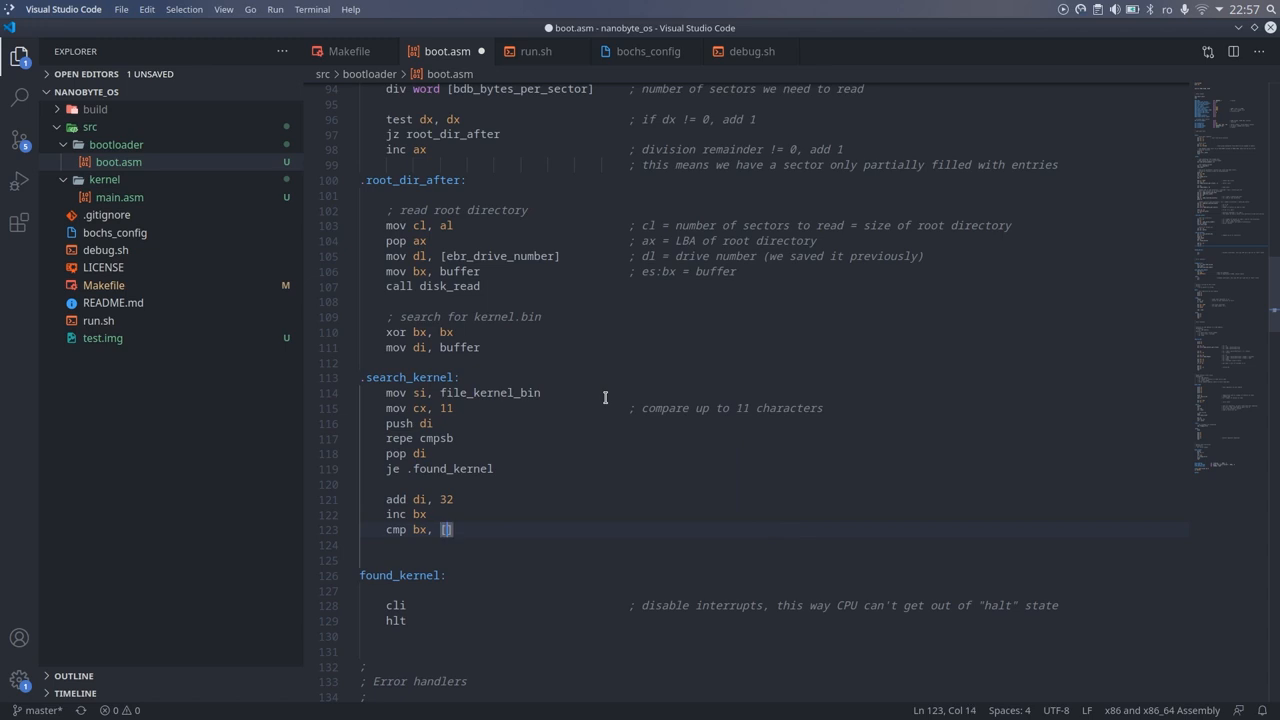
type("bdb_ent")
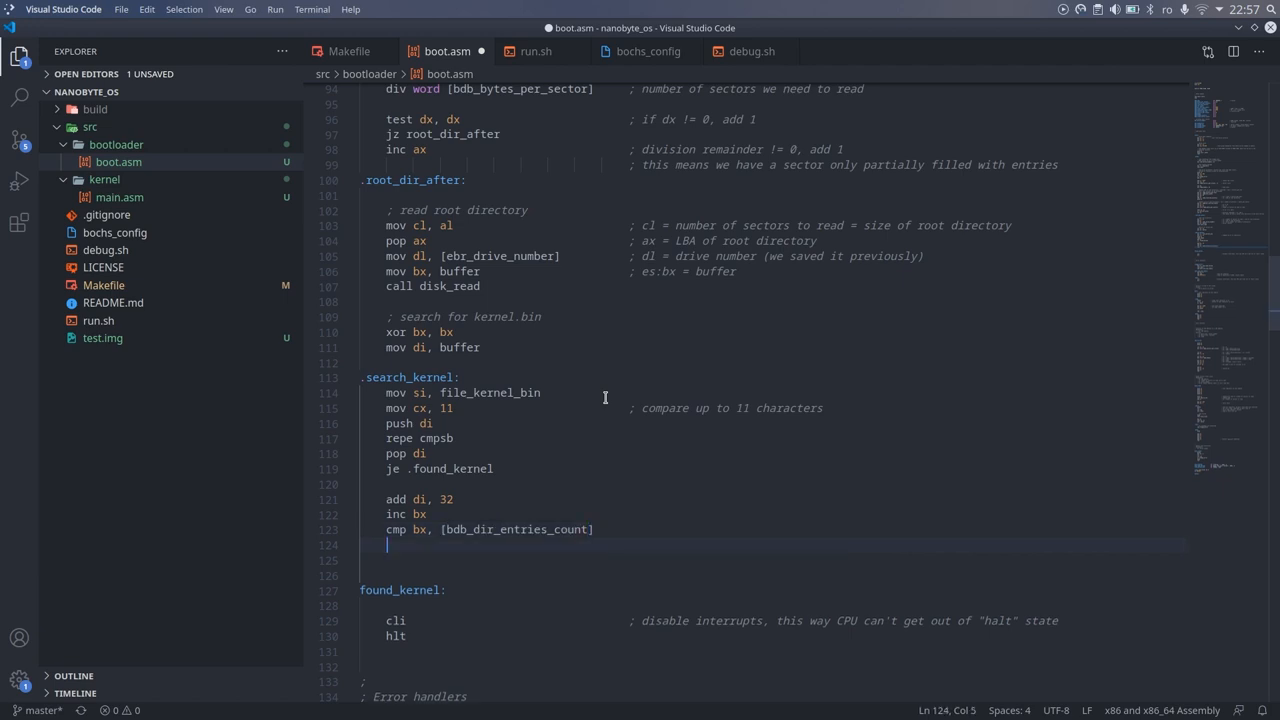
type("jl .")
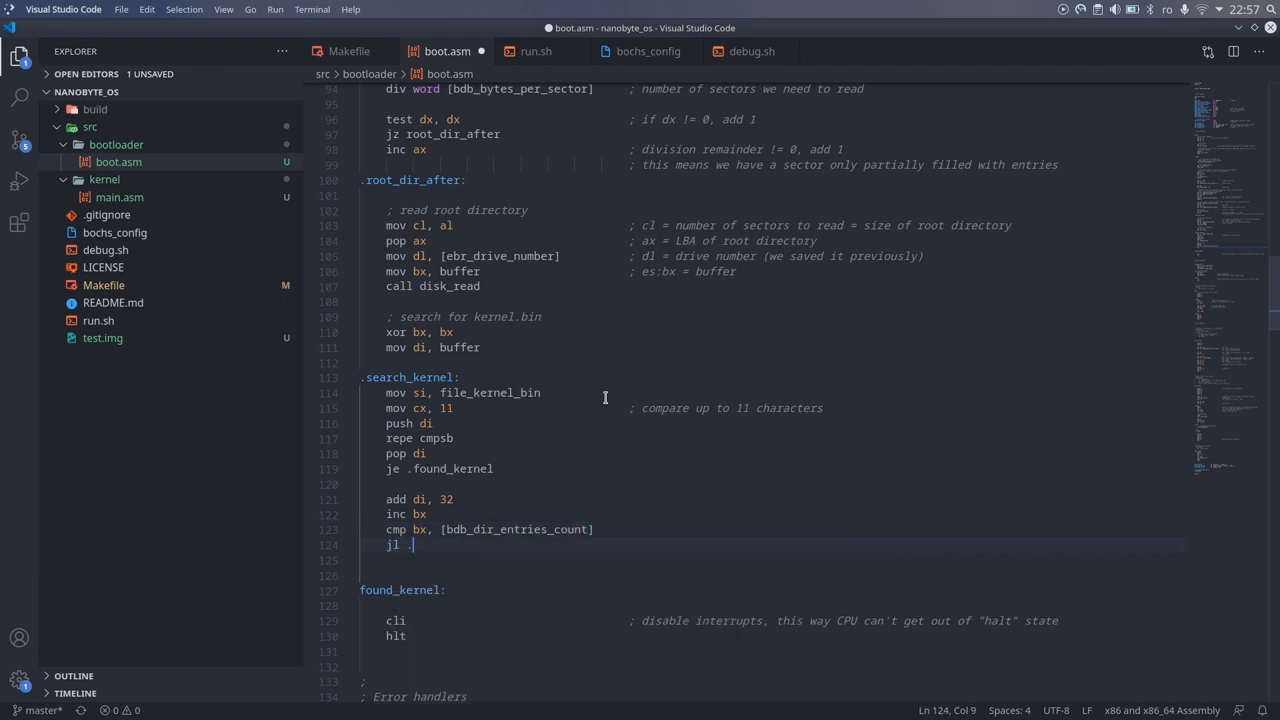
type("search_kernel")
type("jmp kernel_not_found")
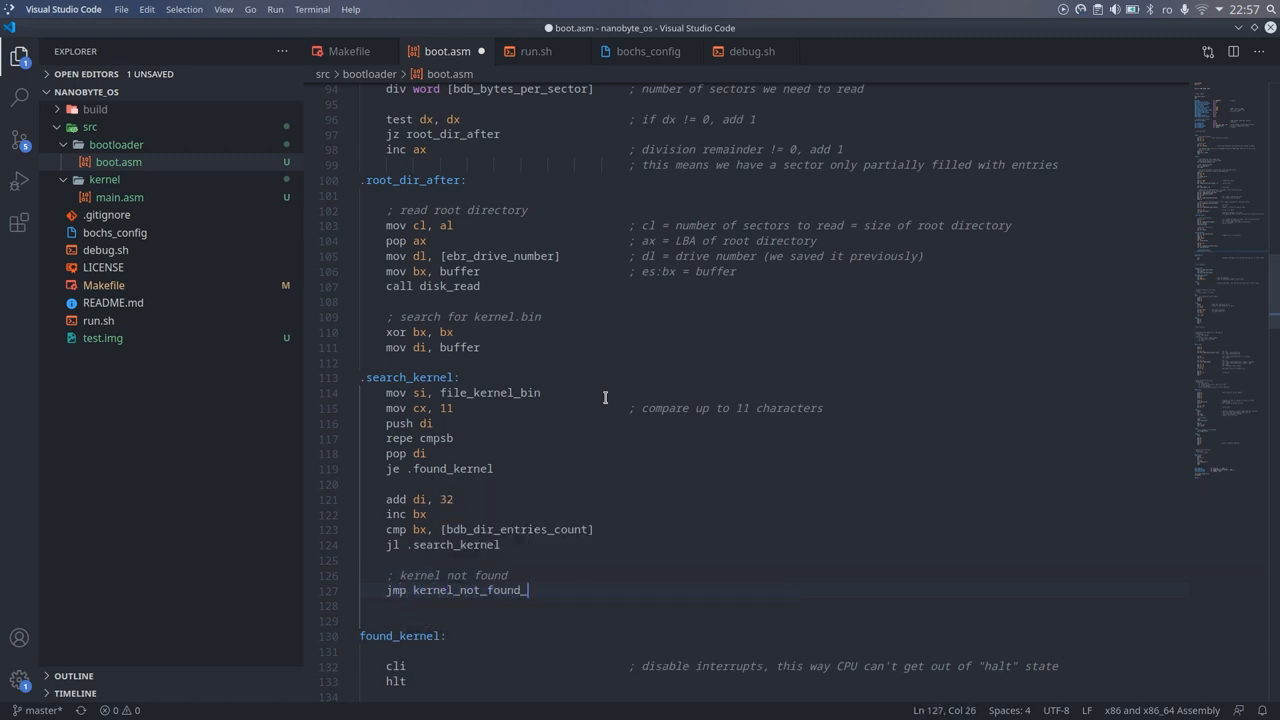
Jump to kernel_not_found_error and add msg_kernel_not_found db 'KERNEL.BIN file not found!'
type("msg_kernel_not_found:   db")
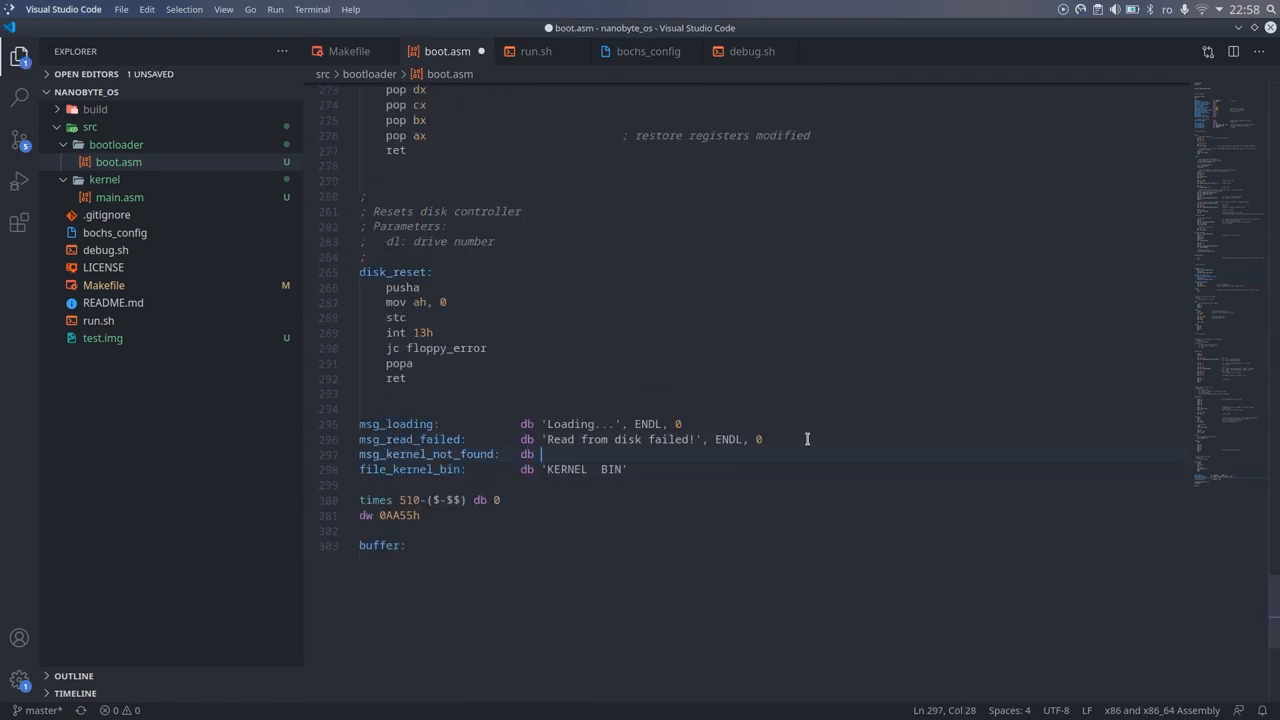
type("'KERNEL.BIN file not found!'")
type("; di should")
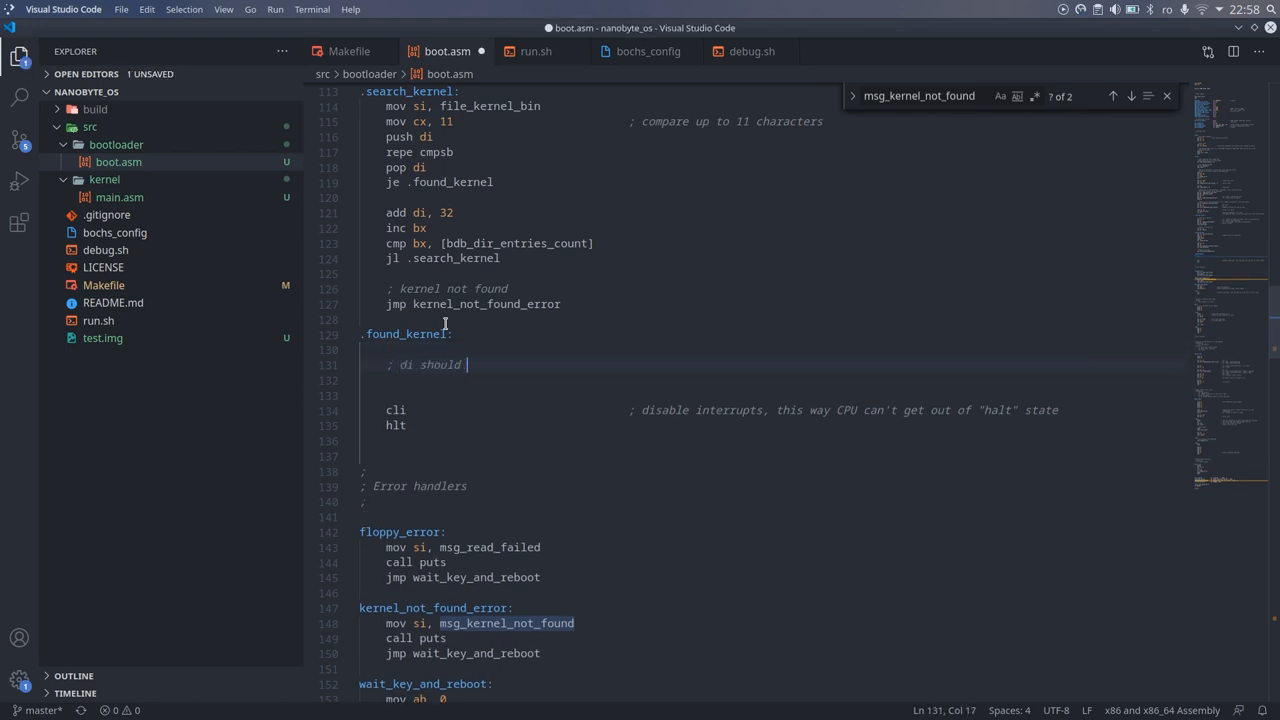
Under .found_kernel load the first cluster from [di + 26] into kernel_cluster, with comments
type("have the address")
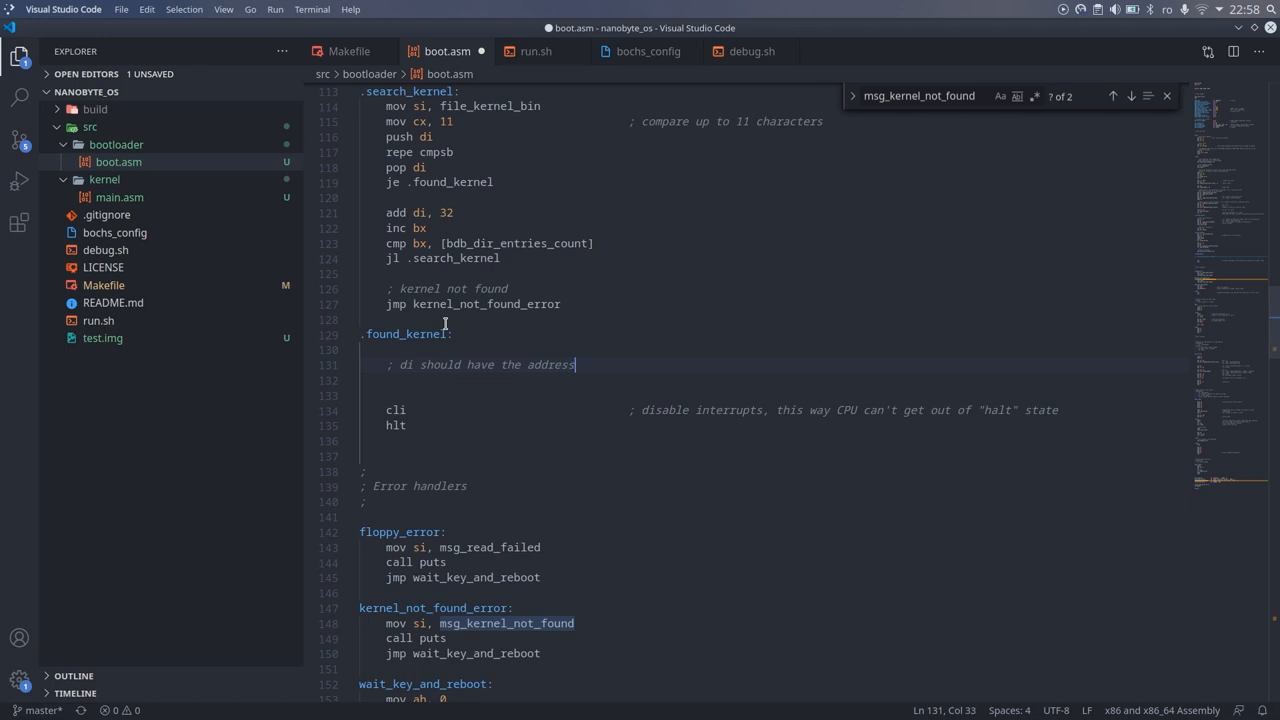
type("to the entry")
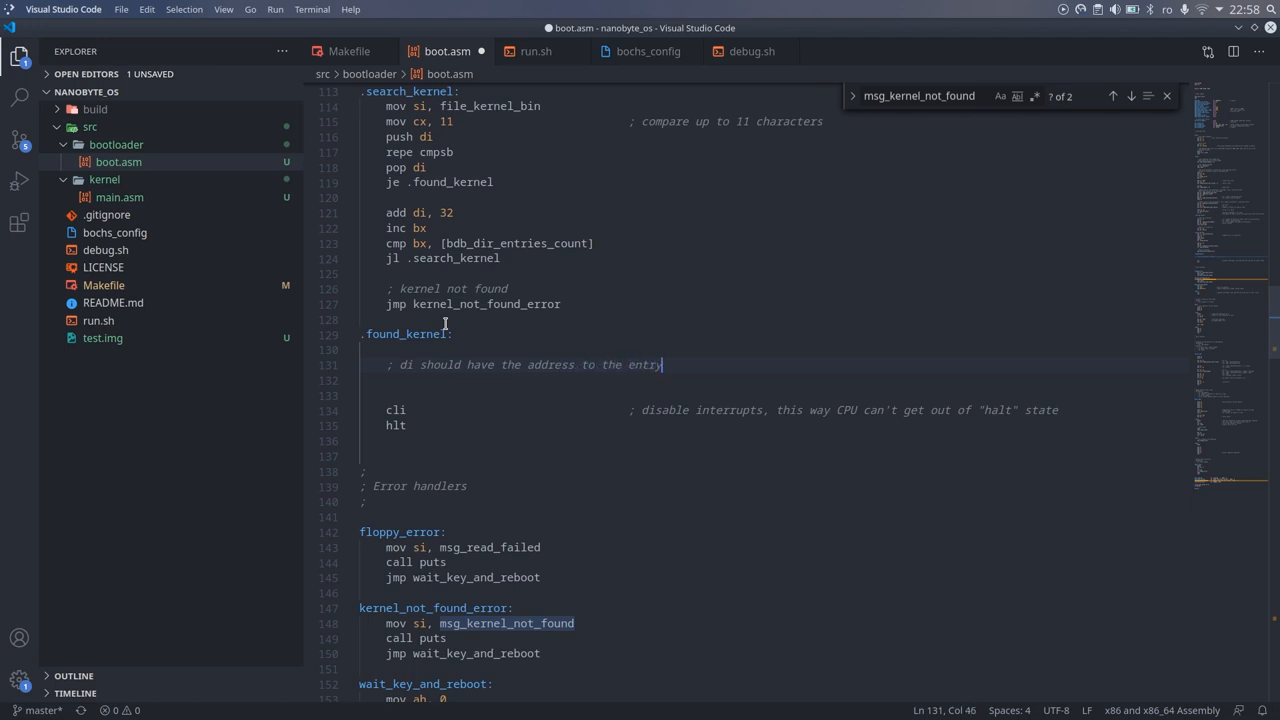
type("mov ax,")
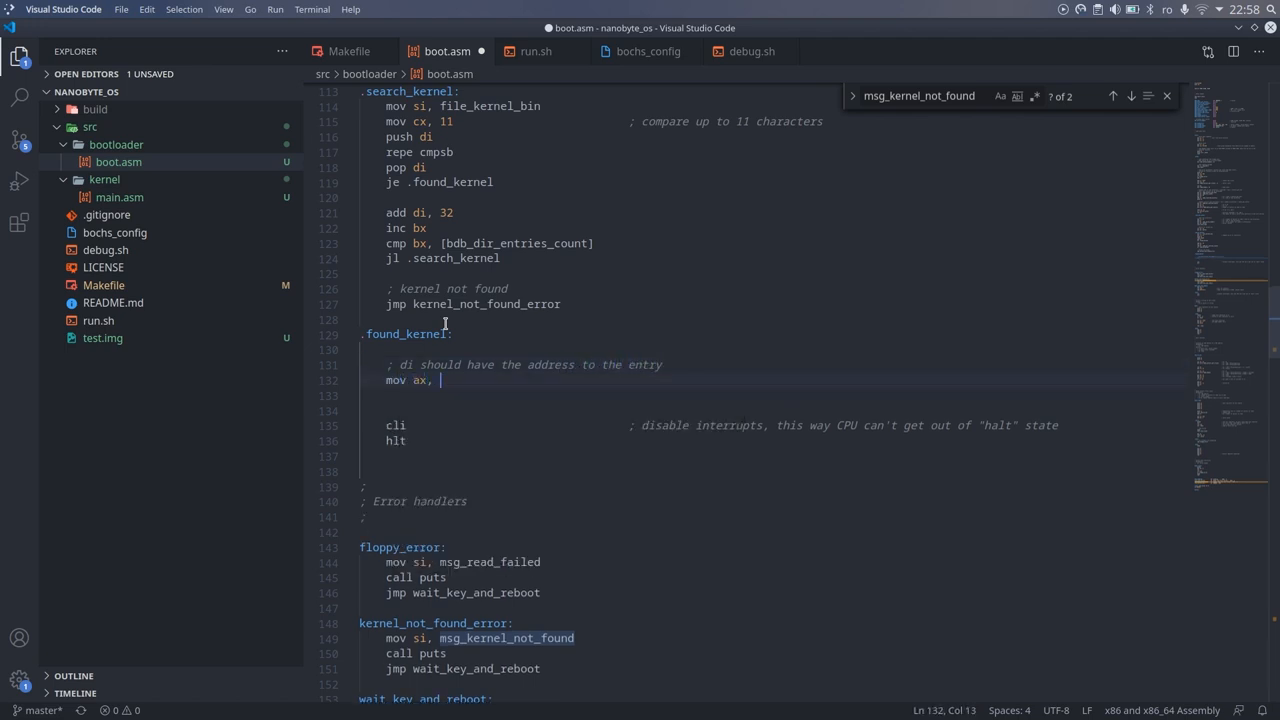
type("[di + 26]                      ; first")
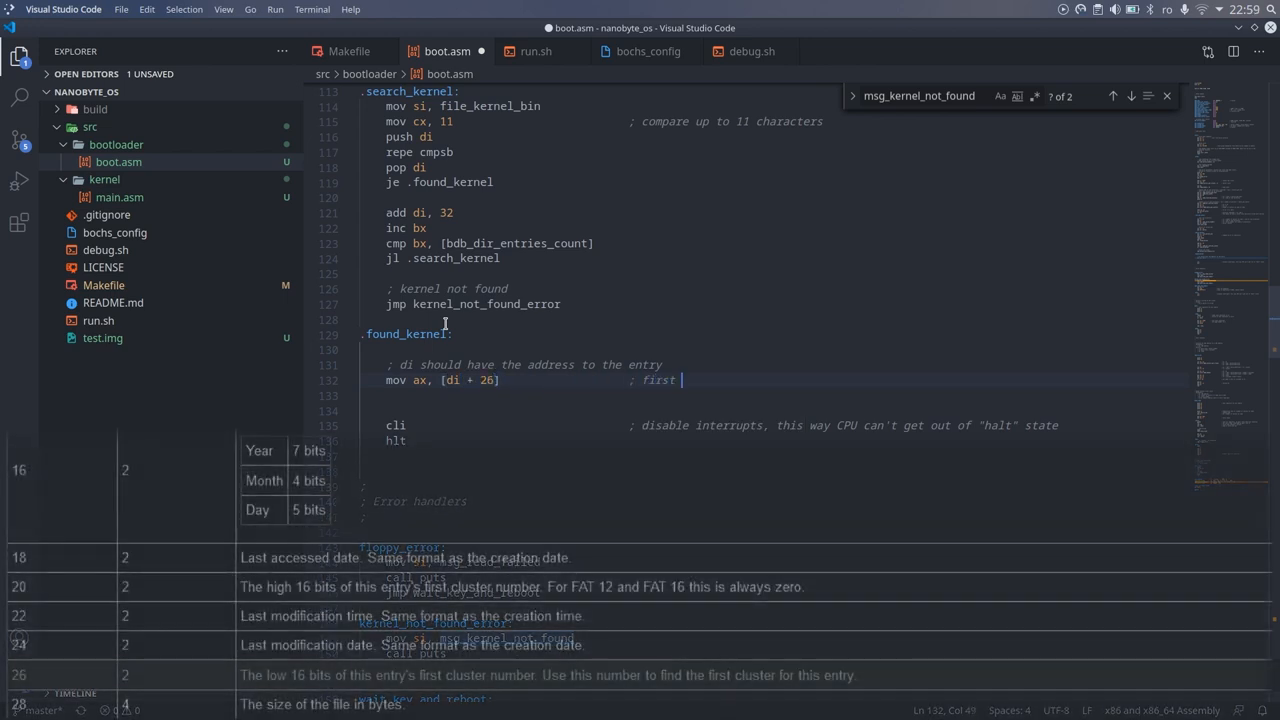
type("logical cluster field (offset 26")
left_click(774, 396)
type("mov")
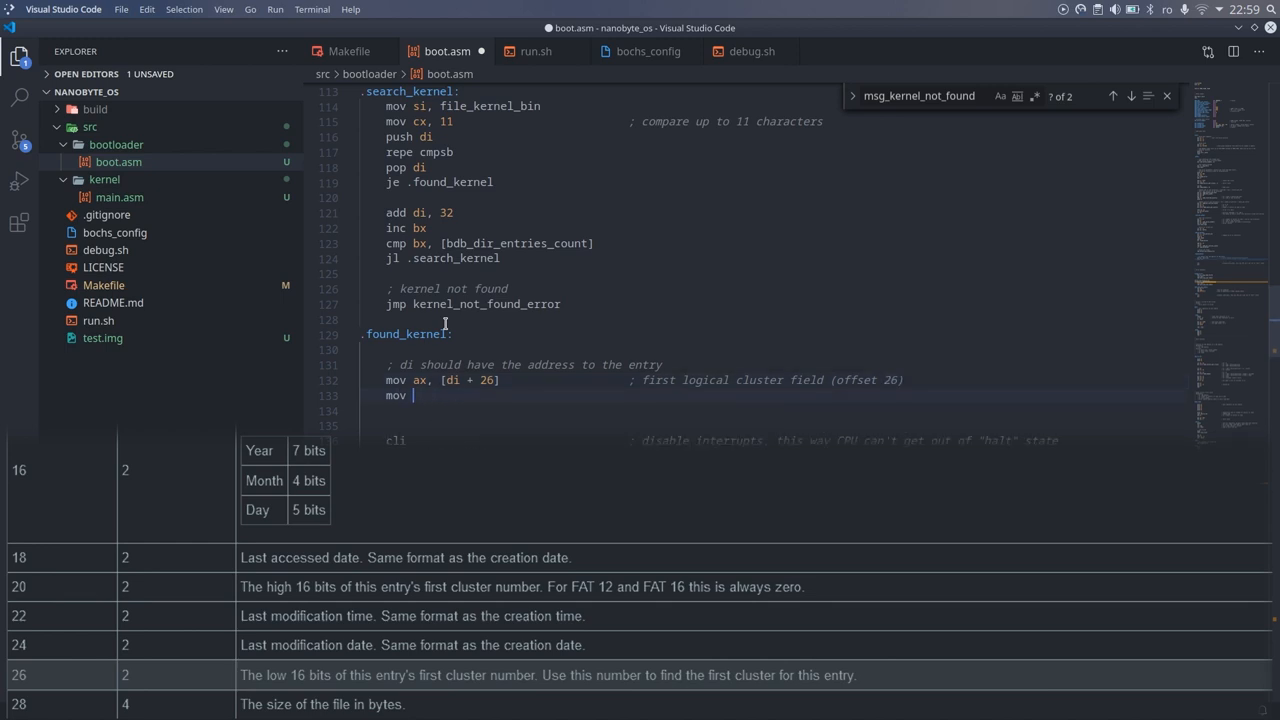
type("[kernel_cluster], ax")
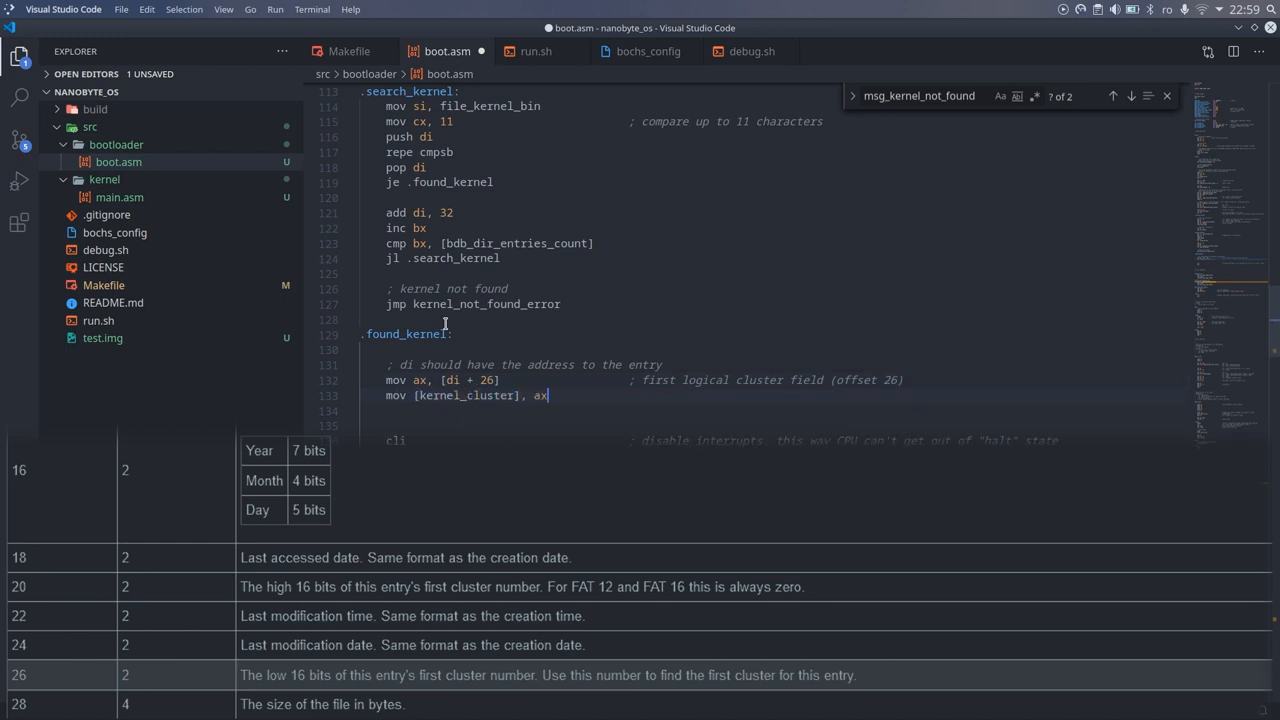
left_click(1132, 96)
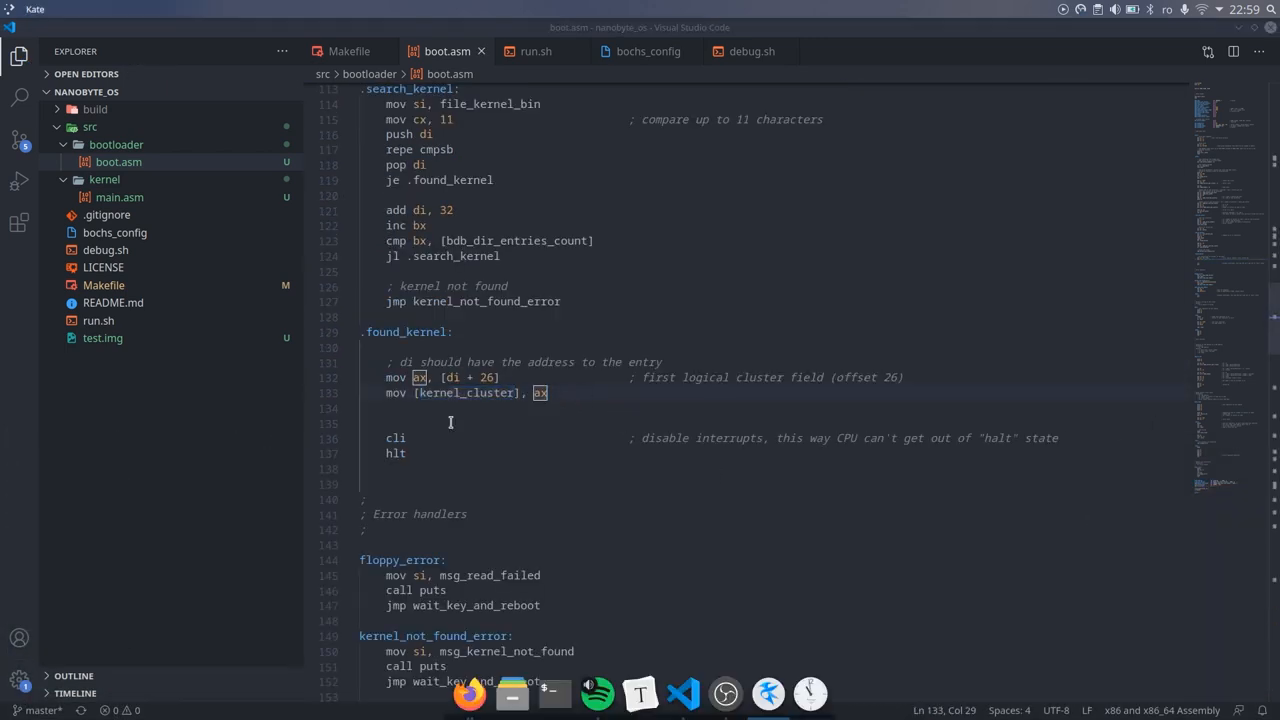
Load the FAT into buffer: ax=reserved sectors, cl=sectors per FAT, dl=drive, call disk_read; start 'read kernel' section
type("; load FAT from disk into memory")
type("mov ax,")
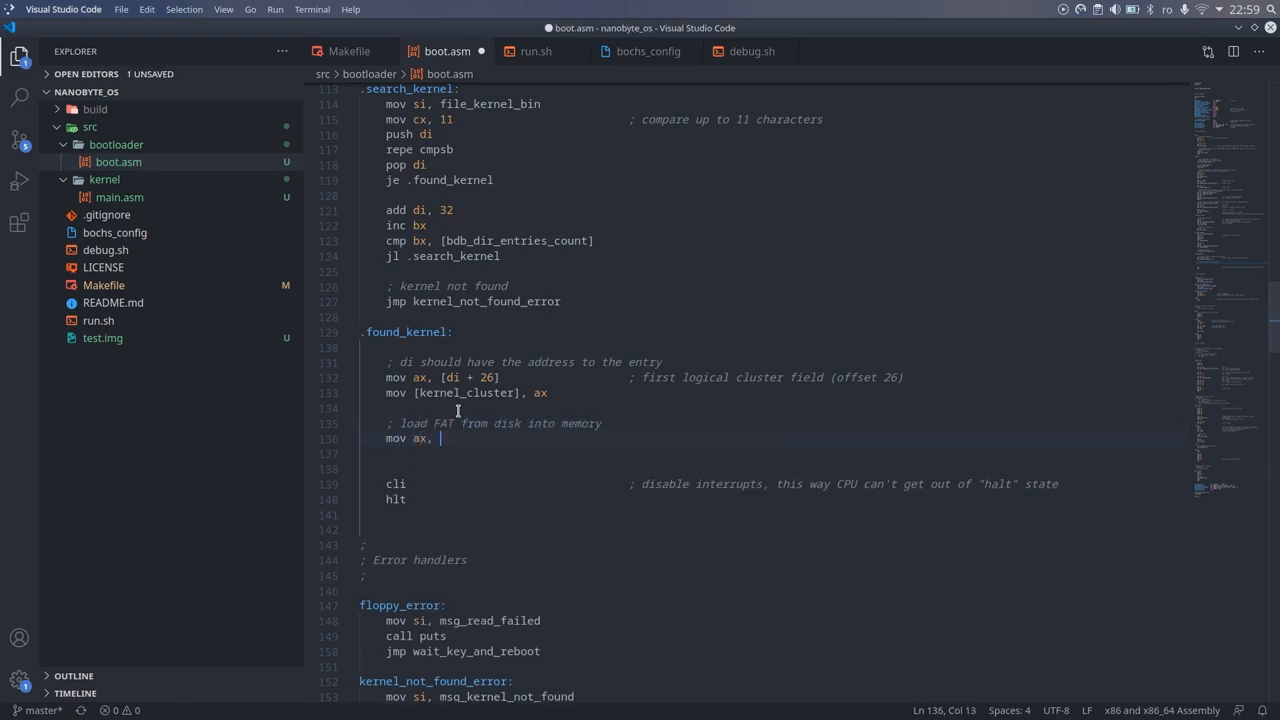
type("[bdb_reserved_sectors]")
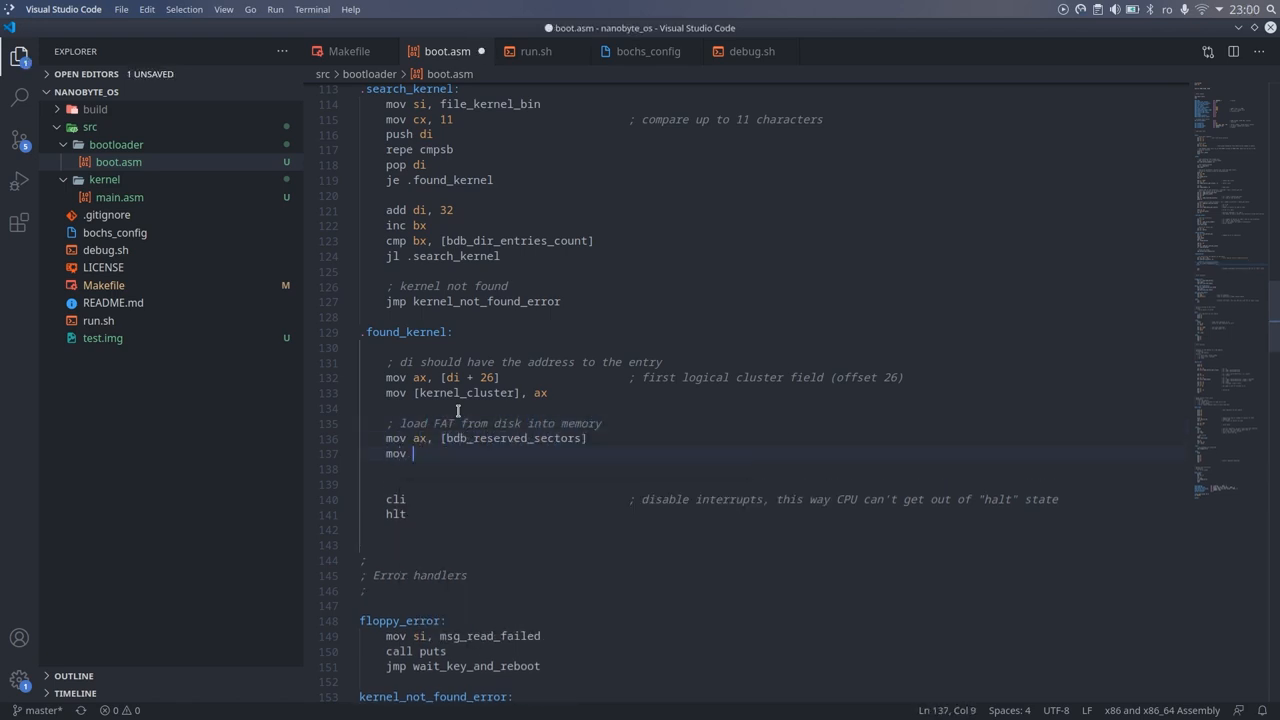
type("bx, buffer")
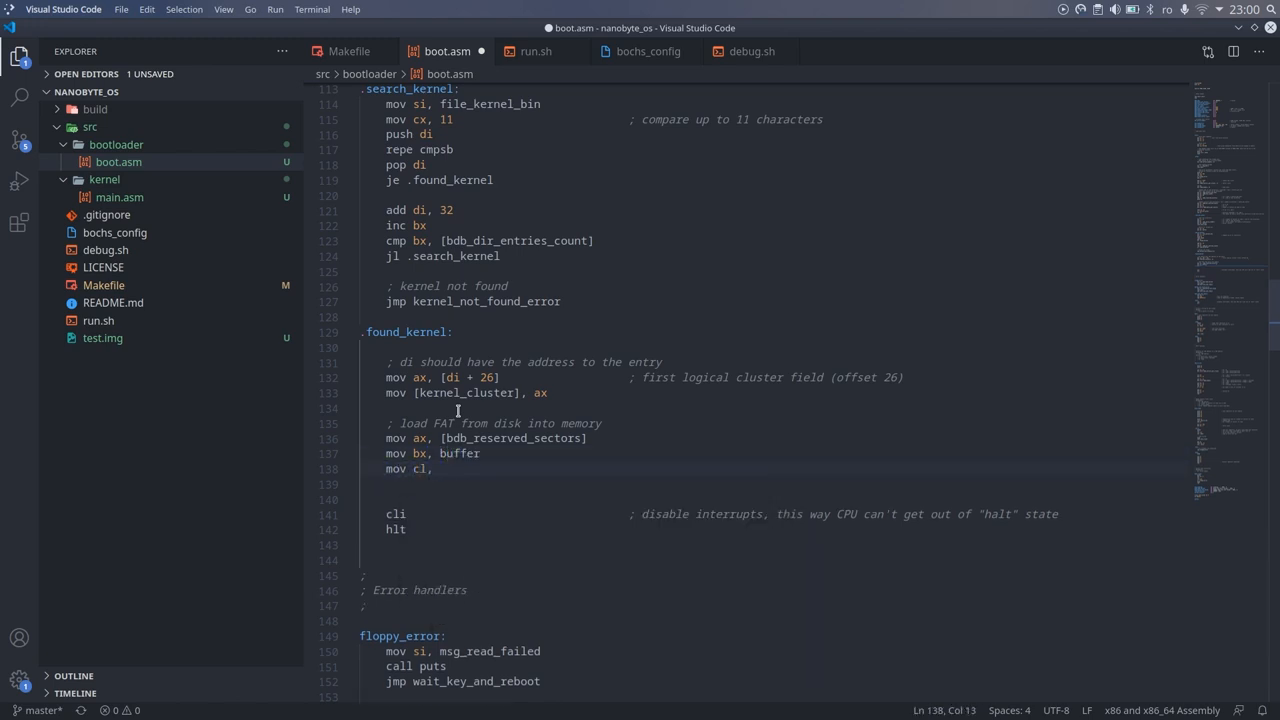
type("[bdb_sectors_per_fat]")
type("call disk_read")
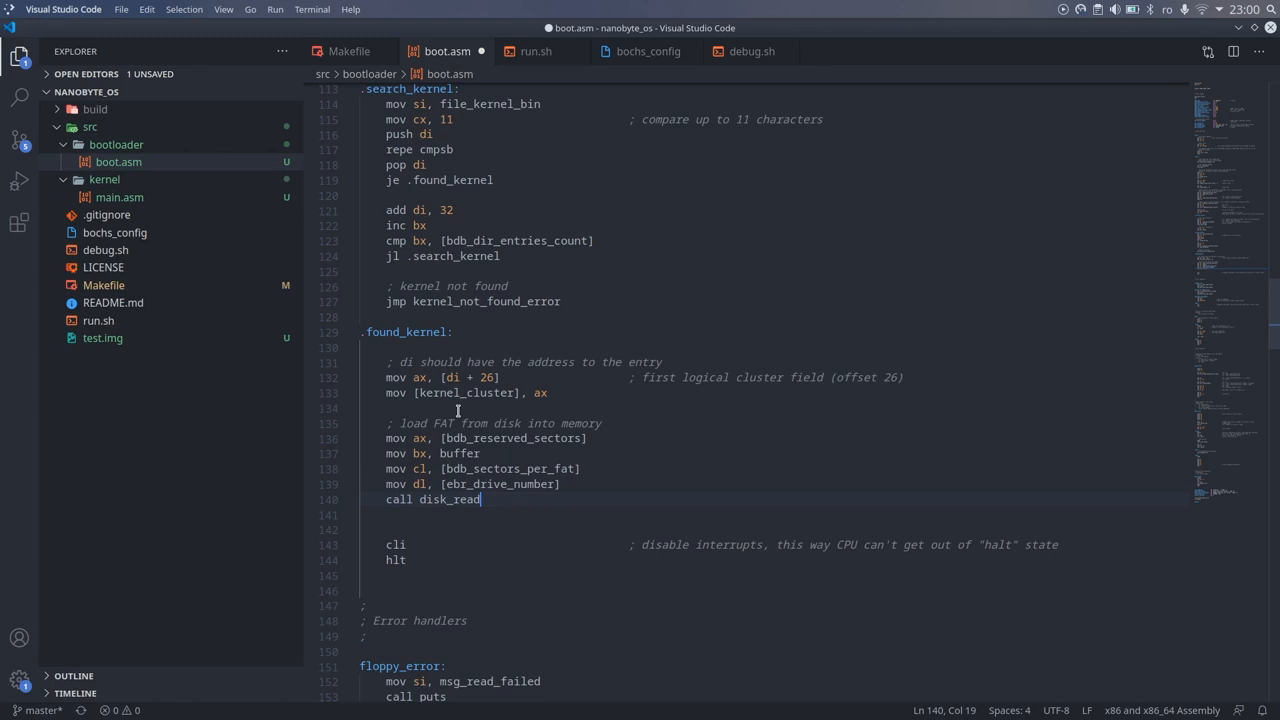
type("; read kernel and process FAT chain")
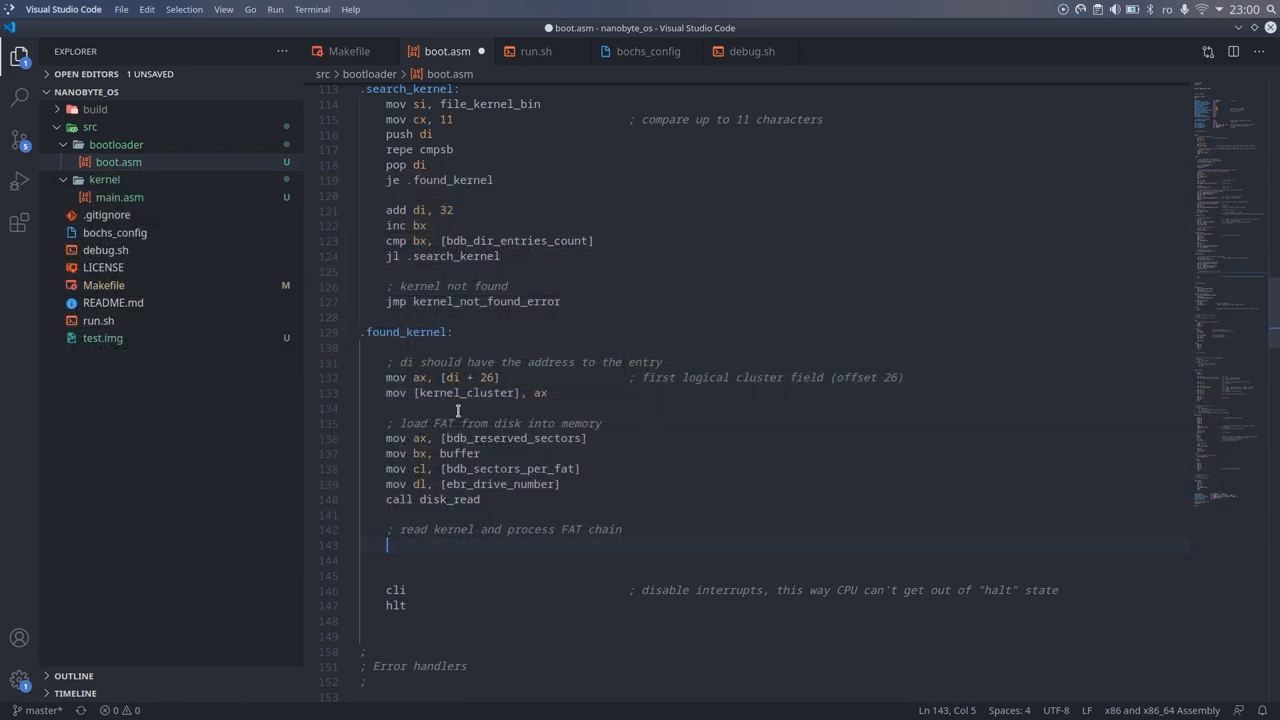
Define KERNEL_LOAD_SEGMENT equ 0x2000 and KERNEL_LOAD_OFFSET equ 0 below kernel_cluster
scroll("down", 3)
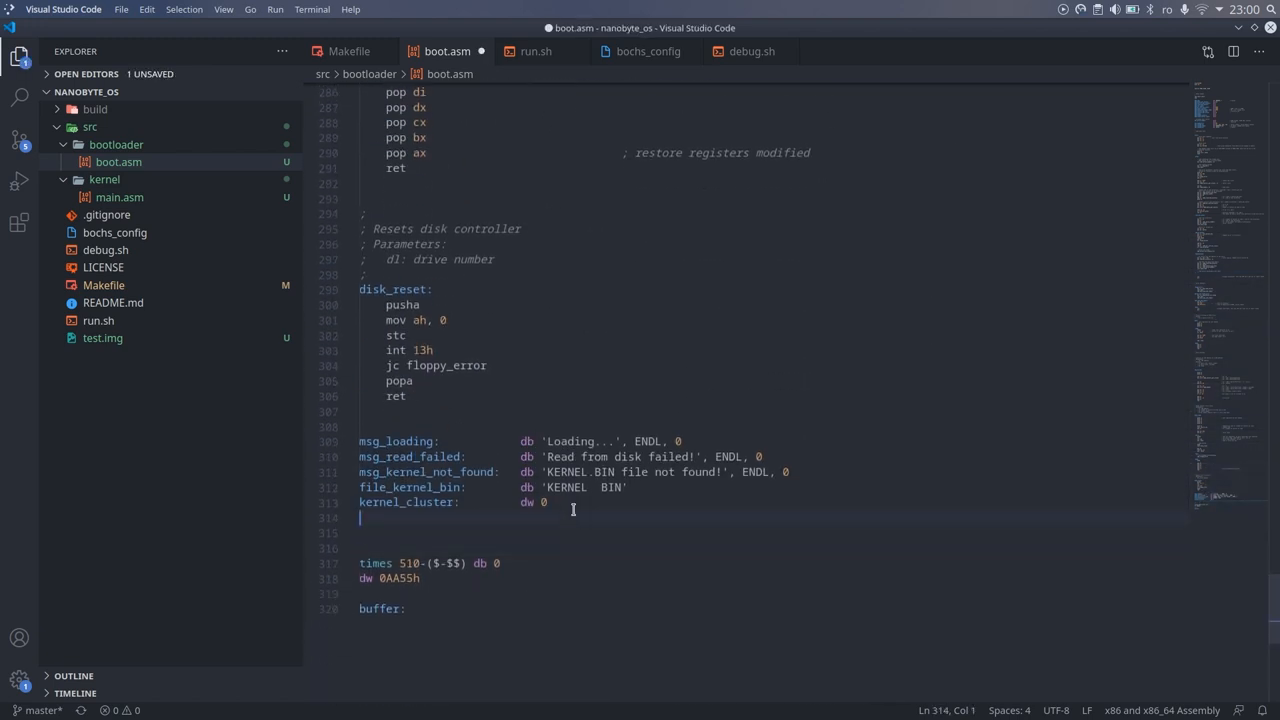
type("KERNEL")
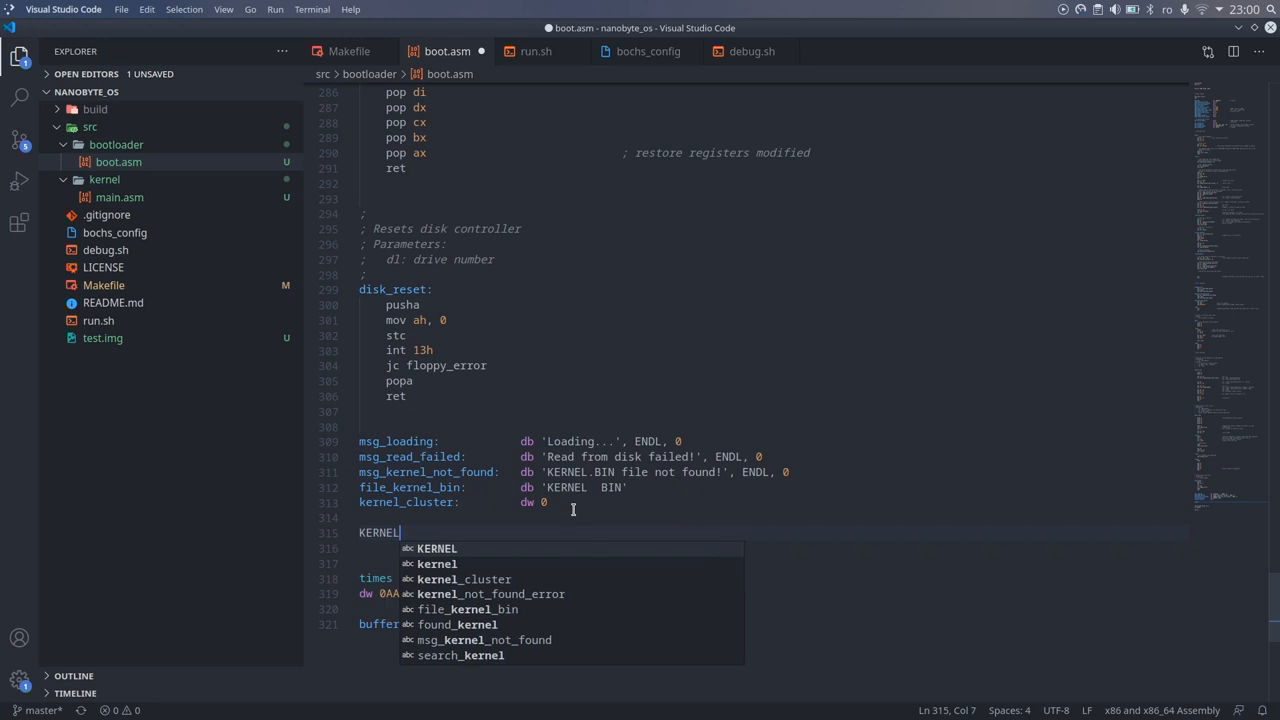
type("_LOAD_SEGMENT     equ")
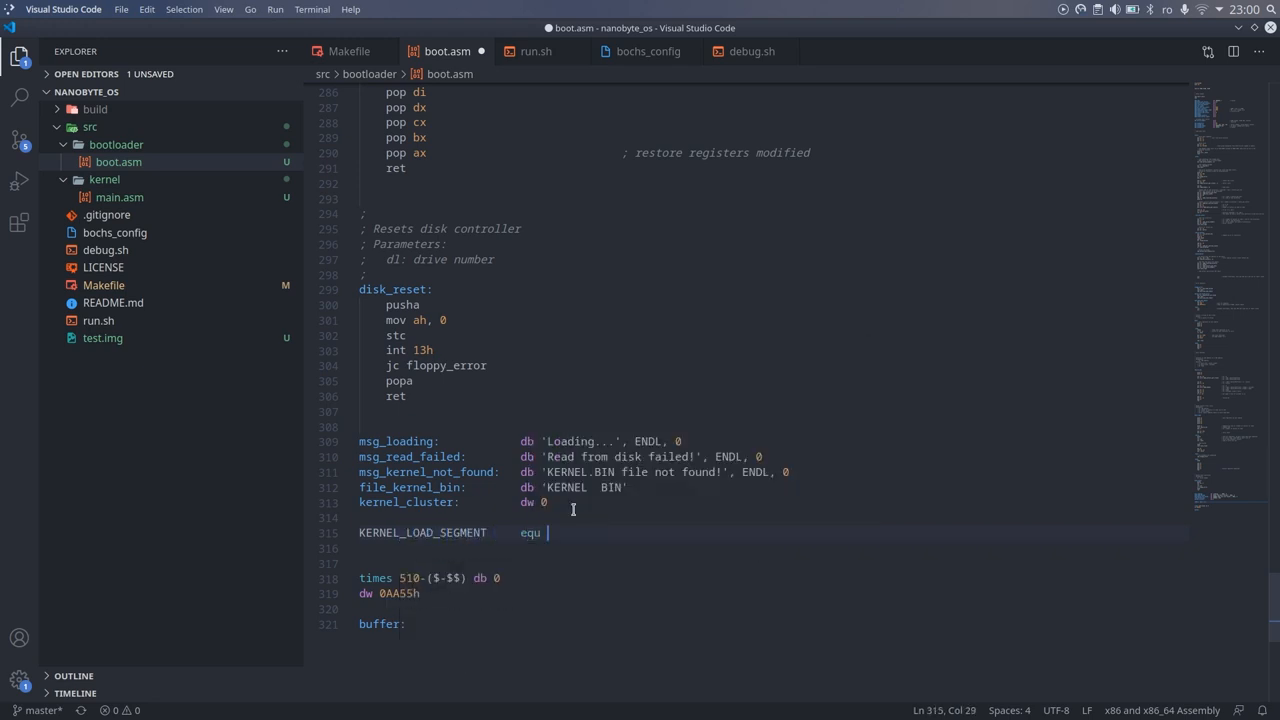
type("0x2000")
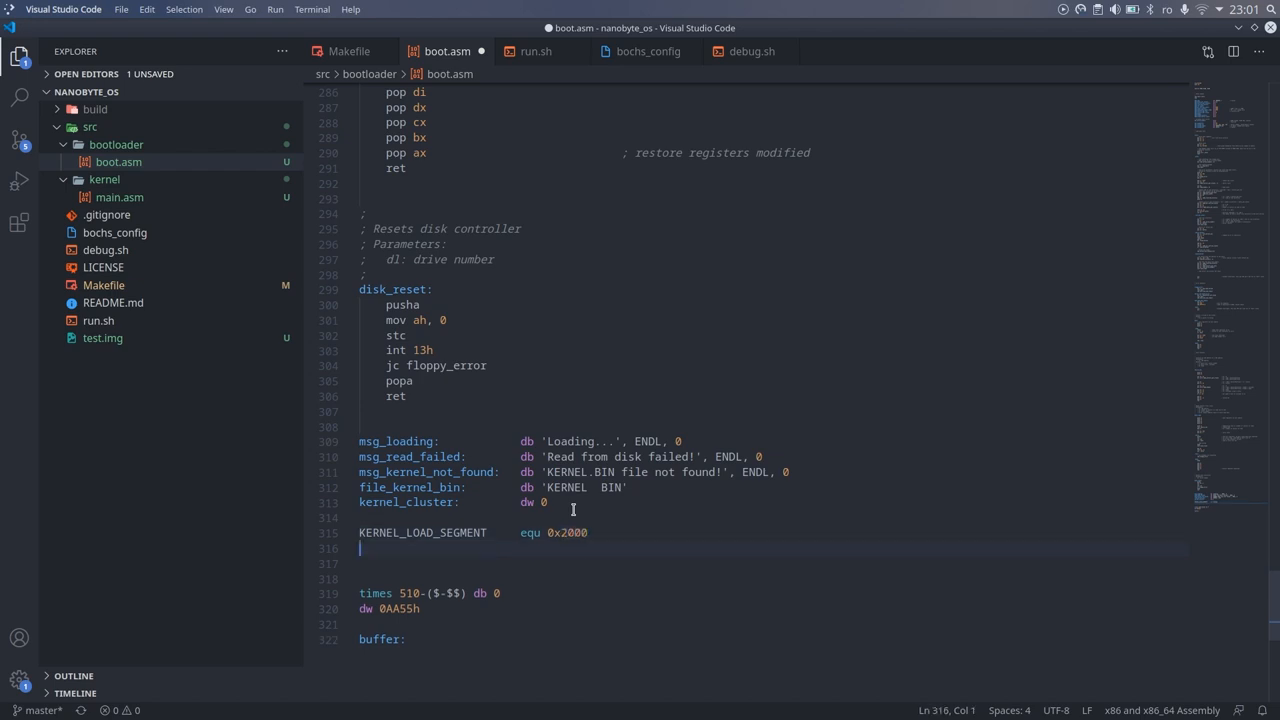
type("KERNEL_LOAD_OFFSET")
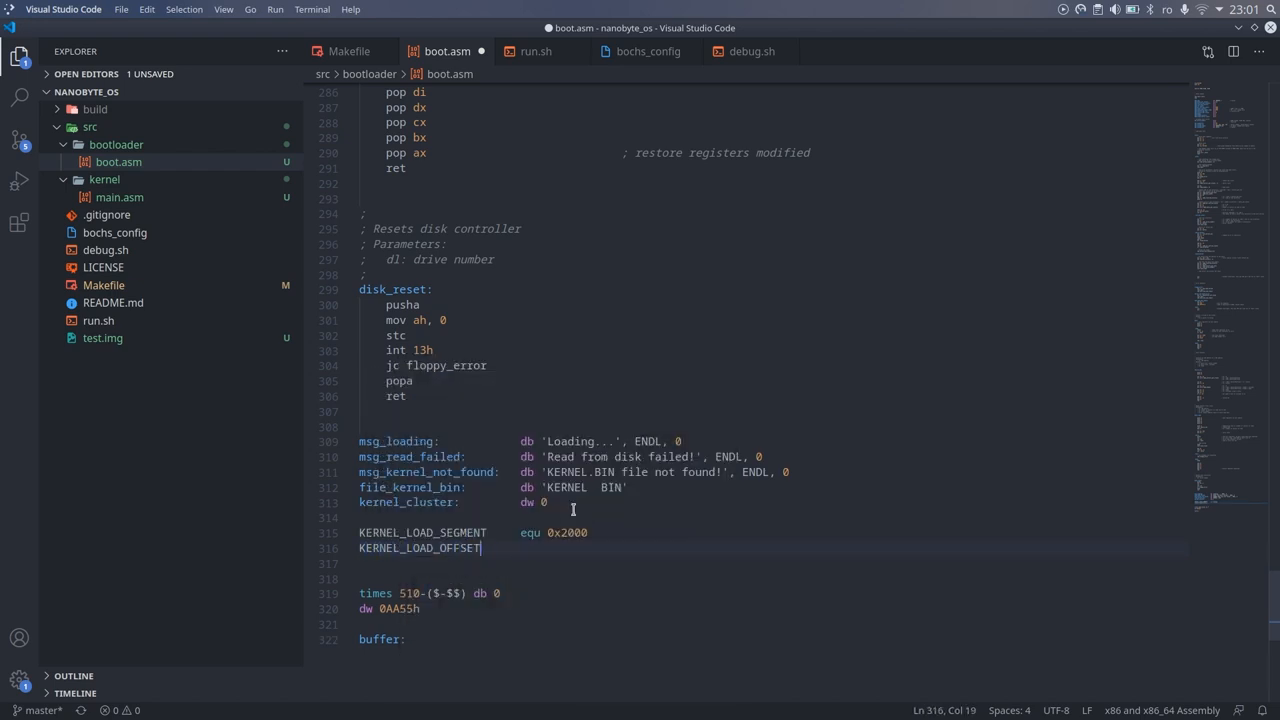
type("equ 0")
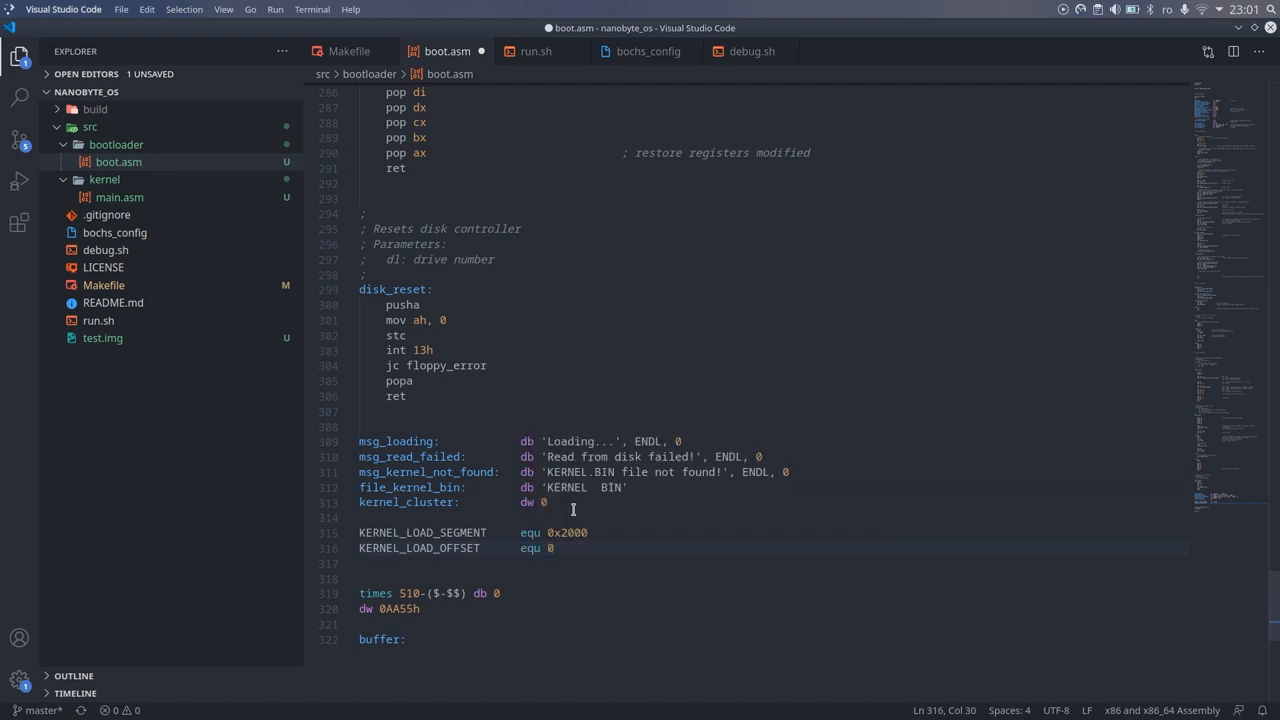
double_click(422, 532)
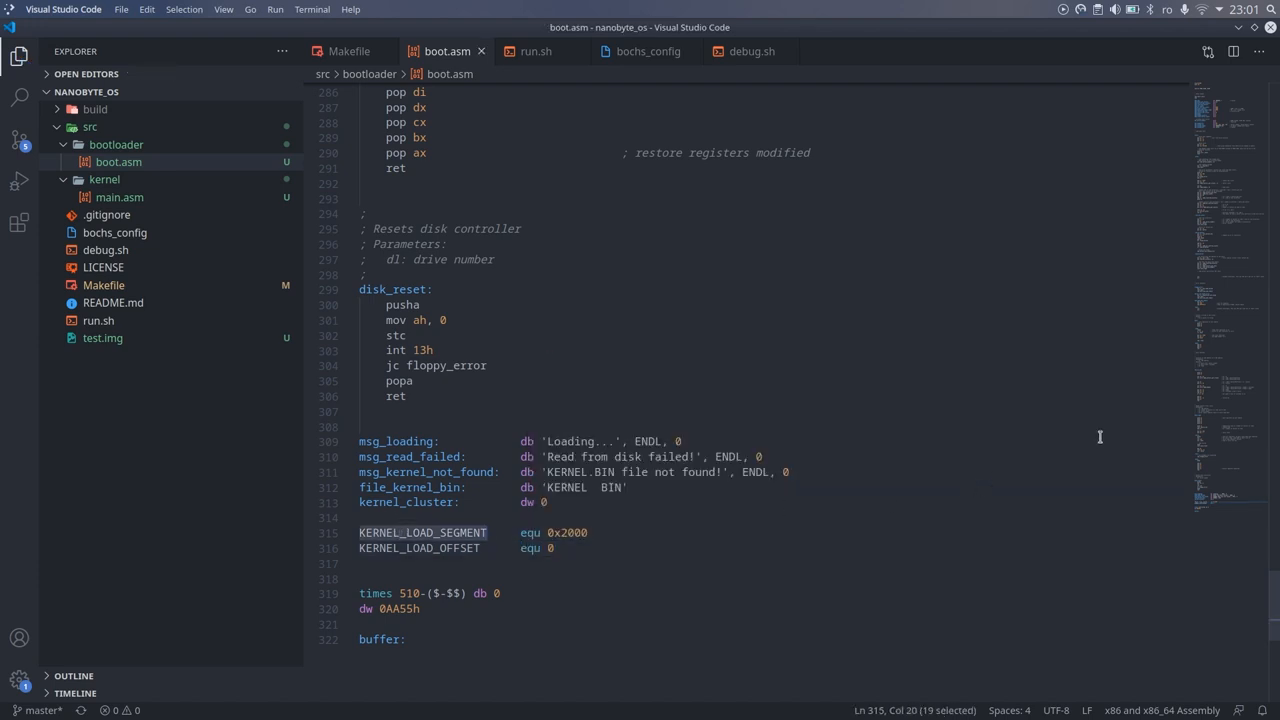
Set es from KERNEL_LOAD_SEGMENT, bx to KERNEL_LOAD_OFFSET, open .load_kernel_loop with 'Read next cluster'
scroll("up", 3)
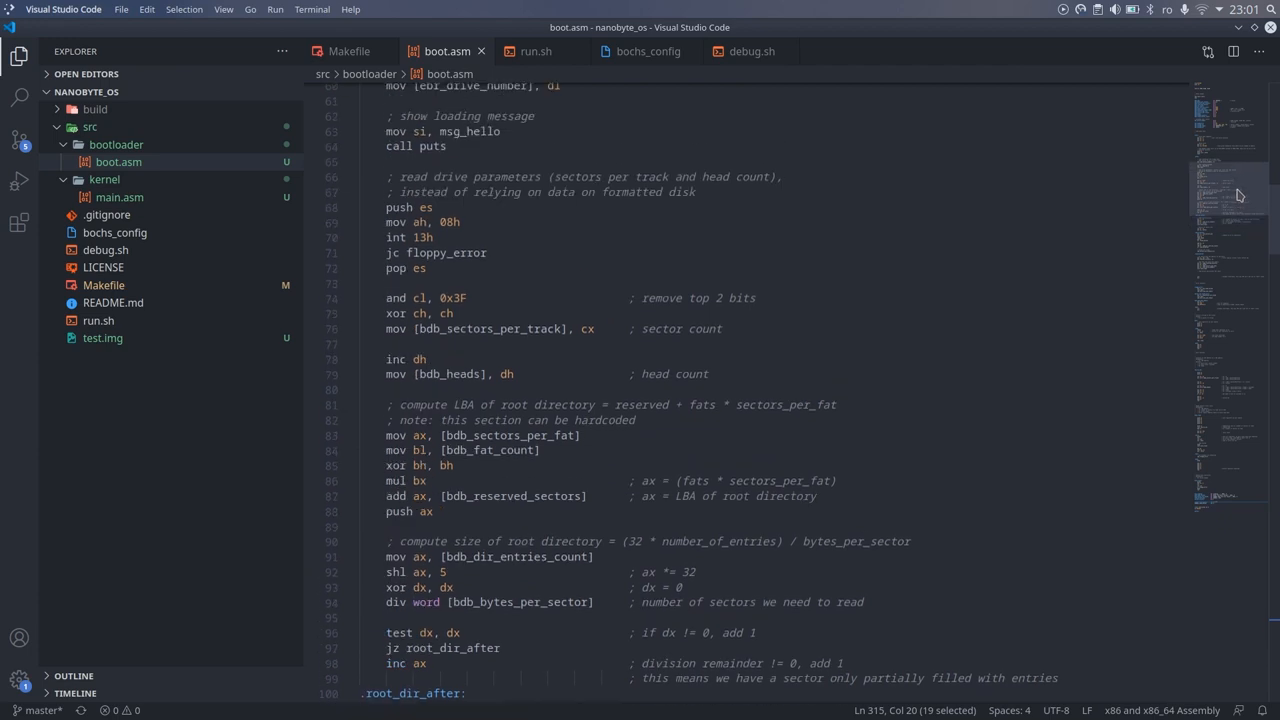
scroll("down", 3)
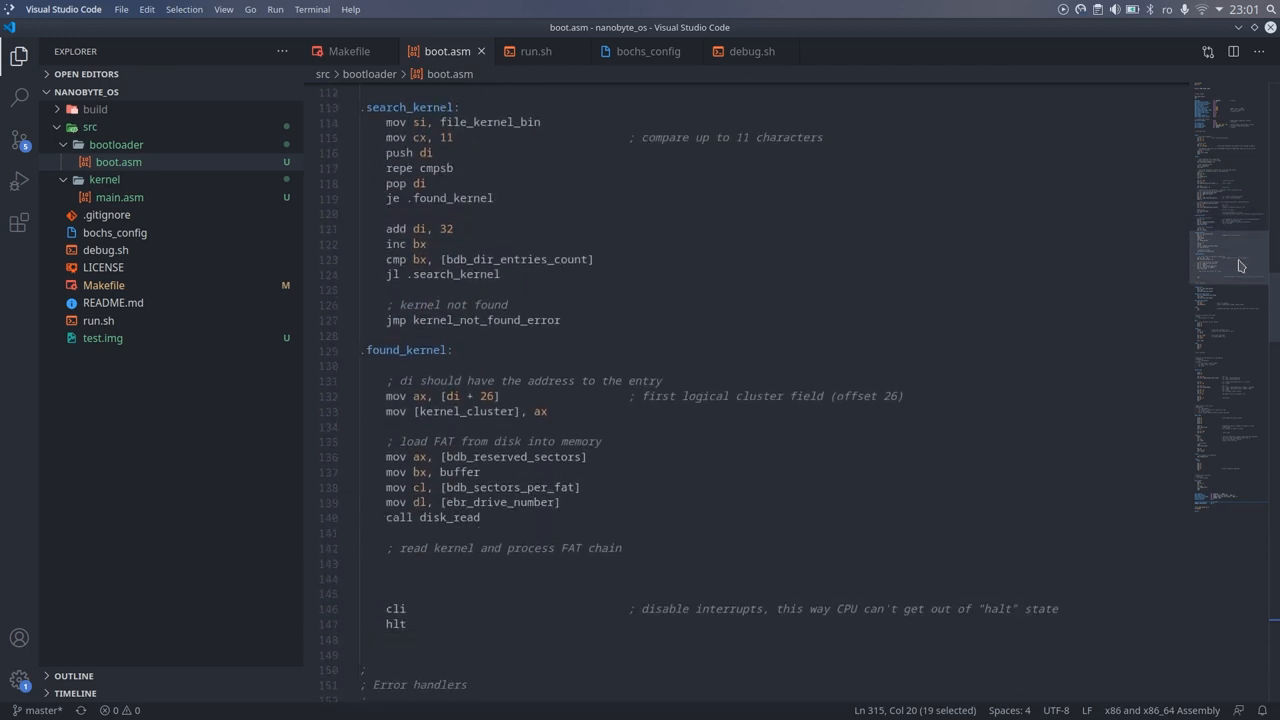
scroll("down", 3)
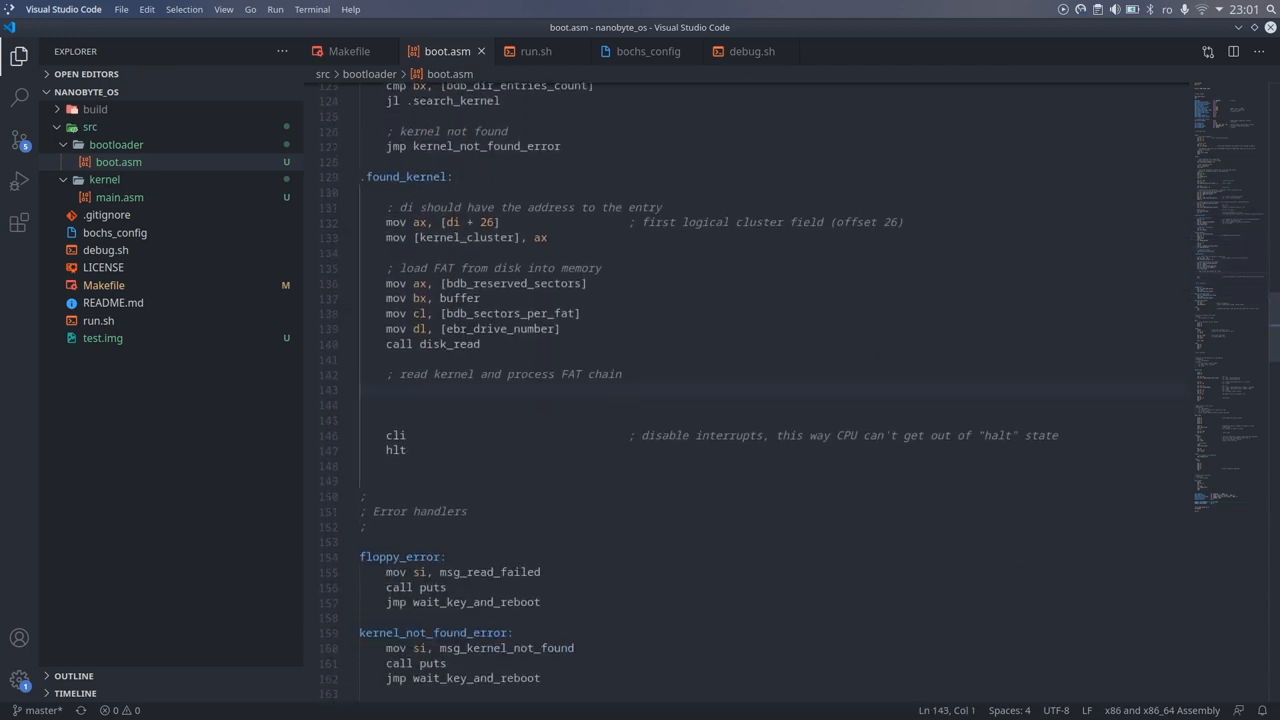
type("mov bx, KERNEL_LOAD_SEGMENT")
left_click(772, 404)
type("mov es, bx")
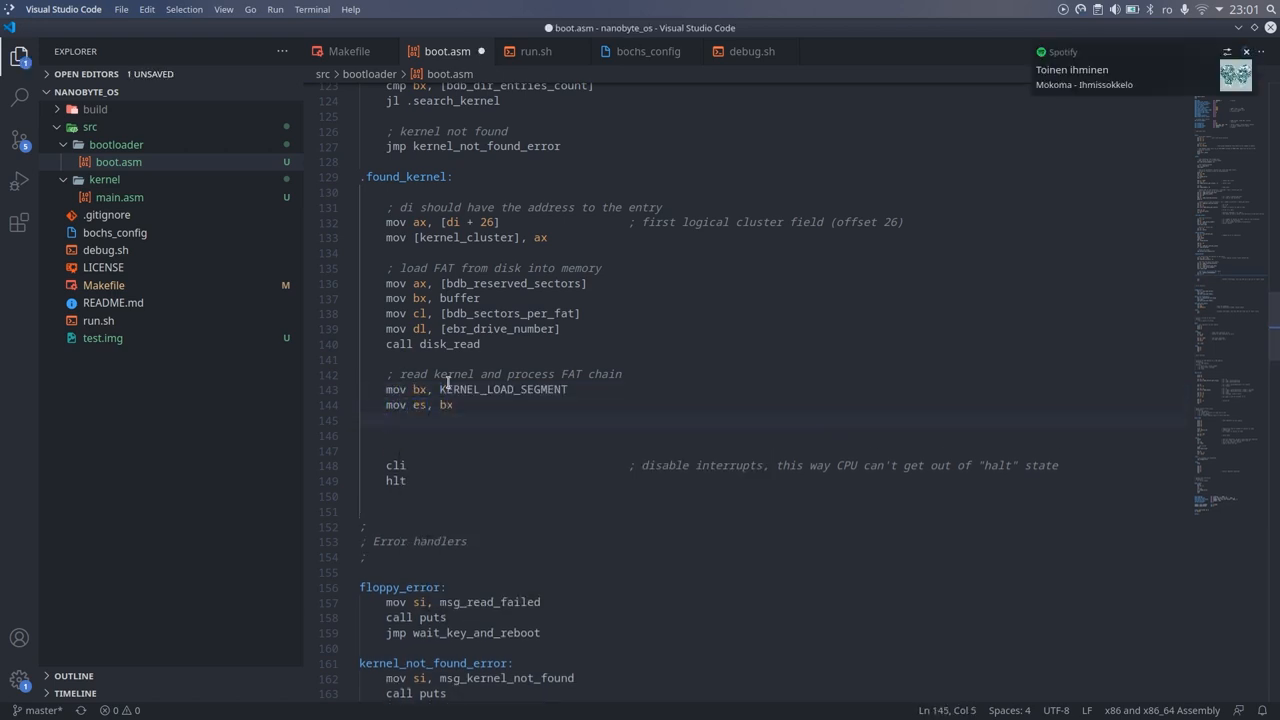
type("mov bx, KERNEL_LOAD_OFFSET")
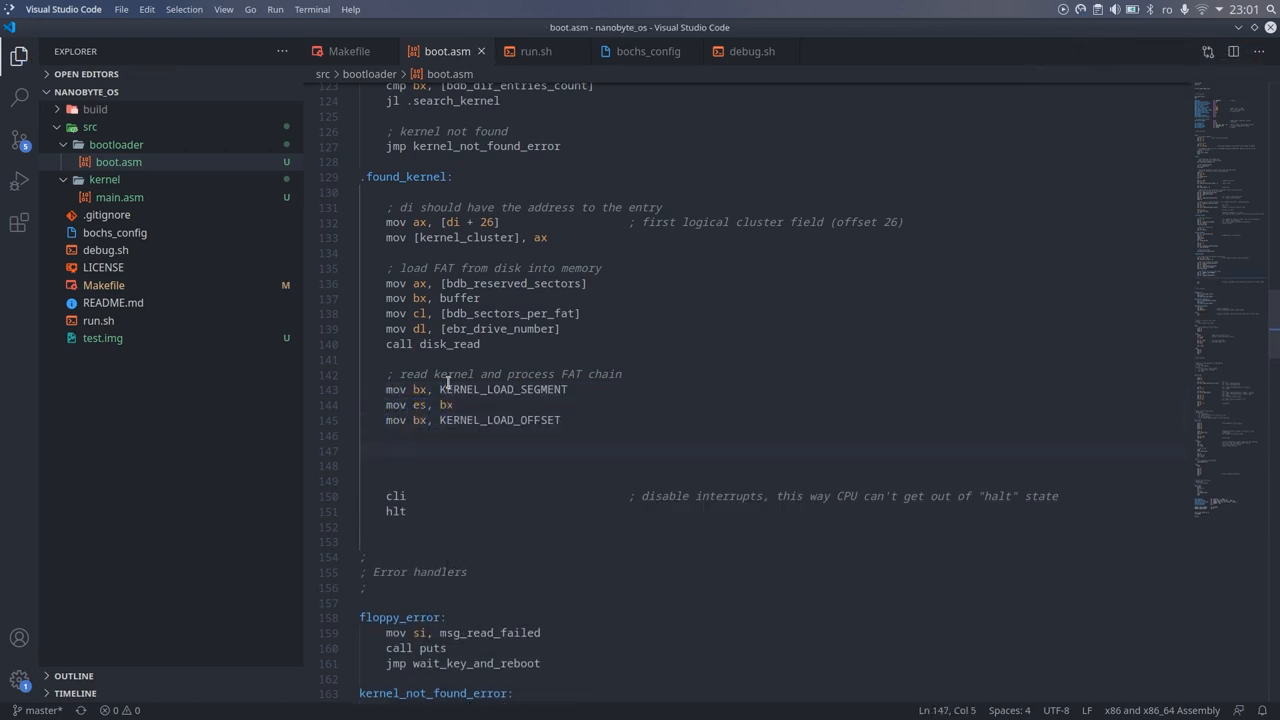
type(".load_kernel")
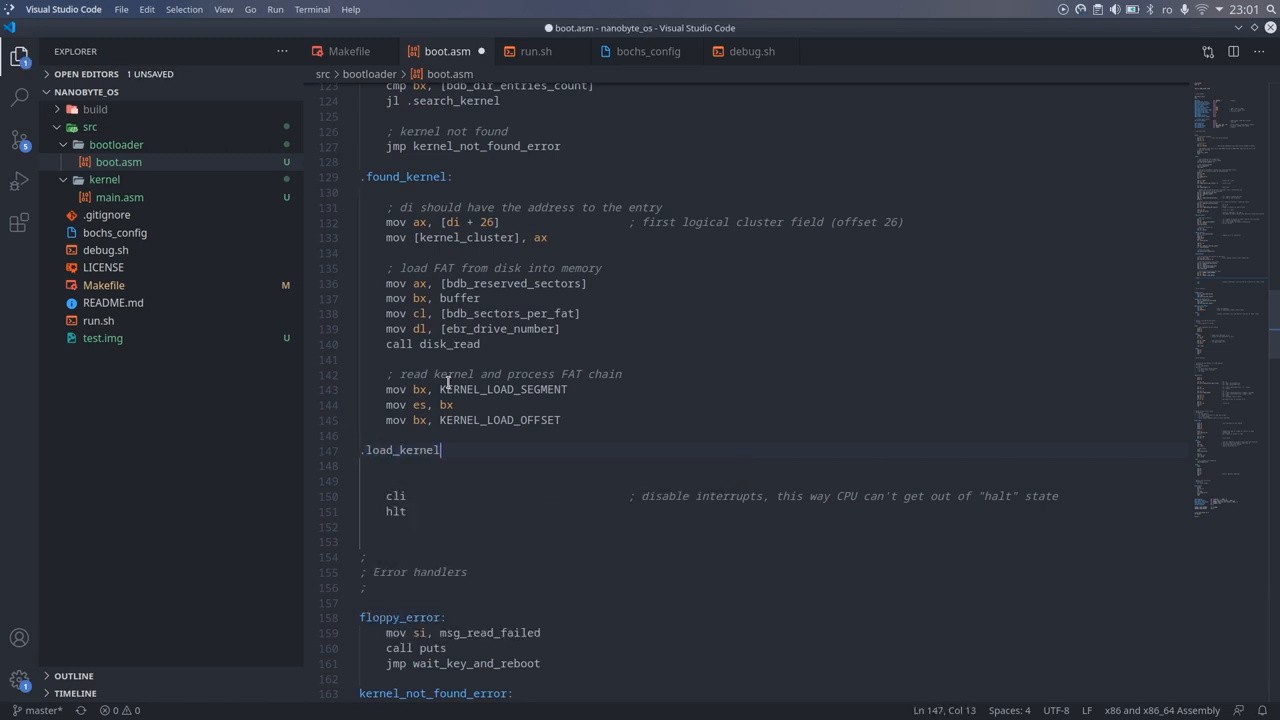
type("_loop:")
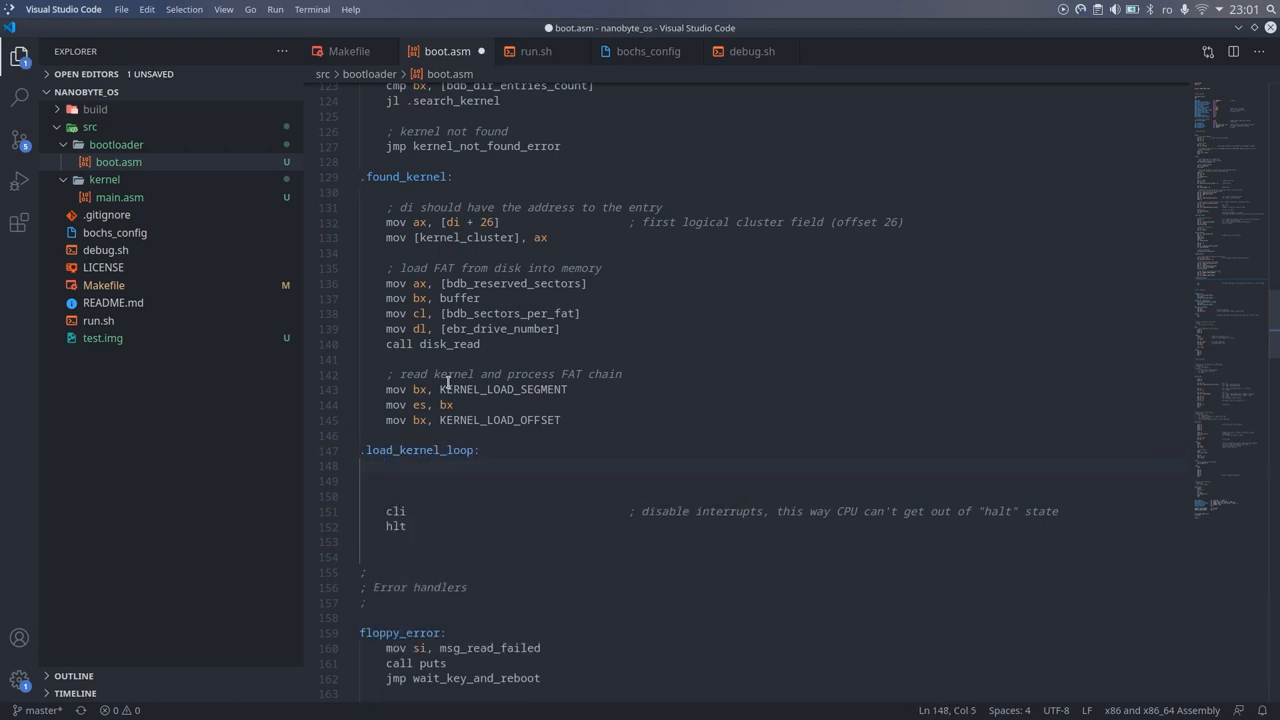
type("; Read next cluster")
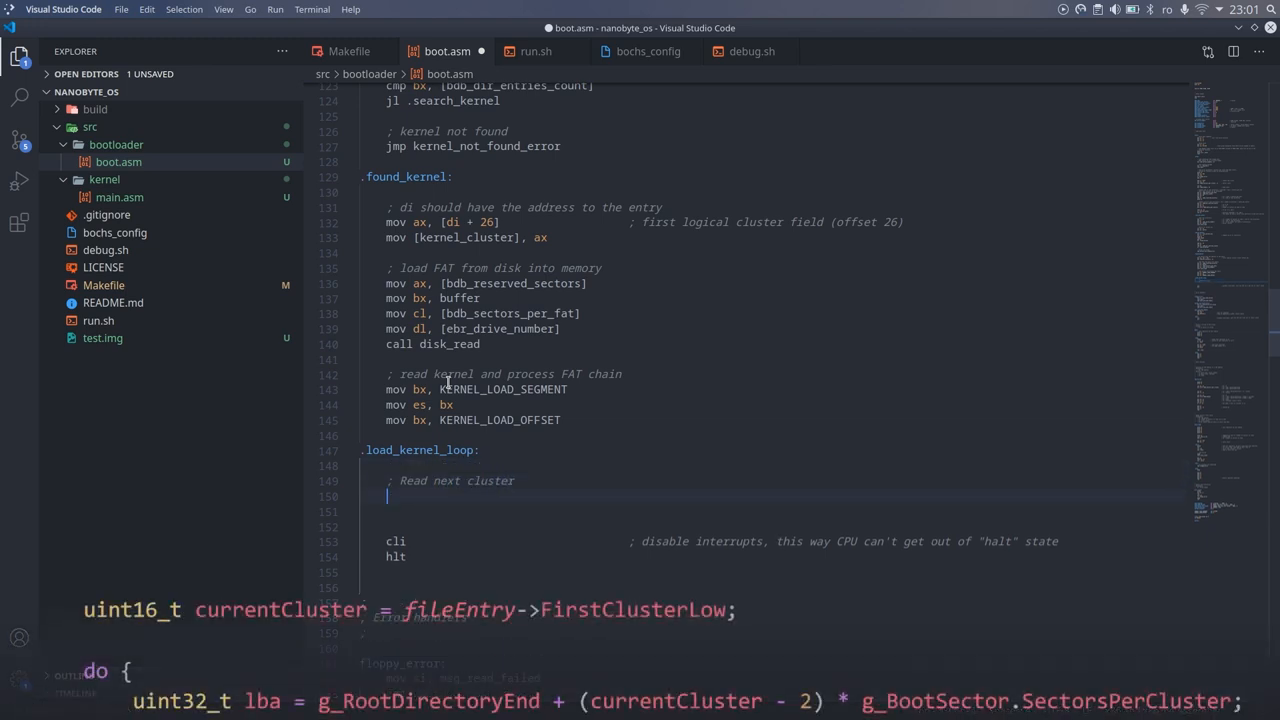
Compute the cluster's start LBA from (cluster - 2) * sectors_per_cluster, noting the hardcoded values
type("mov ax, [kernel_cluster")
left_click(774, 512)
type("add ax, 31                          ; first cluster =")
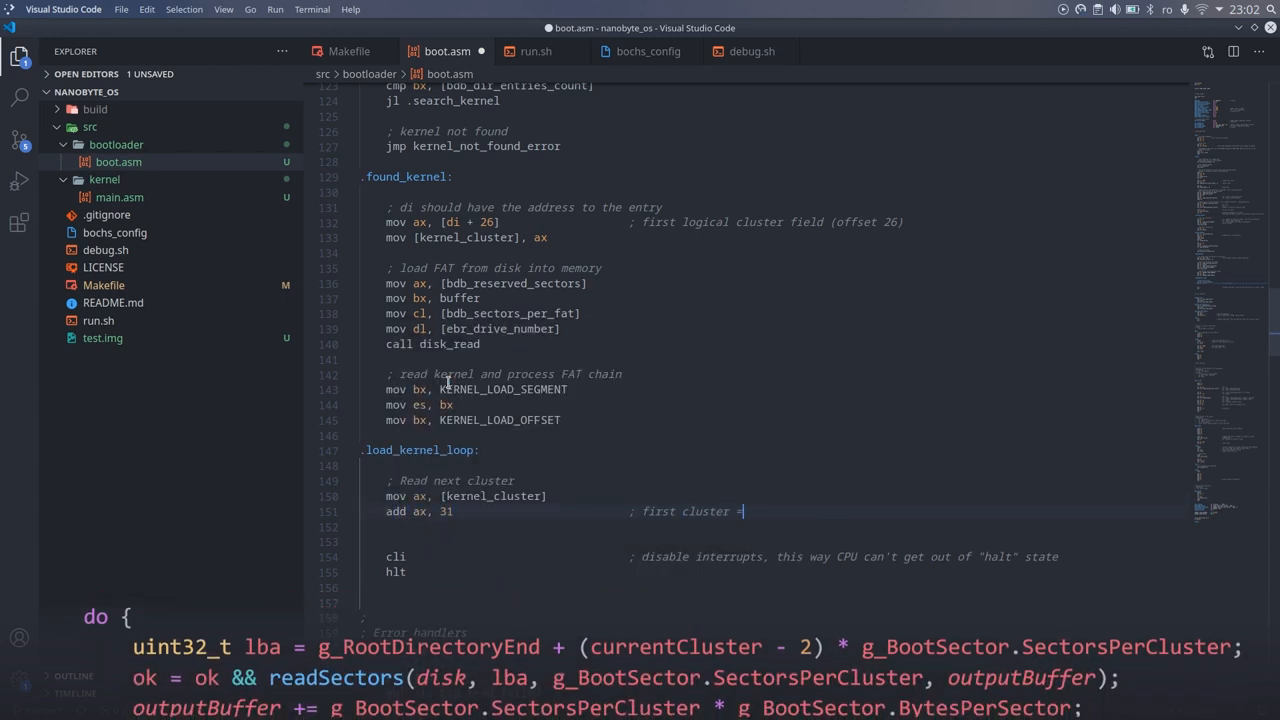
type("(cluster number - 2) *")
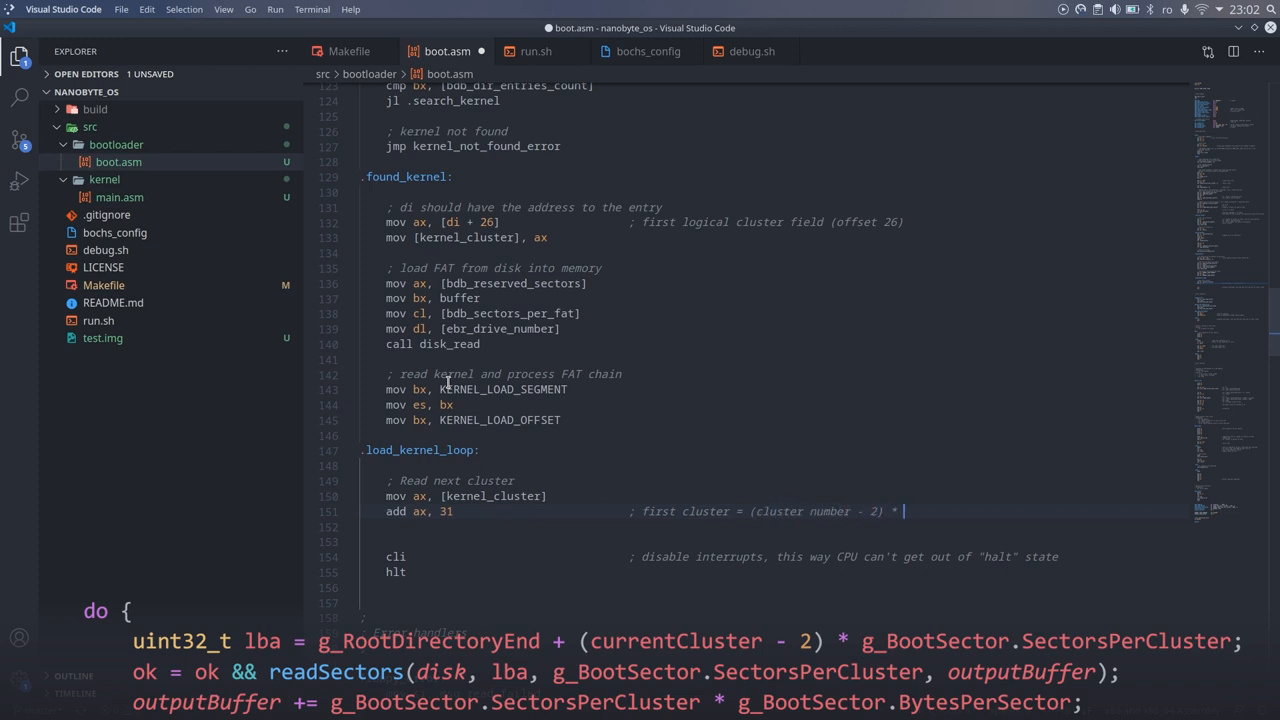
type("sectors_per_cluster + start_sector")
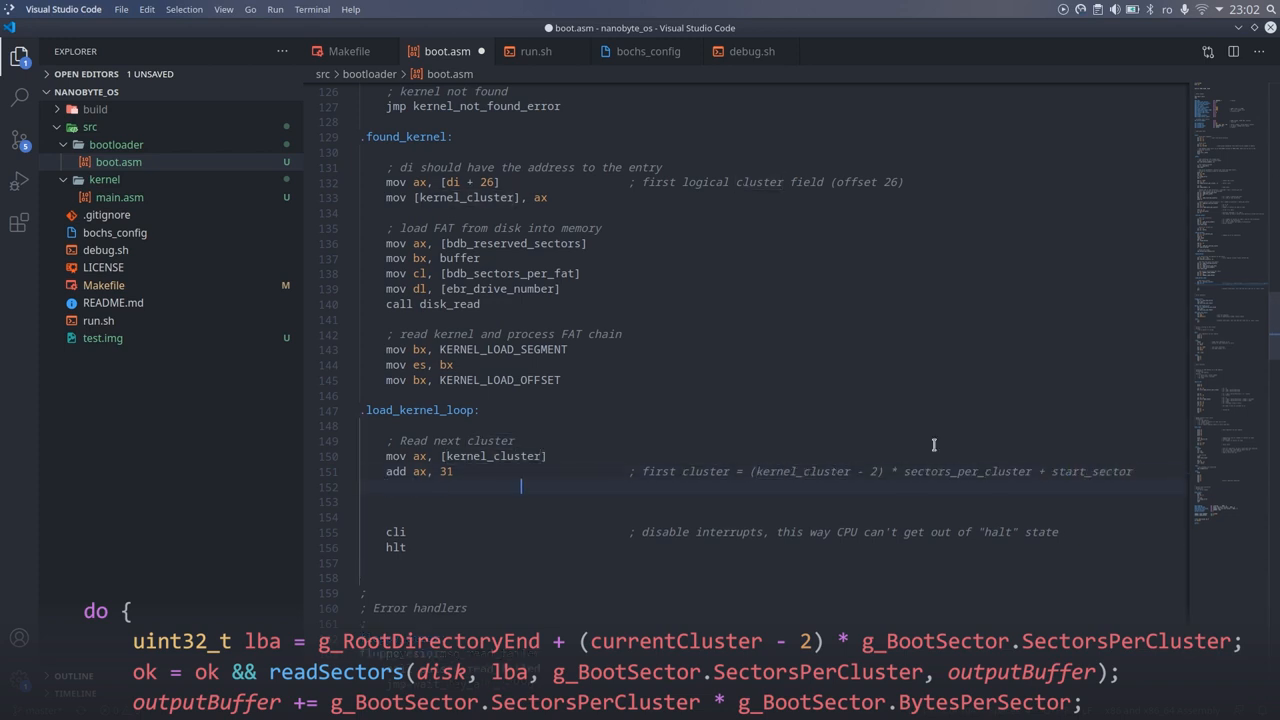
type("; start sector = rse")
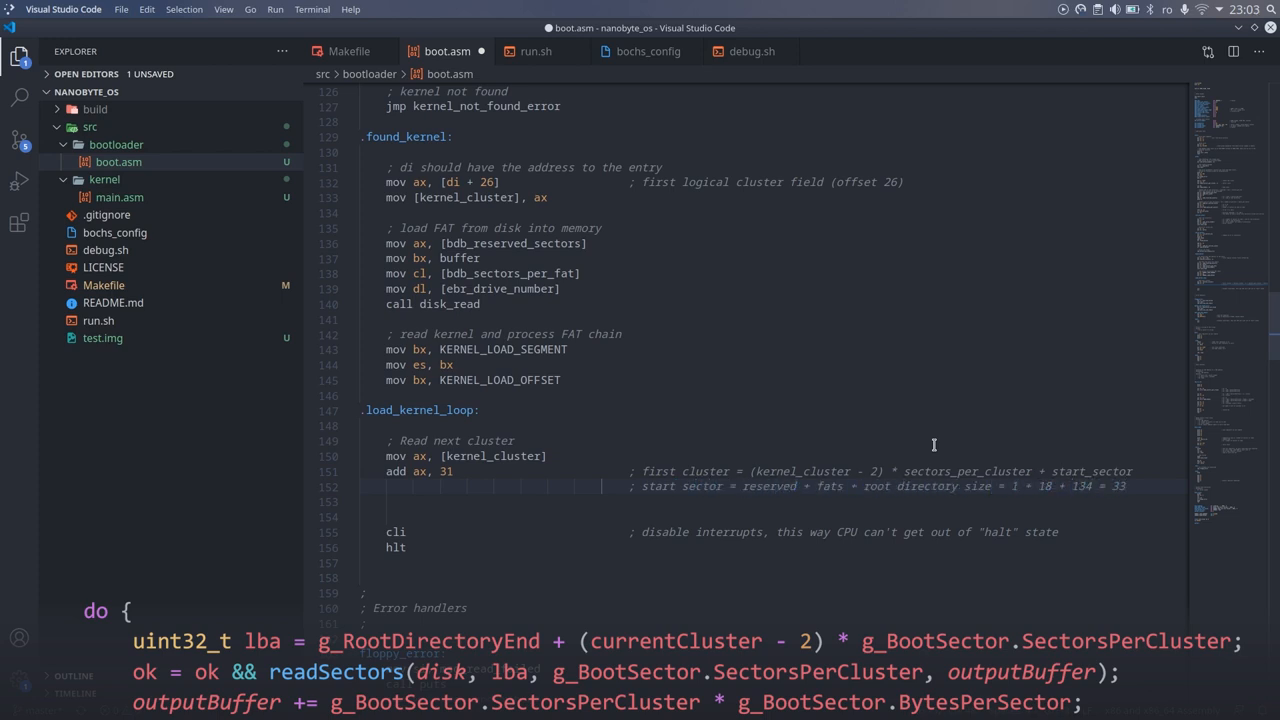
type("; not nice :( we")
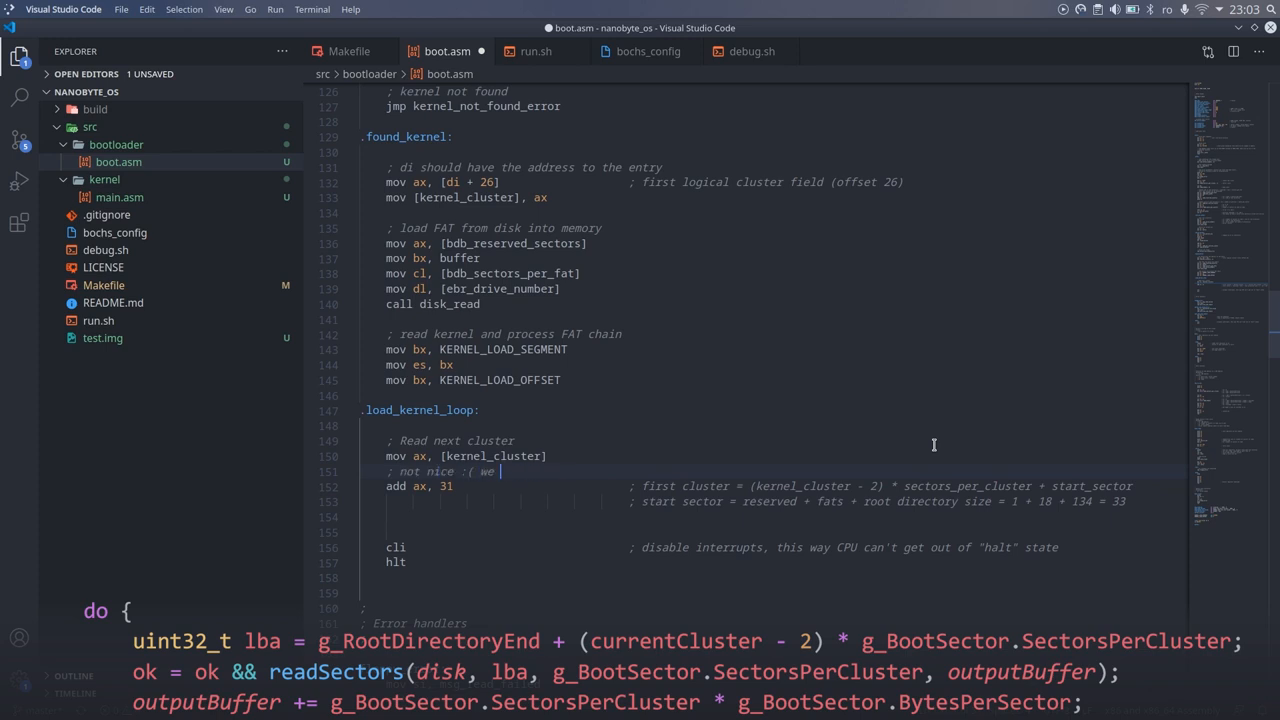
type("hardcoded value")
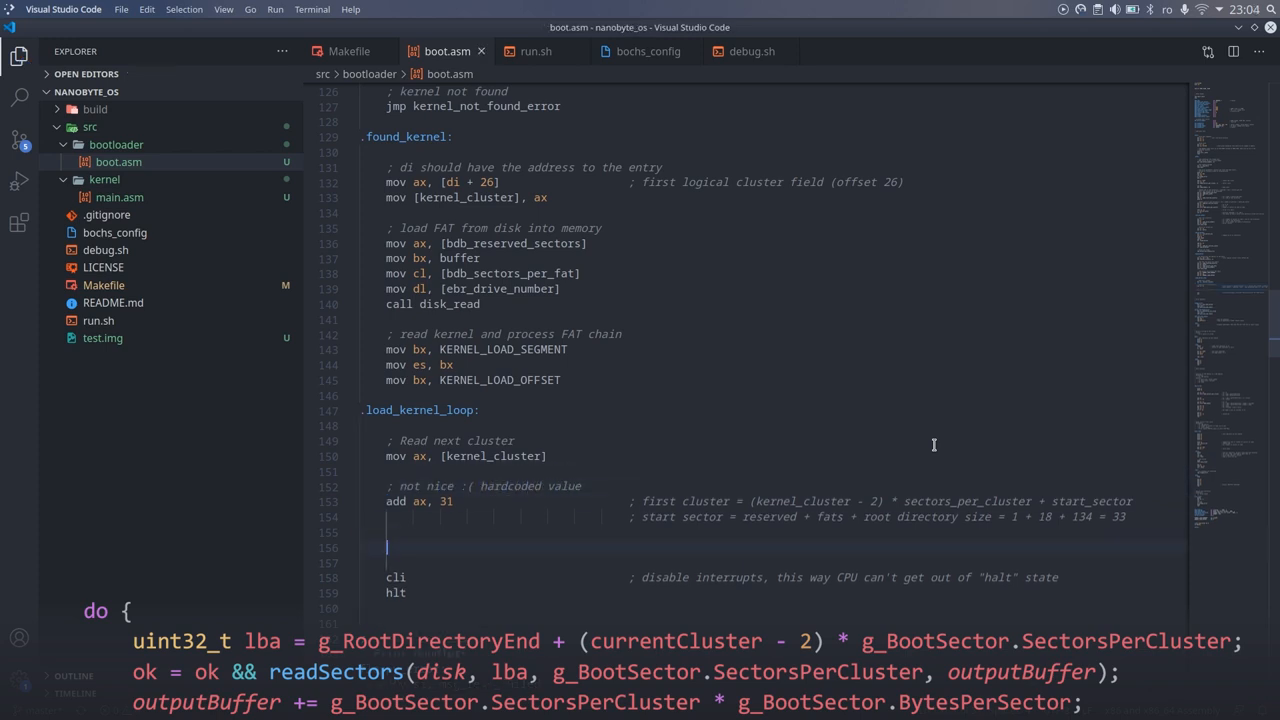
Read the cluster with disk_read using ebr_drive_number and advance bx by bdb_bytes_per_sector
type("mov cl, 1")
type("mov dl,")
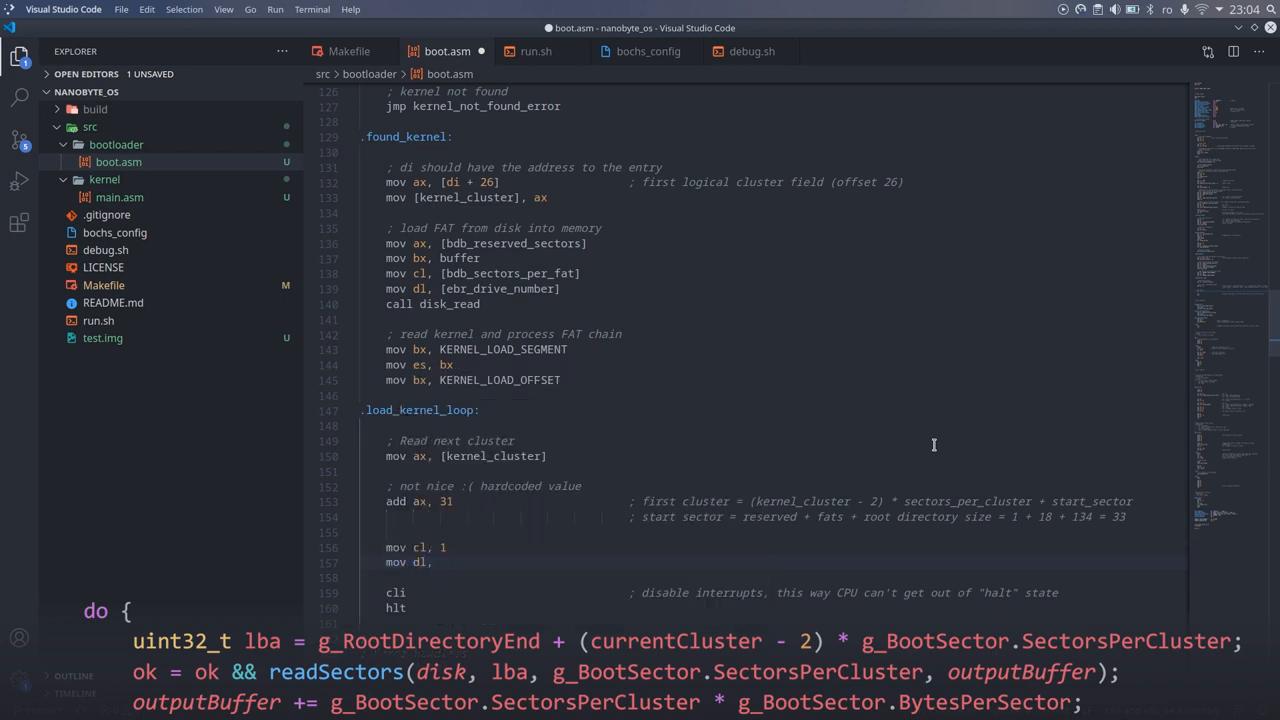
type("[ebr_drive_number]")
left_click(772, 576)
type("call disk_read")
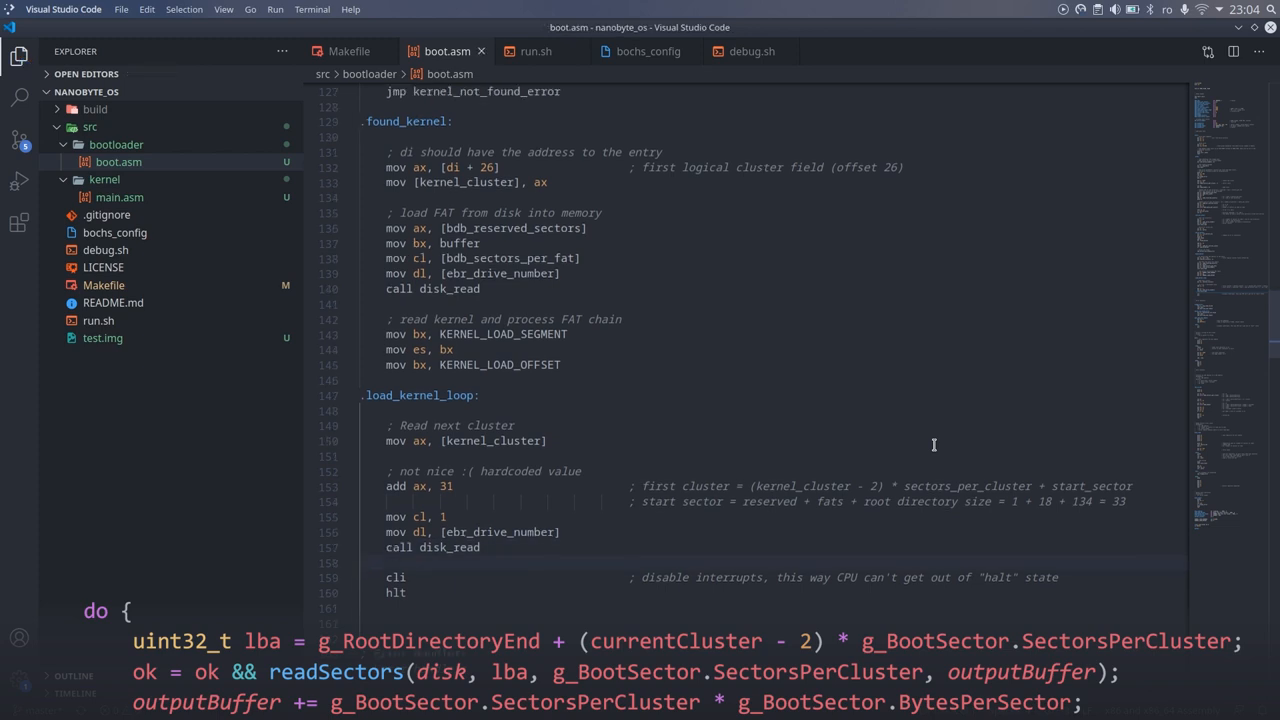
type("a")
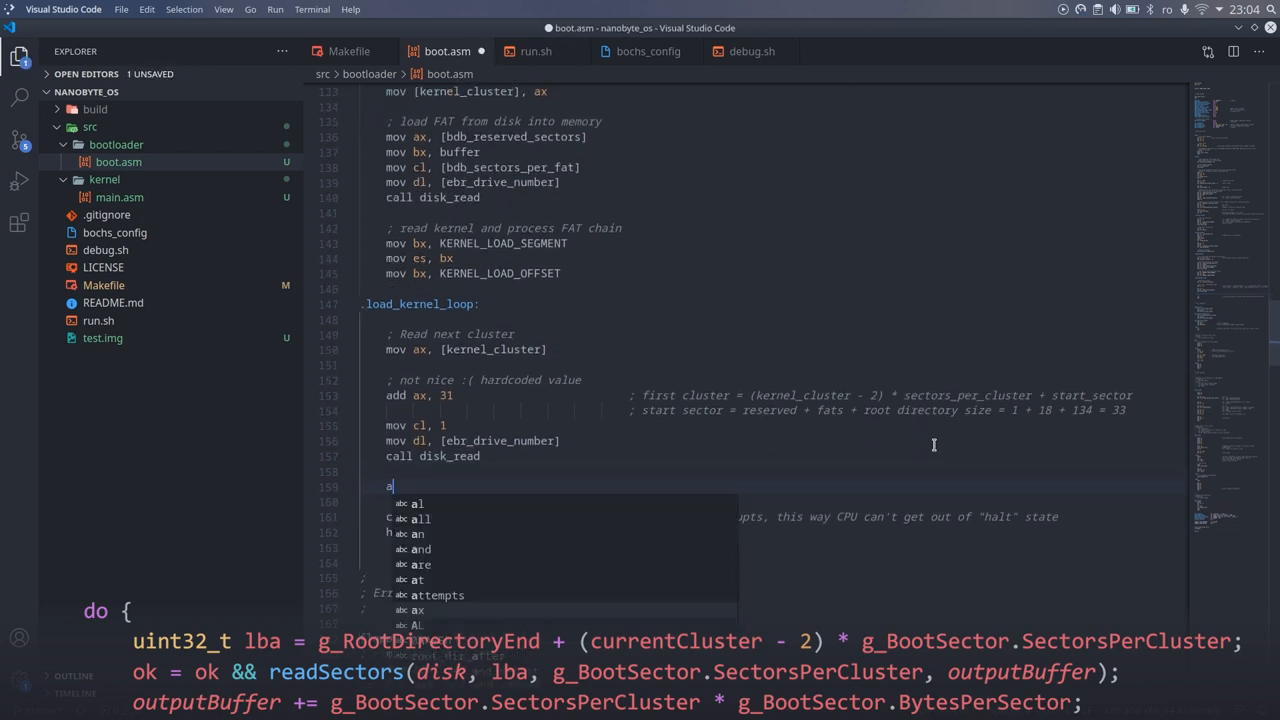
type("dd bx, [bdb_bytes_per_sector]")
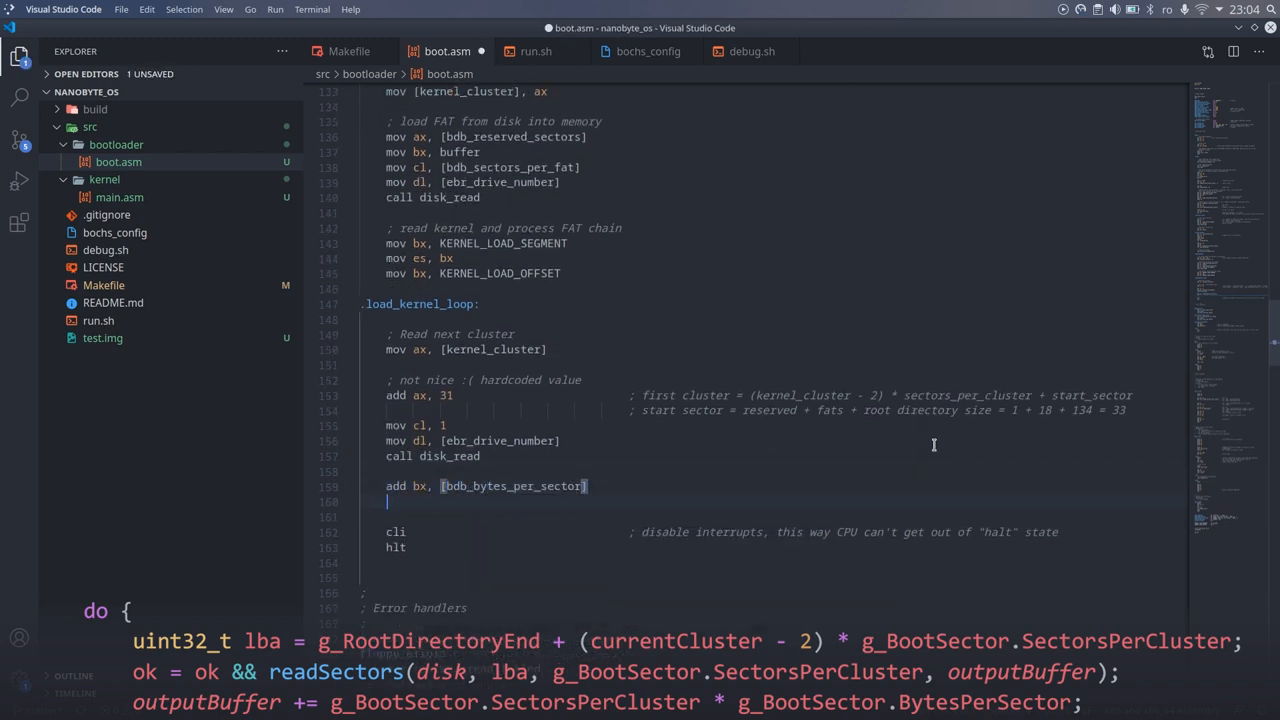
Begin computing the next cluster's location in the FAT, pointing si at the buffer
type(";")
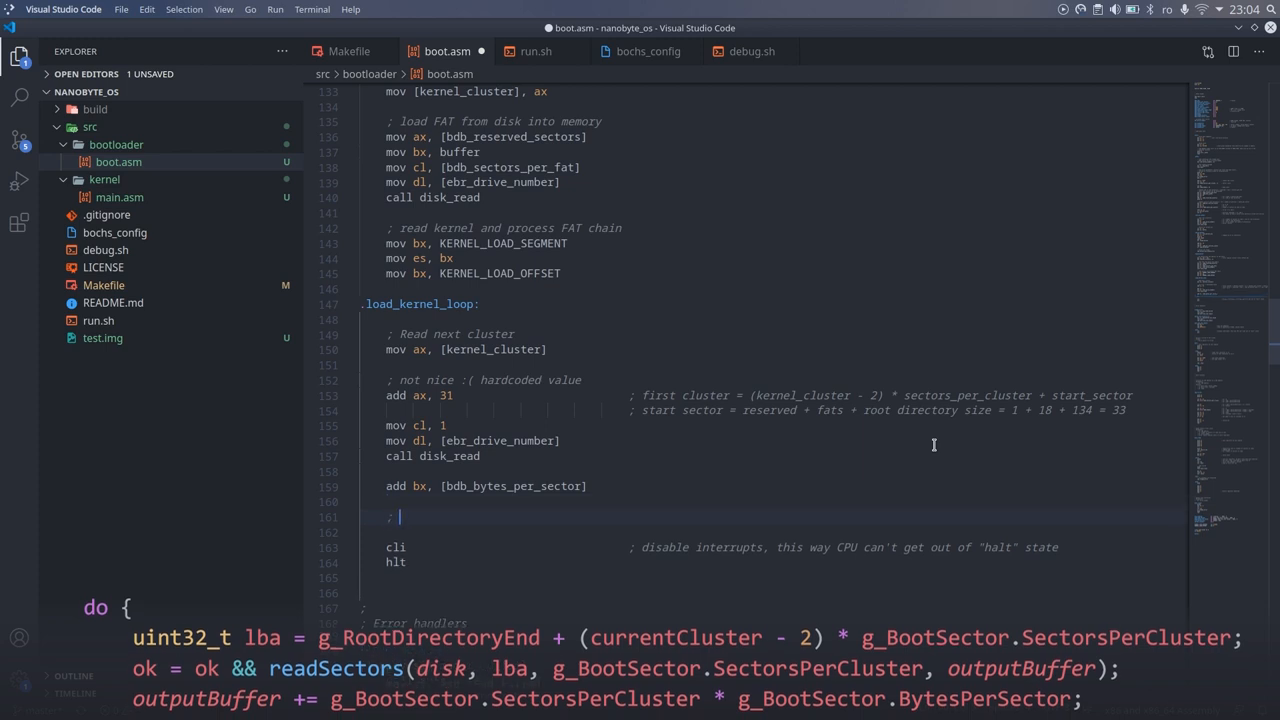
type("compute location of")
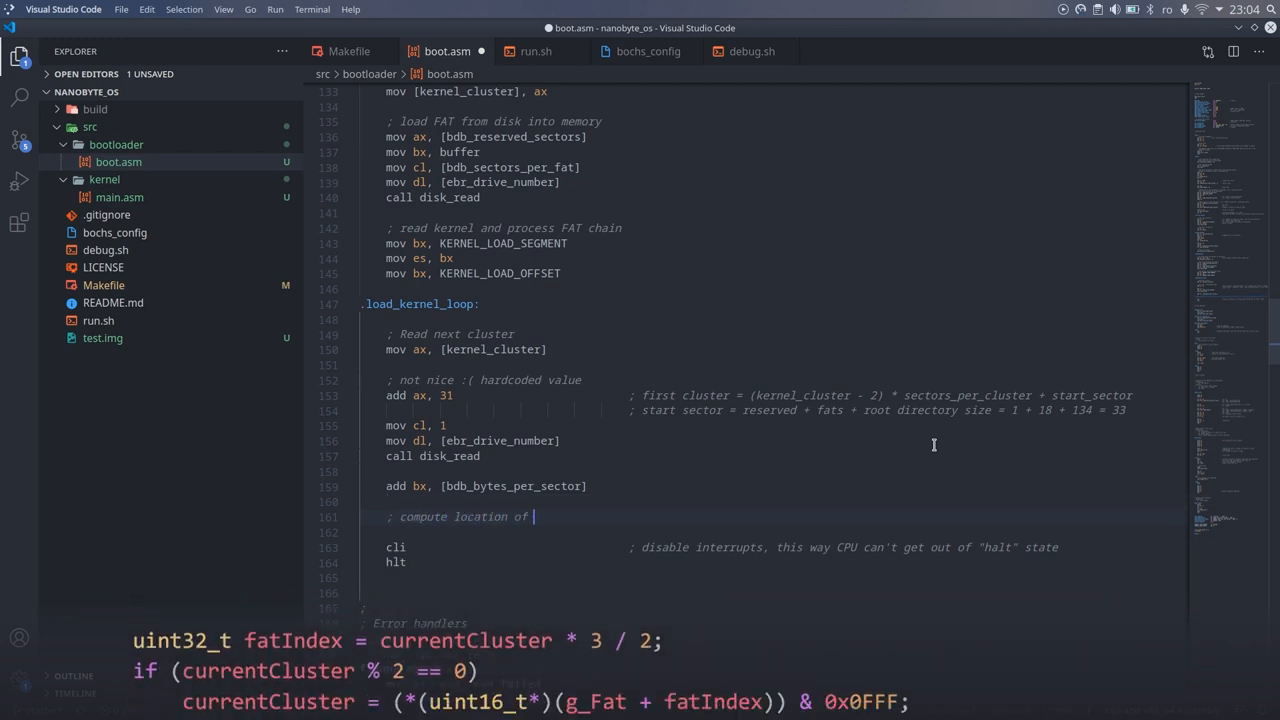
type("next cluster")
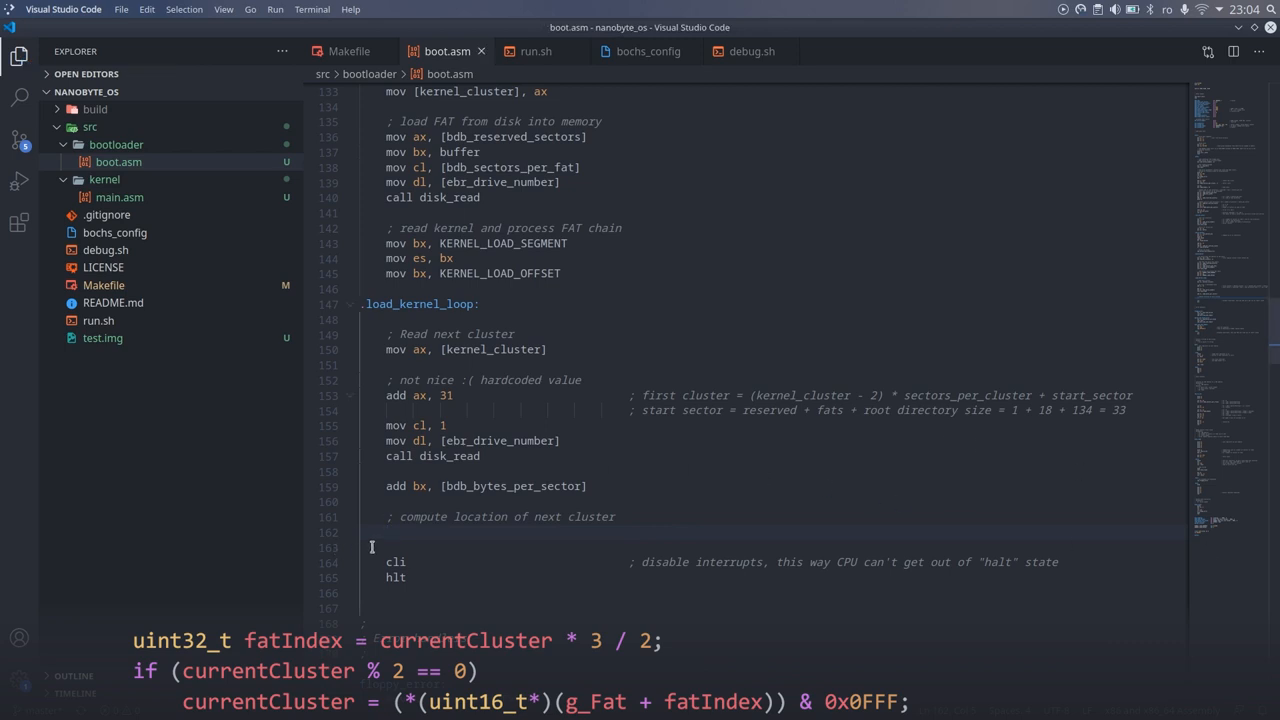
scroll("down", 3)
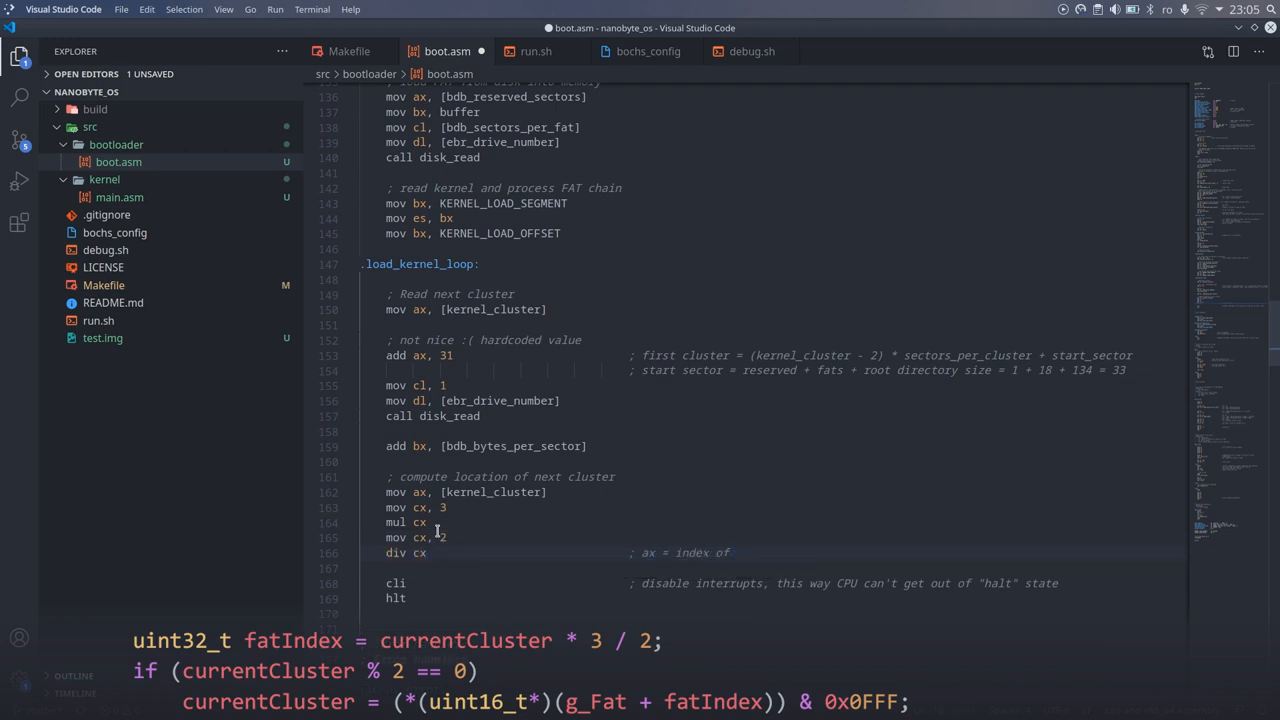
type("mov si, buffer")
type("cmp ax, 0x0FF8                          ; end of chain")
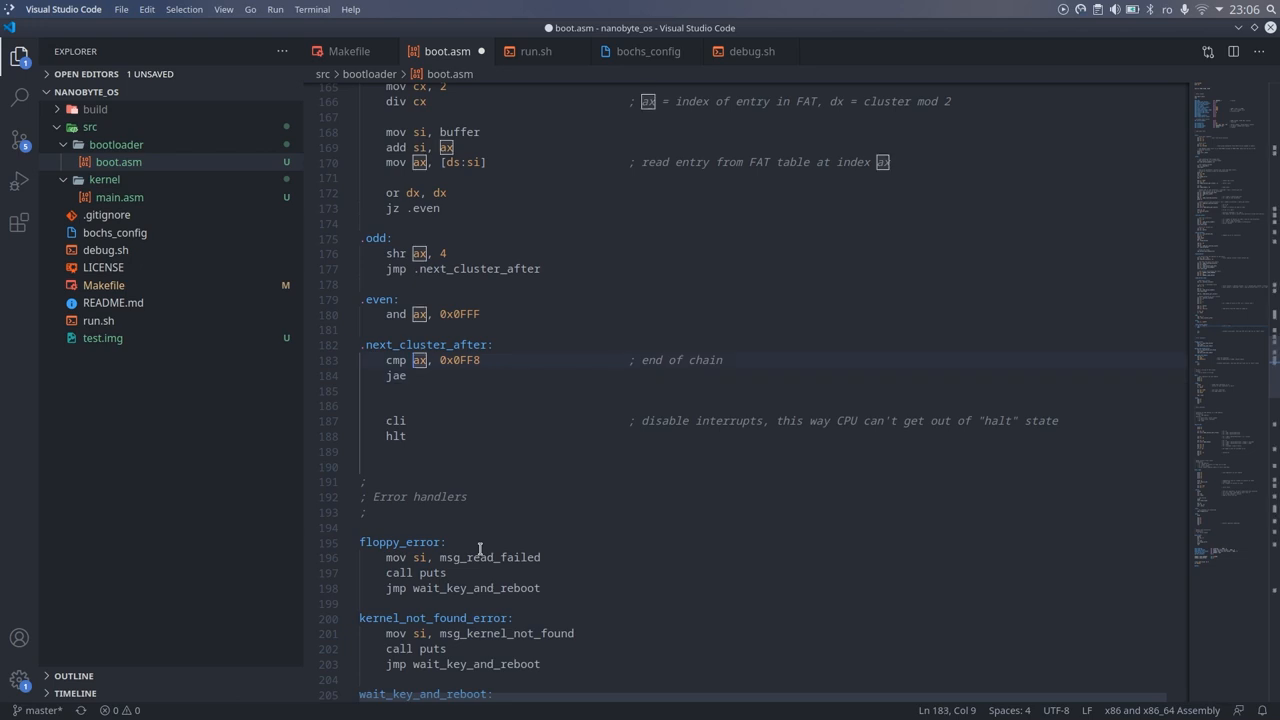
Branch to .read_finish at chain end, otherwise store ax in kernel_cluster and loop to .load_kernel_loop
type(".read_finish")
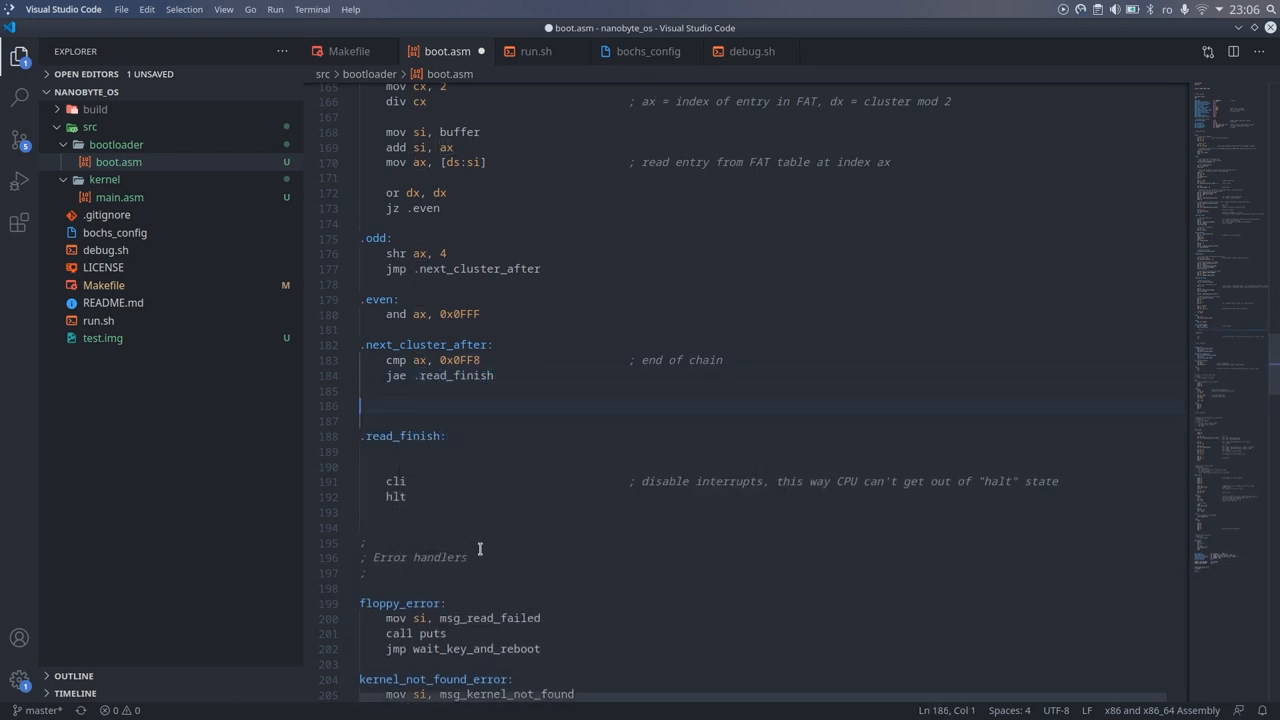
type("mov [kernel_cluster], ax")
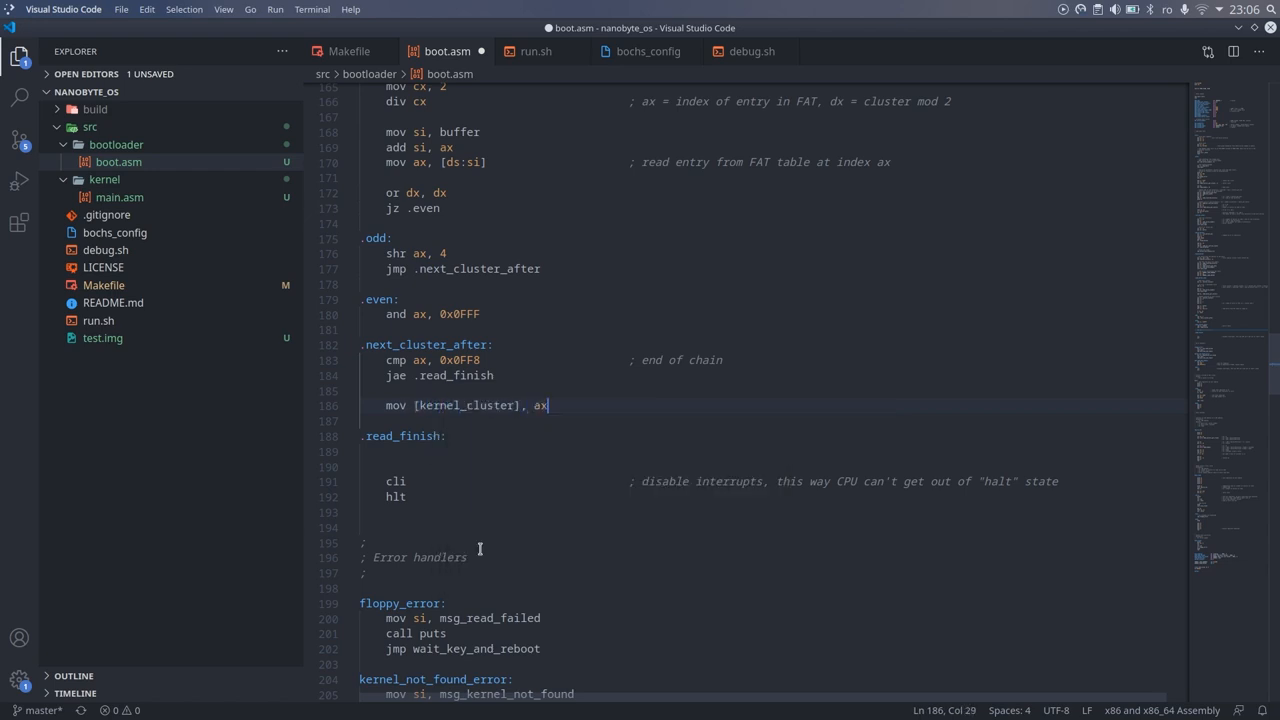
type("jmp .load_kernel_loop")
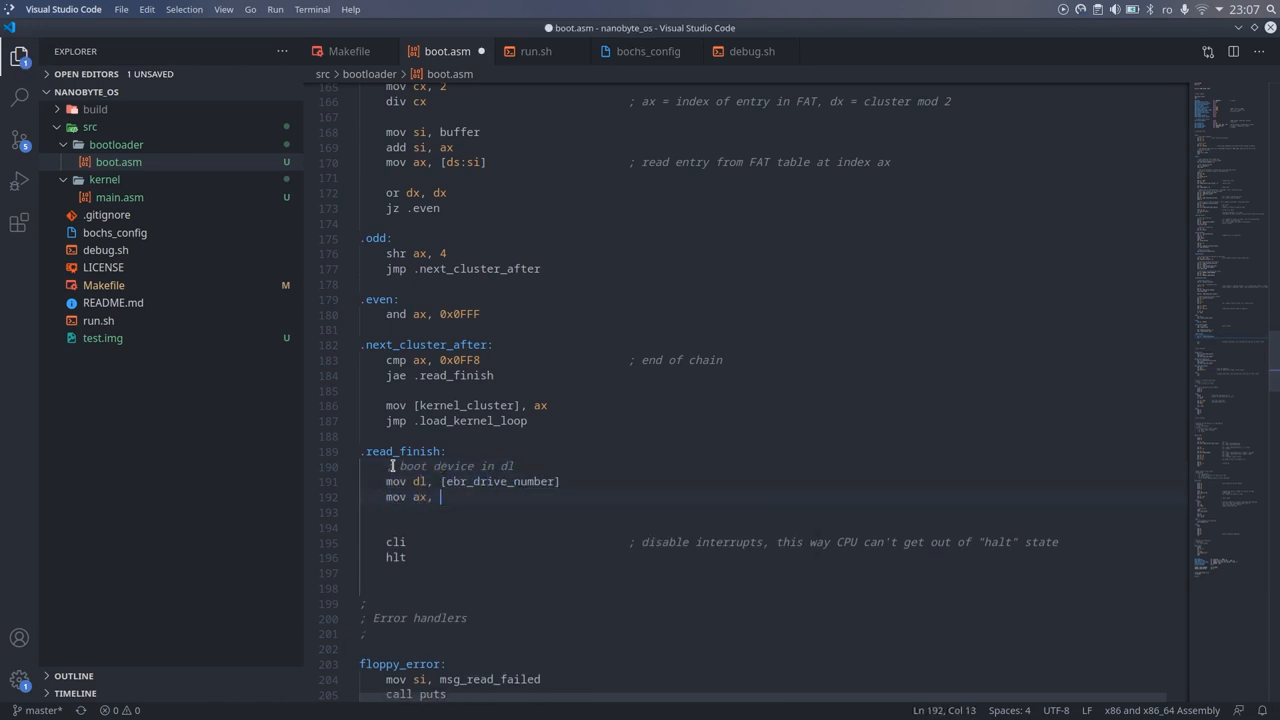
In .read_finish set up segments and far-jump to KERNEL_LOAD_SEGMENT:KERNEL_LOAD_OFFSET
type("KERNEL_LOAD_SEGMENT         ; set segment registers")
type("mov es, ax")
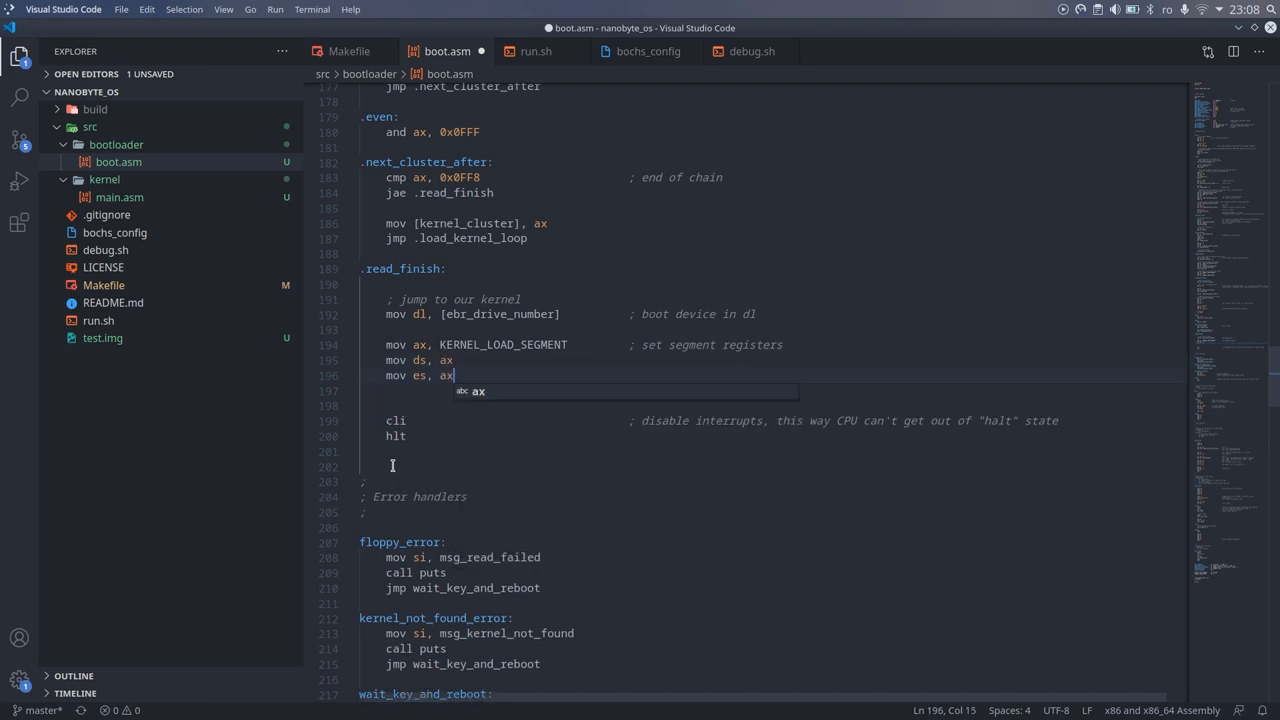
type("jmp KERNEL_LOAD_SEGMENT:KERNEL_LOAD_OFFSET")
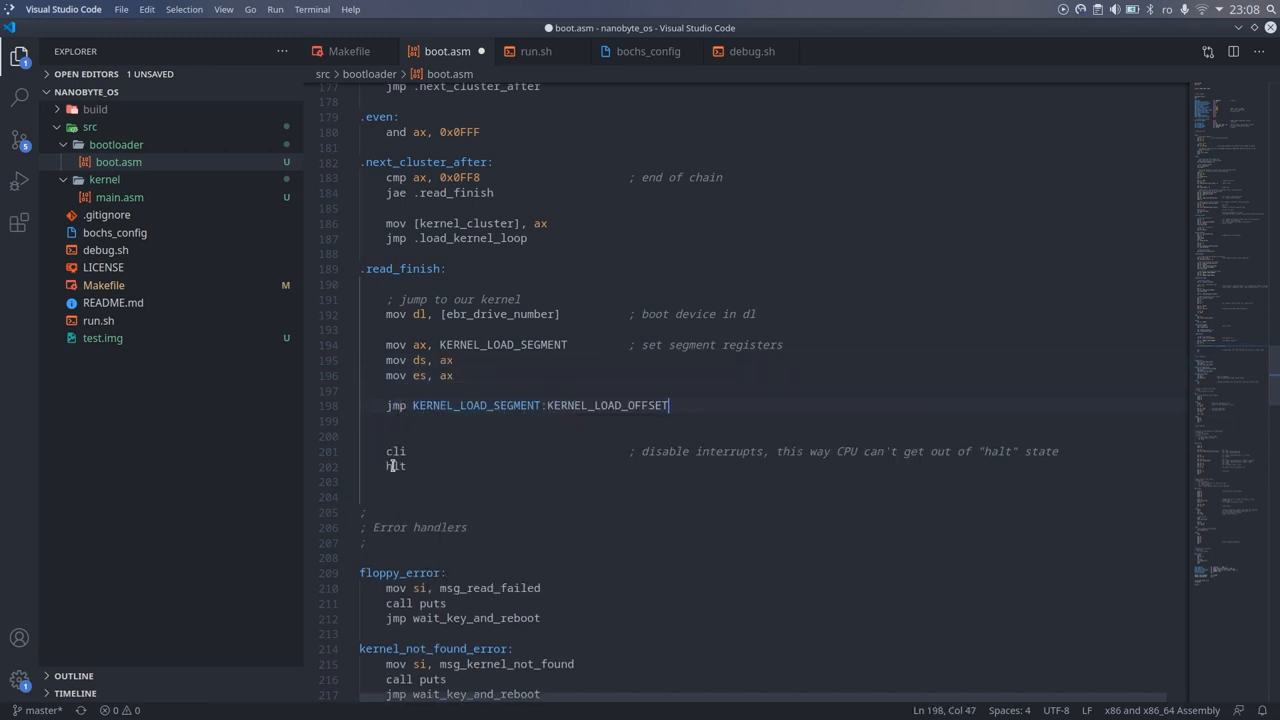
type("jmp wa")
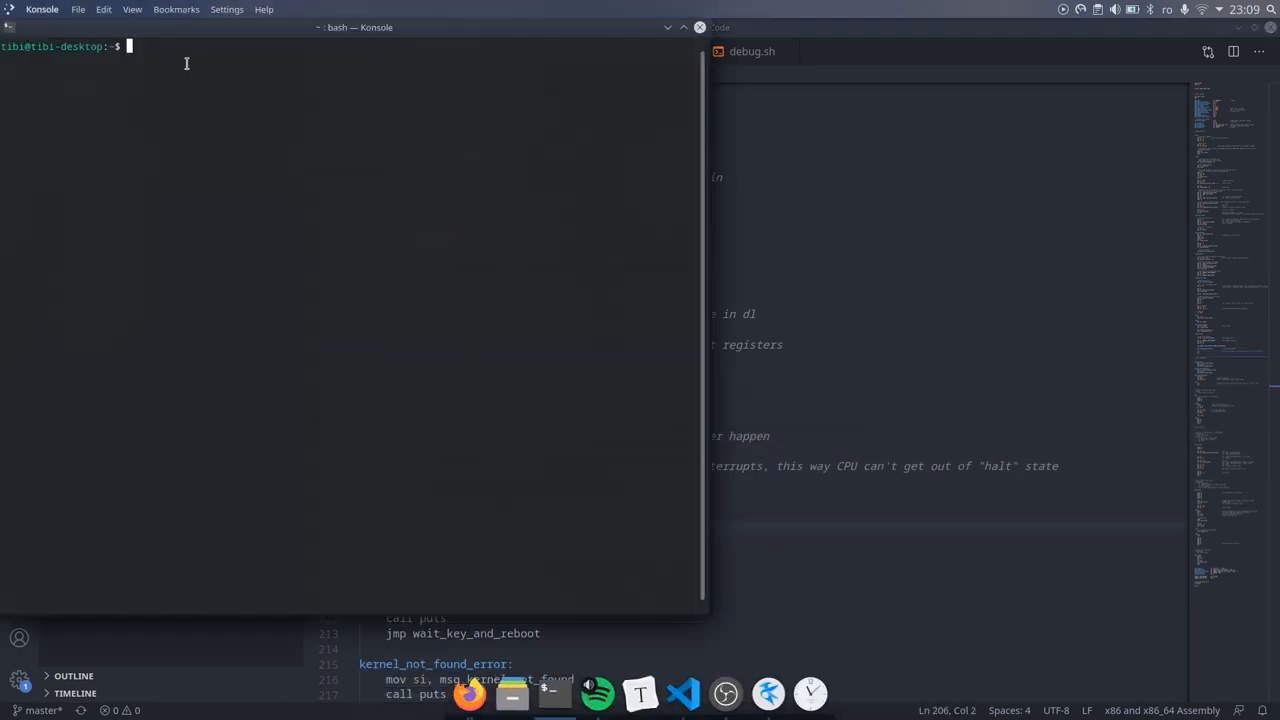
Move into Nanobyte/nanobyte_os in Konsole and jump to line 63 of boot.asm
type("cd Nanobyte/nanobyte_os/")
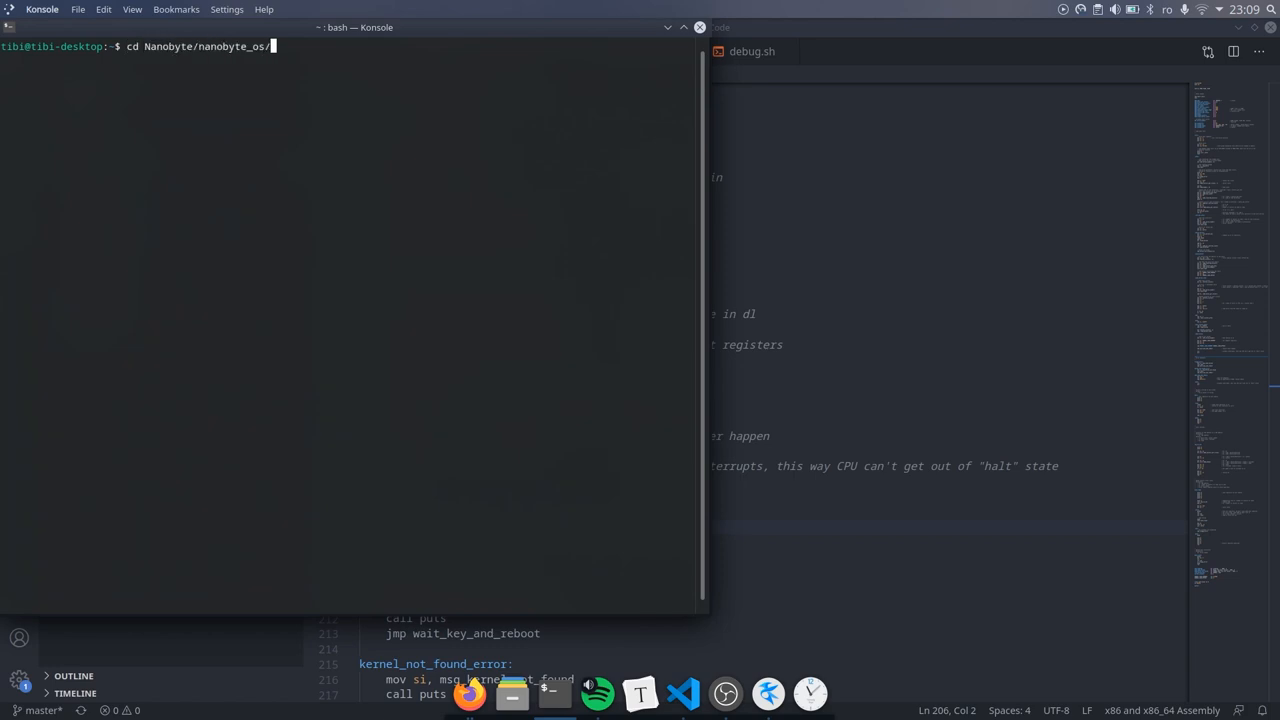
key("Return")
type(":63")
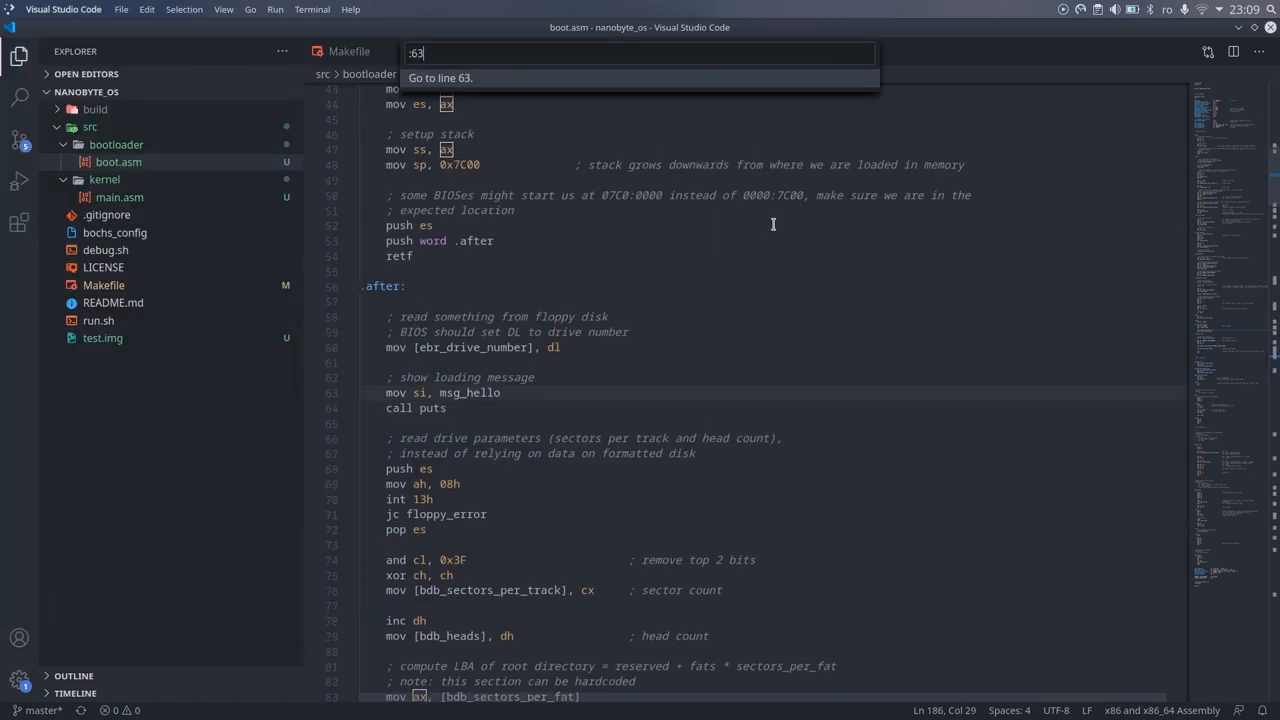
key("Return")
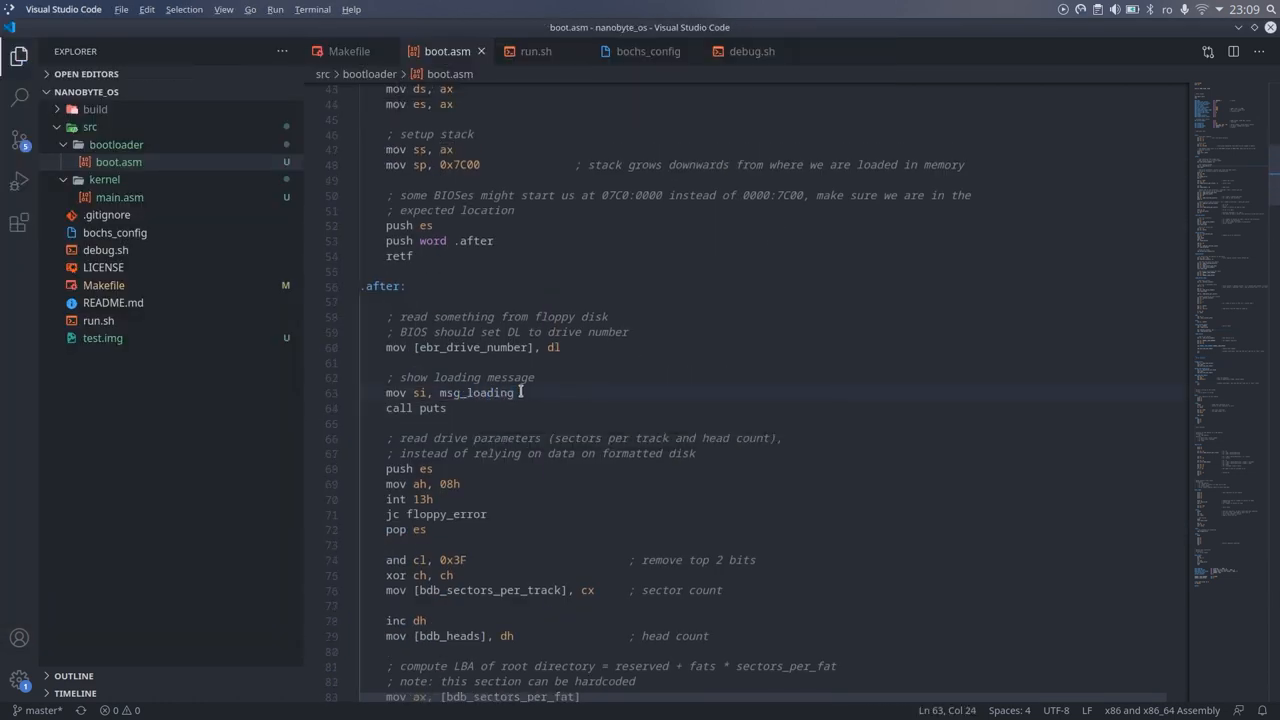
Rename msg_hello to msg_loading in the boot sector and rebuild with make
left_click(512, 692)
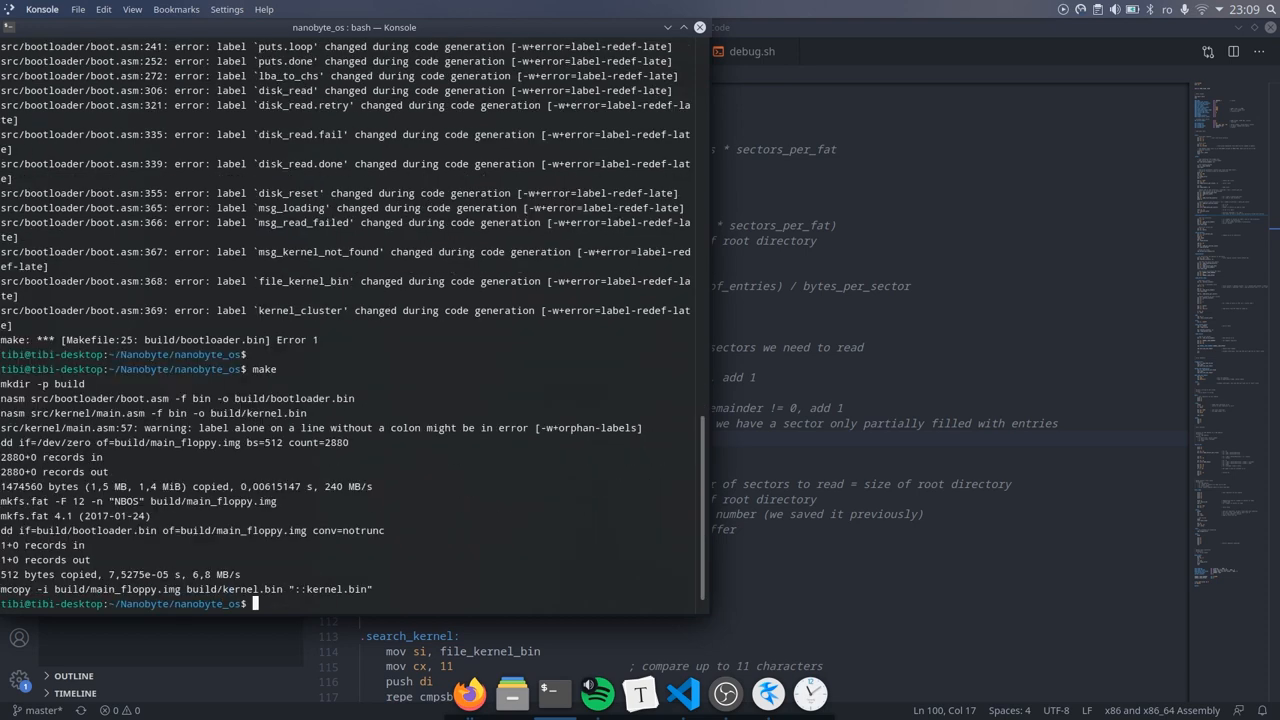
left_click(684, 692)
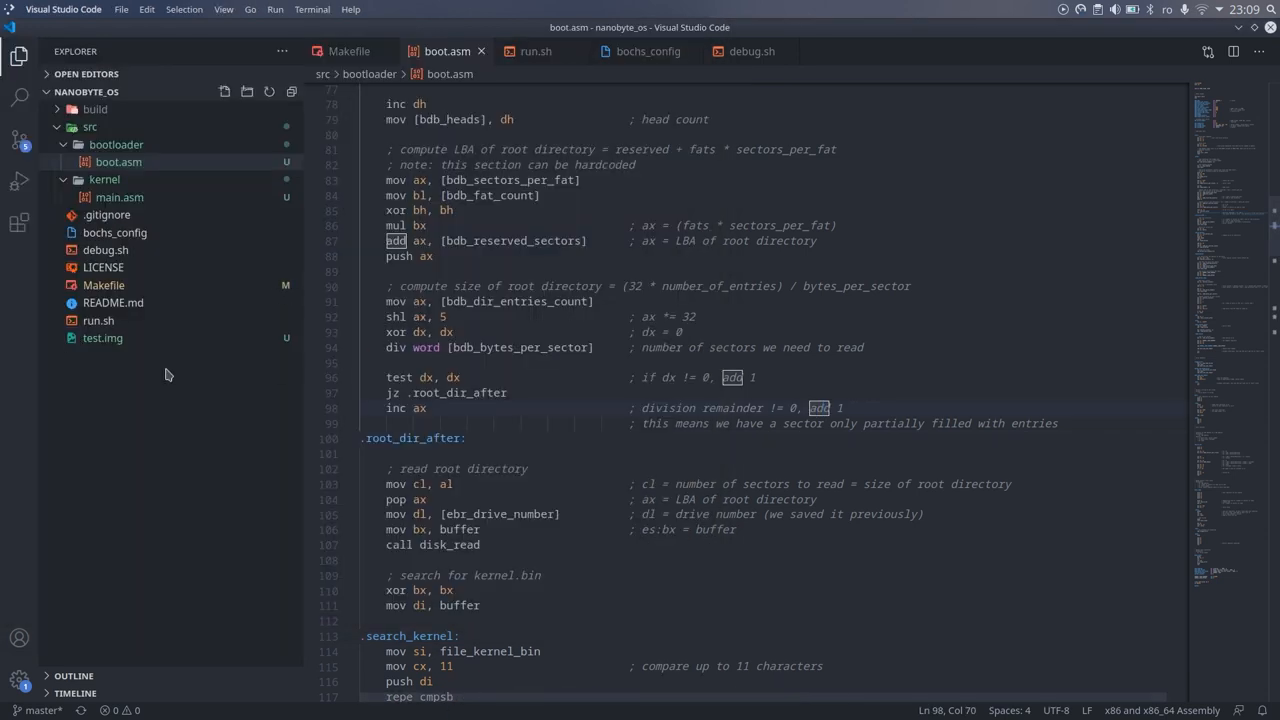
scroll("up", 3)
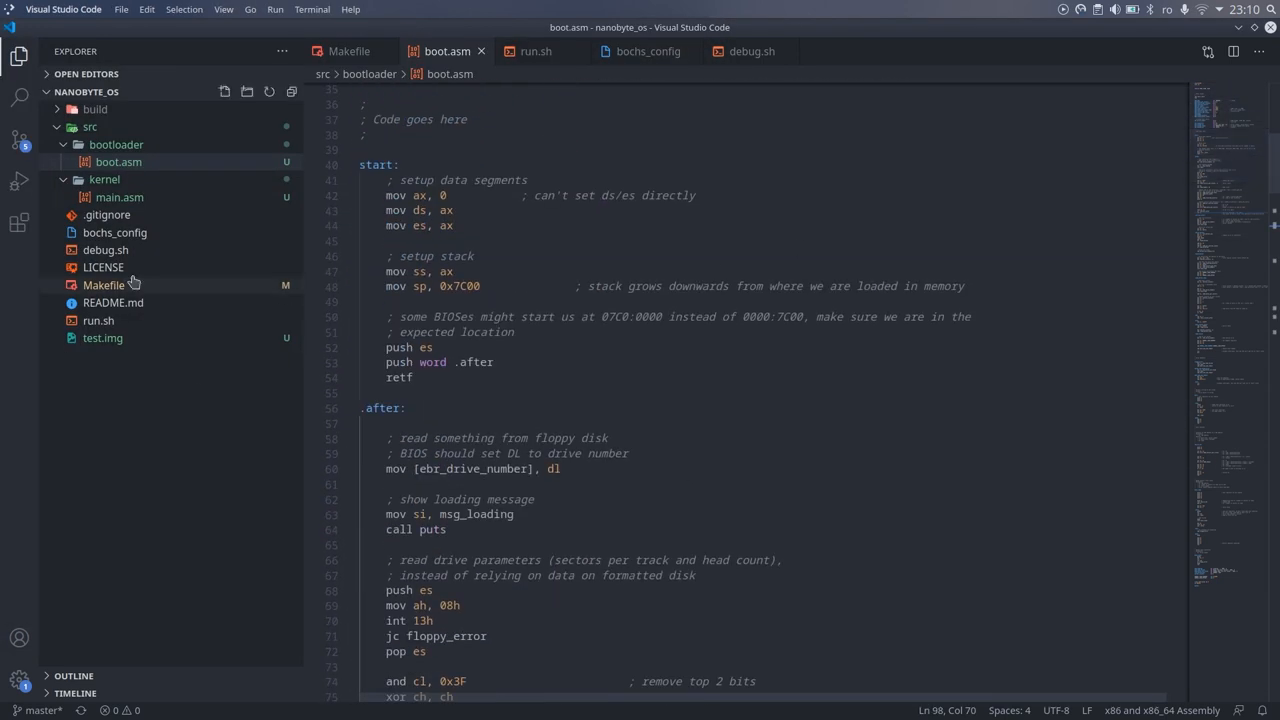
Select the segment and stack setup lines in the kernel's main.asm start routine
left_click(120, 198)
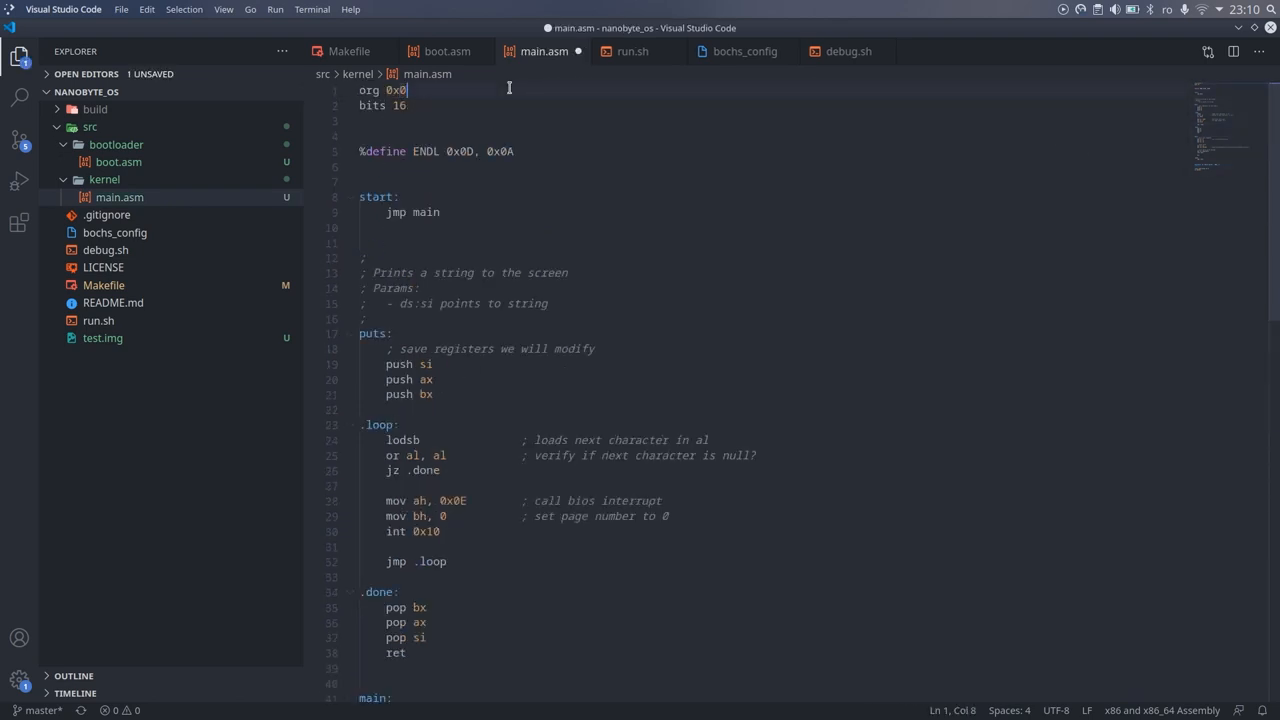
double_click(412, 348)
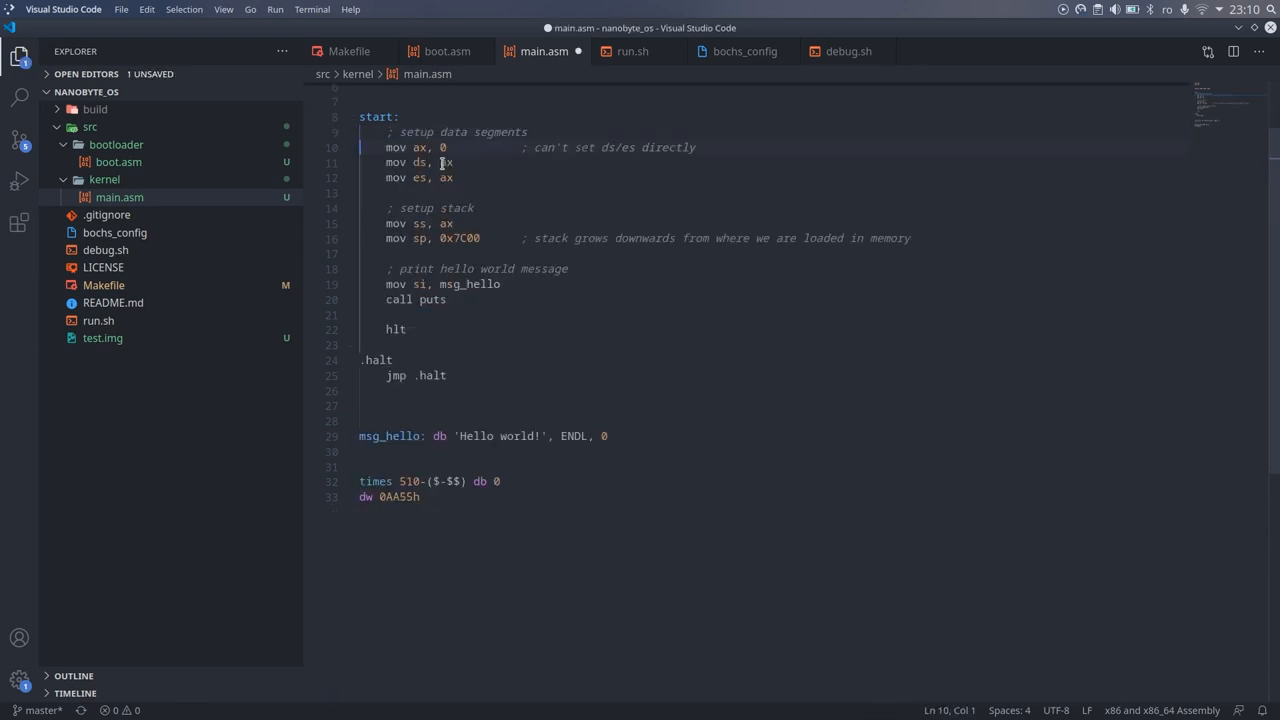
left_click(380, 390)
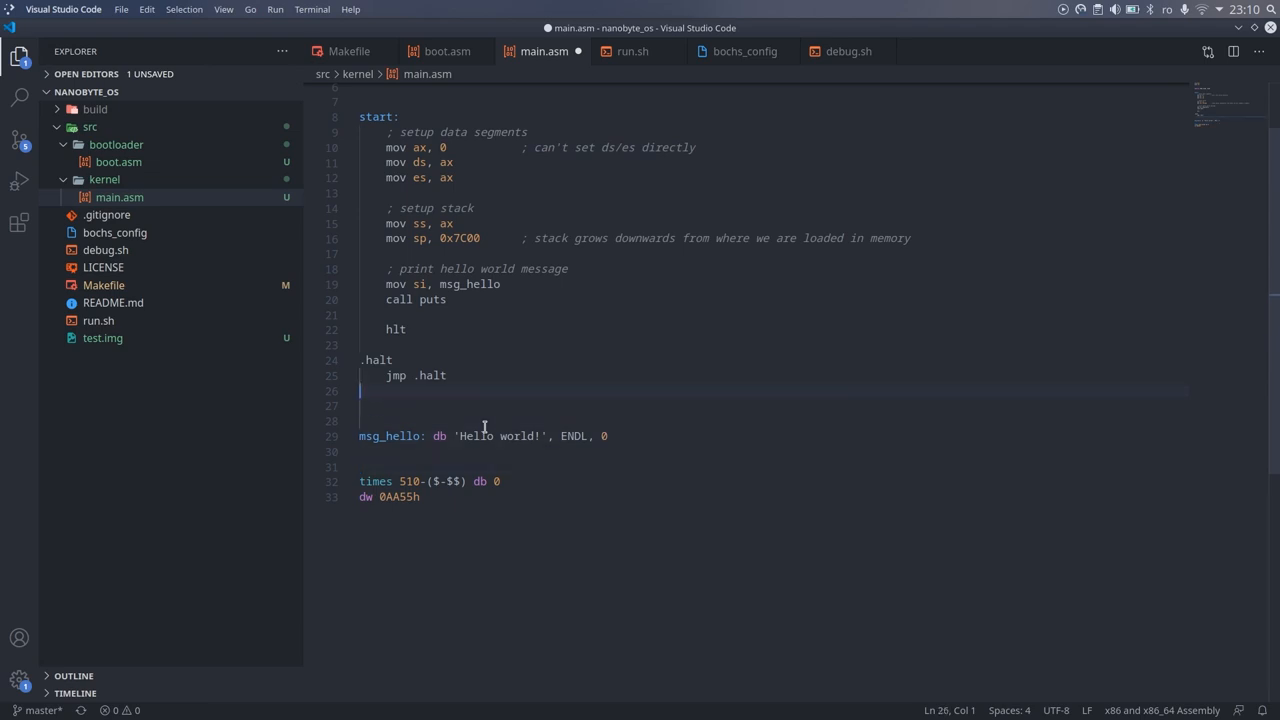
scroll("up", 3)
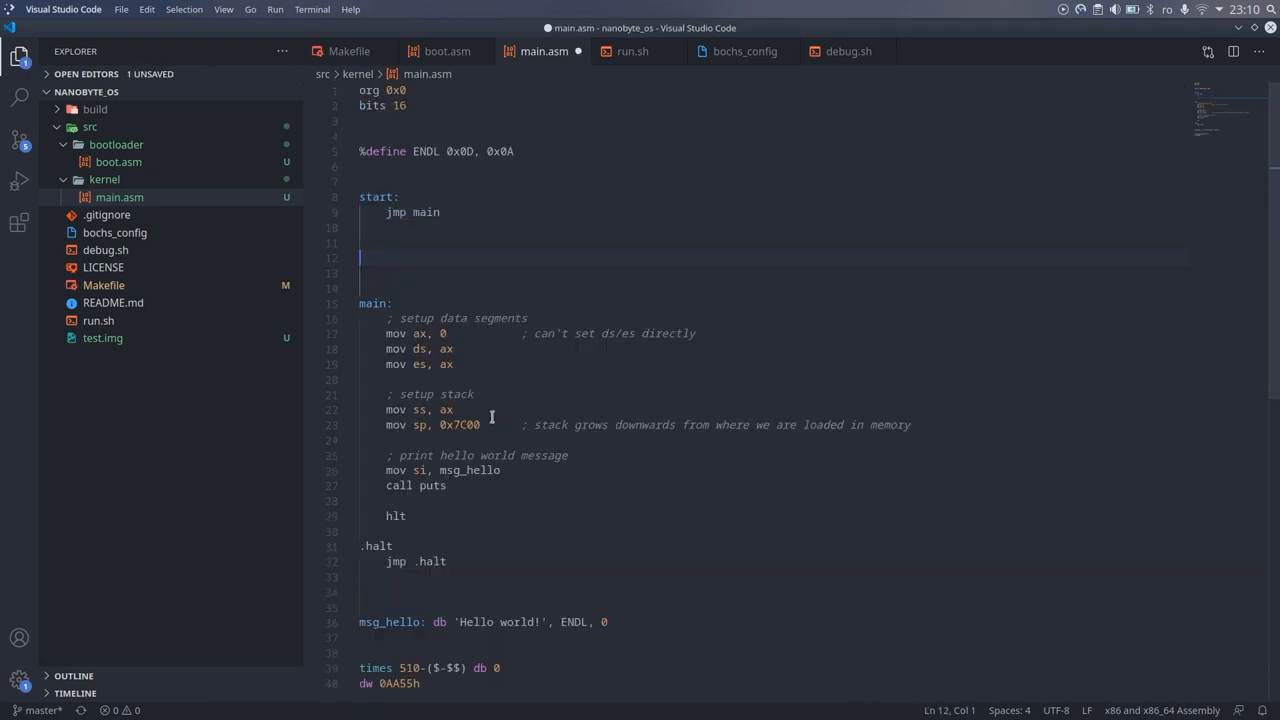
scroll("down", 3)
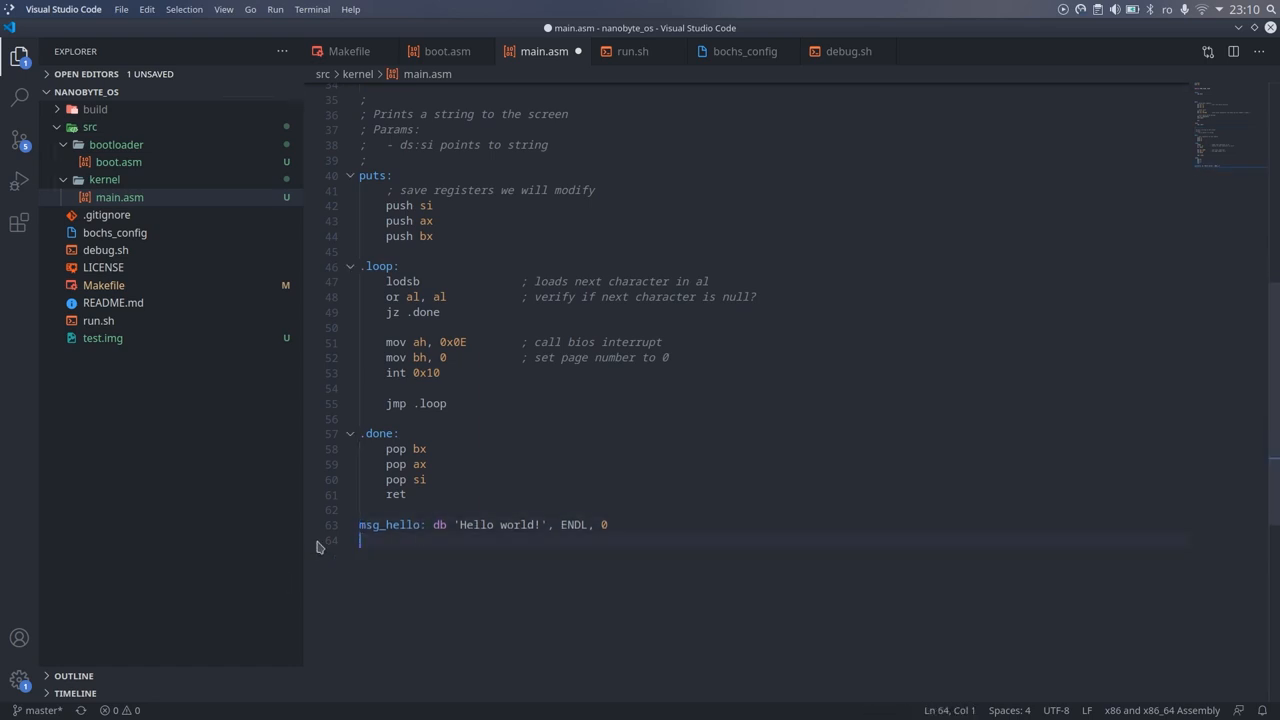
scroll("up", 3)
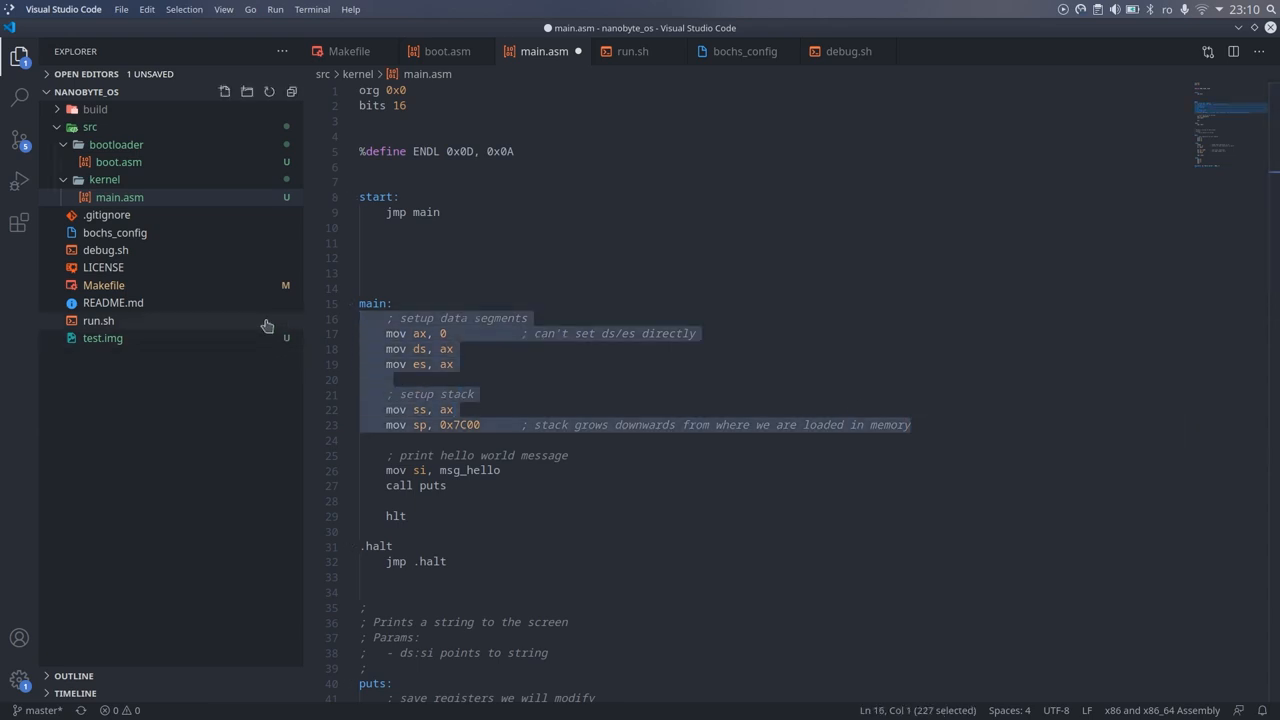
Delete that setup so start just calls puts then halts, and bring up the terminal to rebuild
key("Delete")
type("cli")
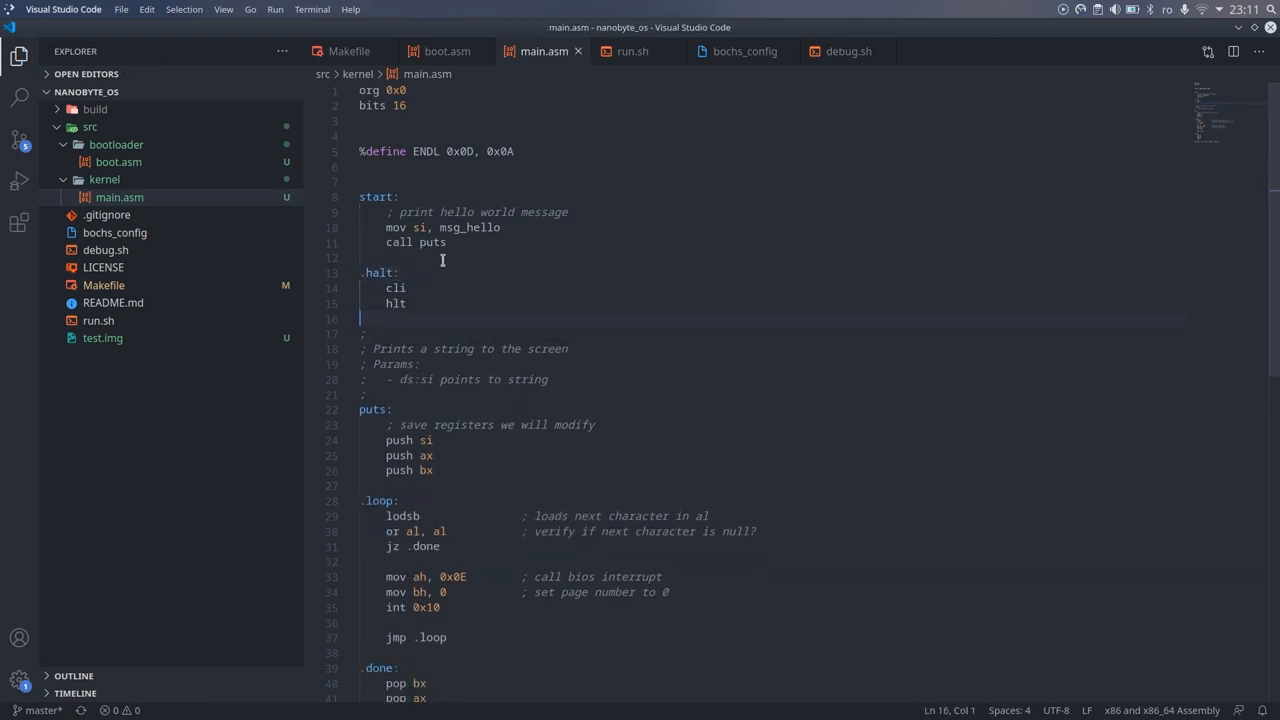
left_click(552, 692)
type("./r")
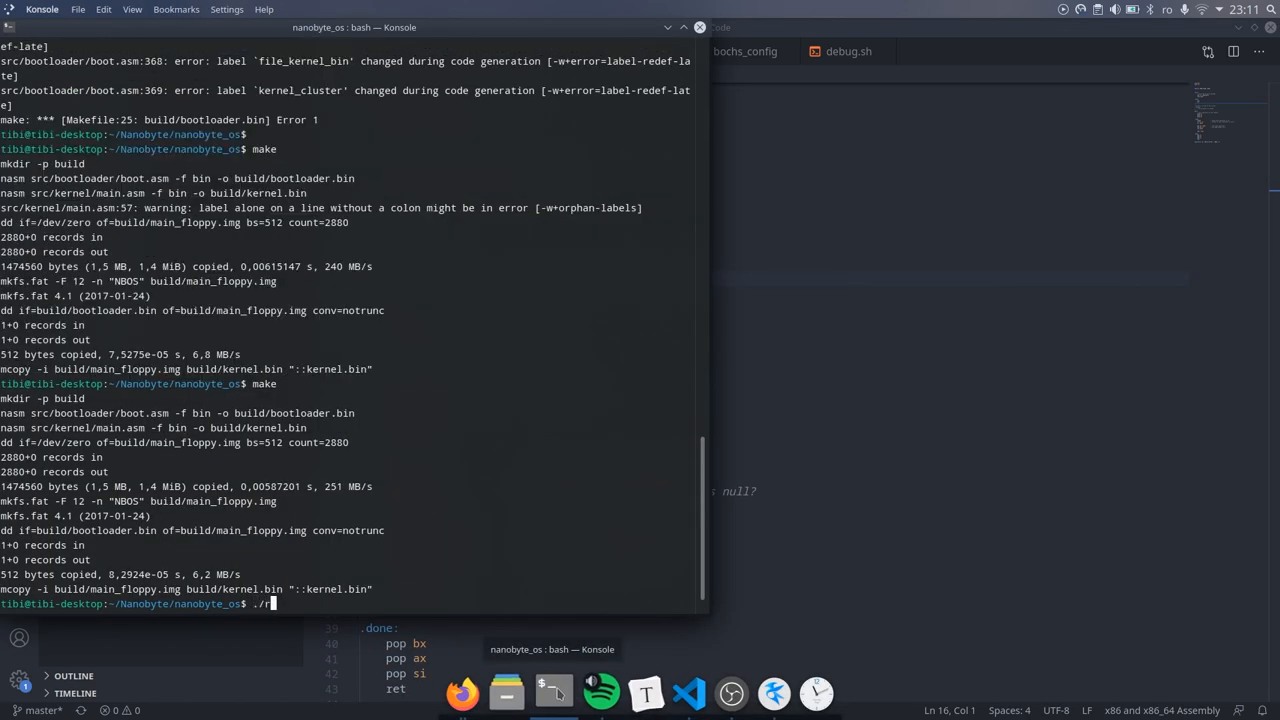
Change msg_hello to 'Hello world from KERNEL!' and run the image in QEMU
key("Return")
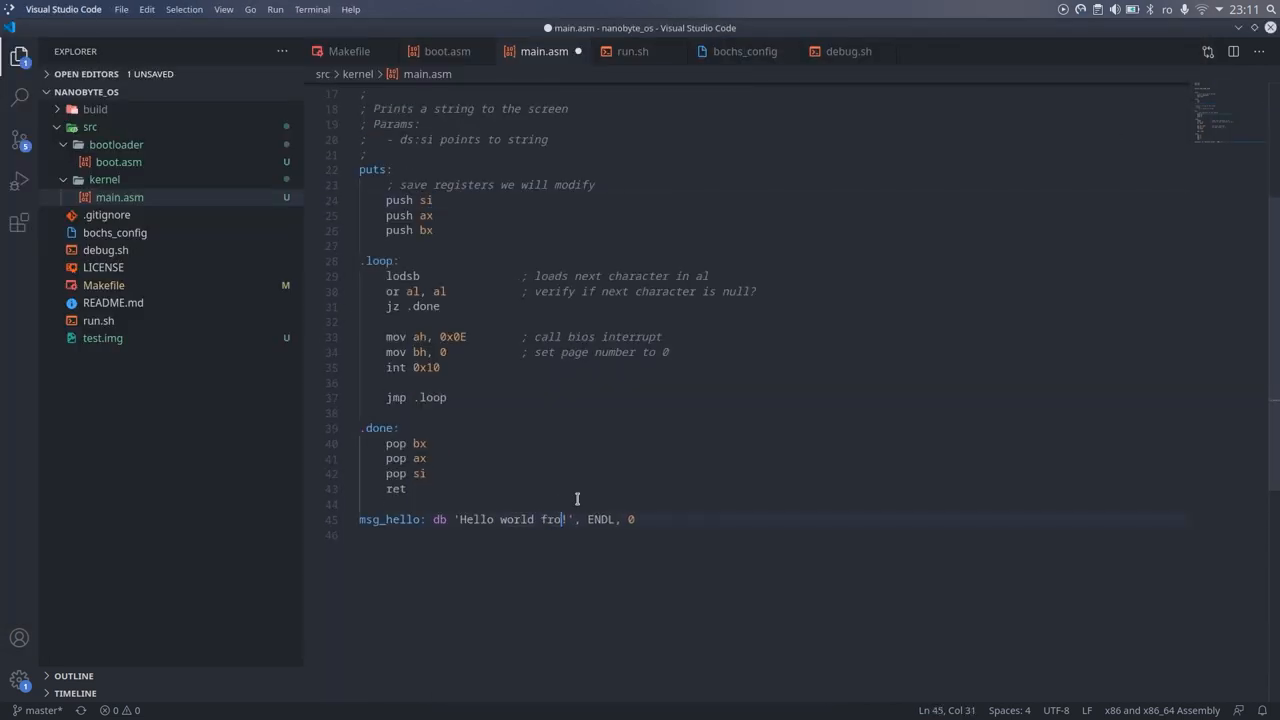
type("m KERNEL")
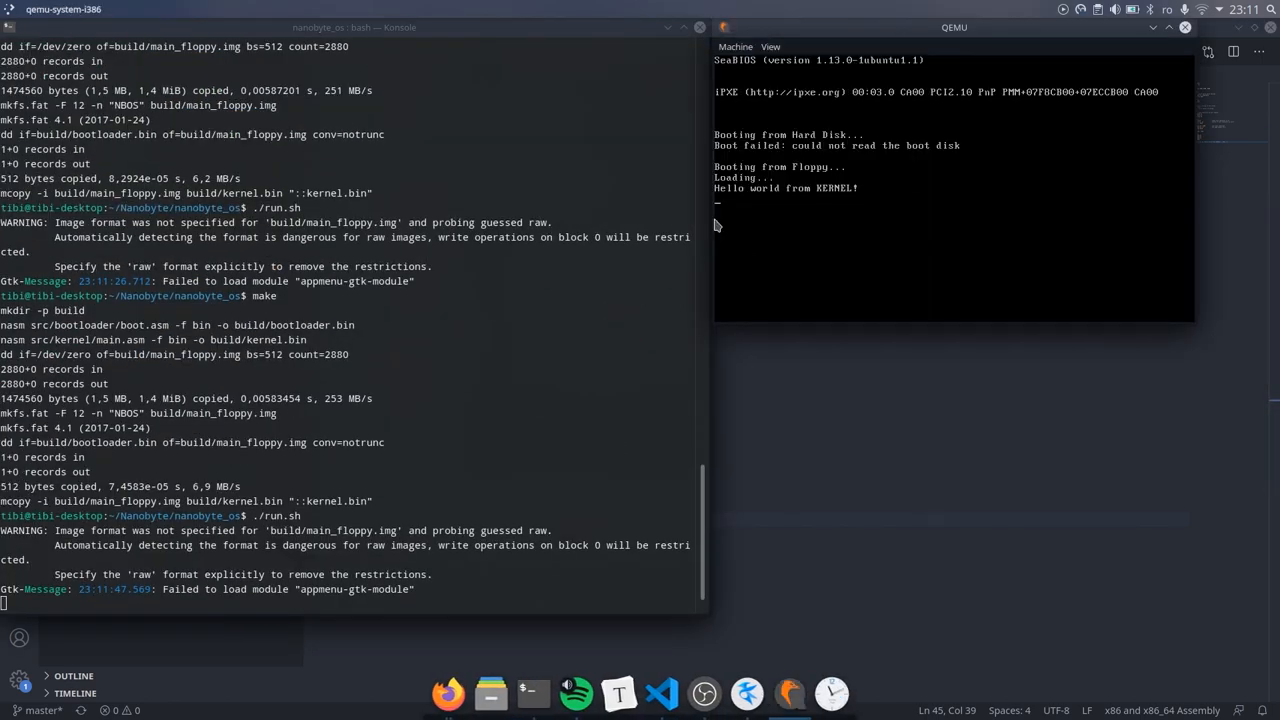
mouse_move(820, 178)
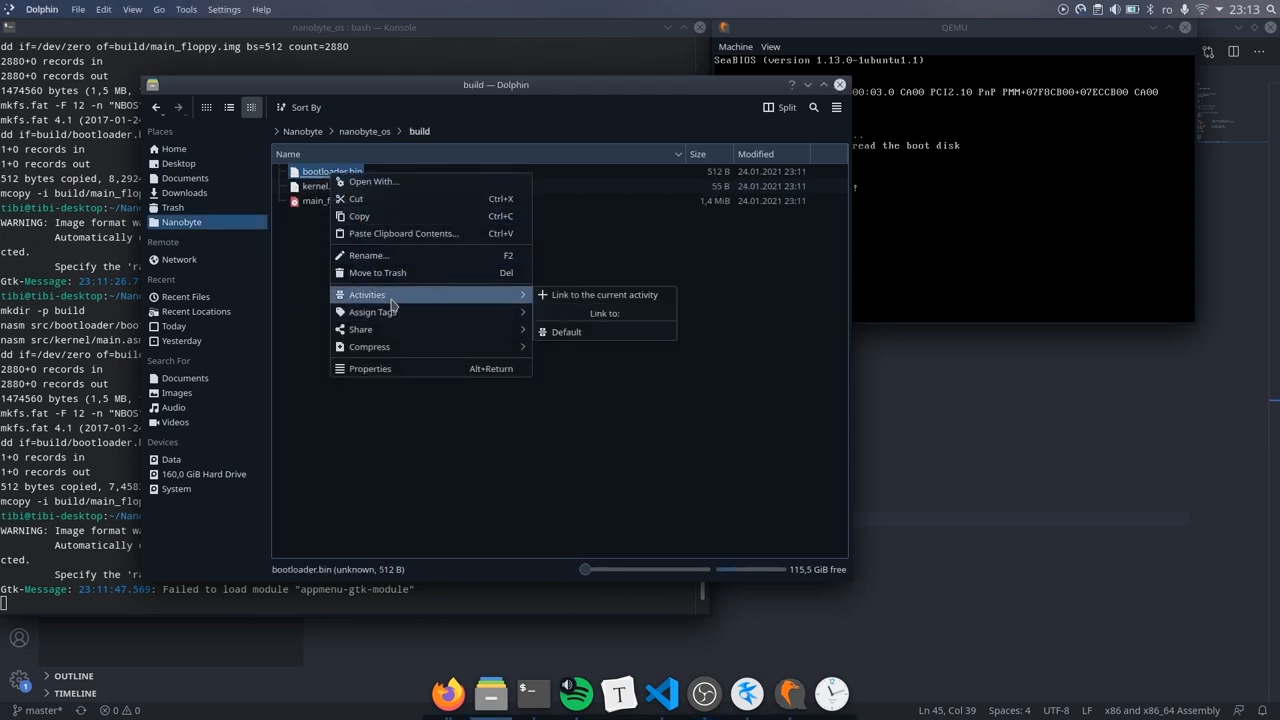
Open build/bootloader.bin in Okteta and select the spare zero bytes before the 55 AA signature
left_click(372, 180)
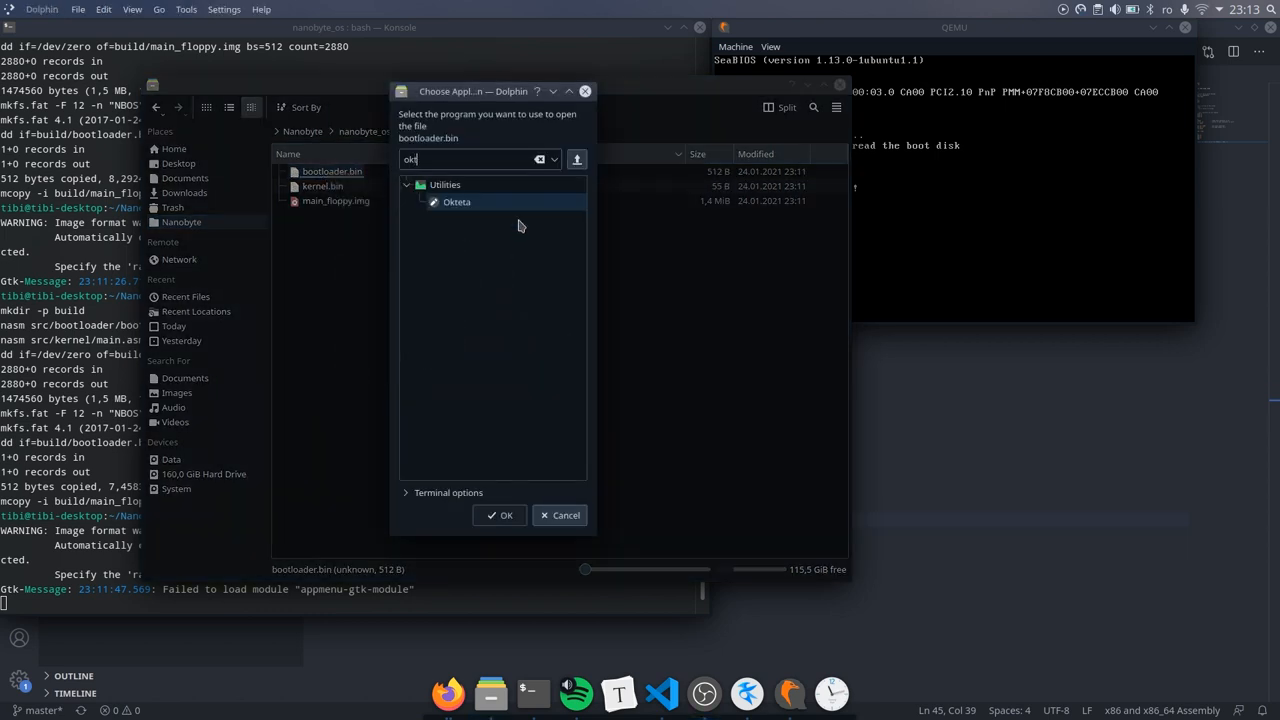
left_click(500, 516)
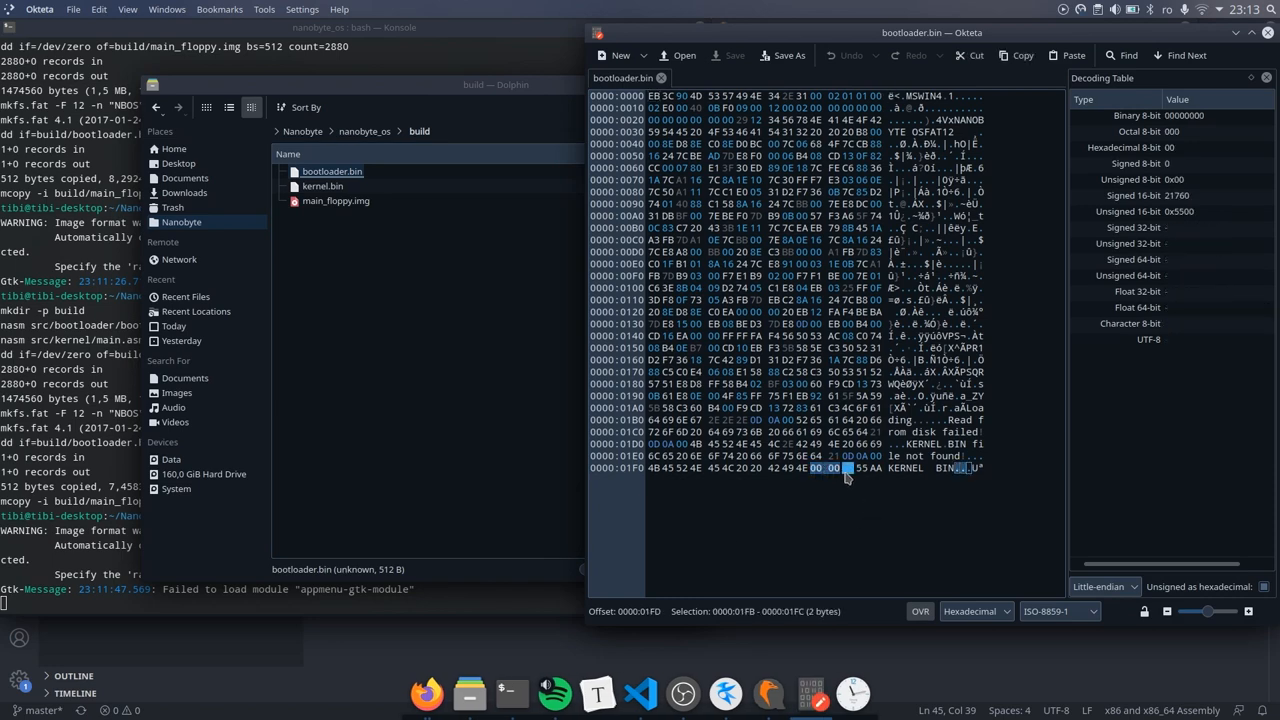
left_click(832, 468)
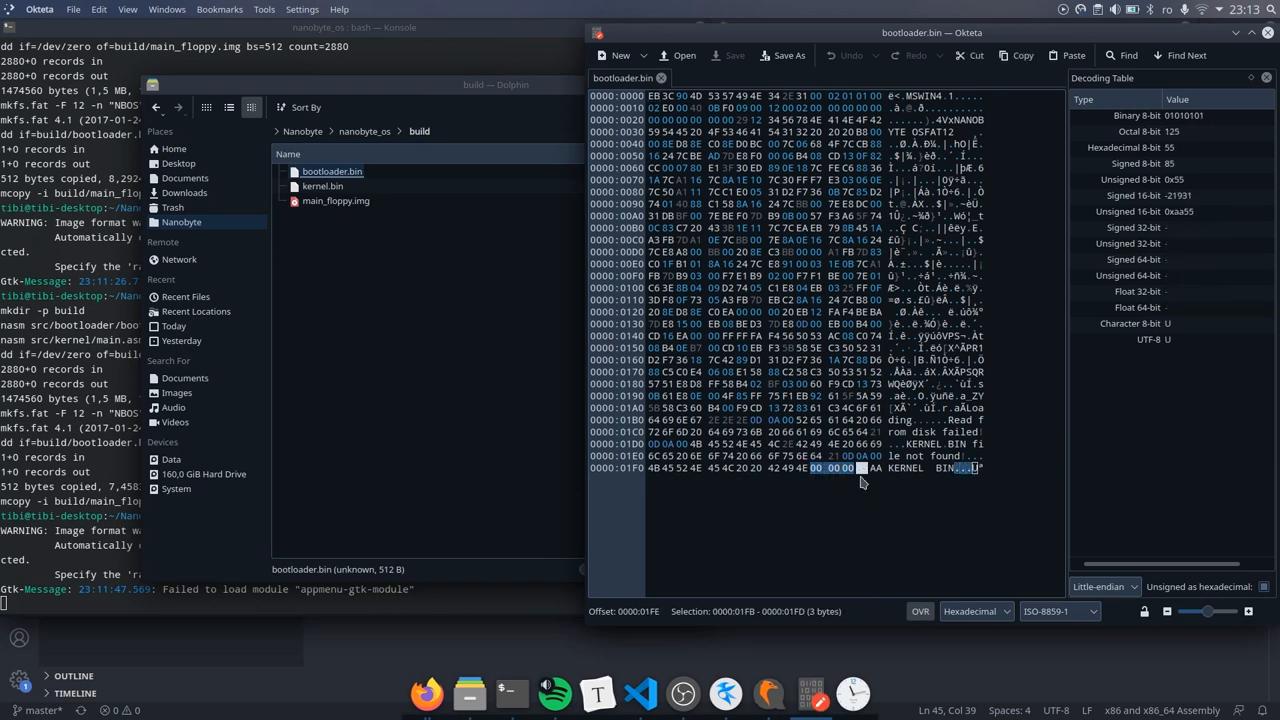
left_click(852, 468)
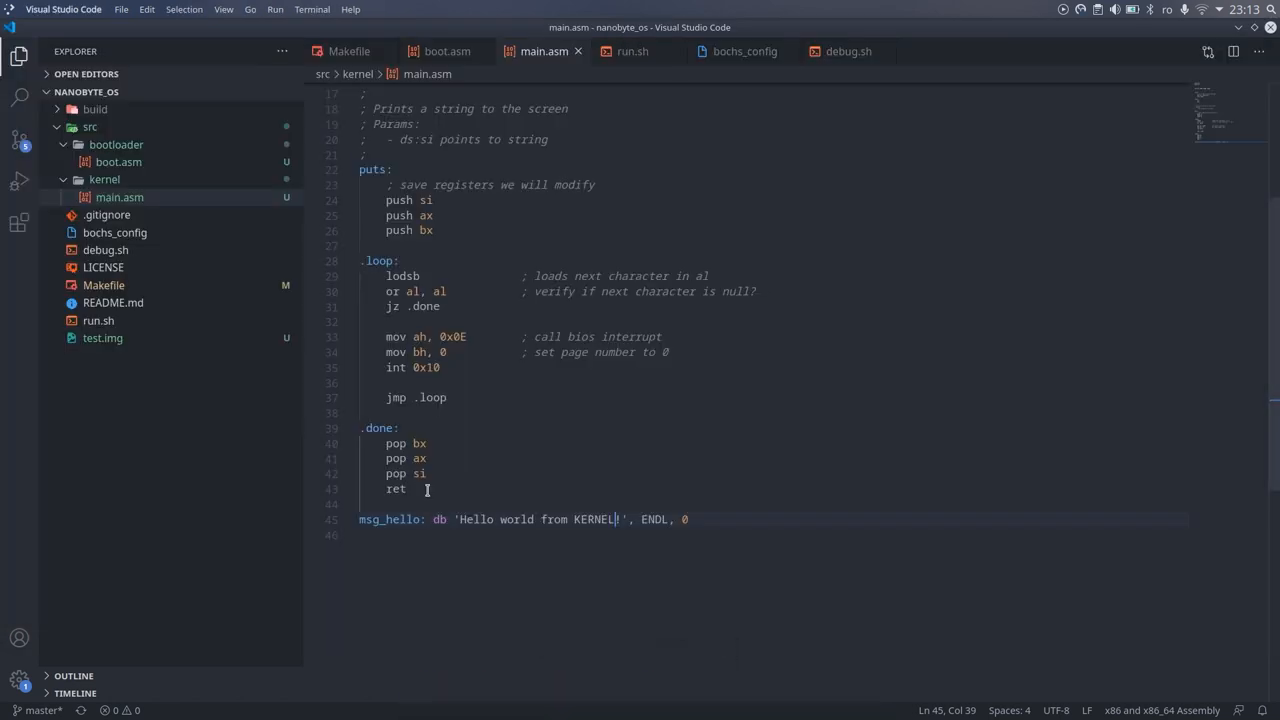
mouse_move(448, 52)
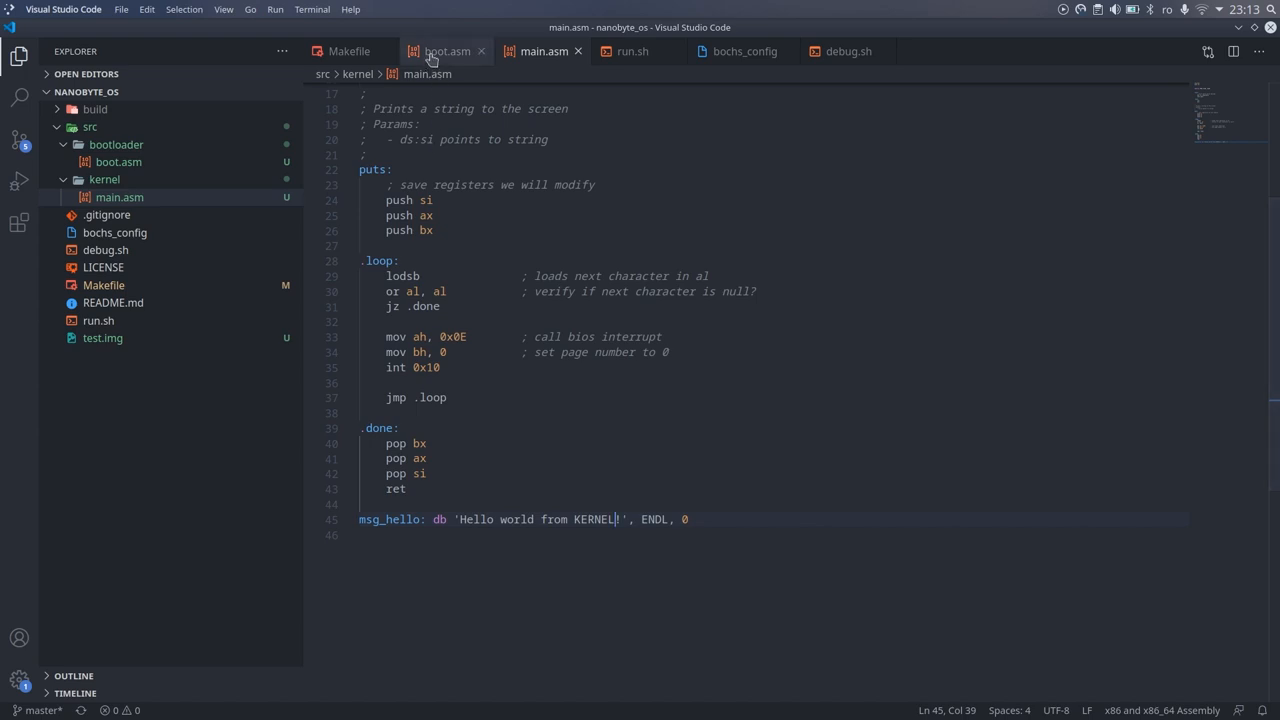
Add a temporary 'test: db' line of bytes to boot.asm and rebuild, hitting the TIMES negative error
left_click(448, 52)
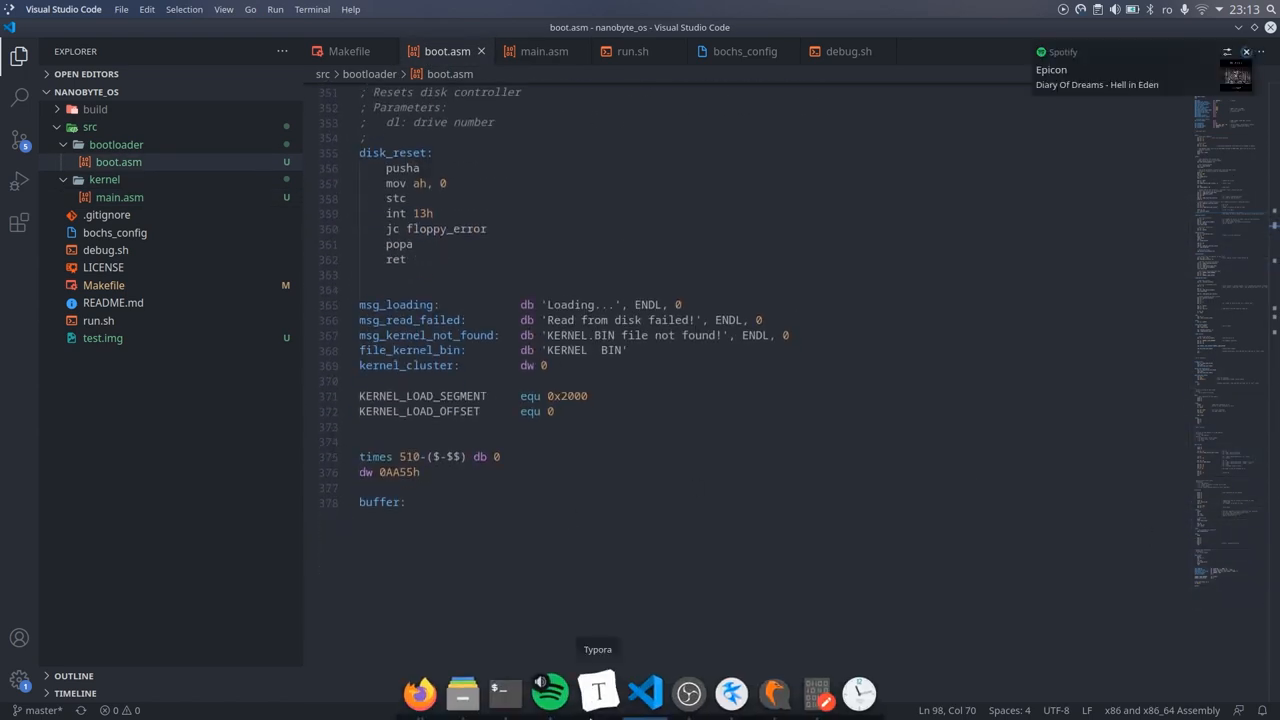
type("test:")
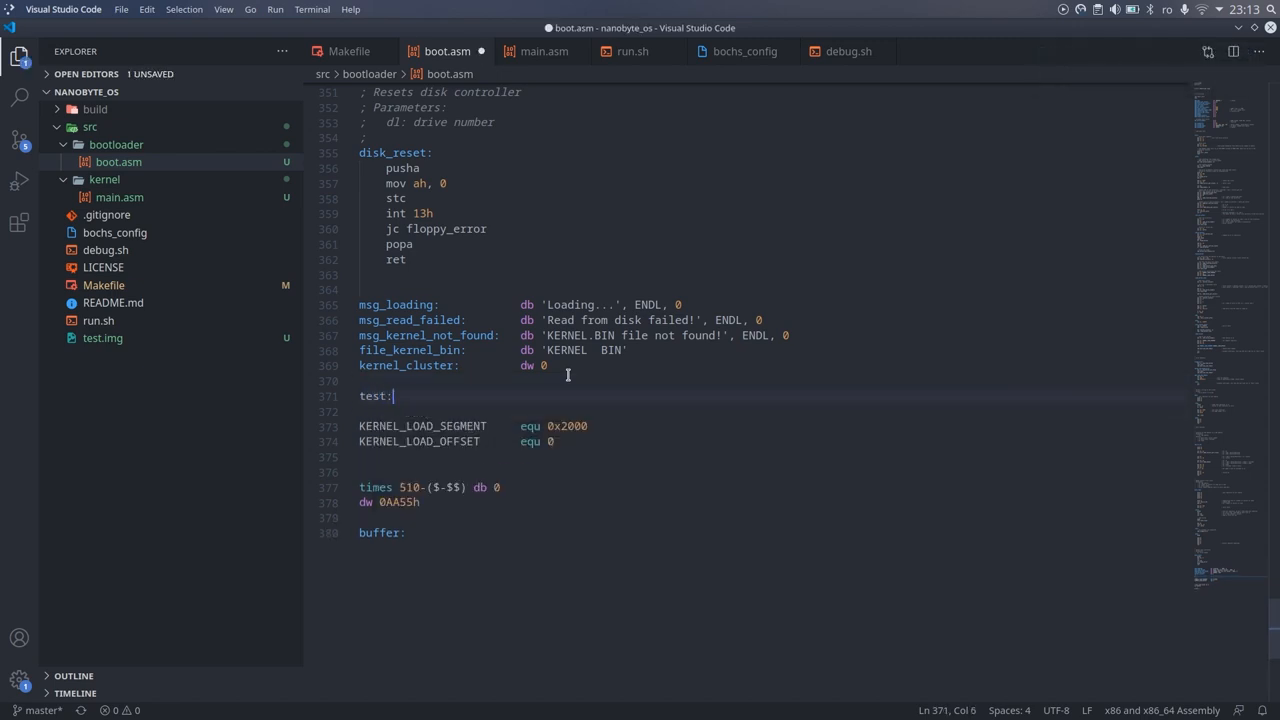
type("db 0")
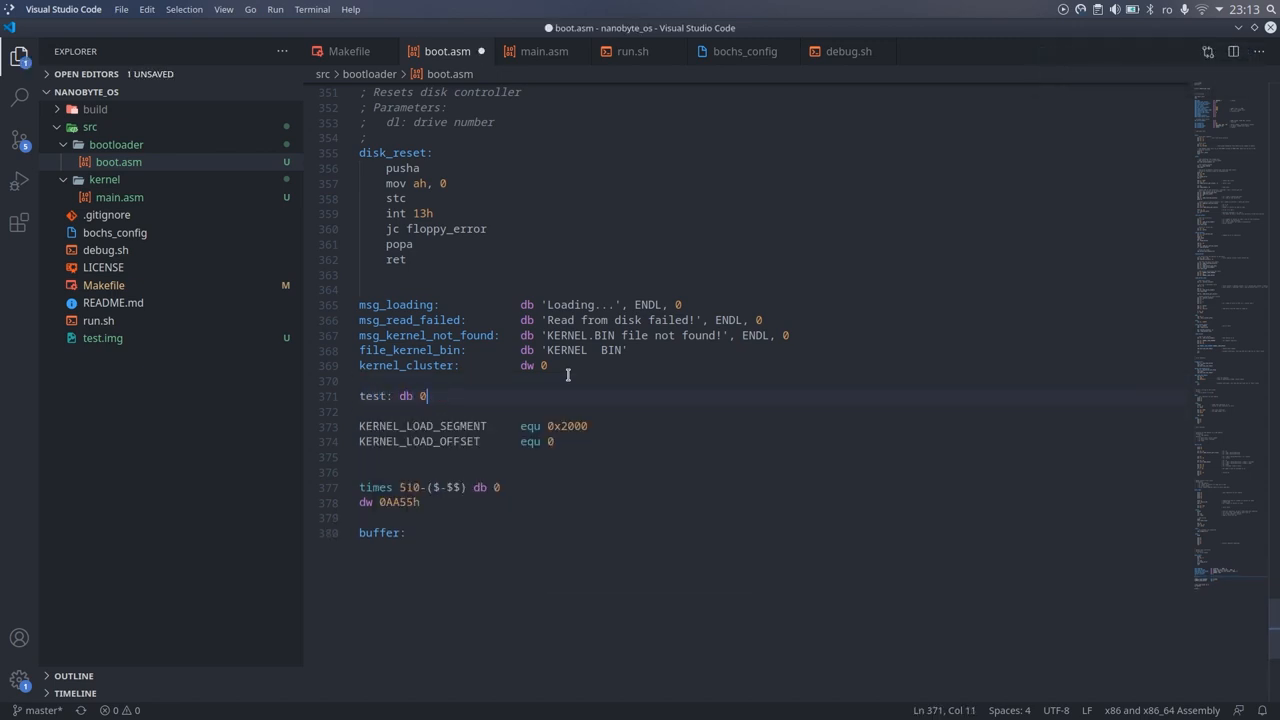
type("1, 22, 33h")
type("ma")
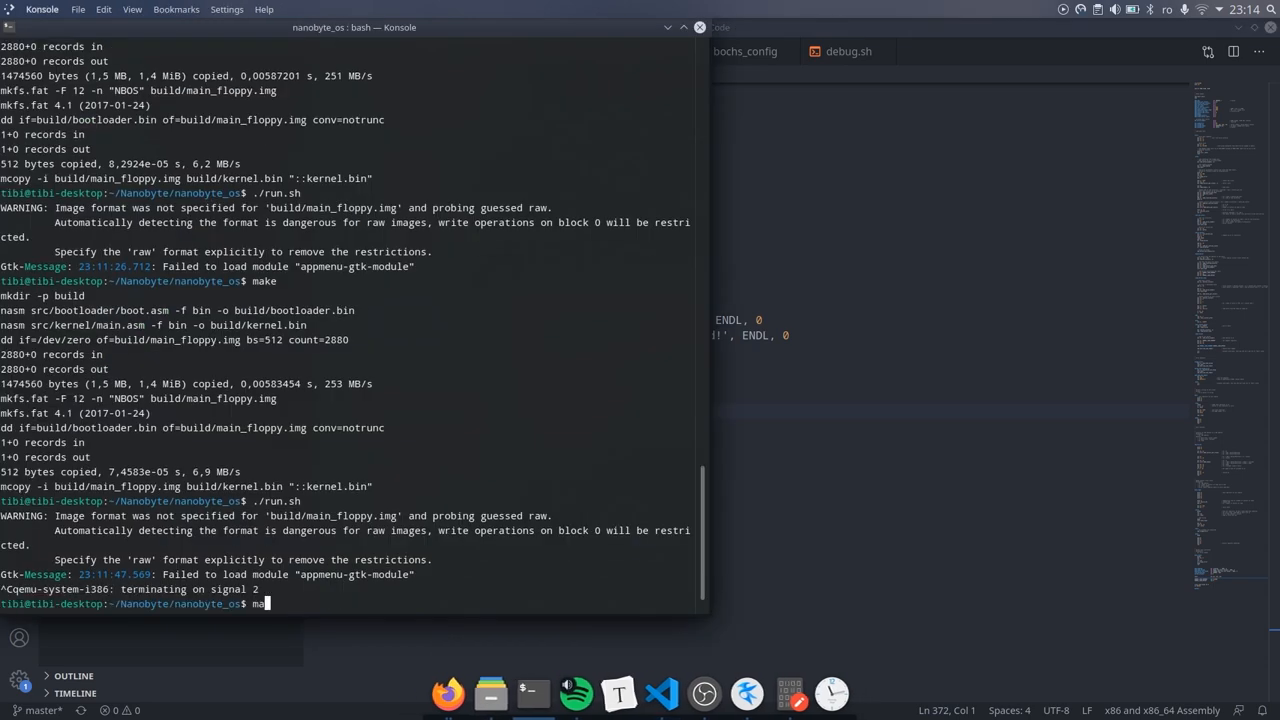
key("Return")
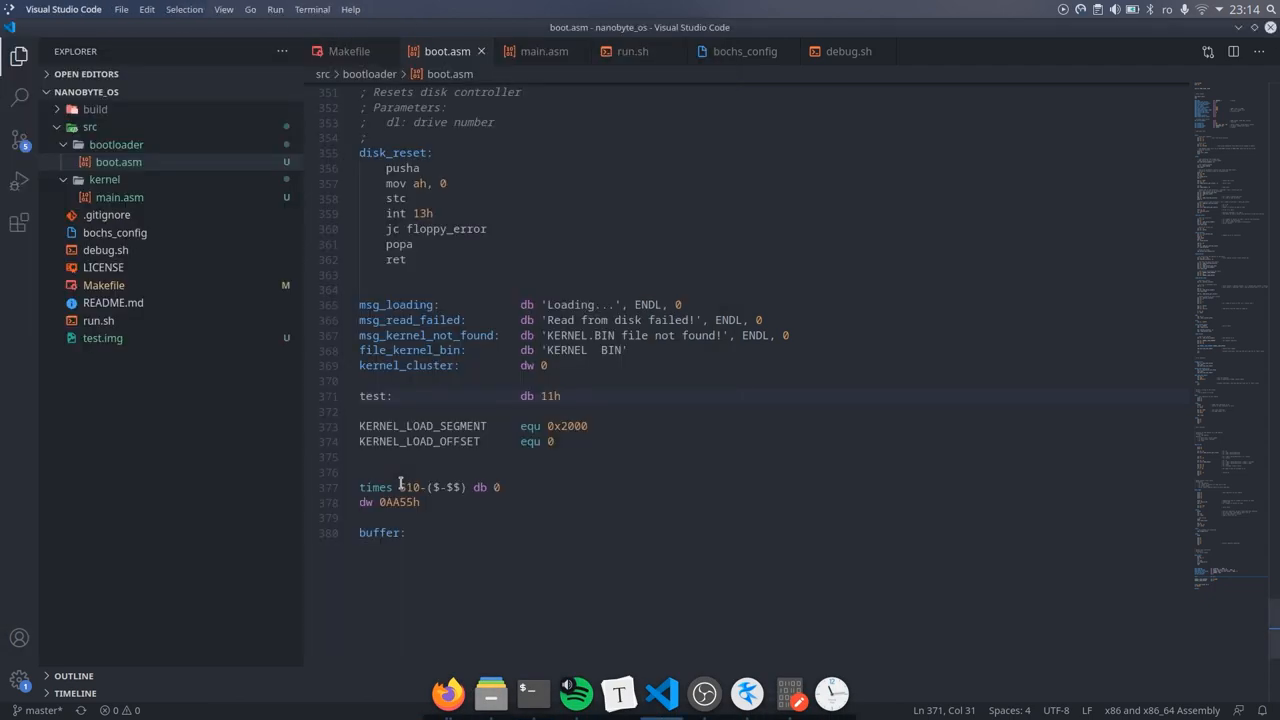
Remove the temporary test data line from boot.asm and save the file
type(", 22")
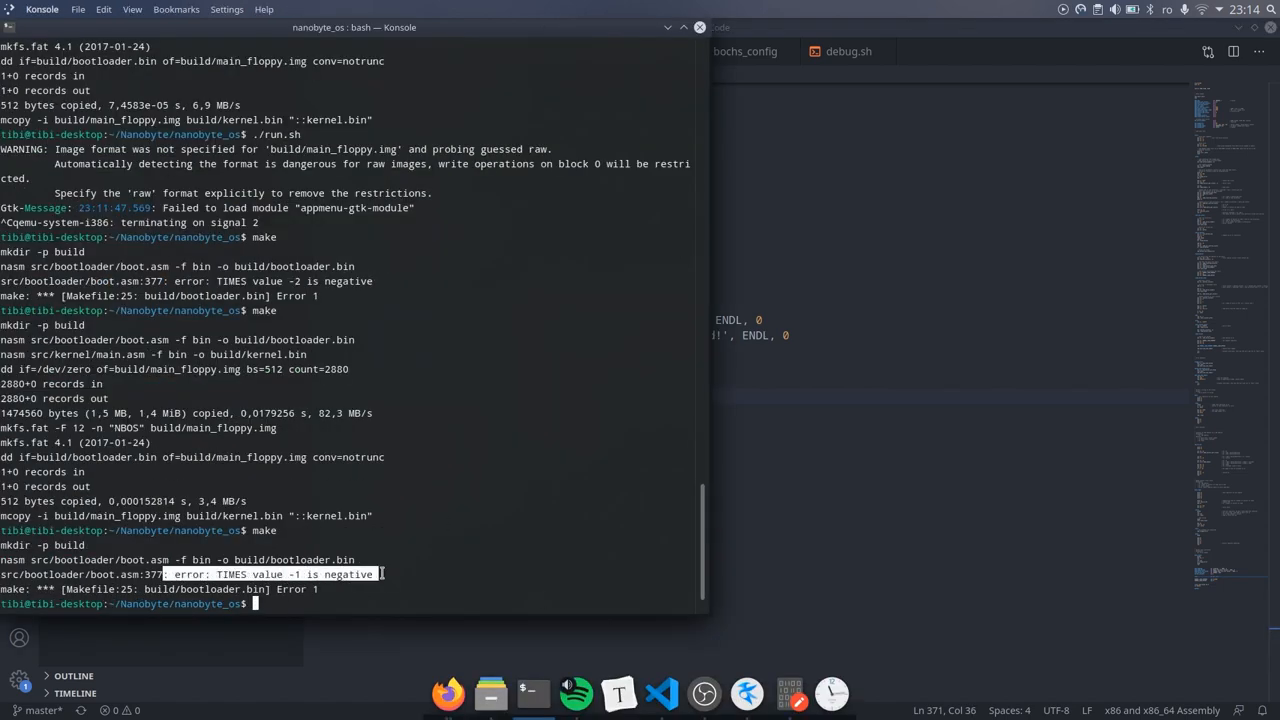
left_click(660, 692)
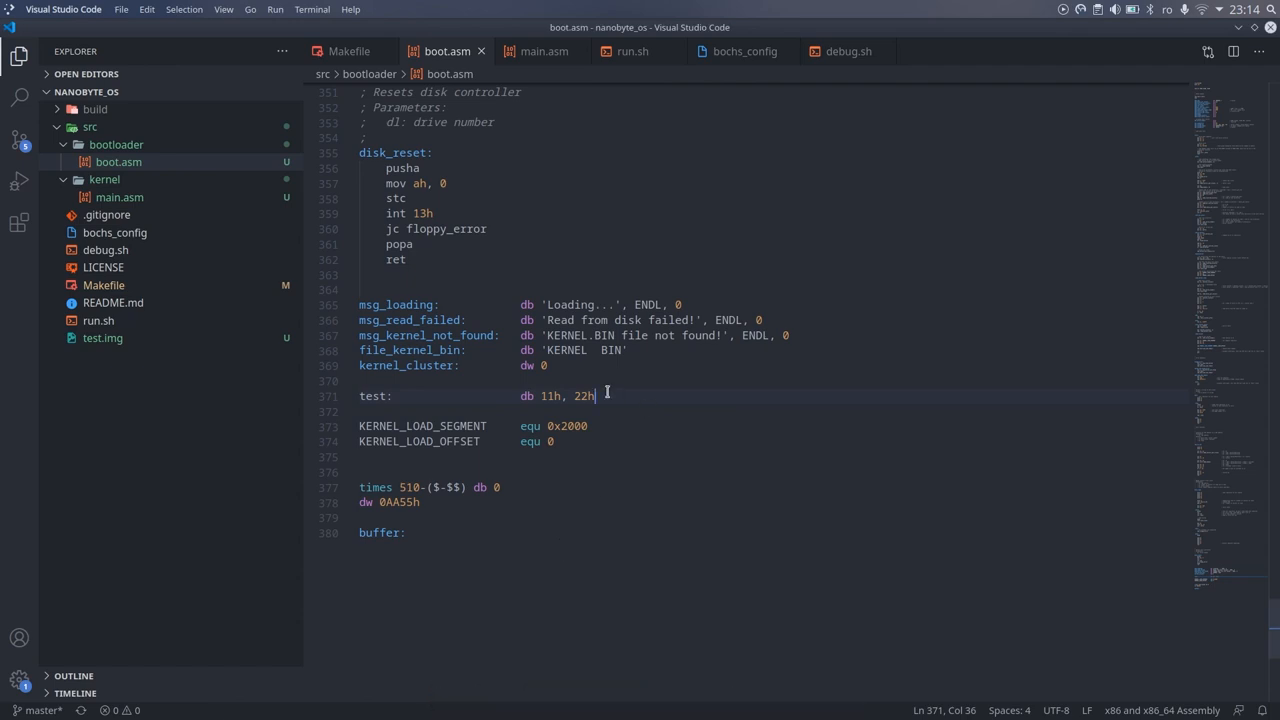
key("Delete")
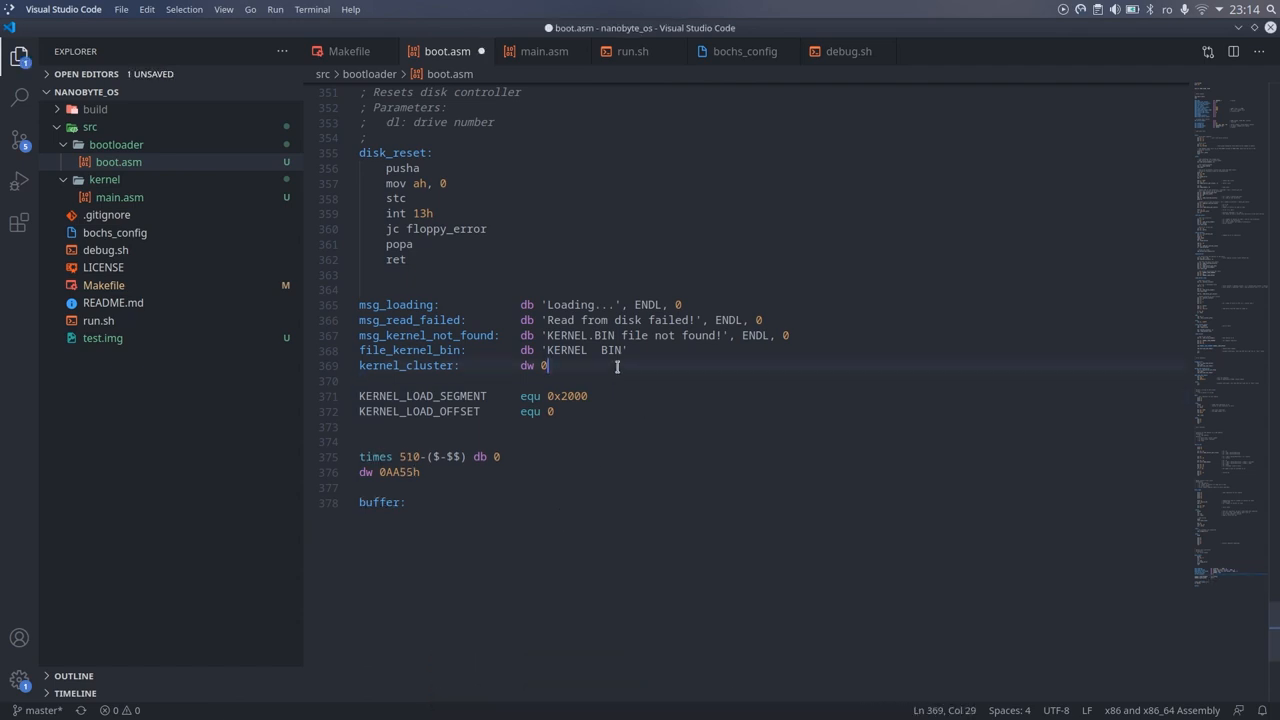
key("ctrl+s")
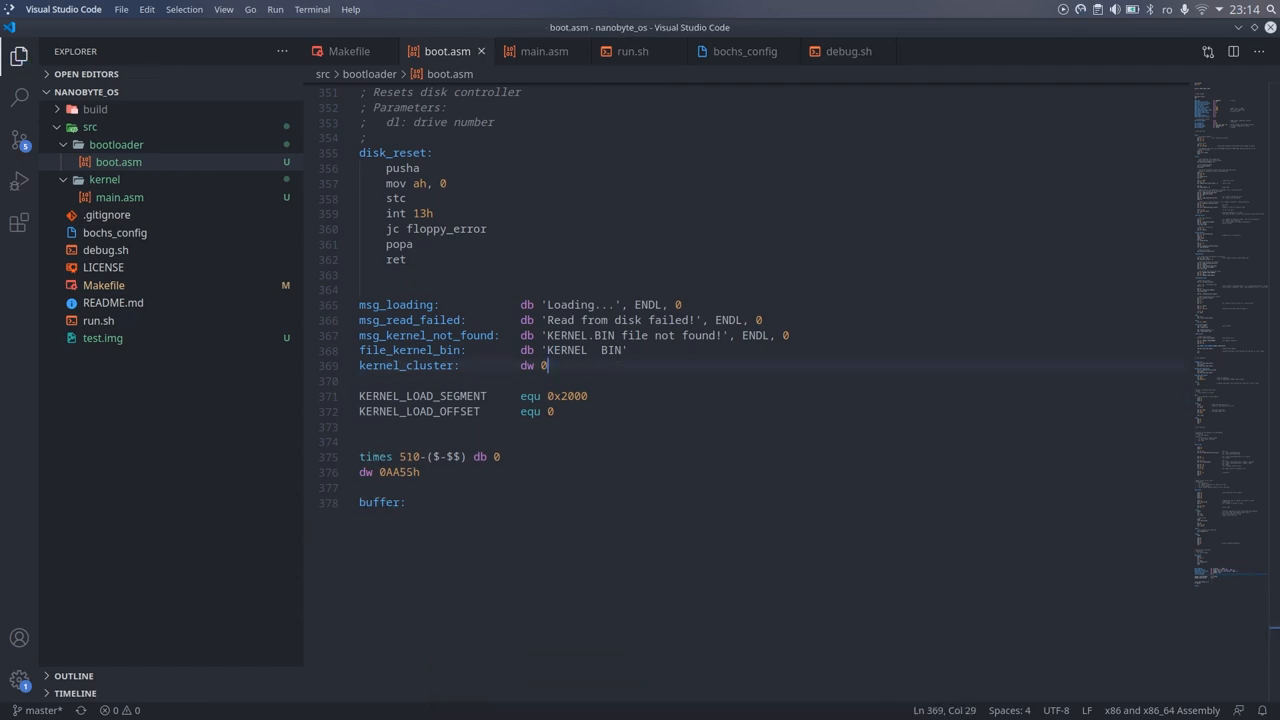